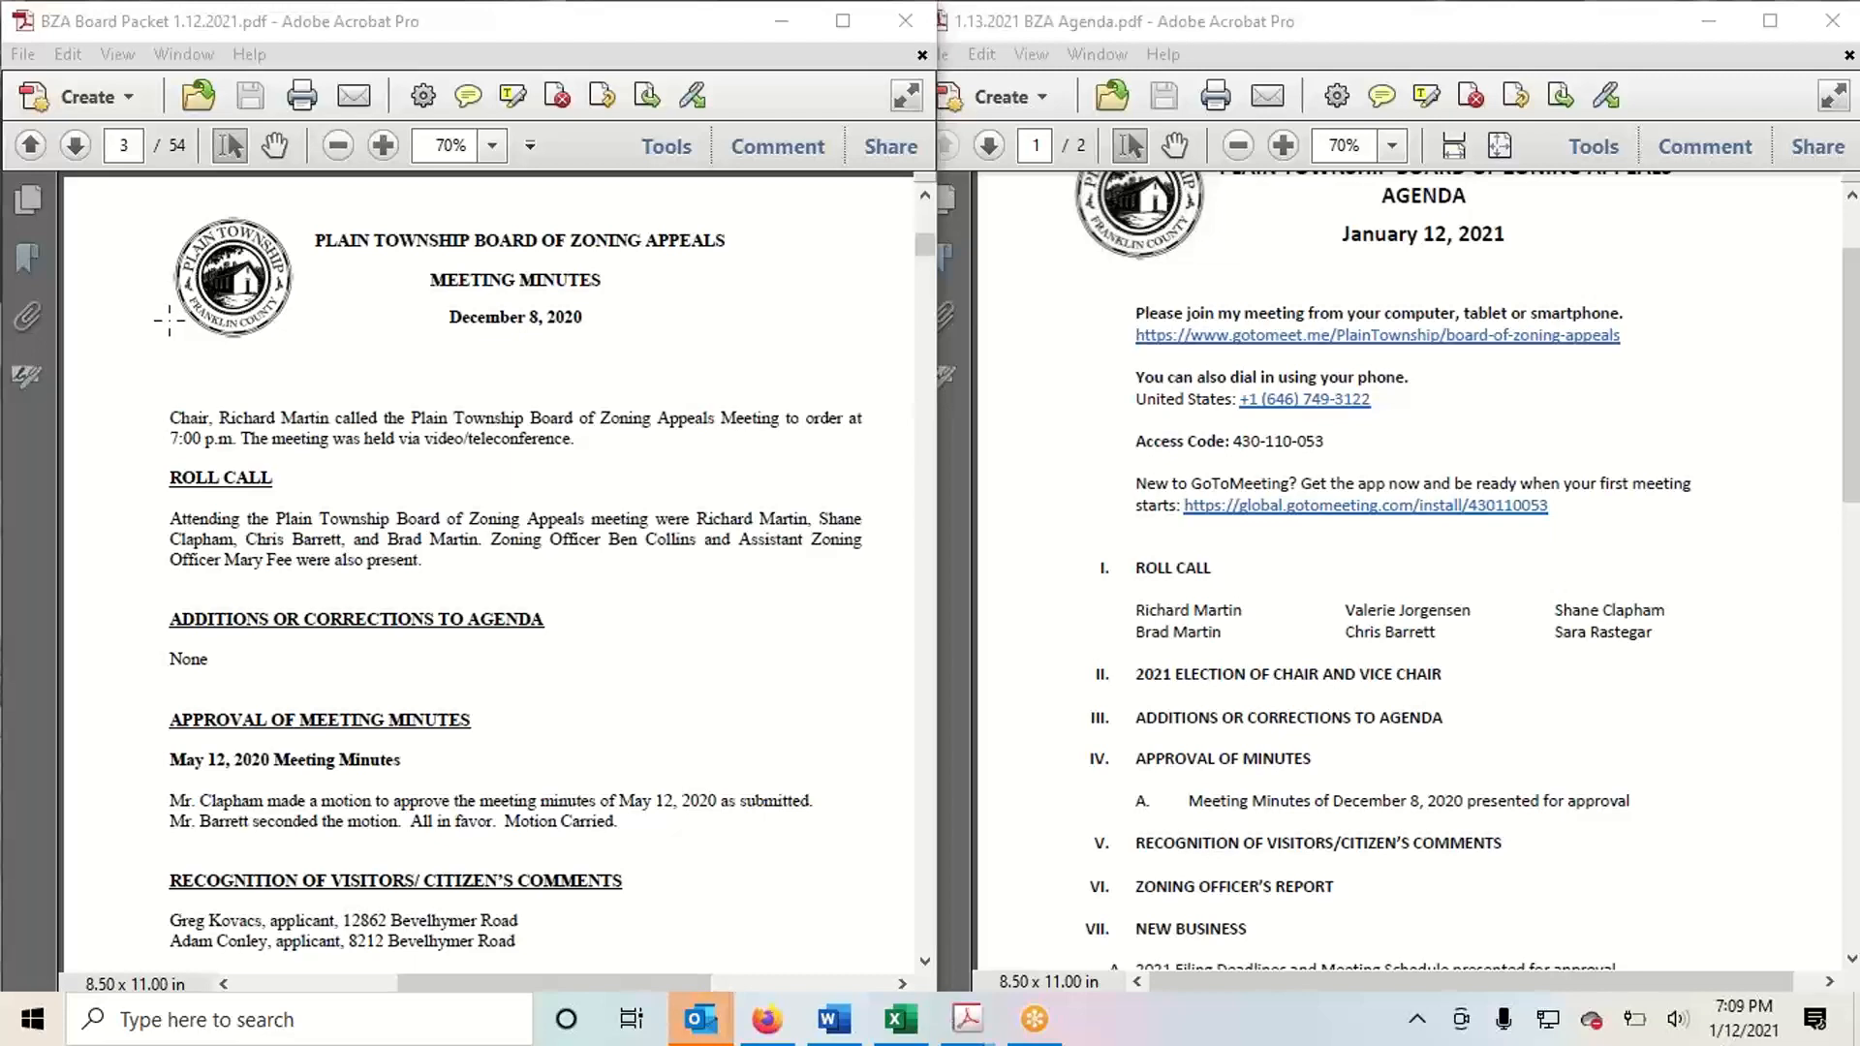
pyautogui.moveTo(112, 457)
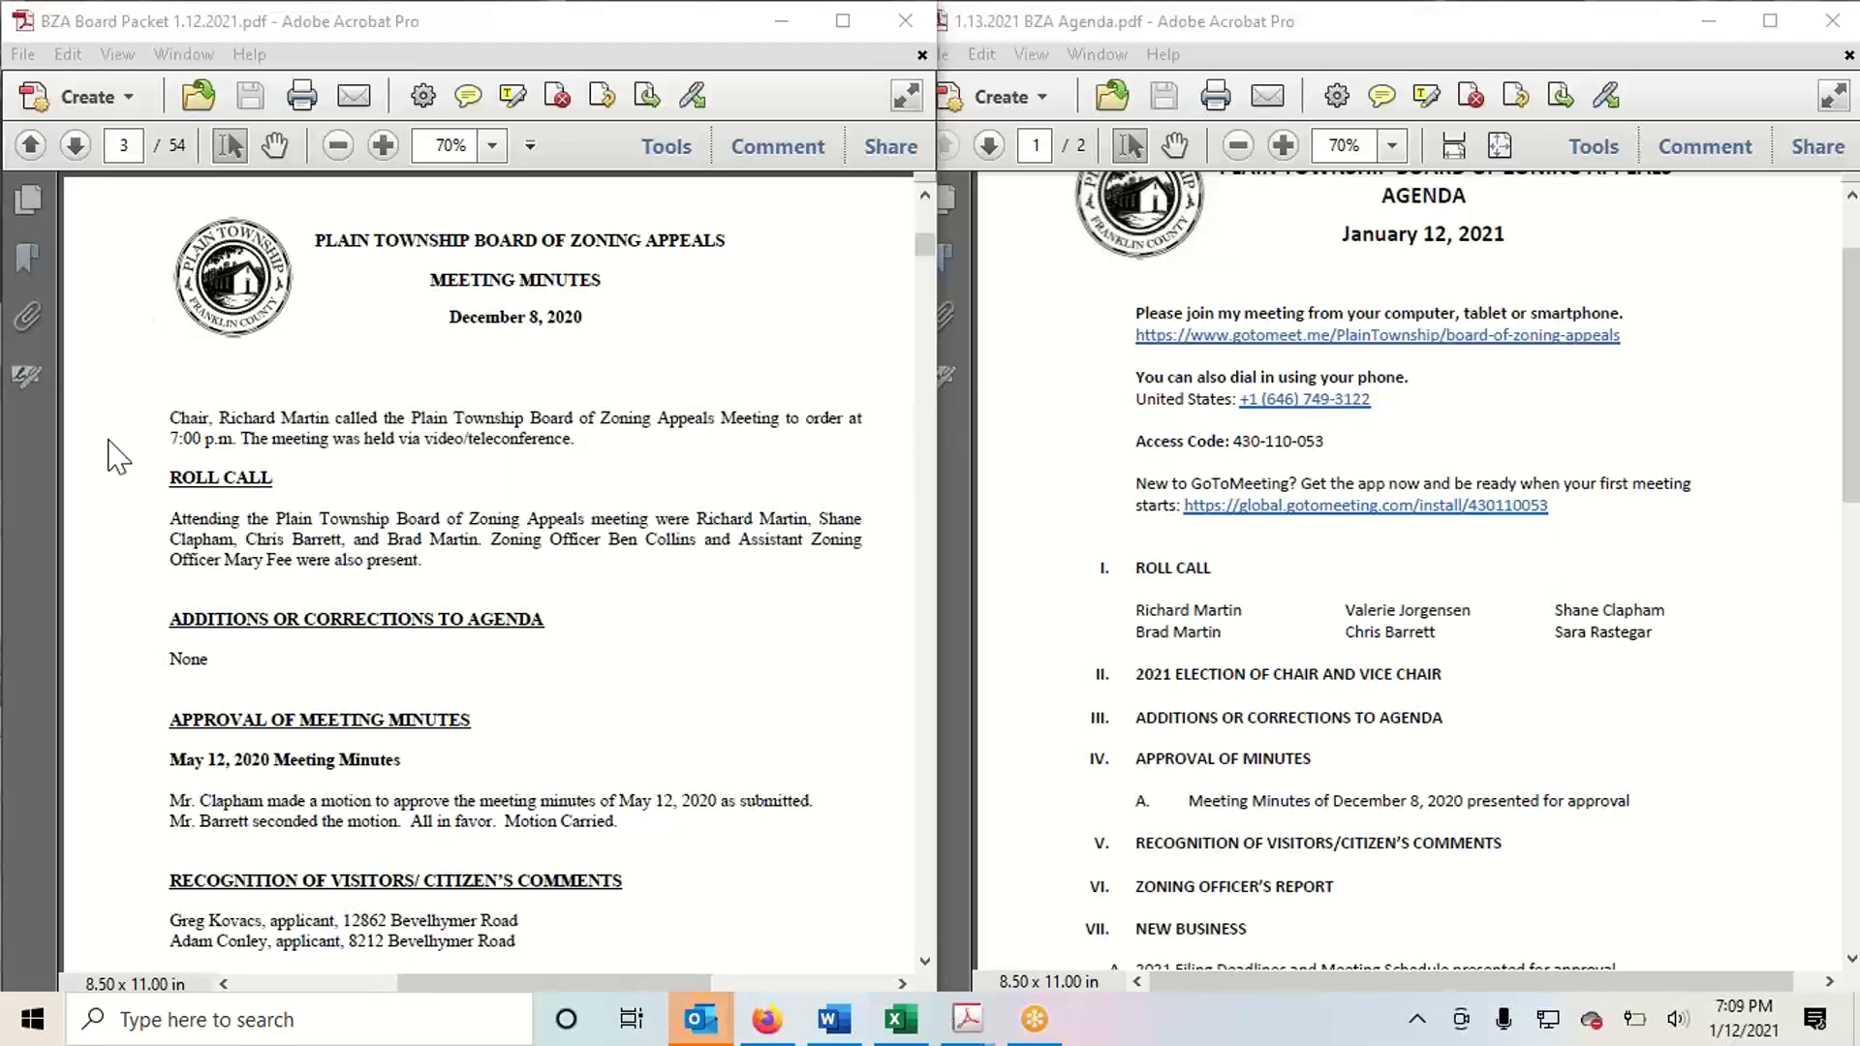
# Scroll through pages 3–4 of the December 8 minutes to the New Business variance applications
pyautogui.scroll(-3)
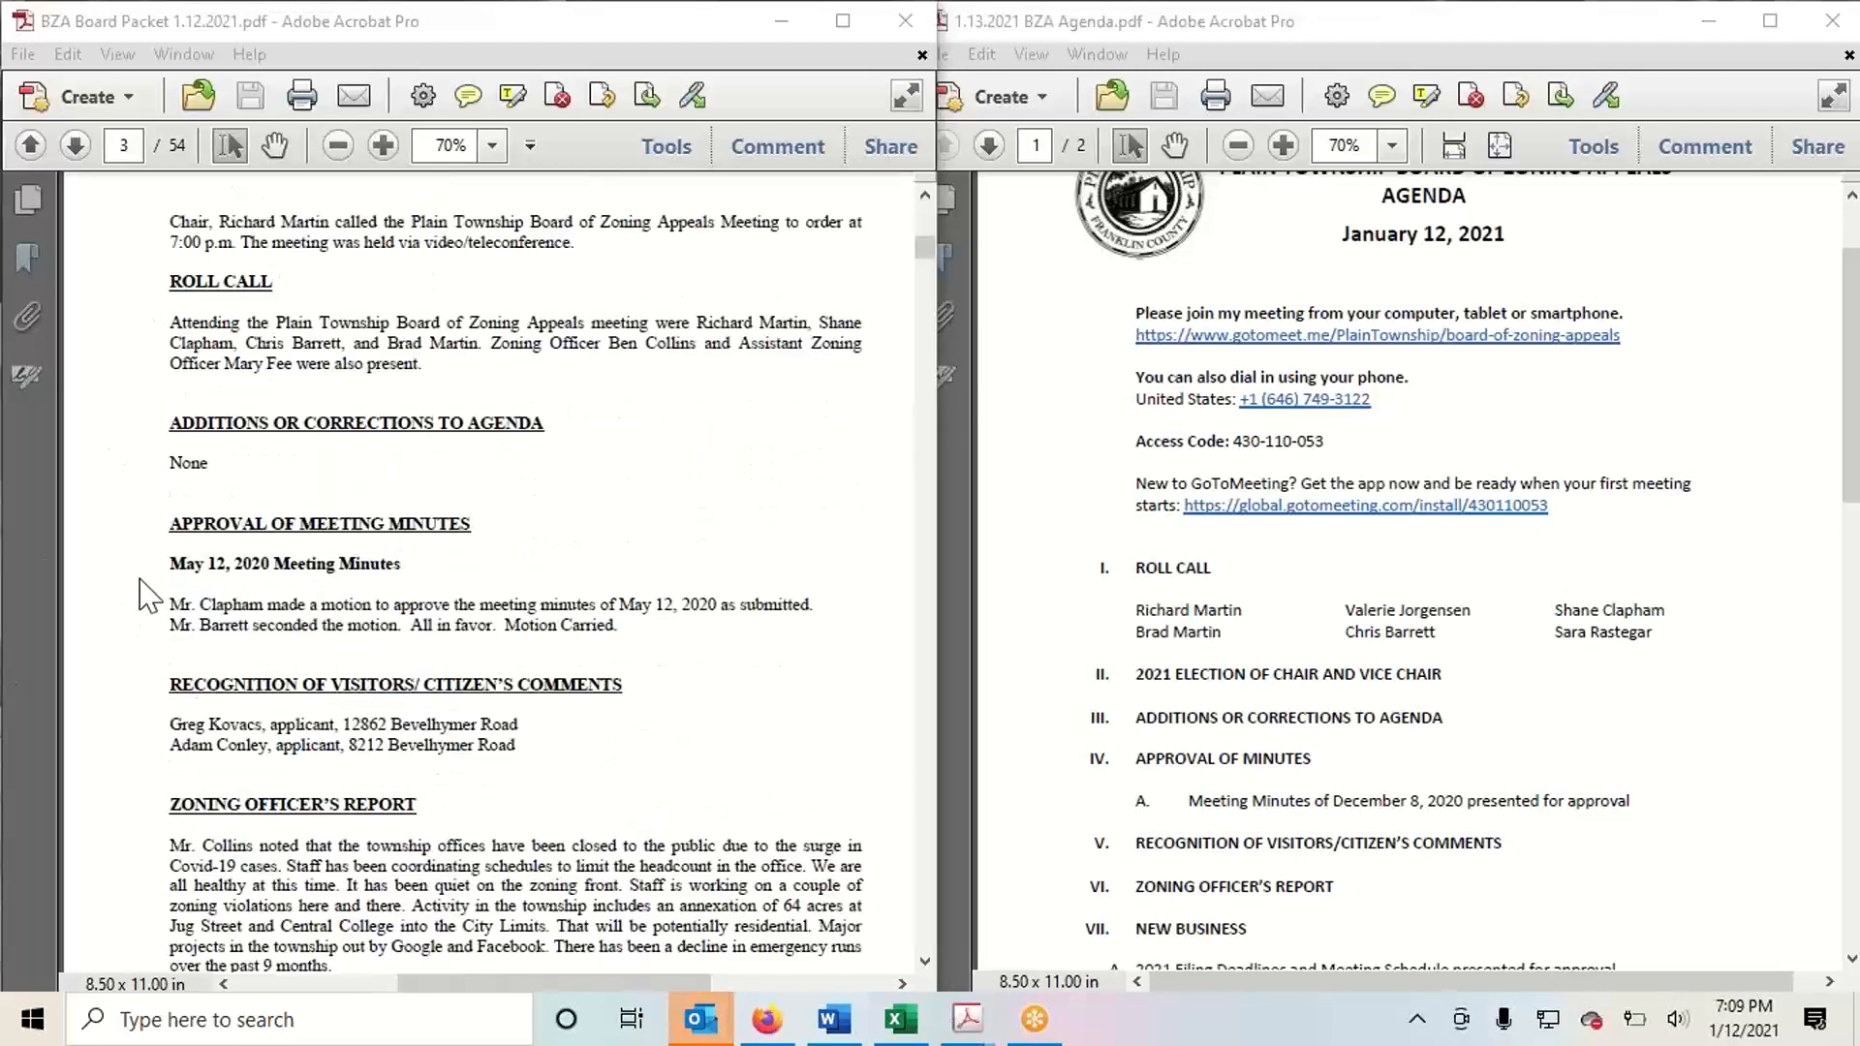
pyautogui.scroll(-3)
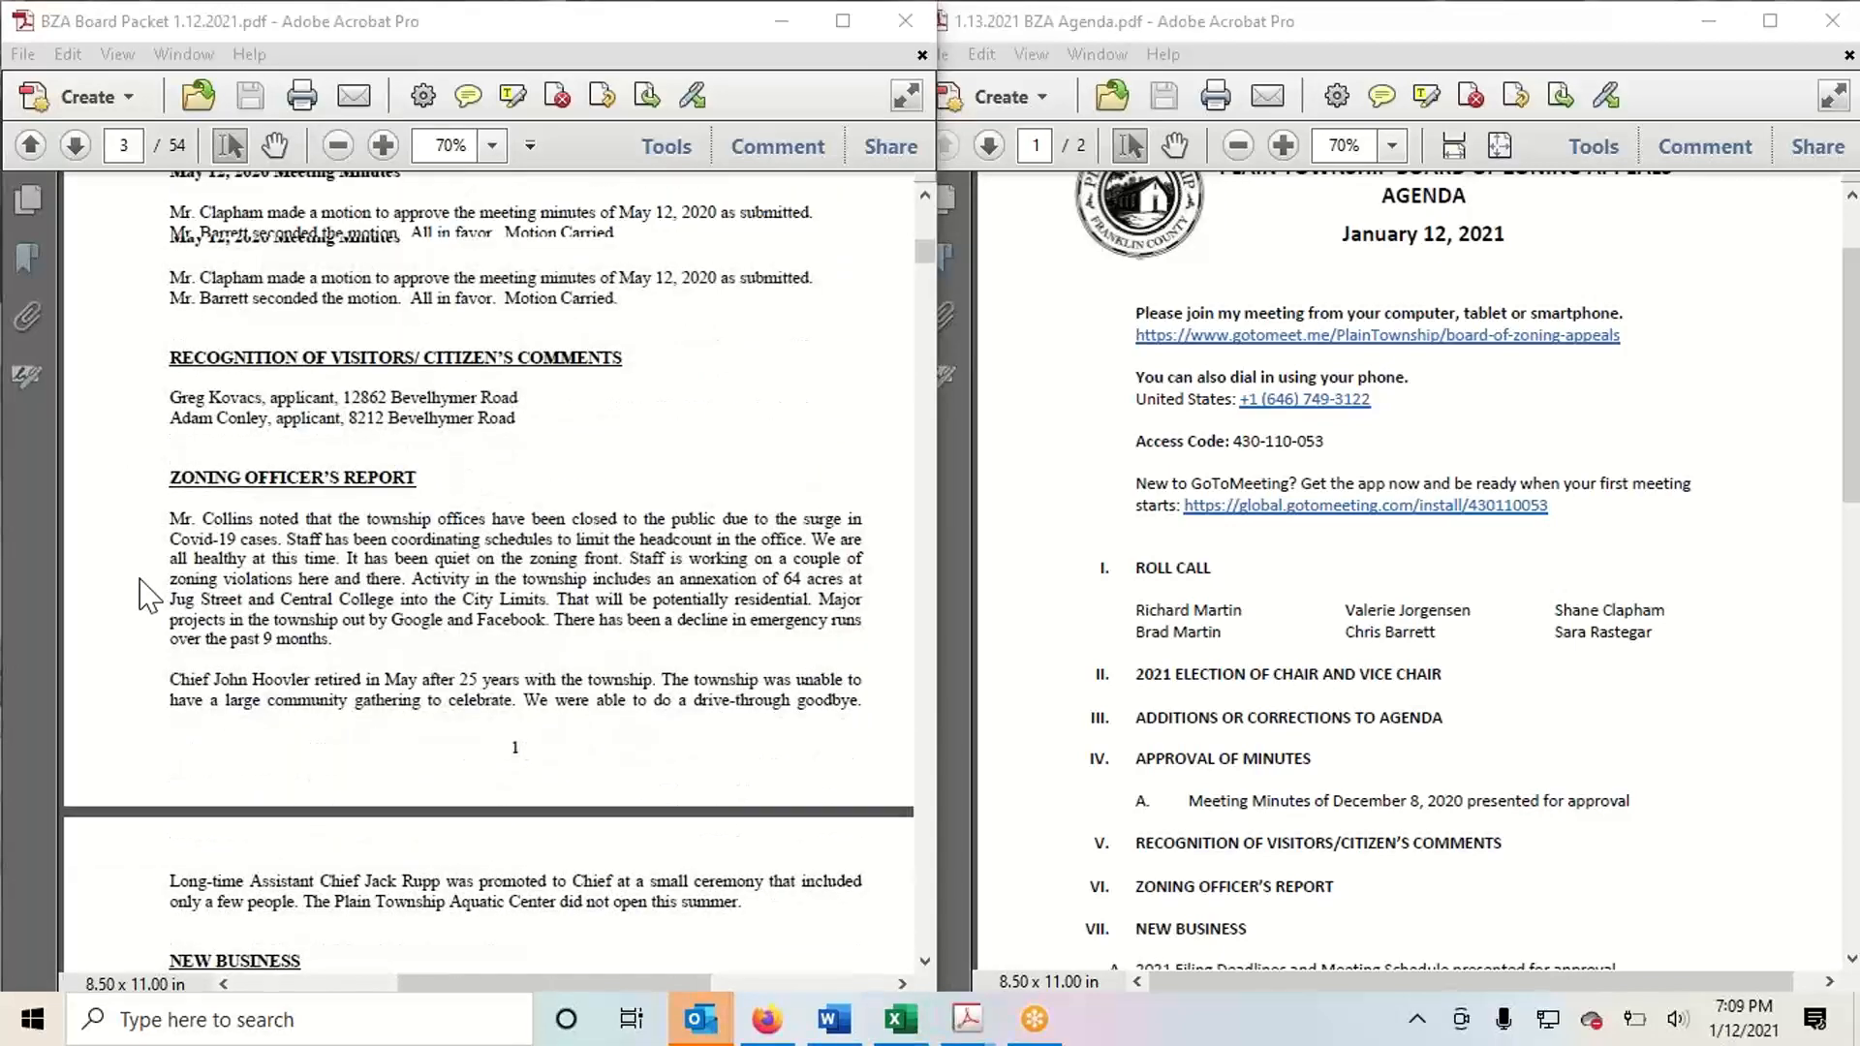
pyautogui.scroll(-3)
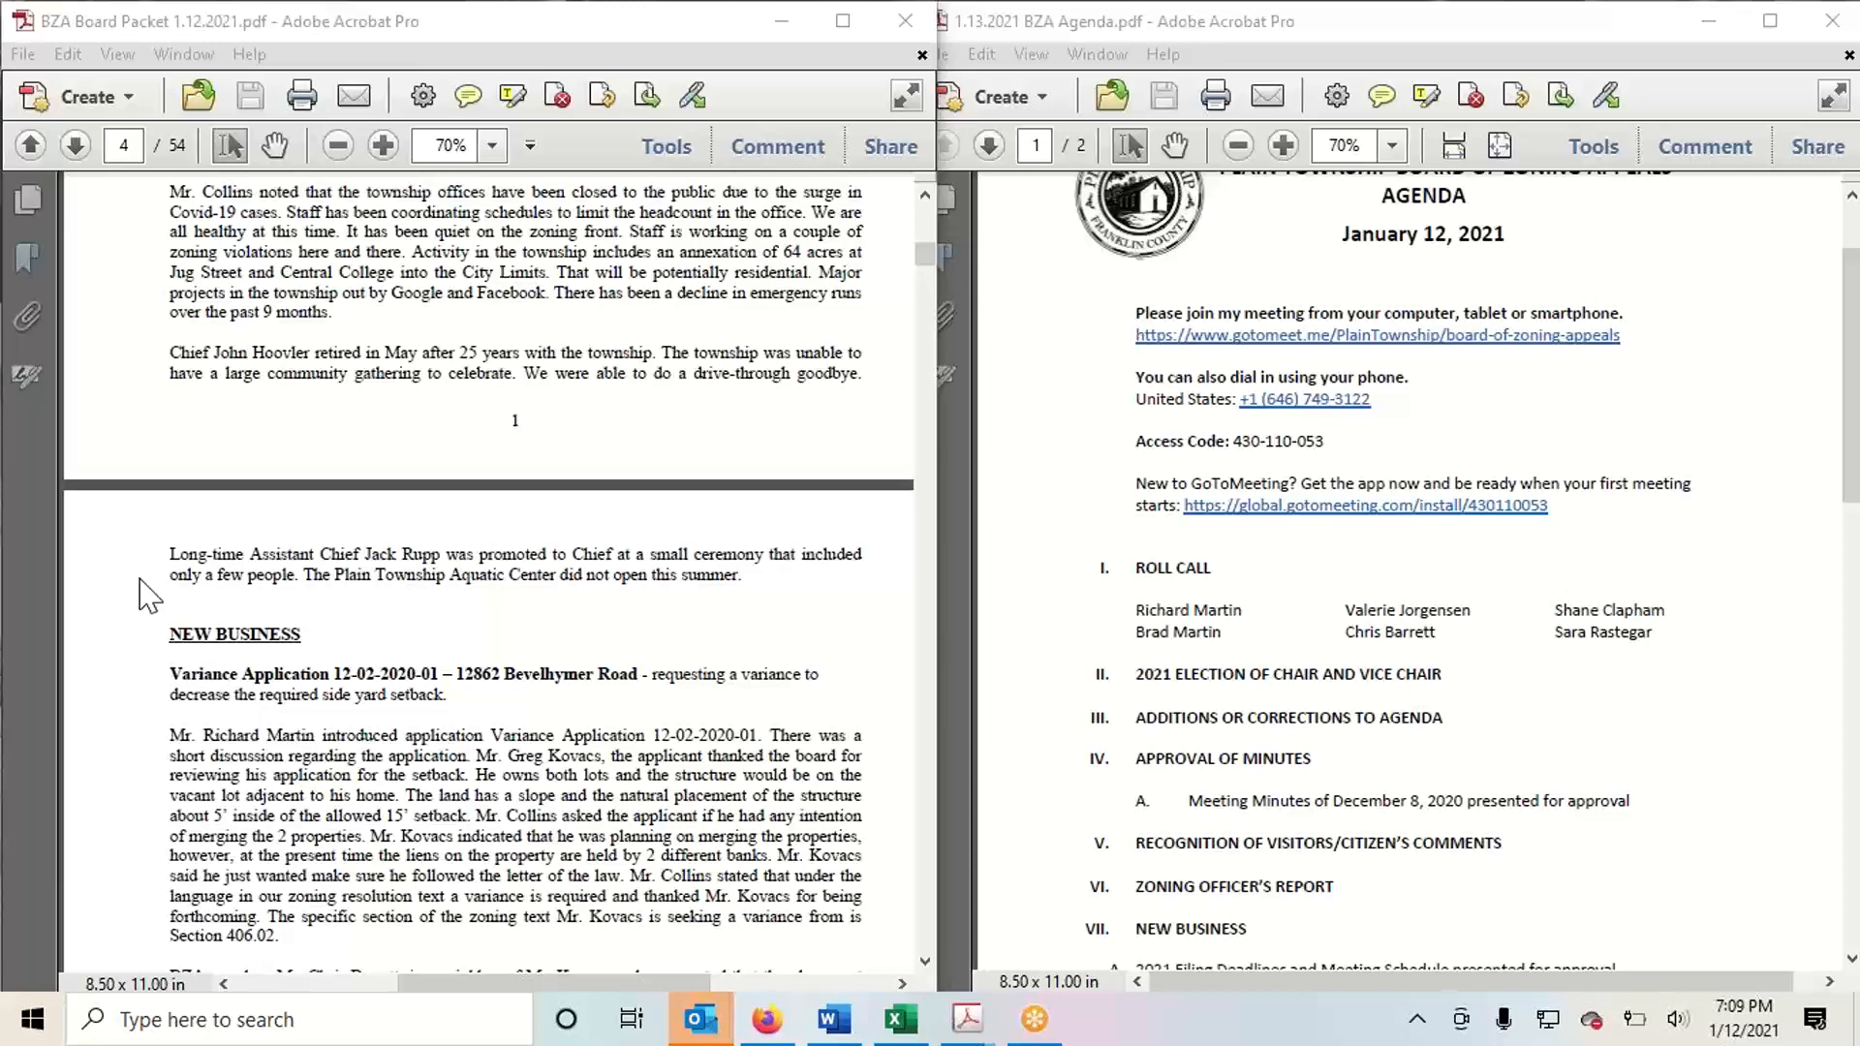
pyautogui.scroll(-3)
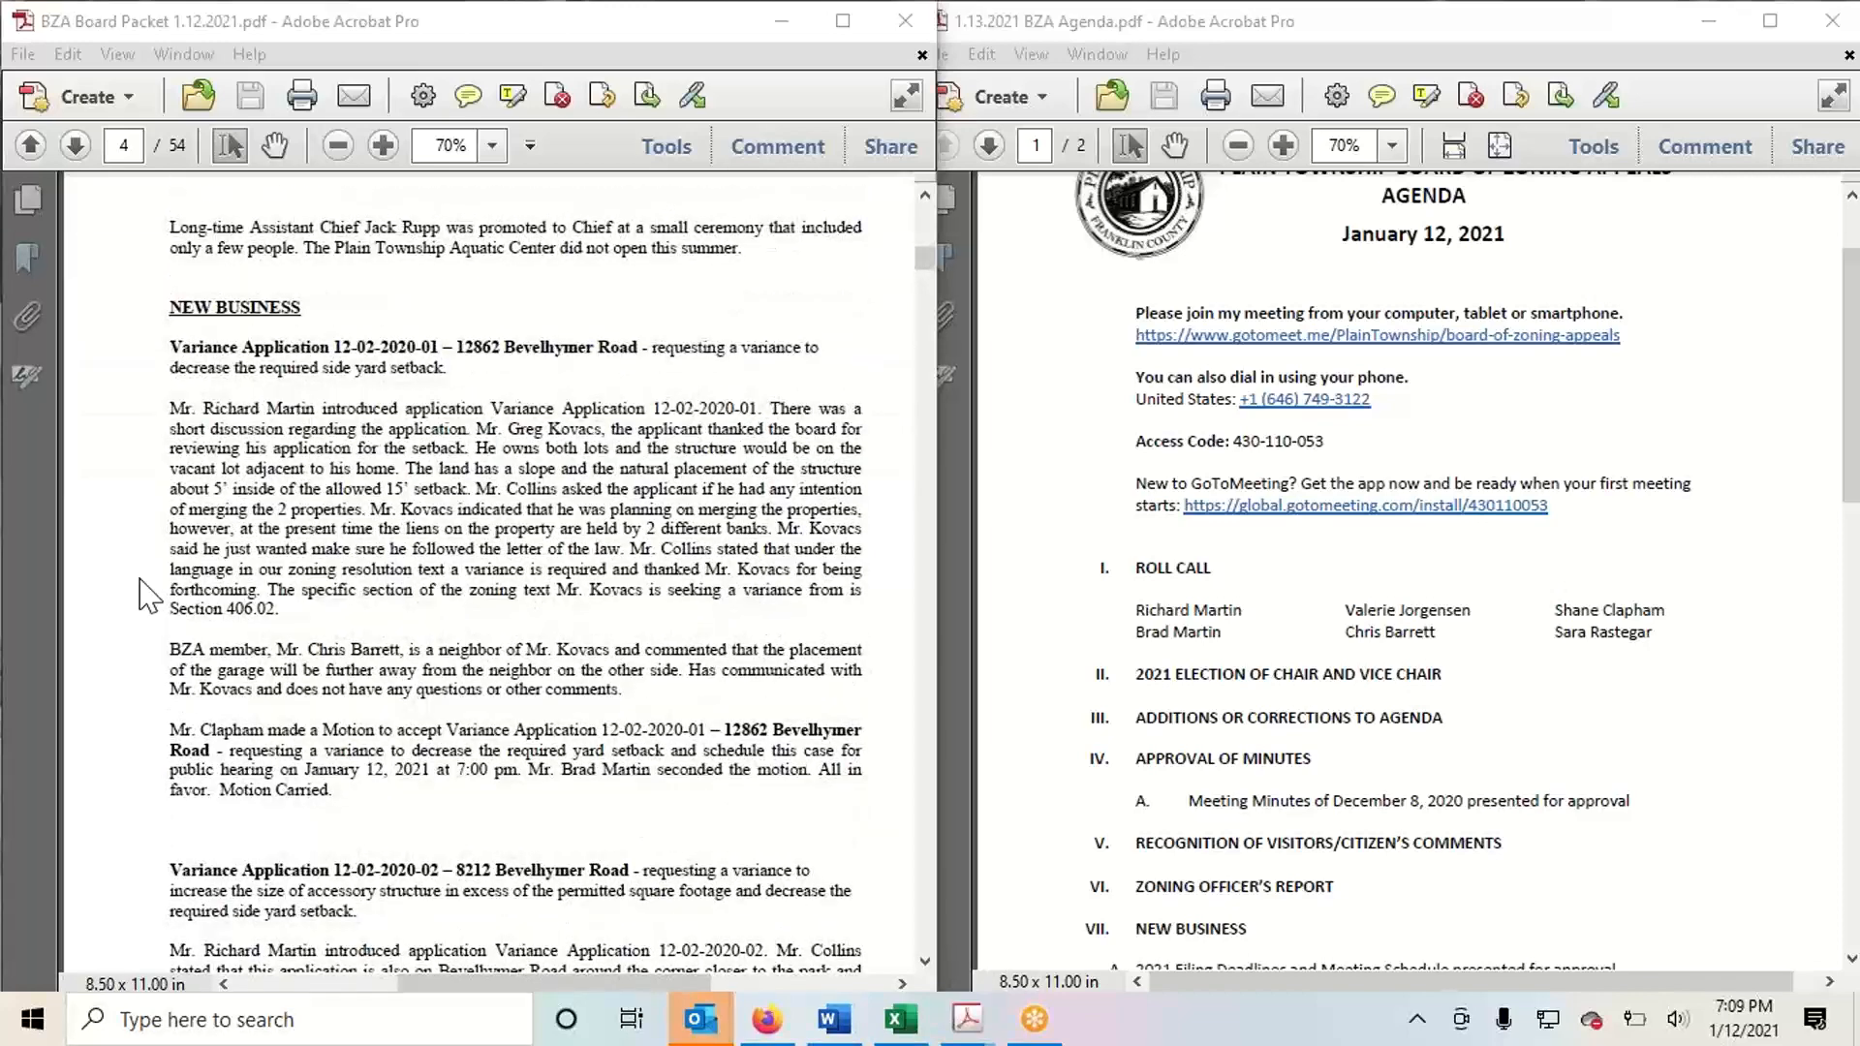
pyautogui.scroll(-3)
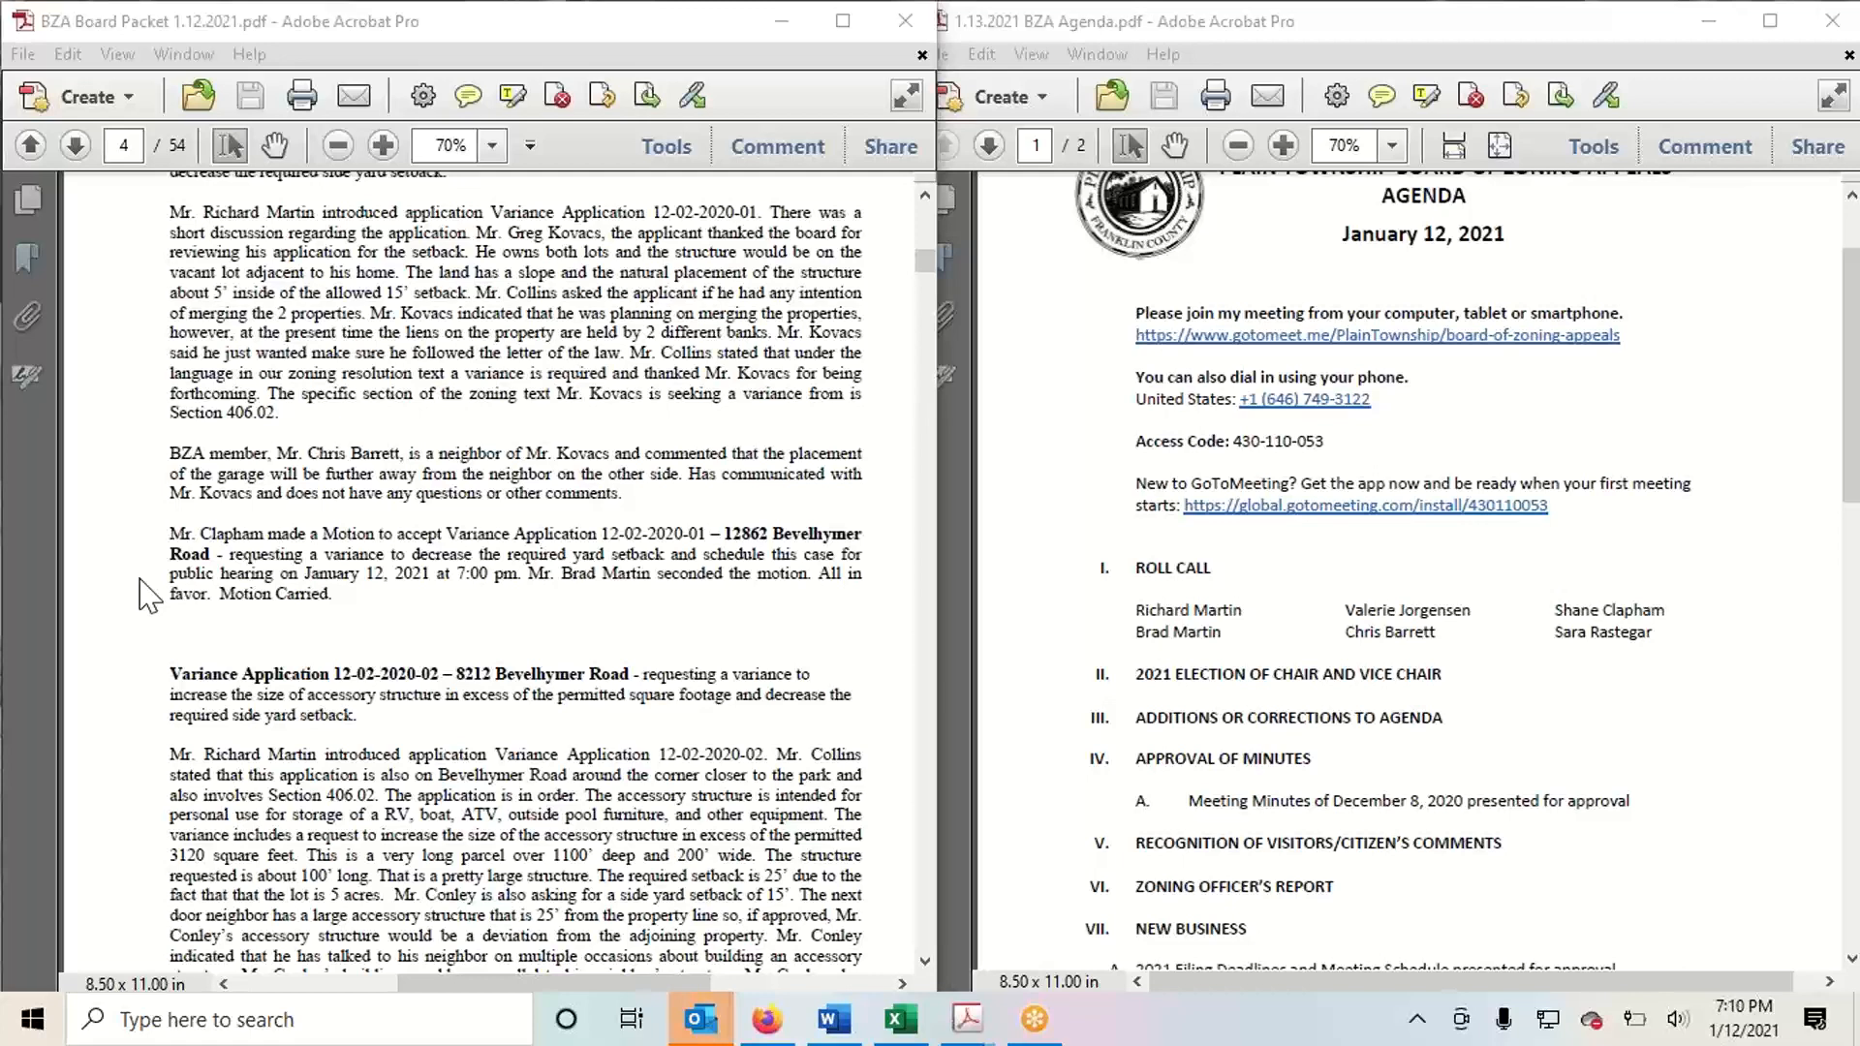
pyautogui.moveTo(1085, 722)
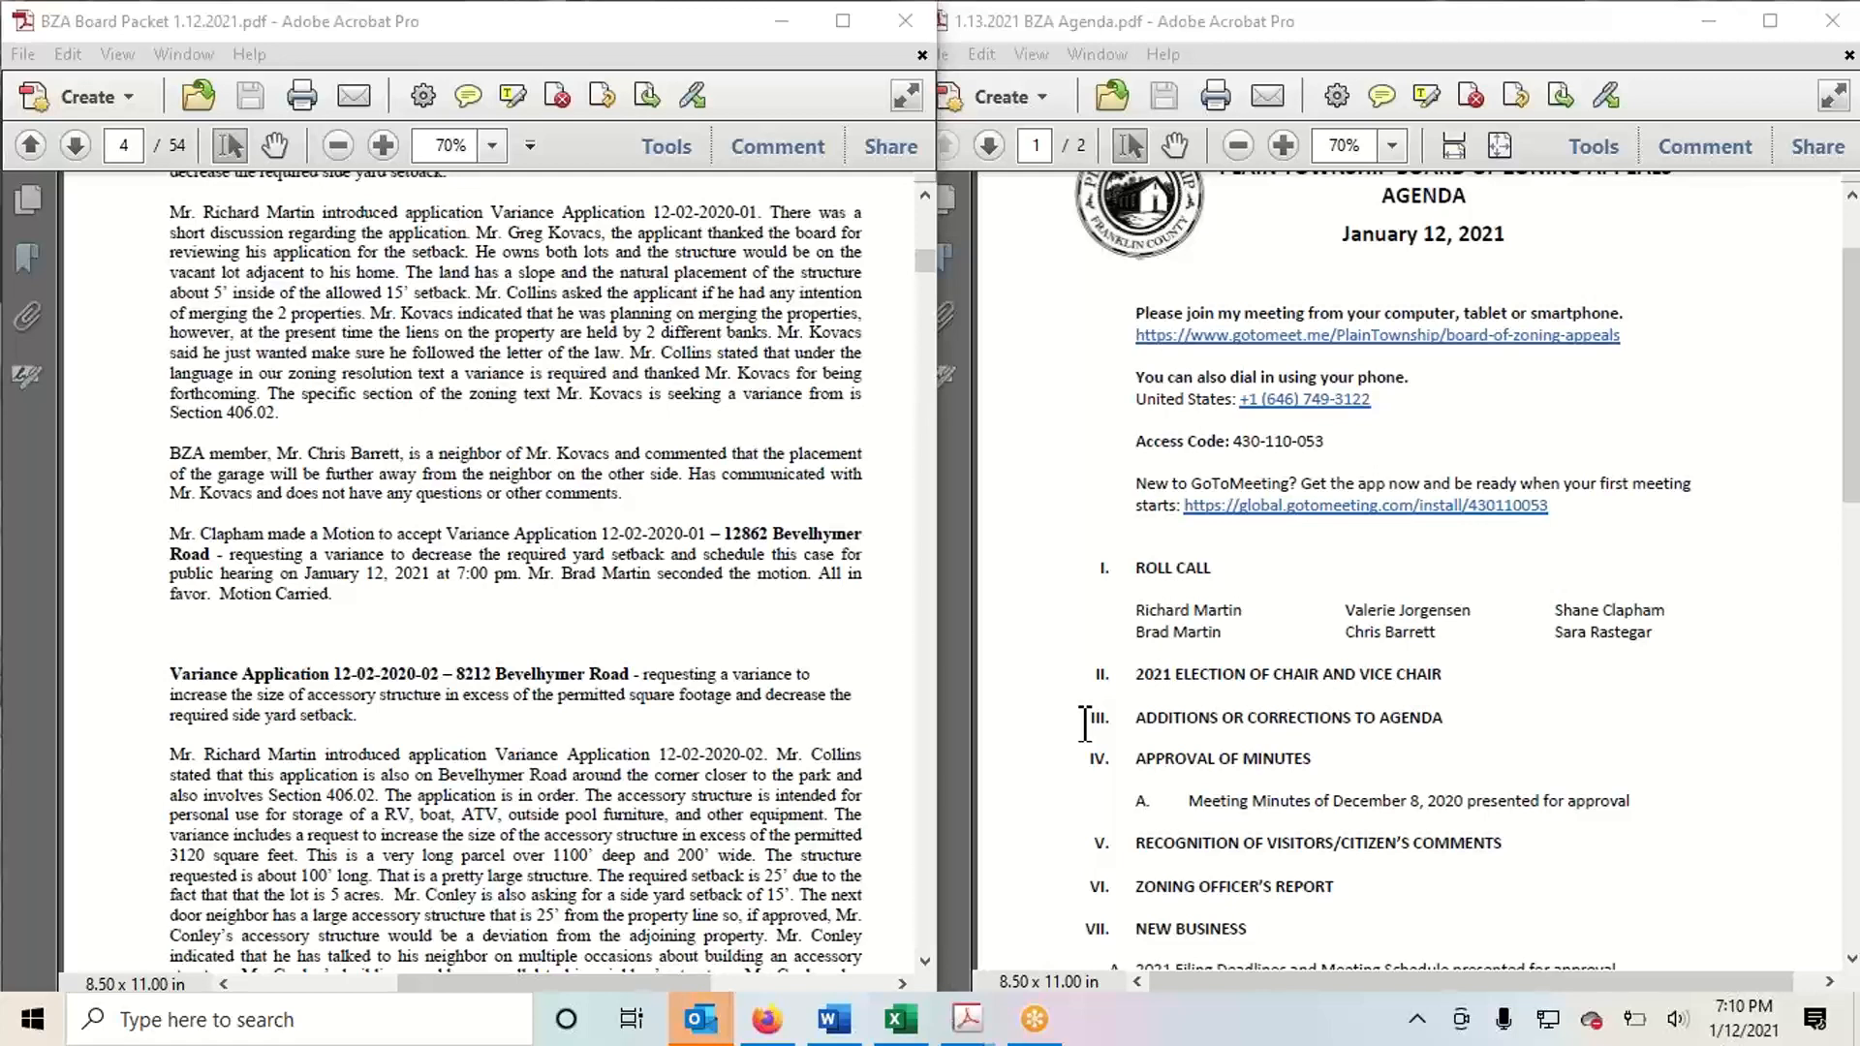
pyautogui.moveTo(105, 180)
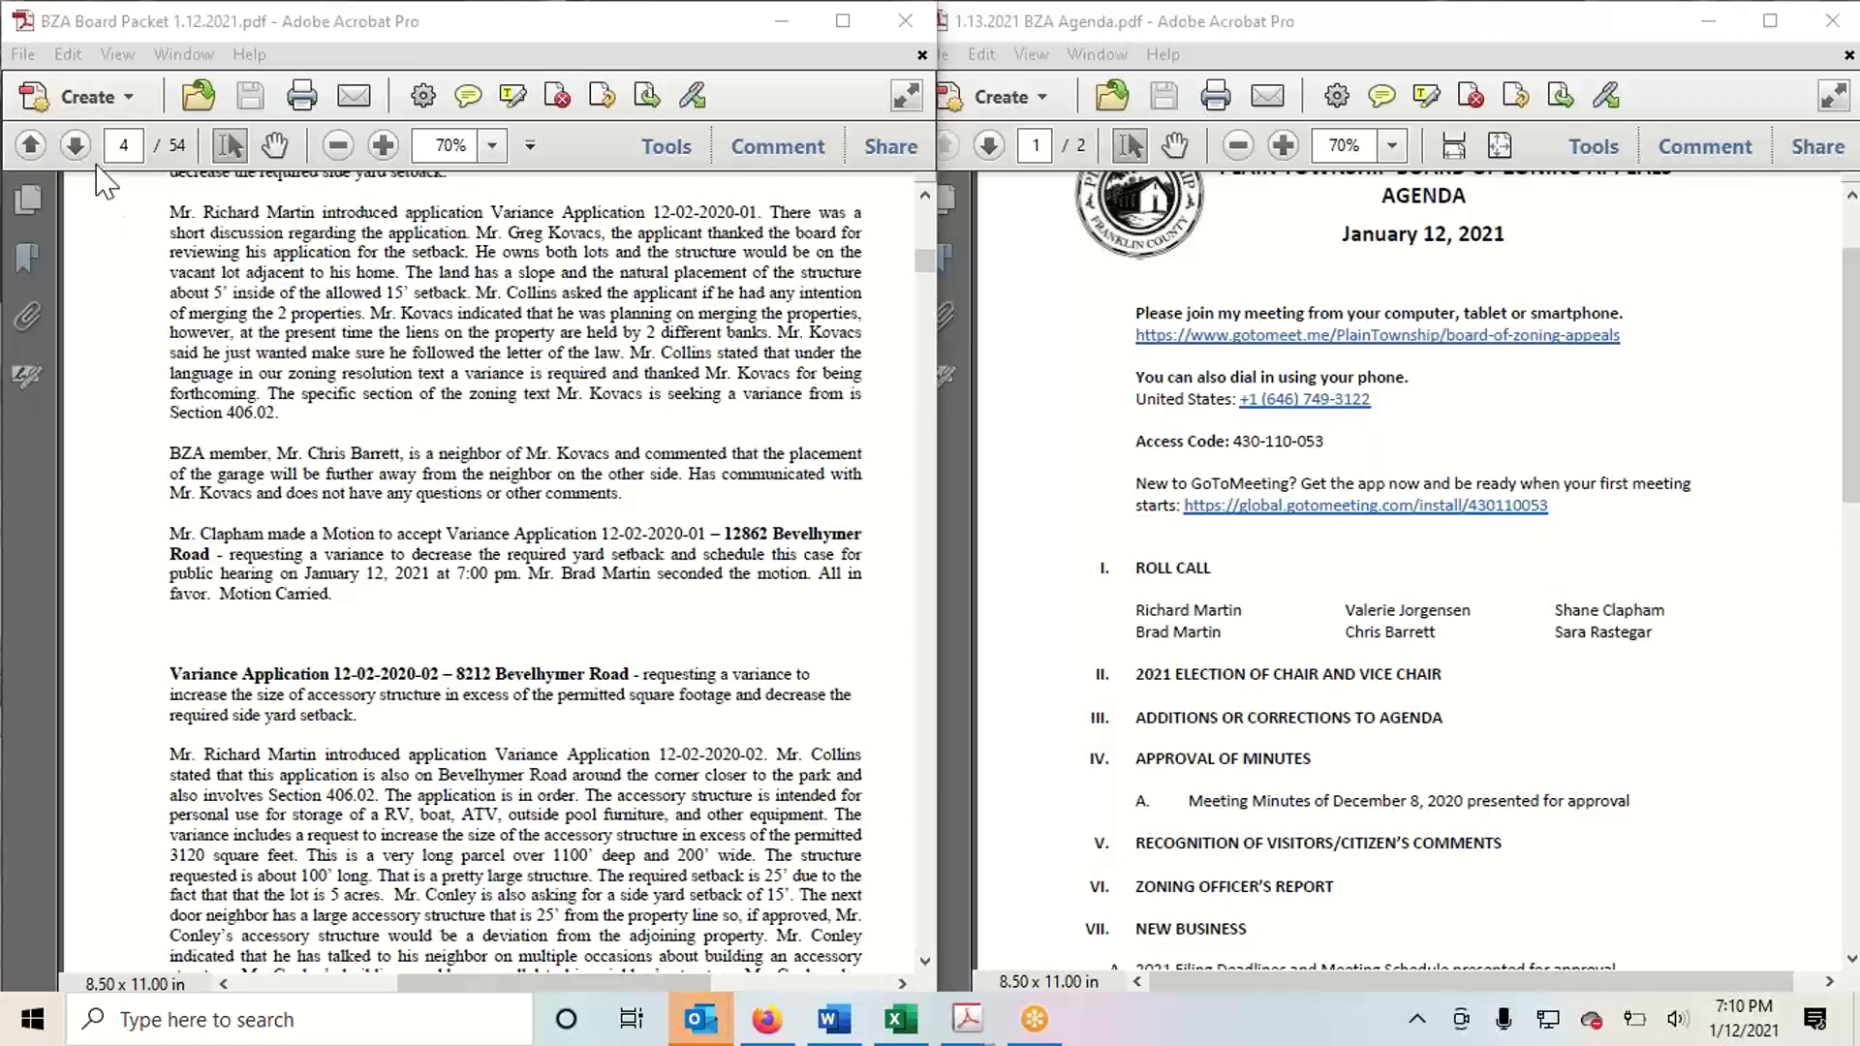
# Advance past the minutes' adjournment page to page 6, the 2021 filing deadlines schedule
pyautogui.click(73, 145)
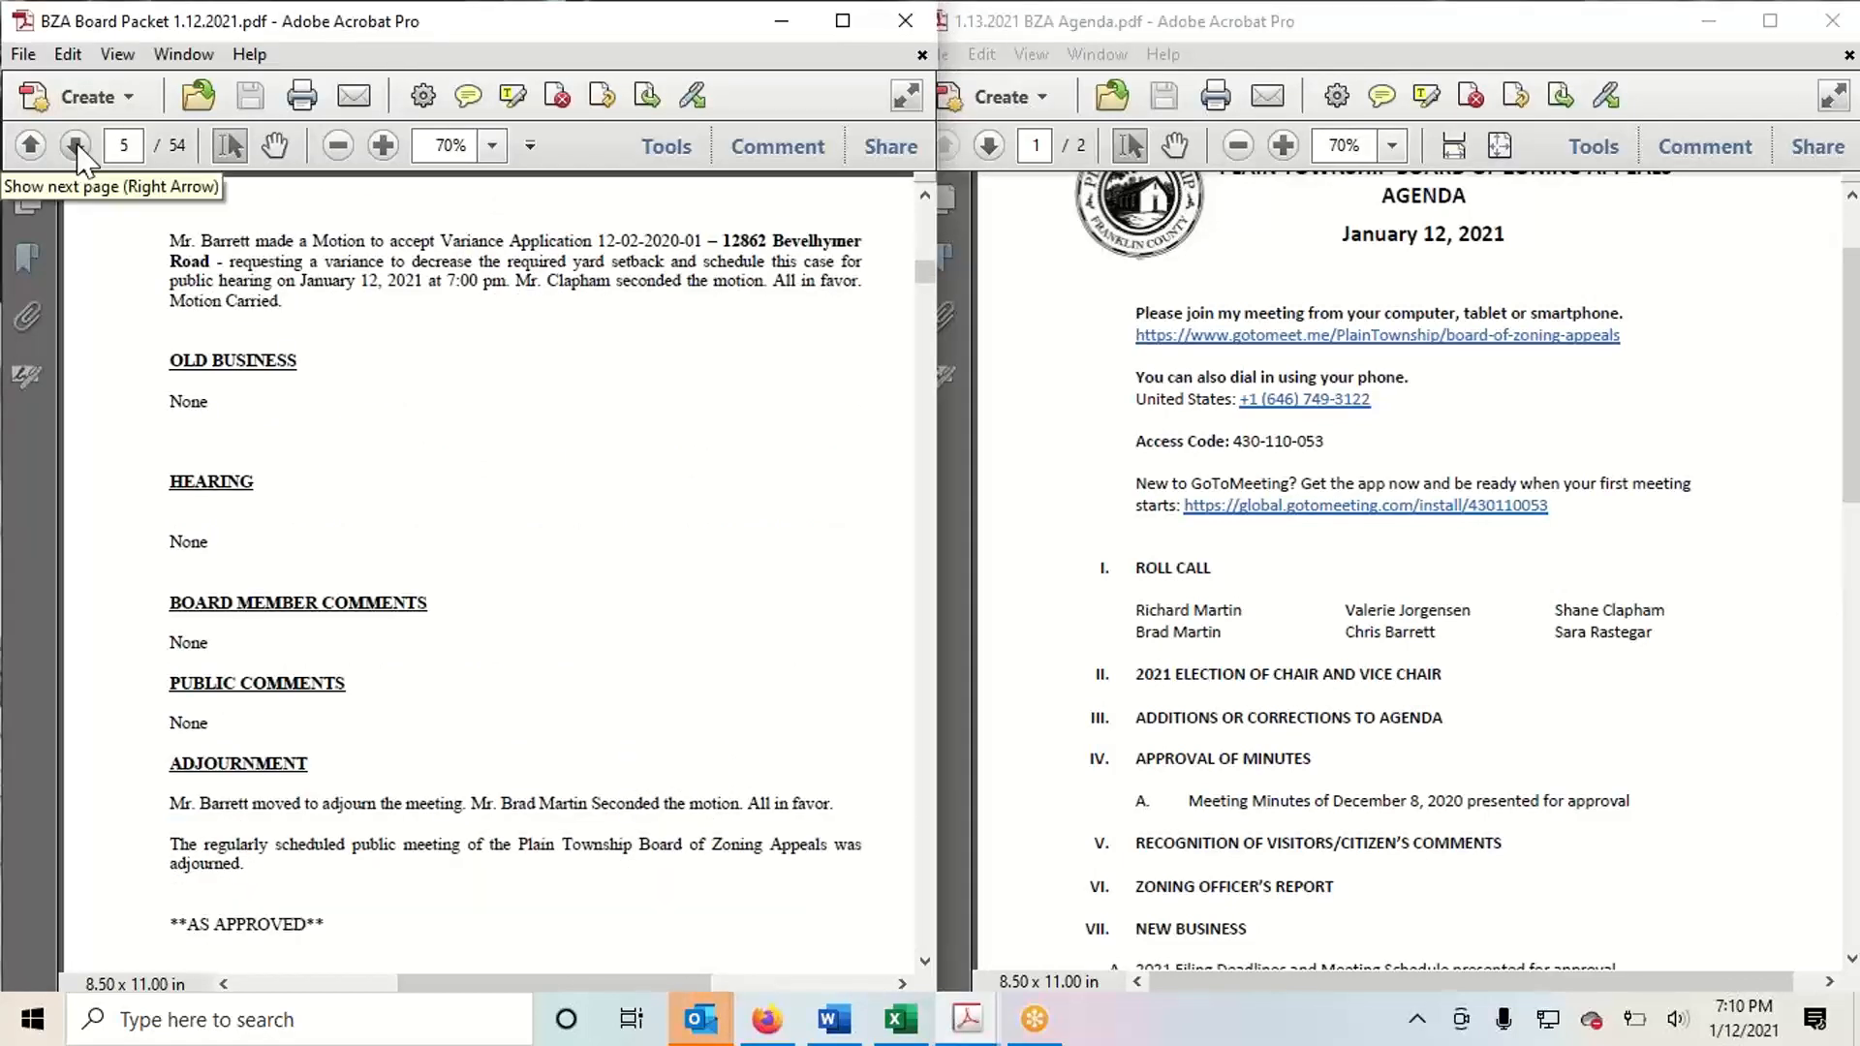
pyautogui.click(78, 145)
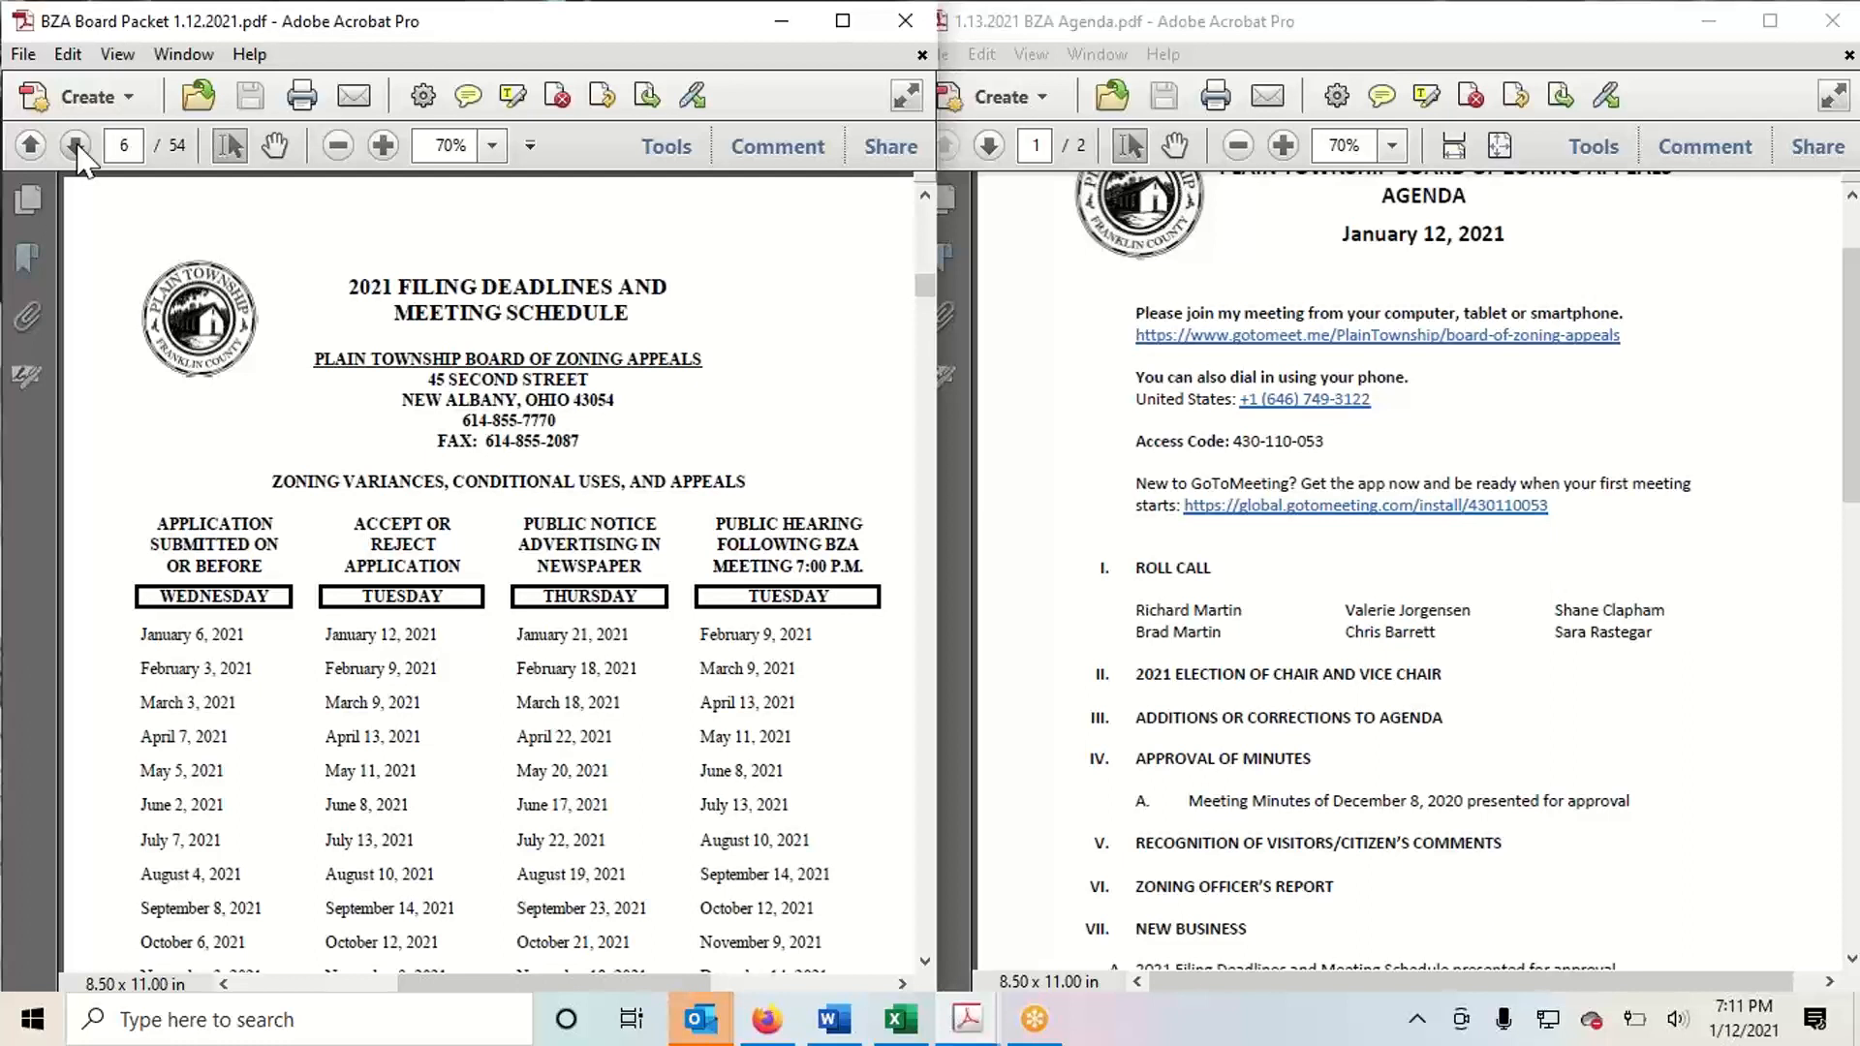
pyautogui.moveTo(74, 196)
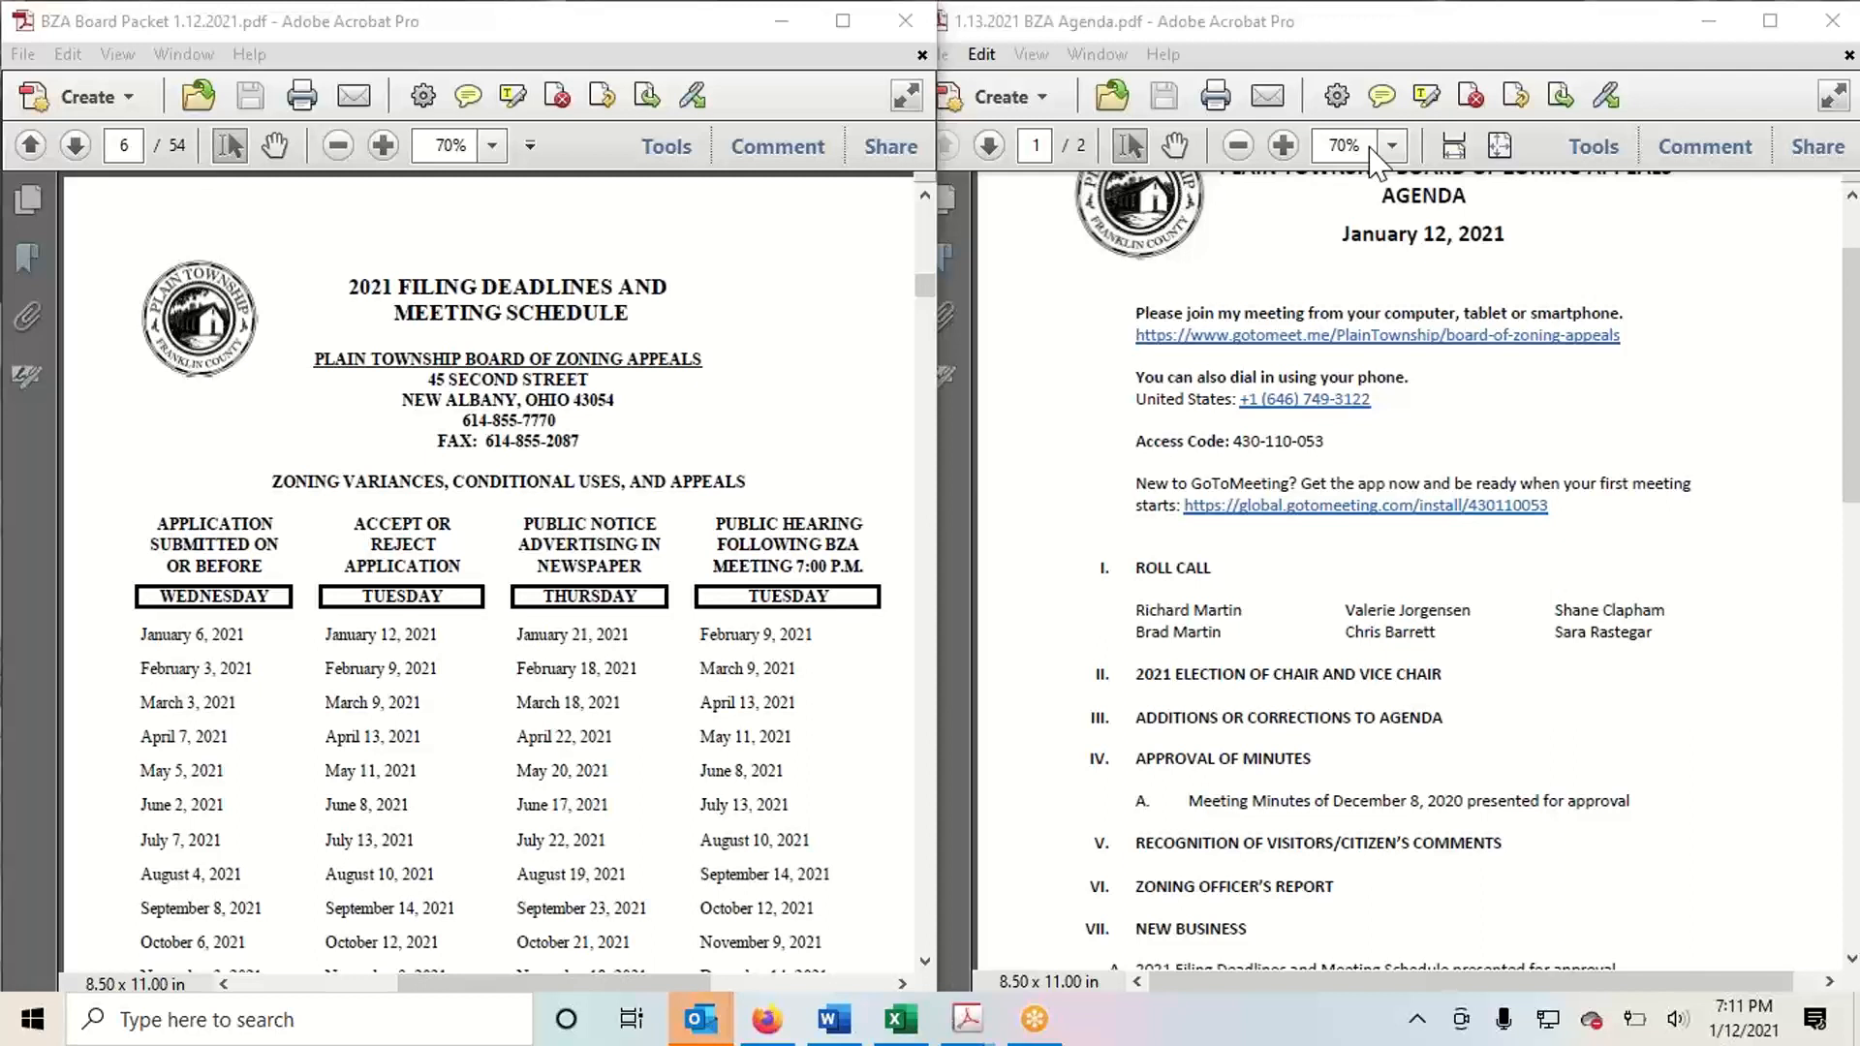
pyautogui.moveTo(1093, 566)
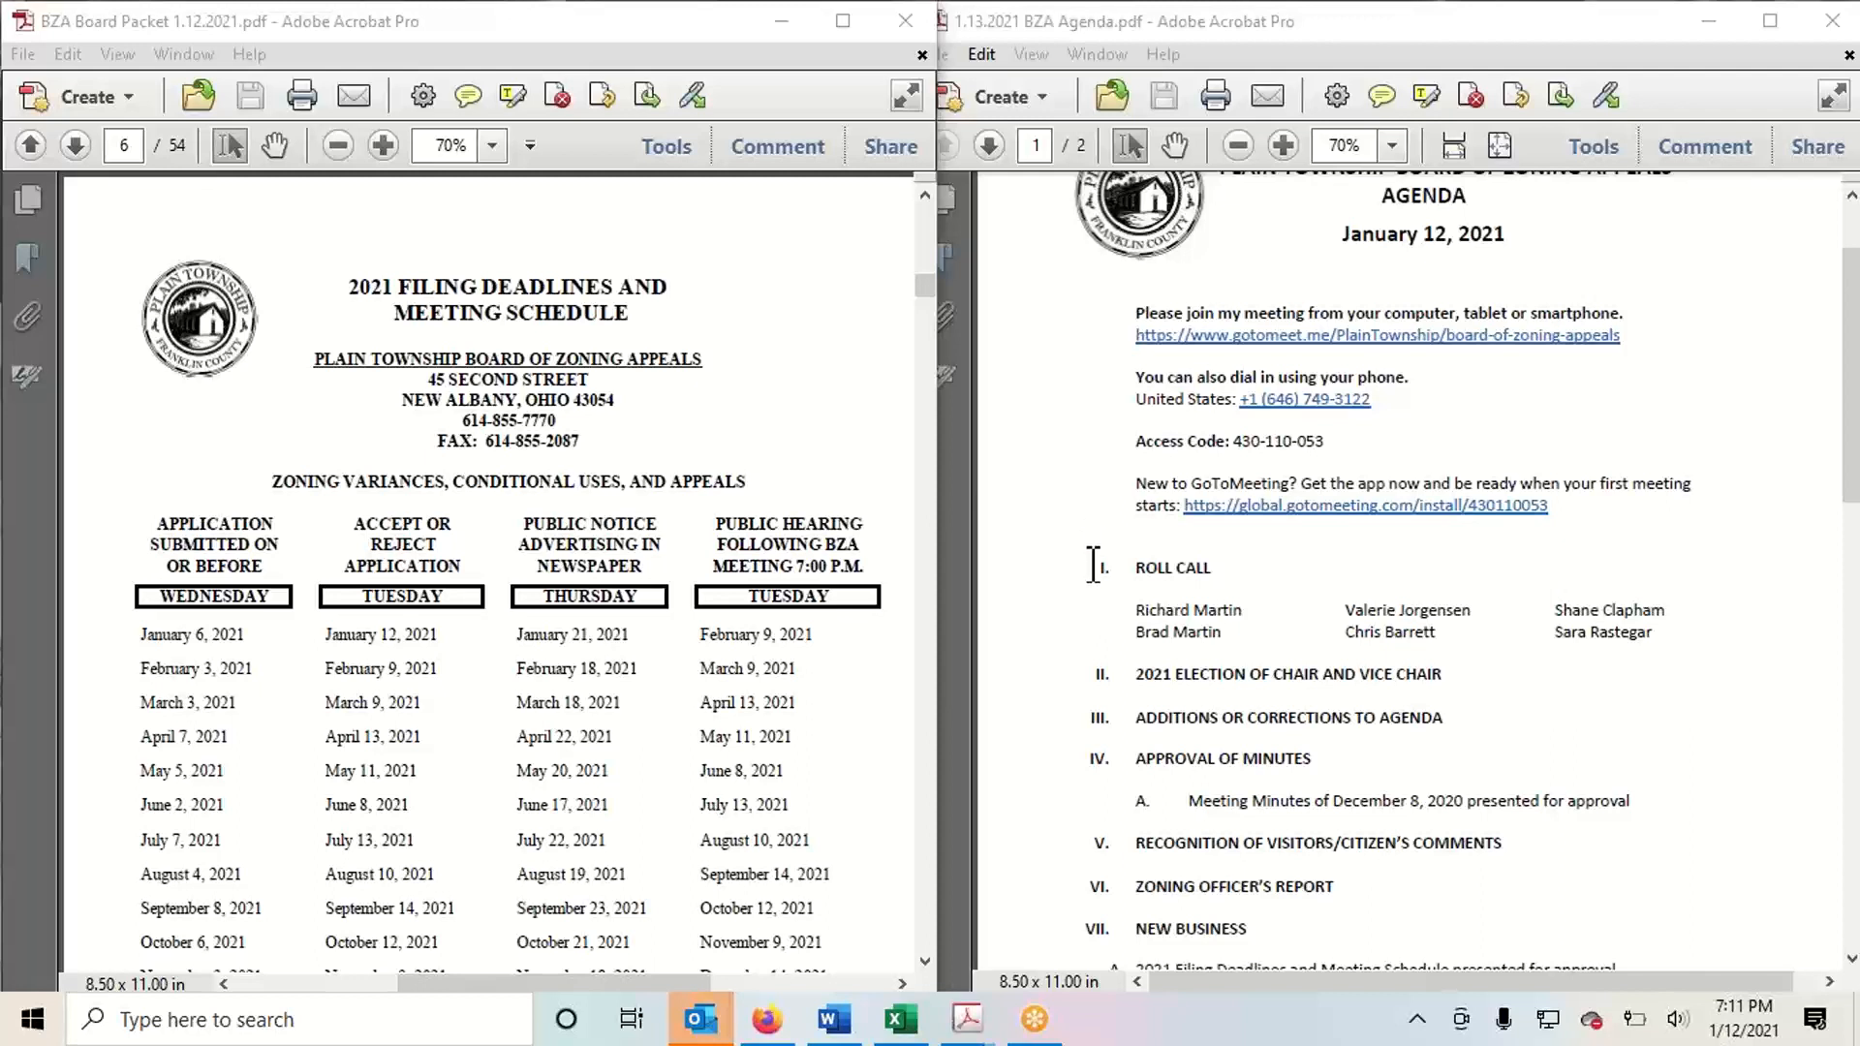
pyautogui.moveTo(1056, 638)
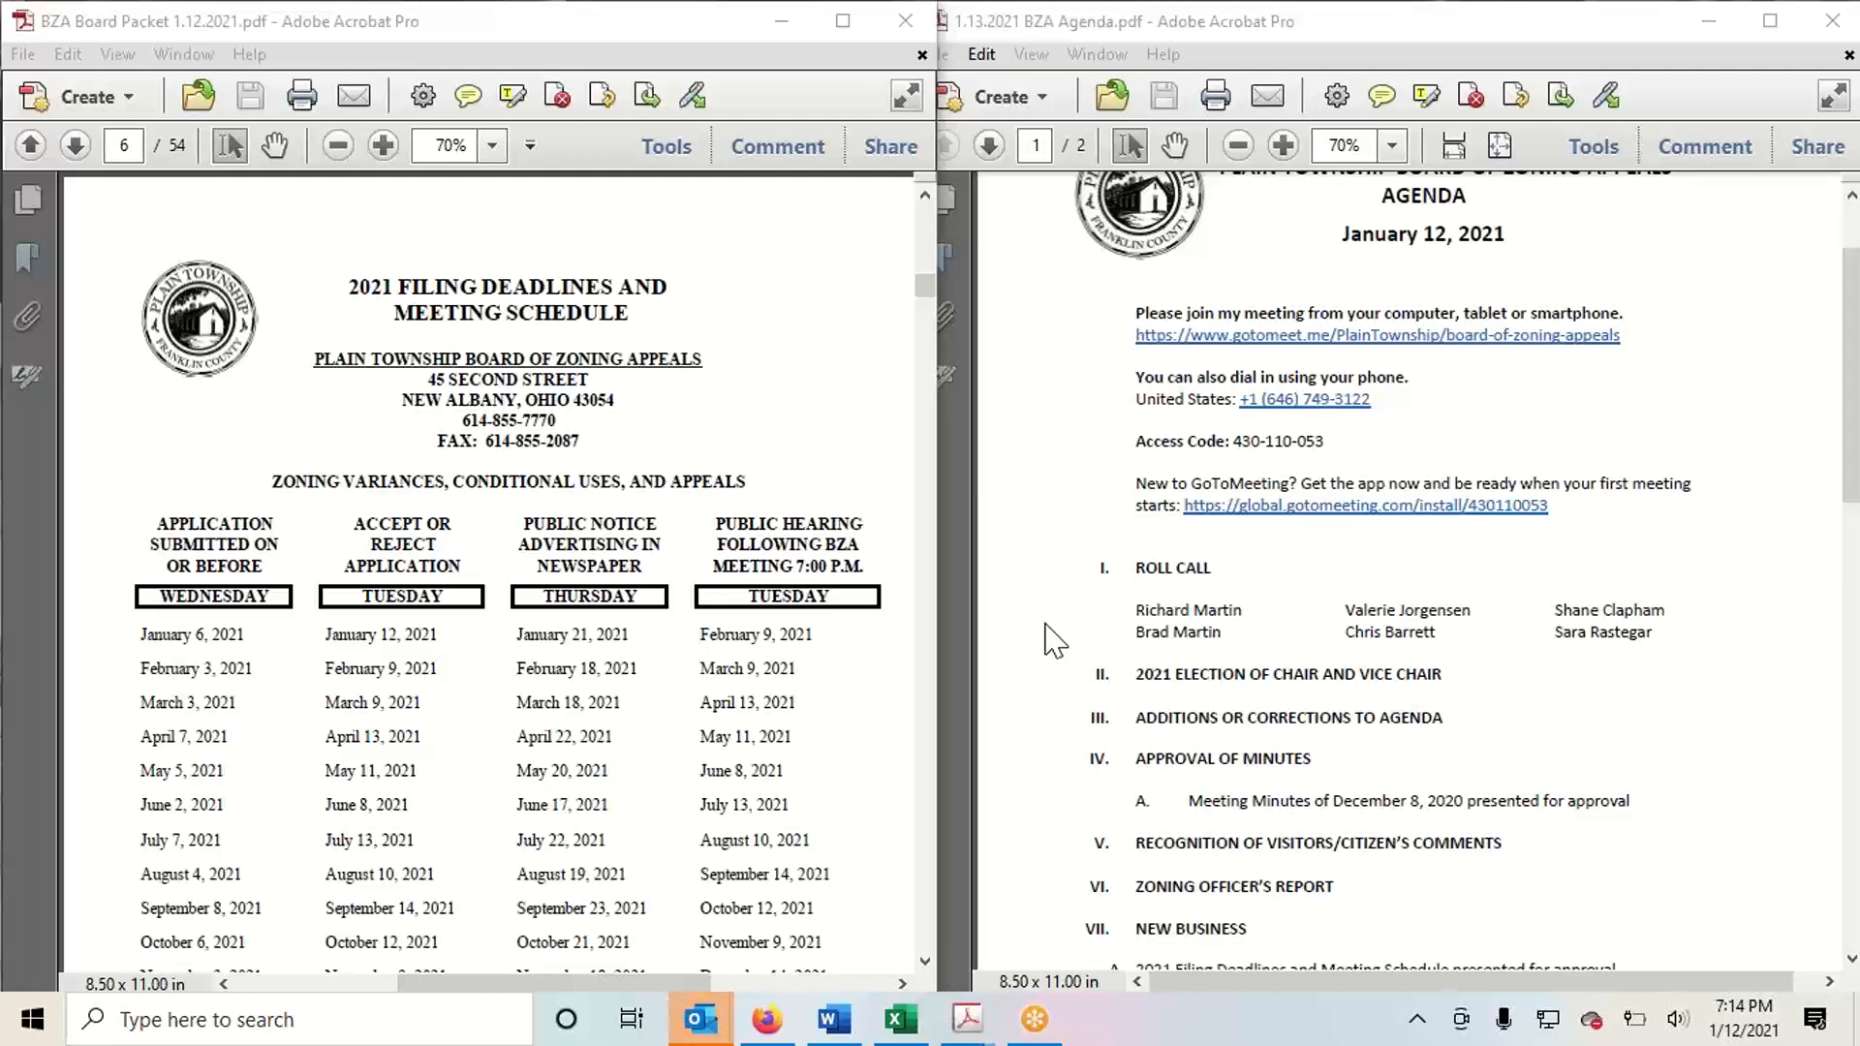
pyautogui.moveTo(1283, 685)
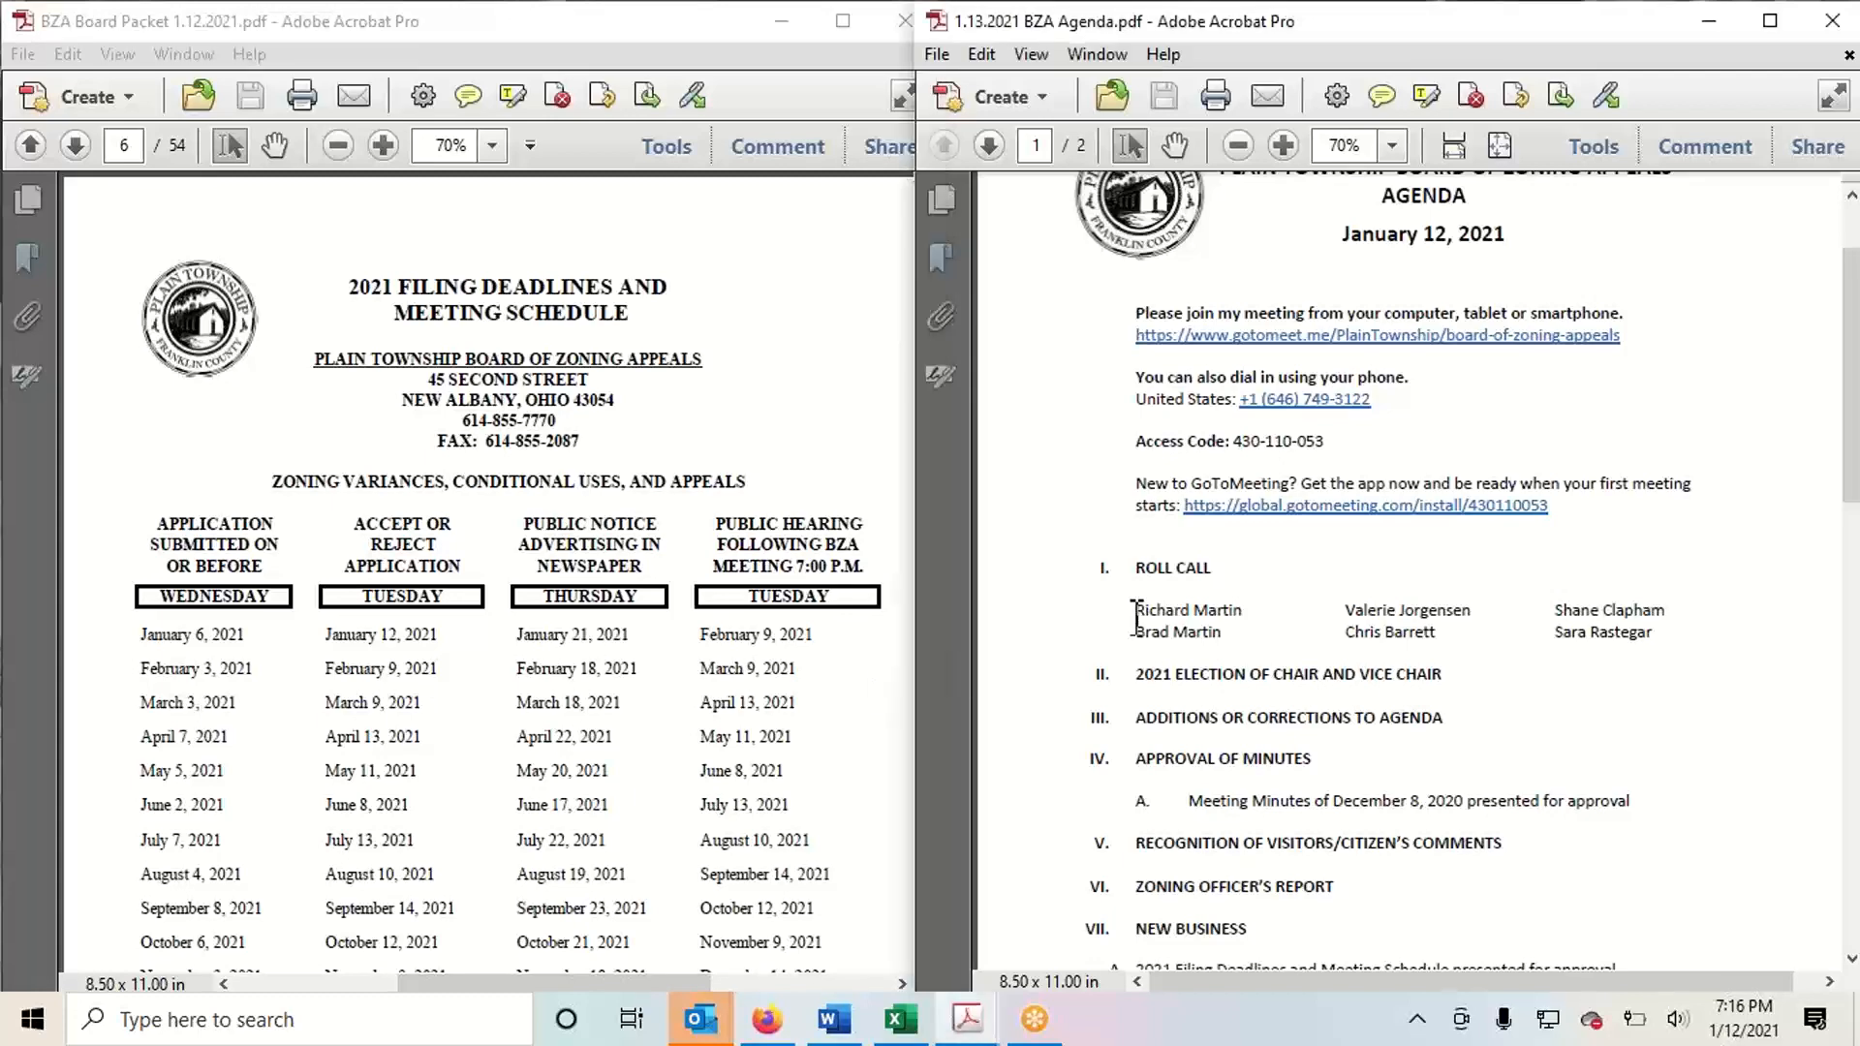
# Scroll the January 12 agenda onto its second page with the Harlem Road variance and old business
pyautogui.scroll(-3)
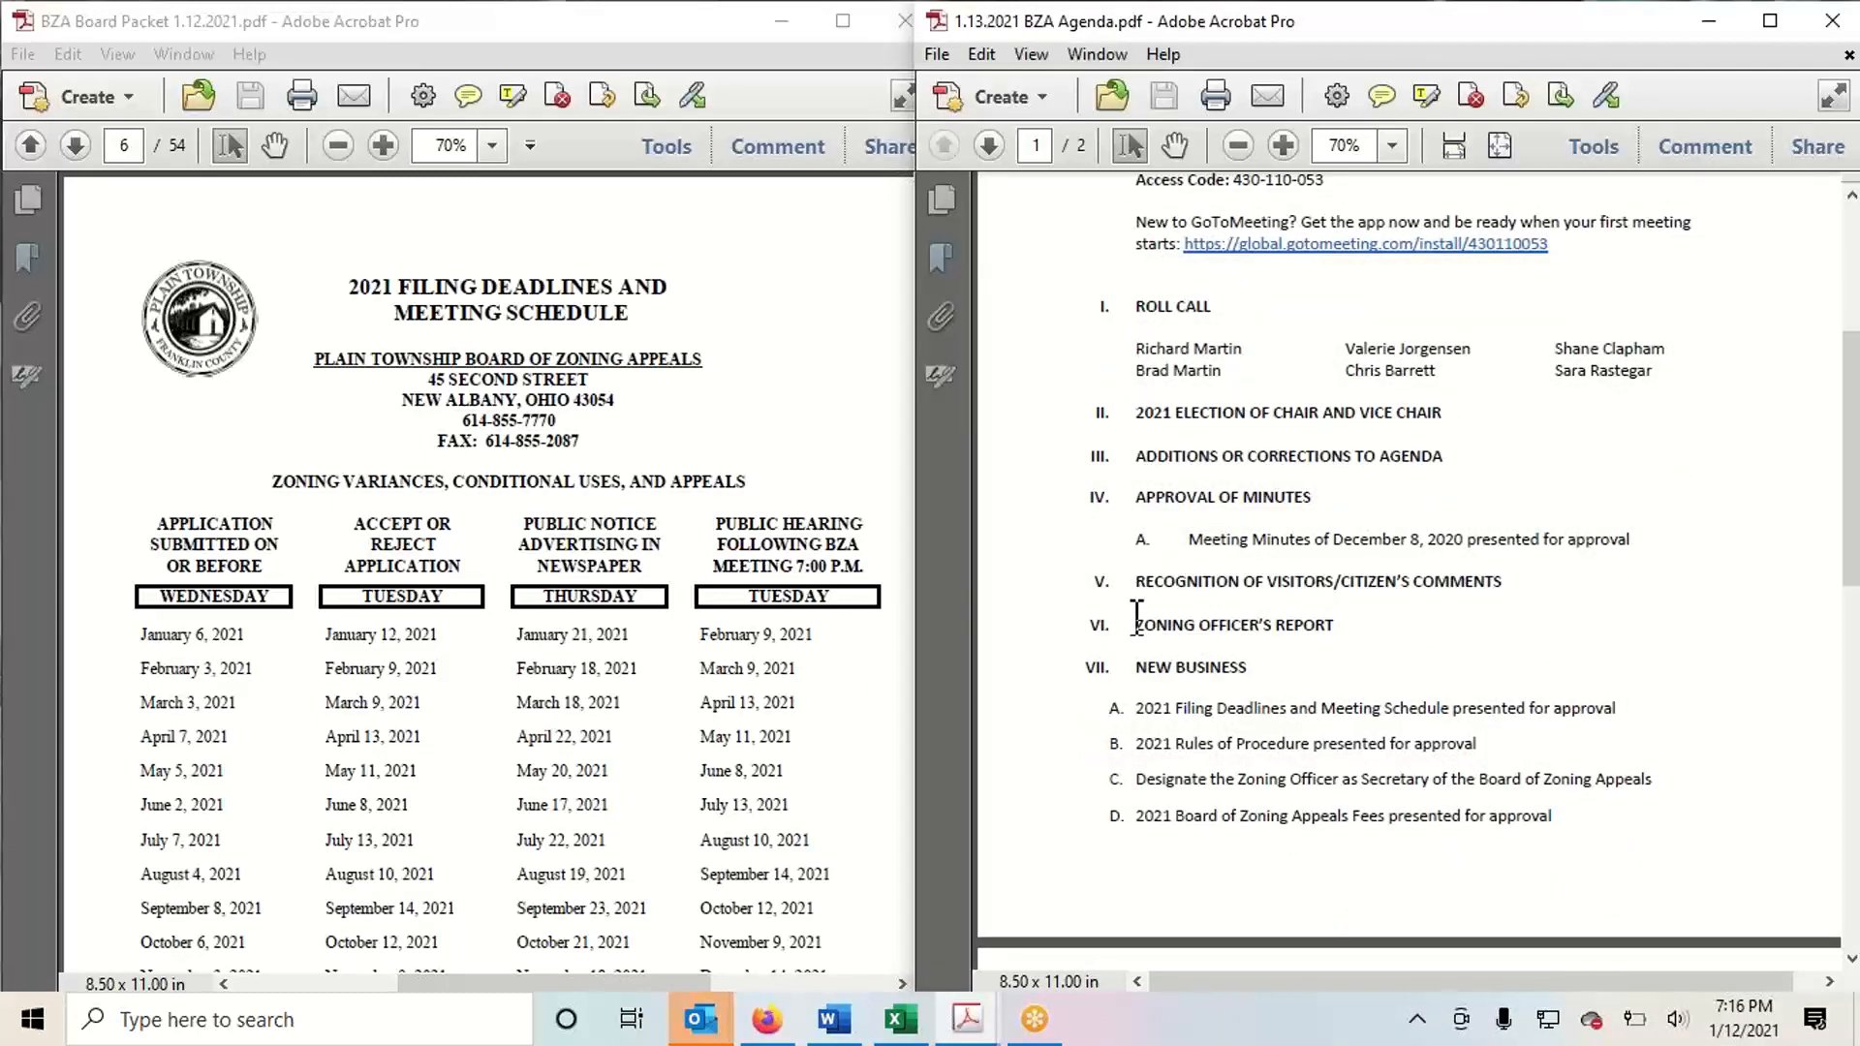
pyautogui.scroll(-3)
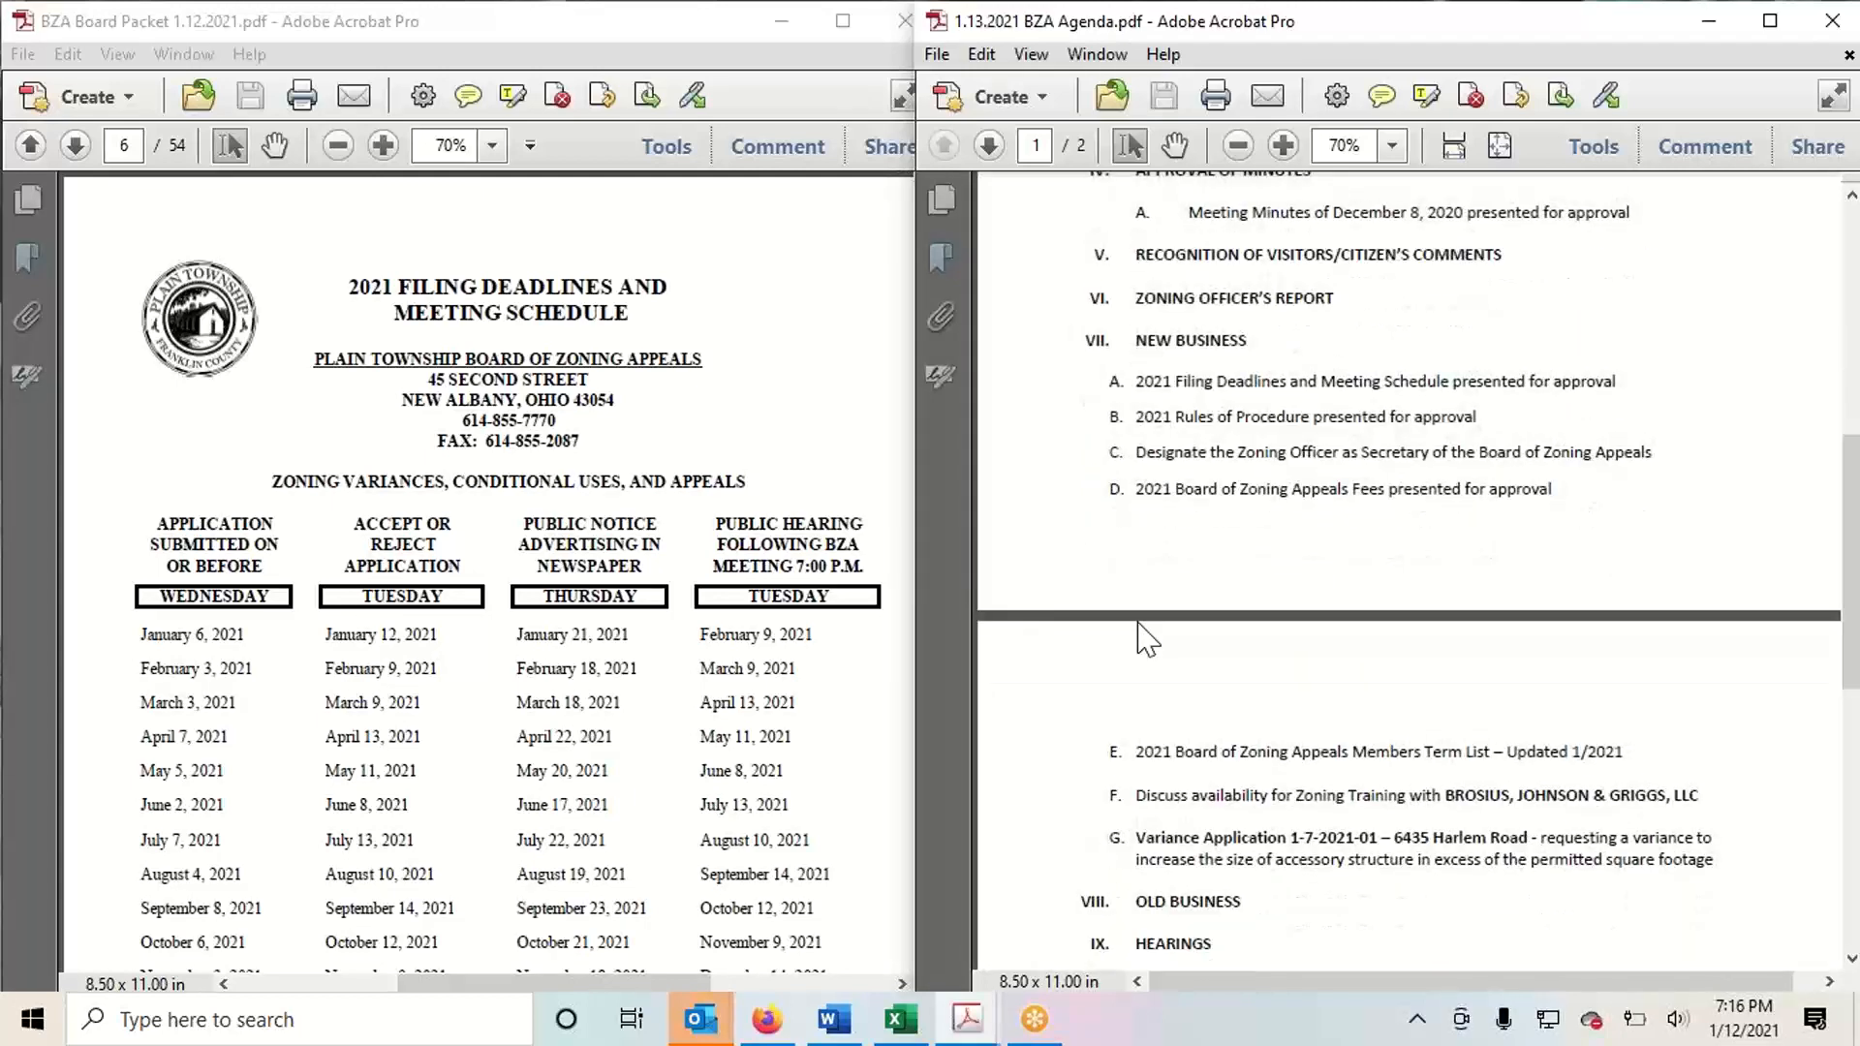
pyautogui.moveTo(716, 46)
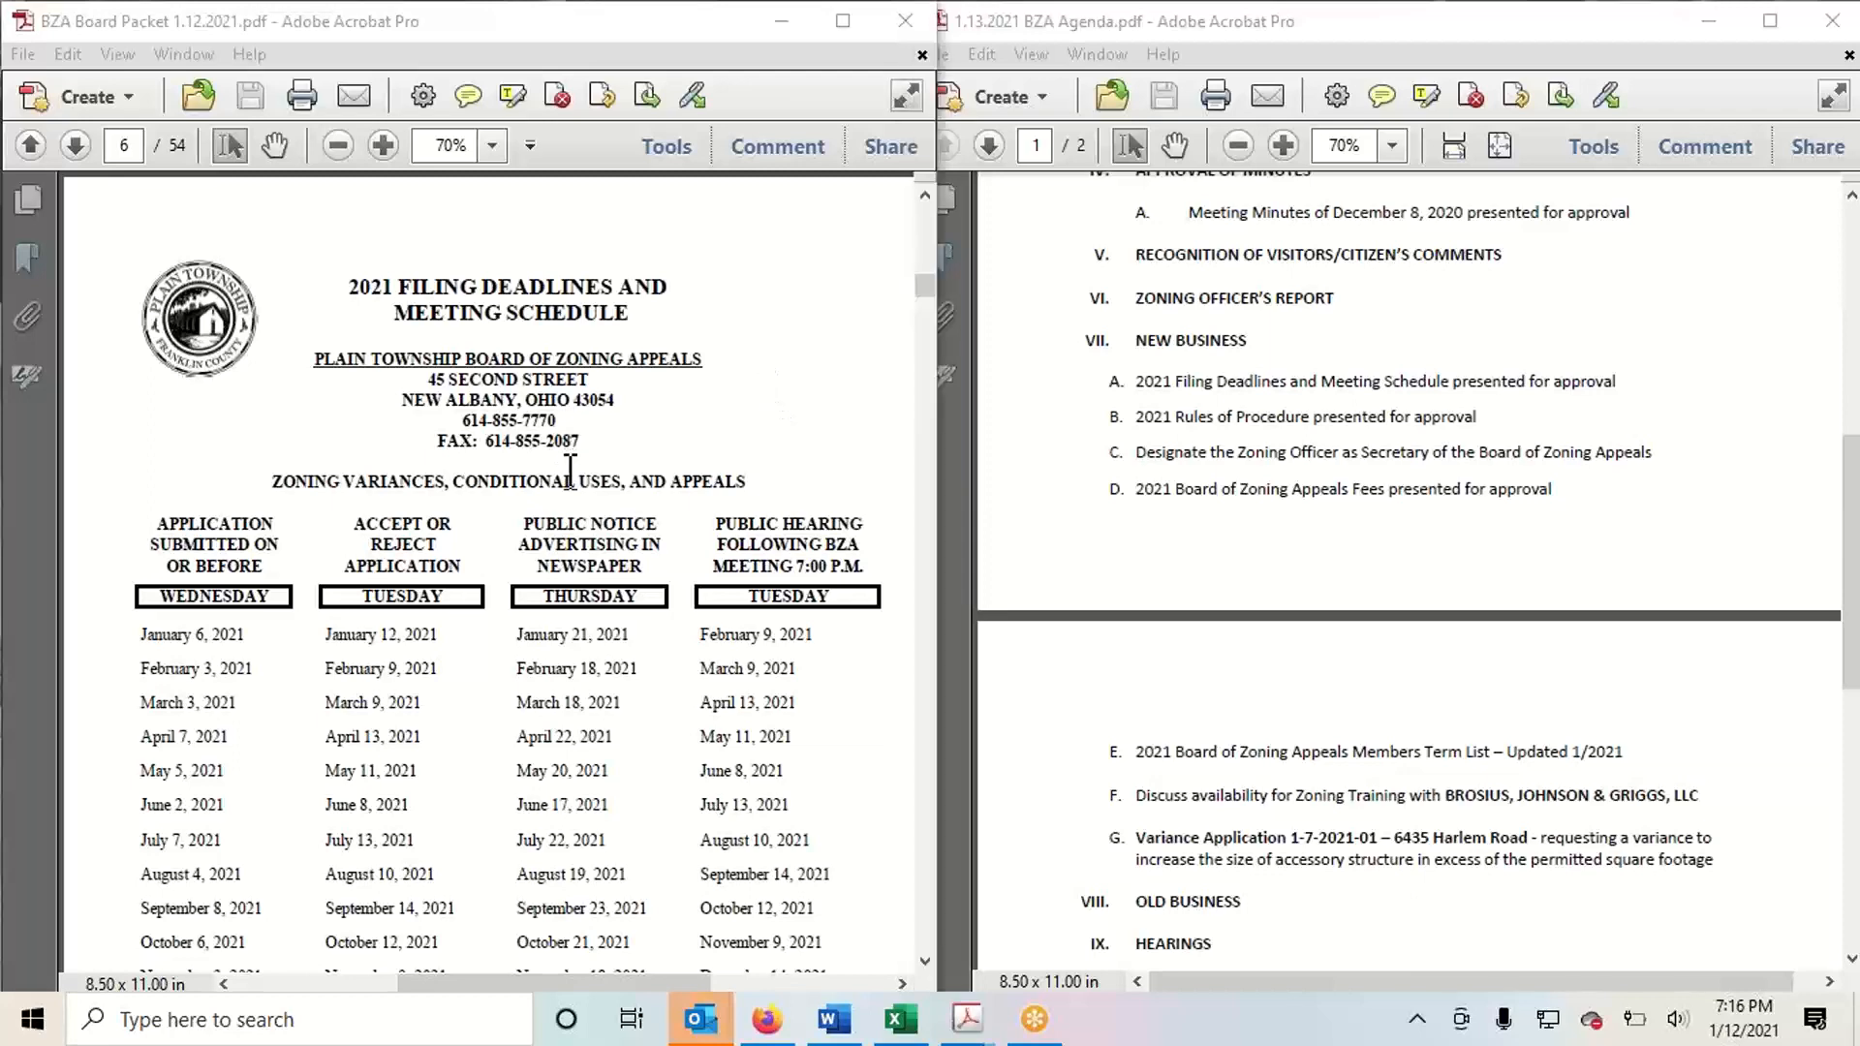
# Scroll the 2021 meeting schedule down to the December dates and January 11, 2022
pyautogui.scroll(-3)
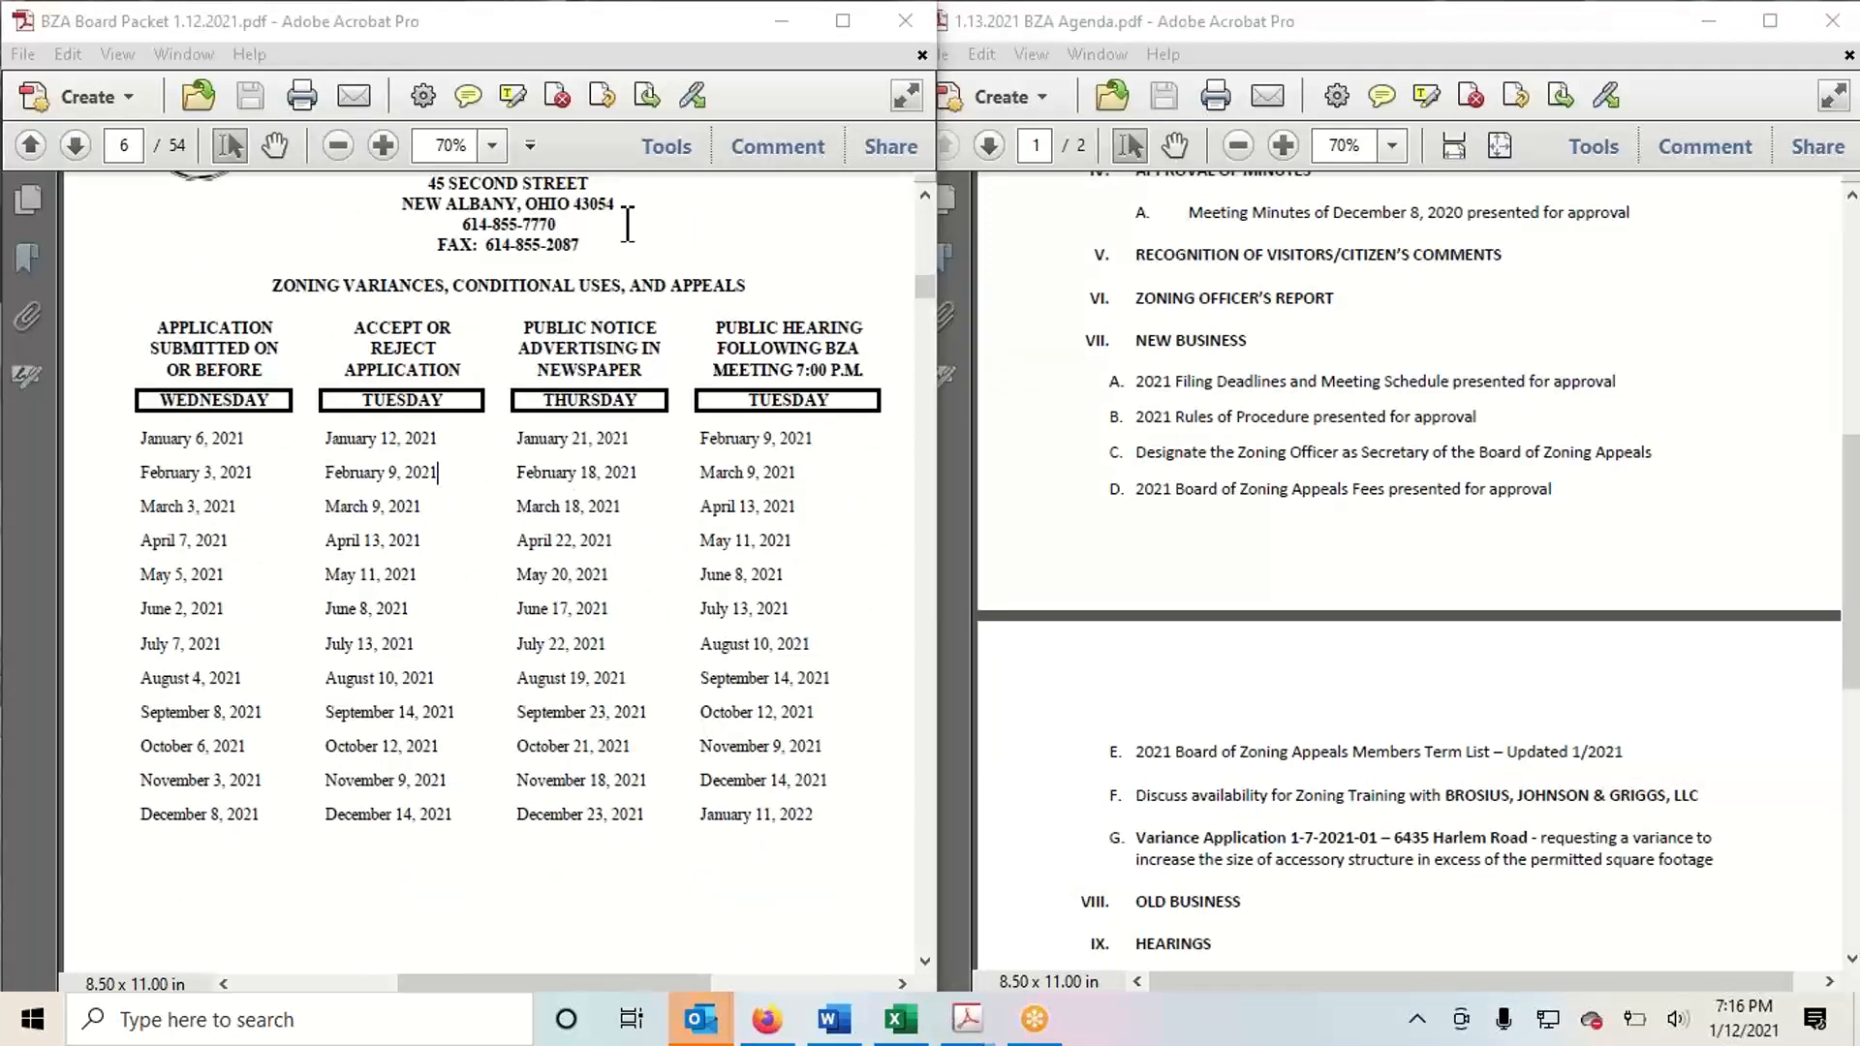
pyautogui.moveTo(698, 29)
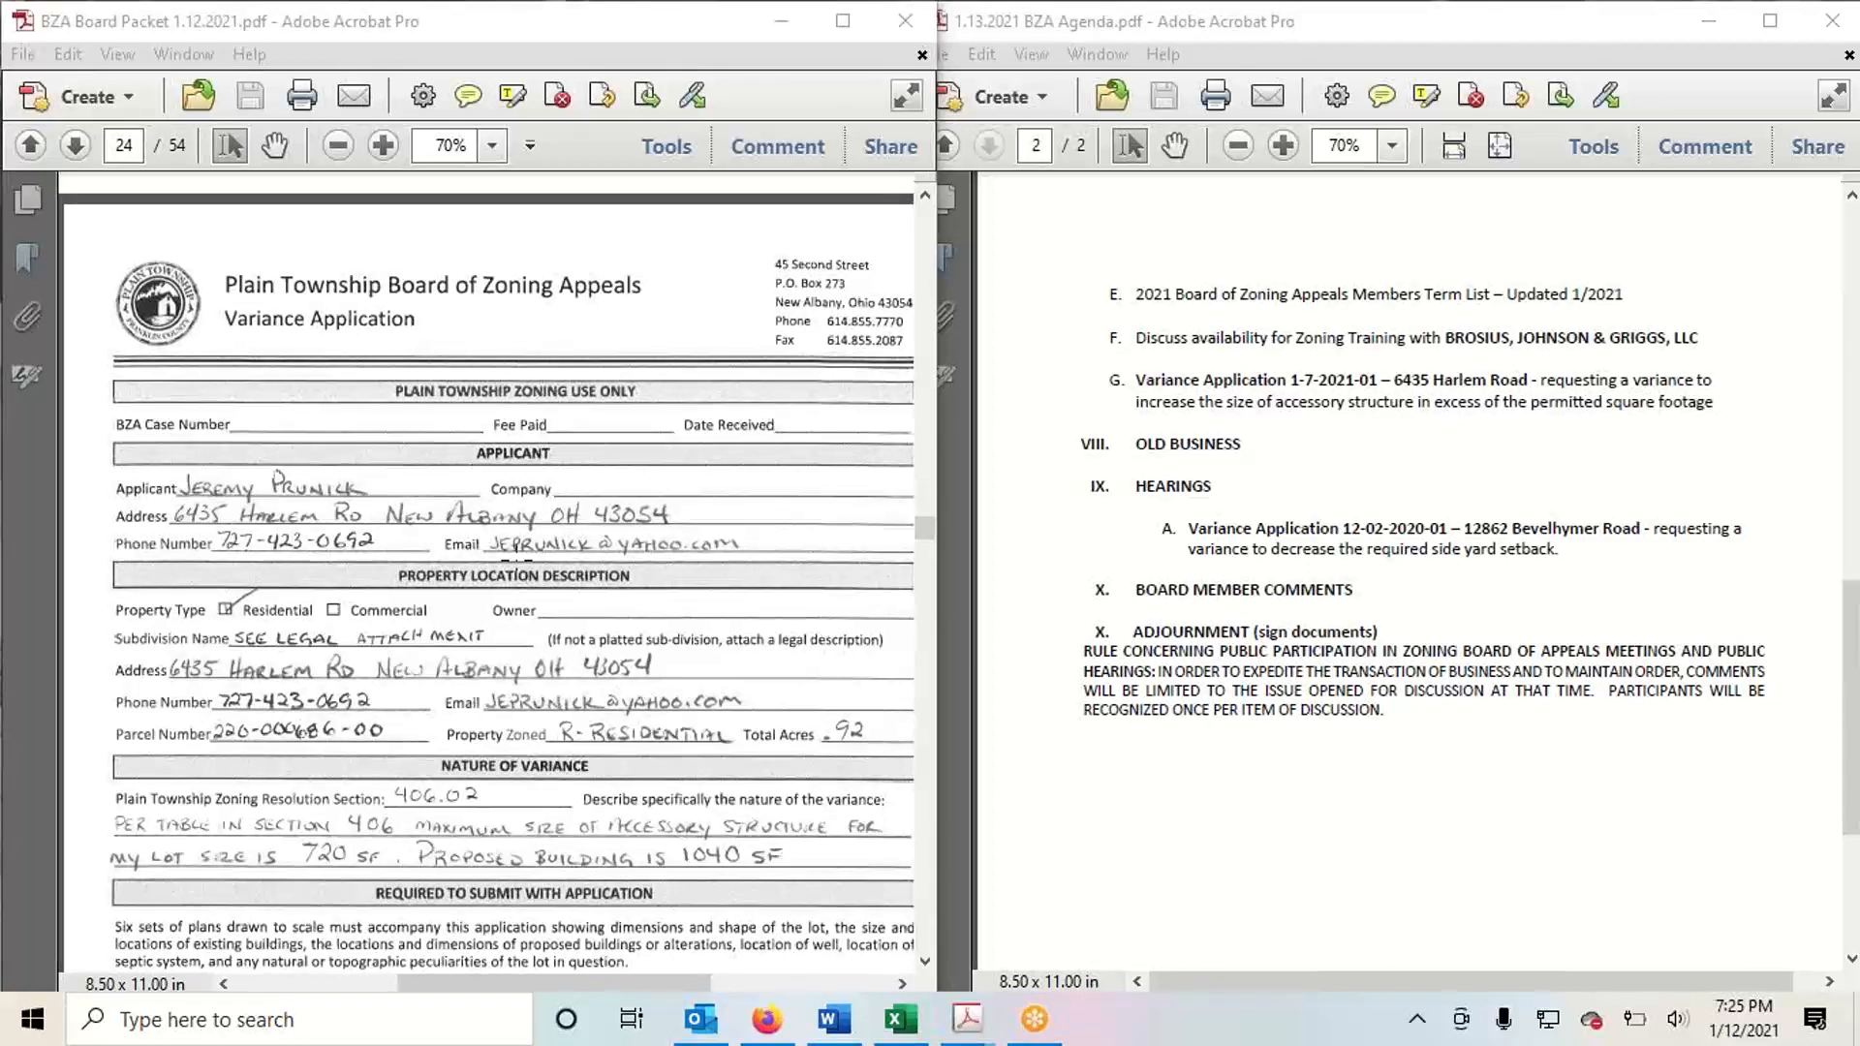
pyautogui.moveTo(199, 194)
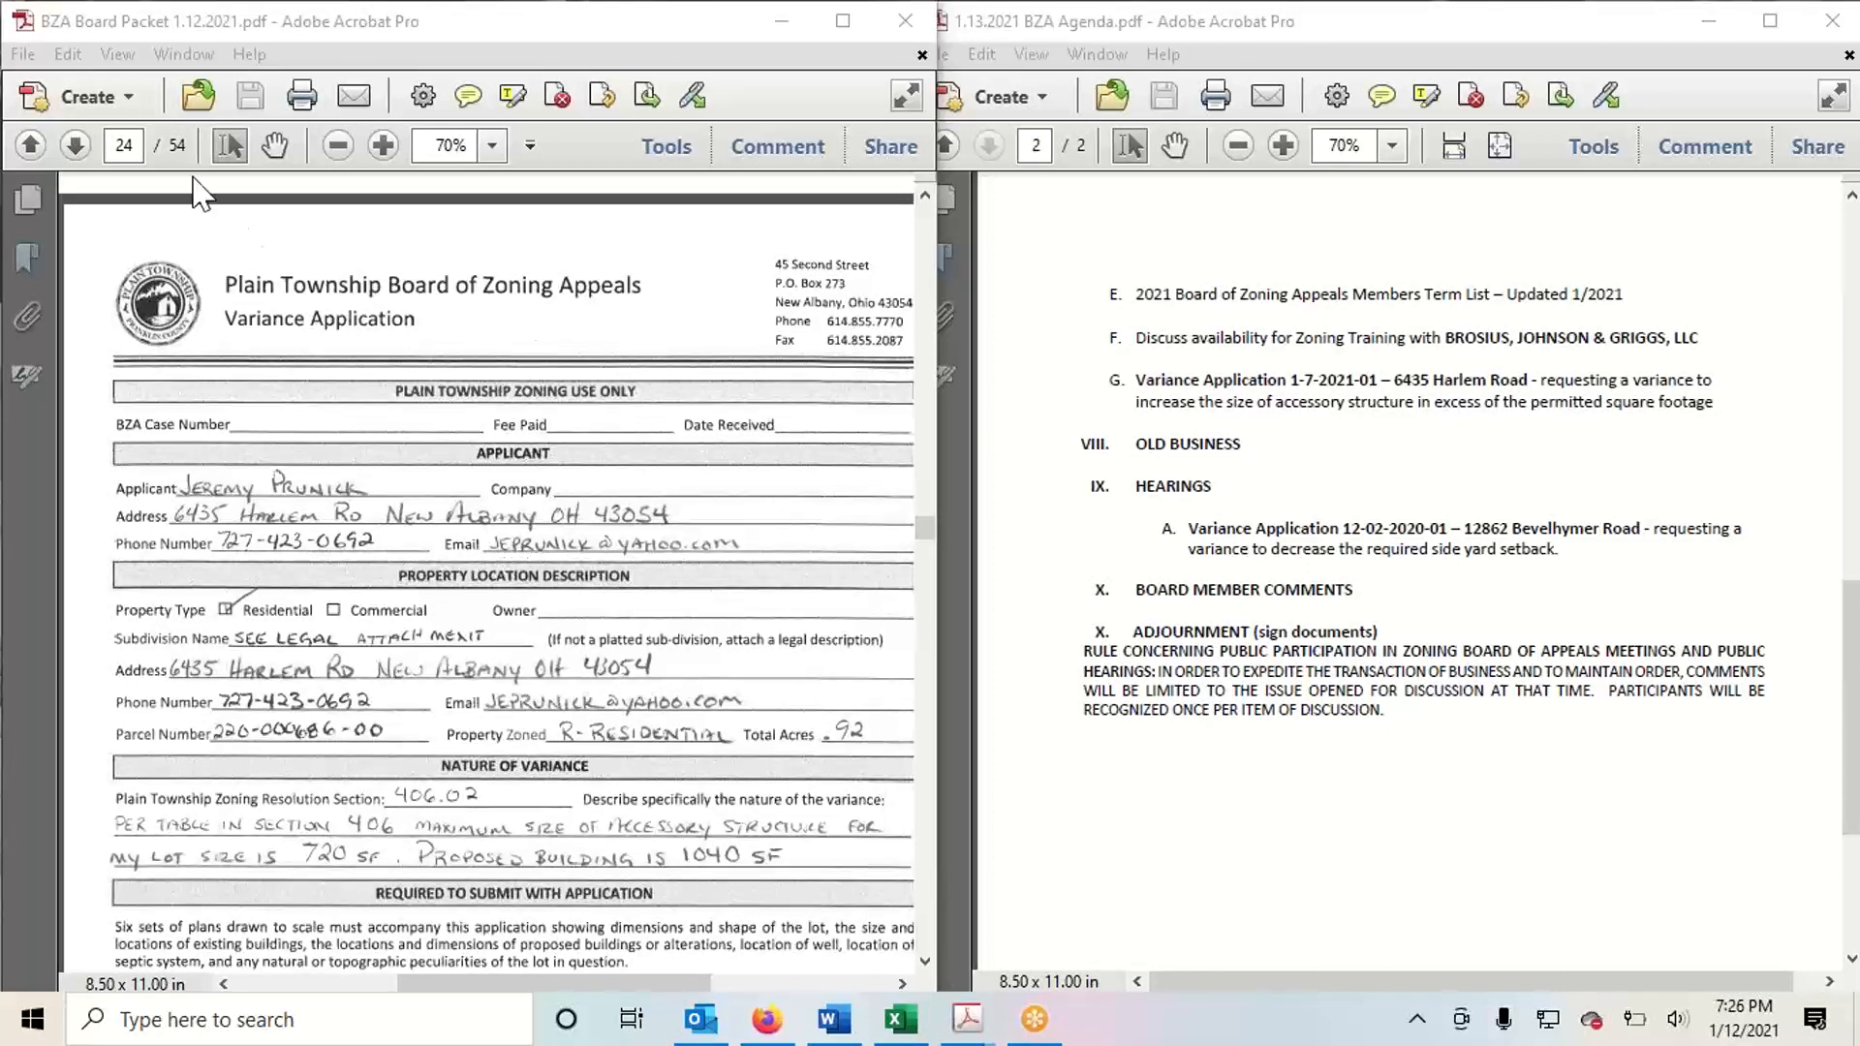
pyautogui.moveTo(73, 145)
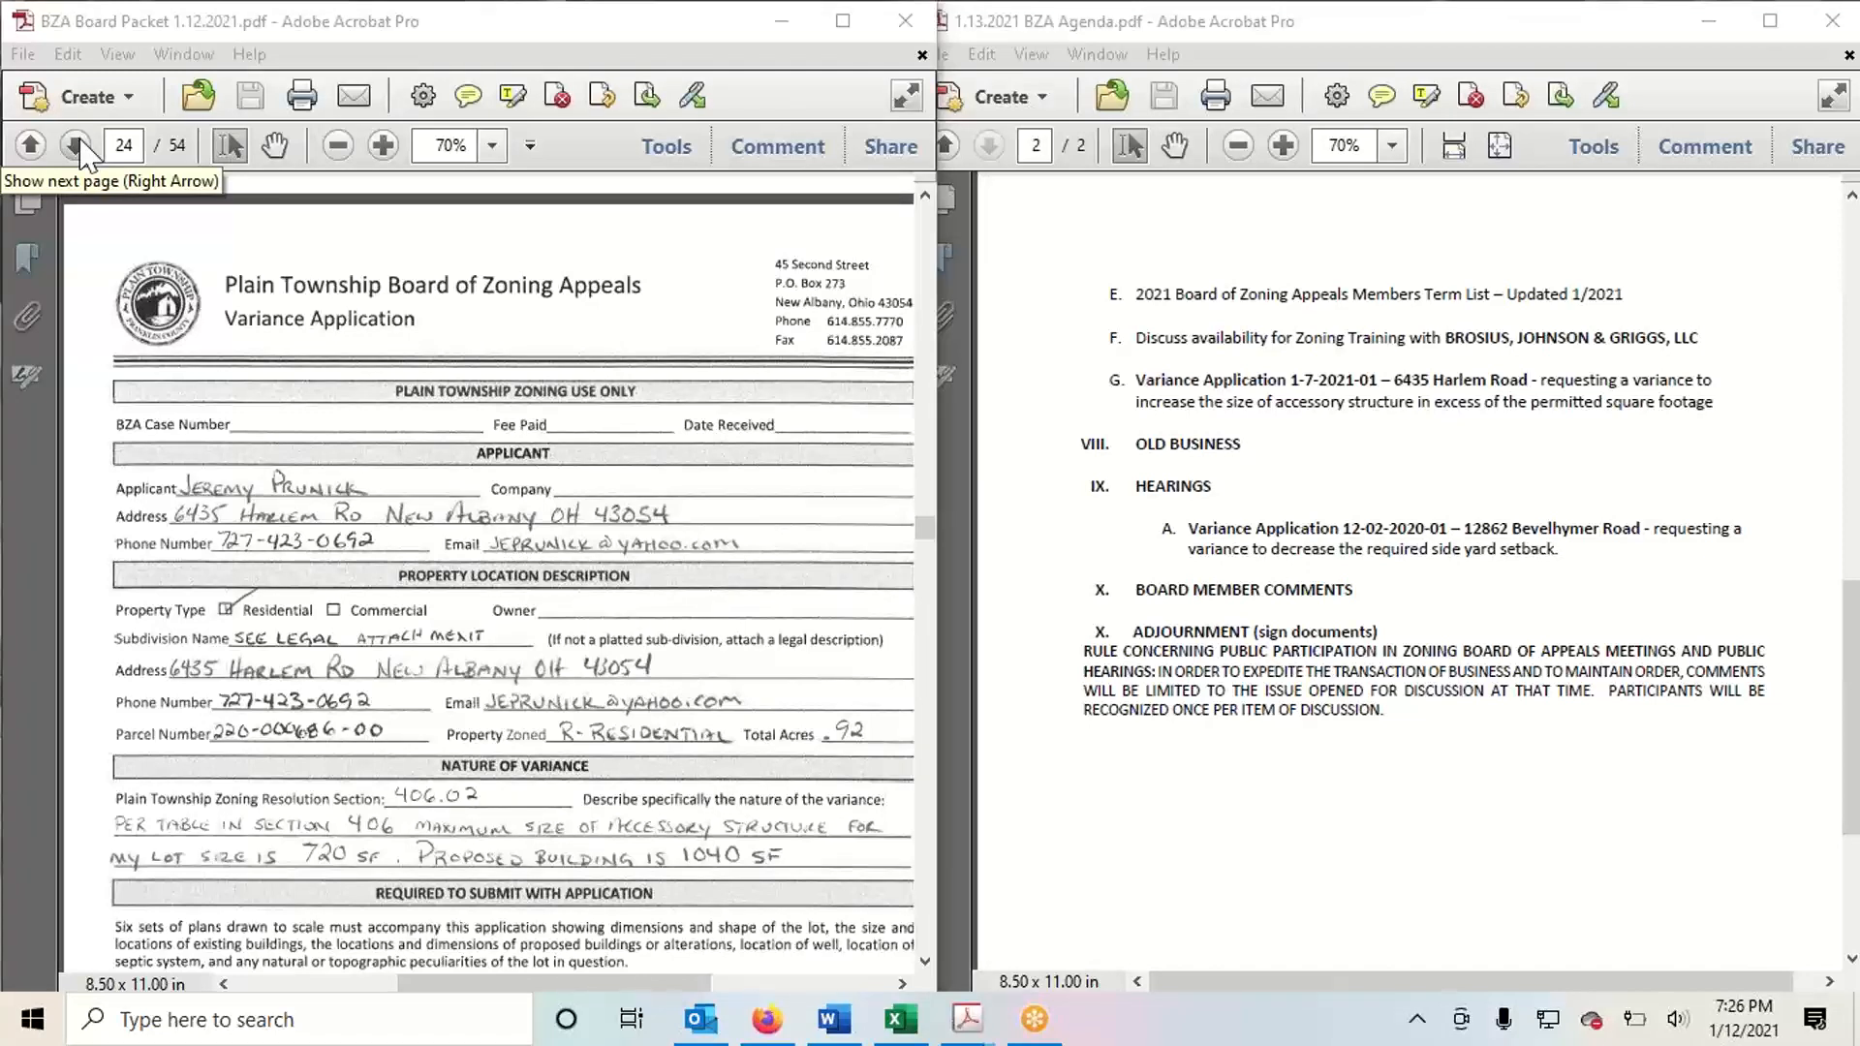
pyautogui.moveTo(705, 25)
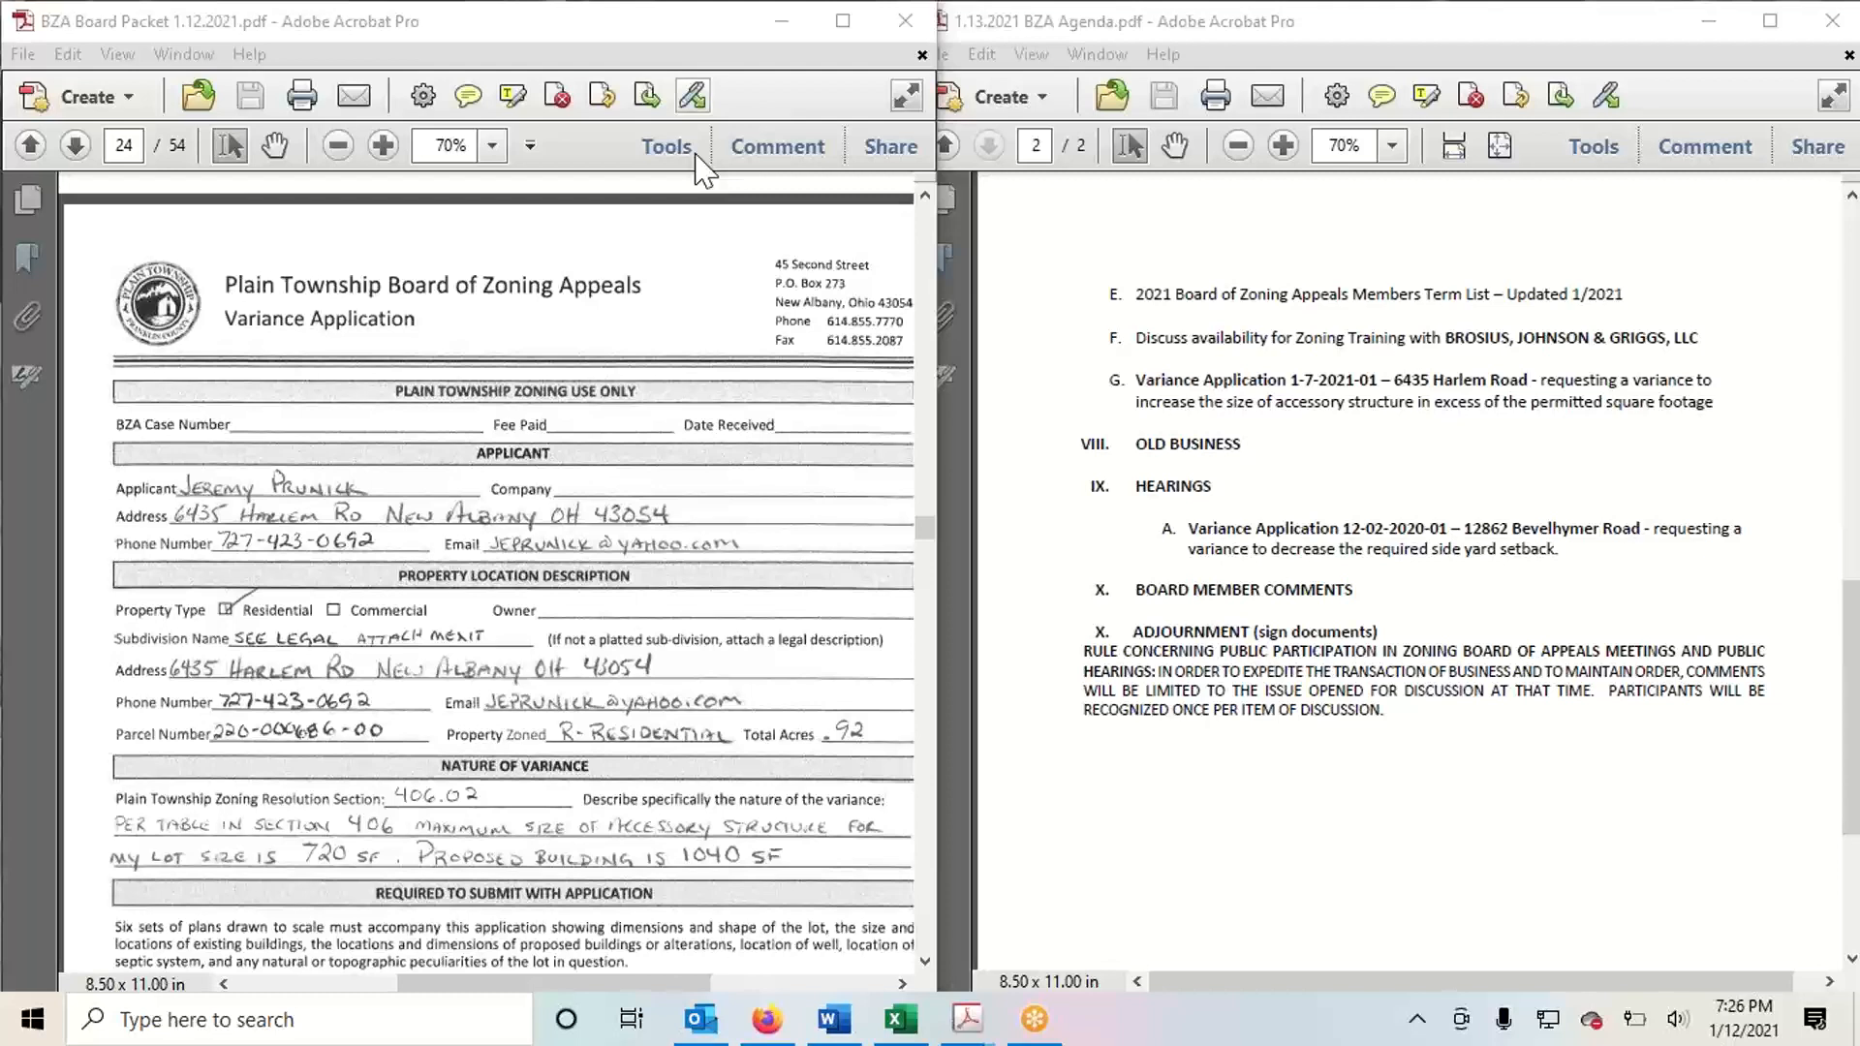
# Advance from page 24's Harlem Road variance form to page 25's property survey drawing
pyautogui.click(74, 145)
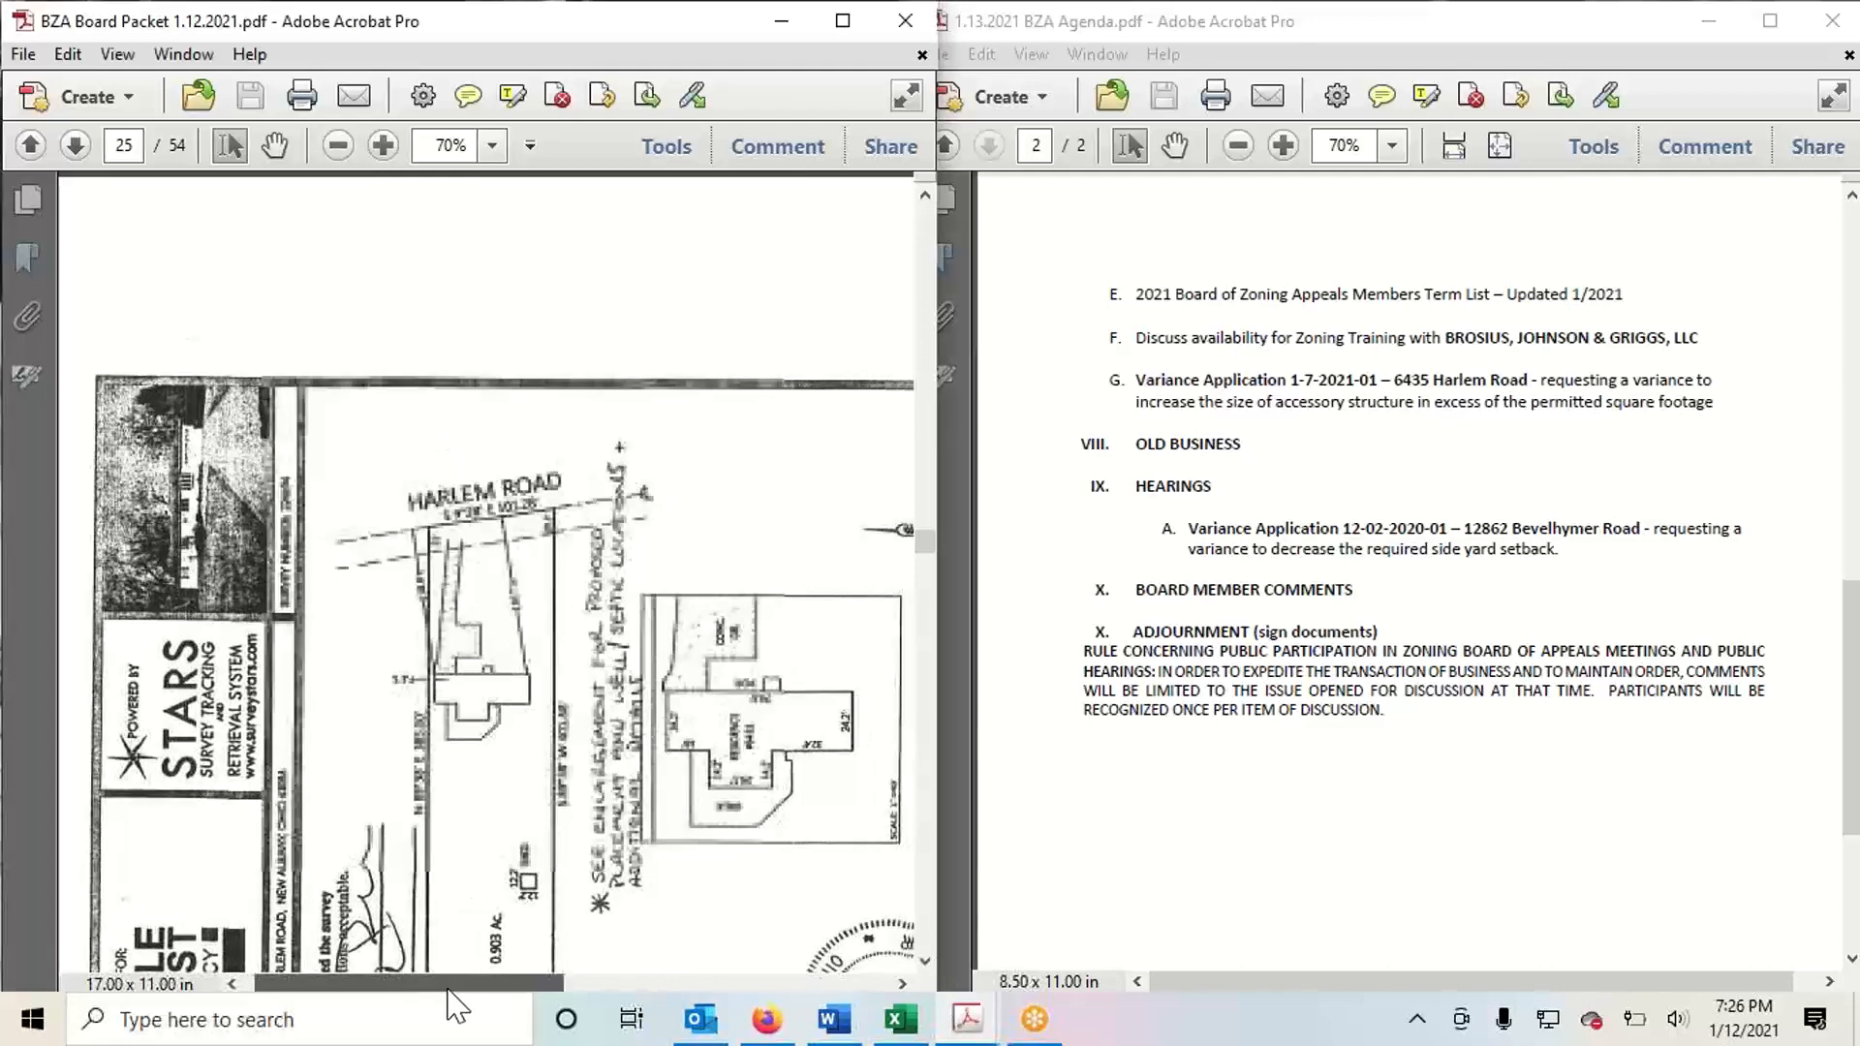
pyautogui.scroll(-3)
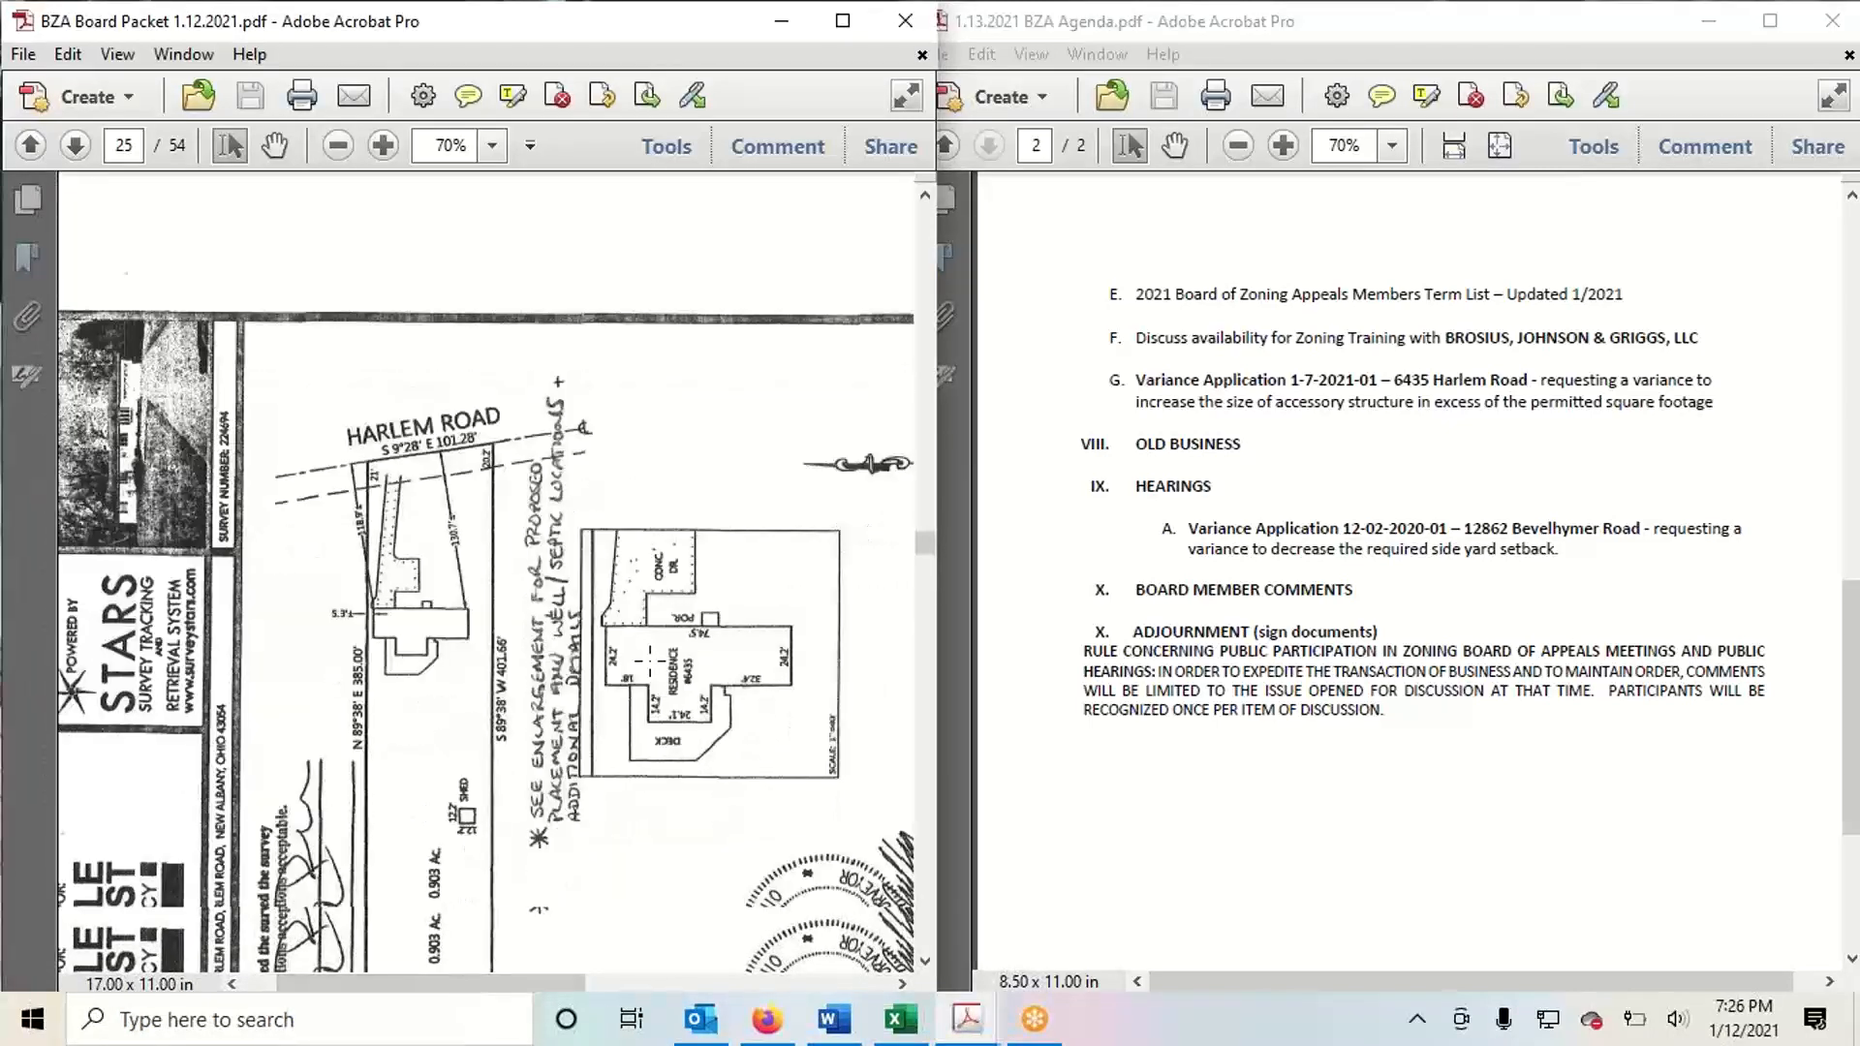
pyautogui.scroll(-3)
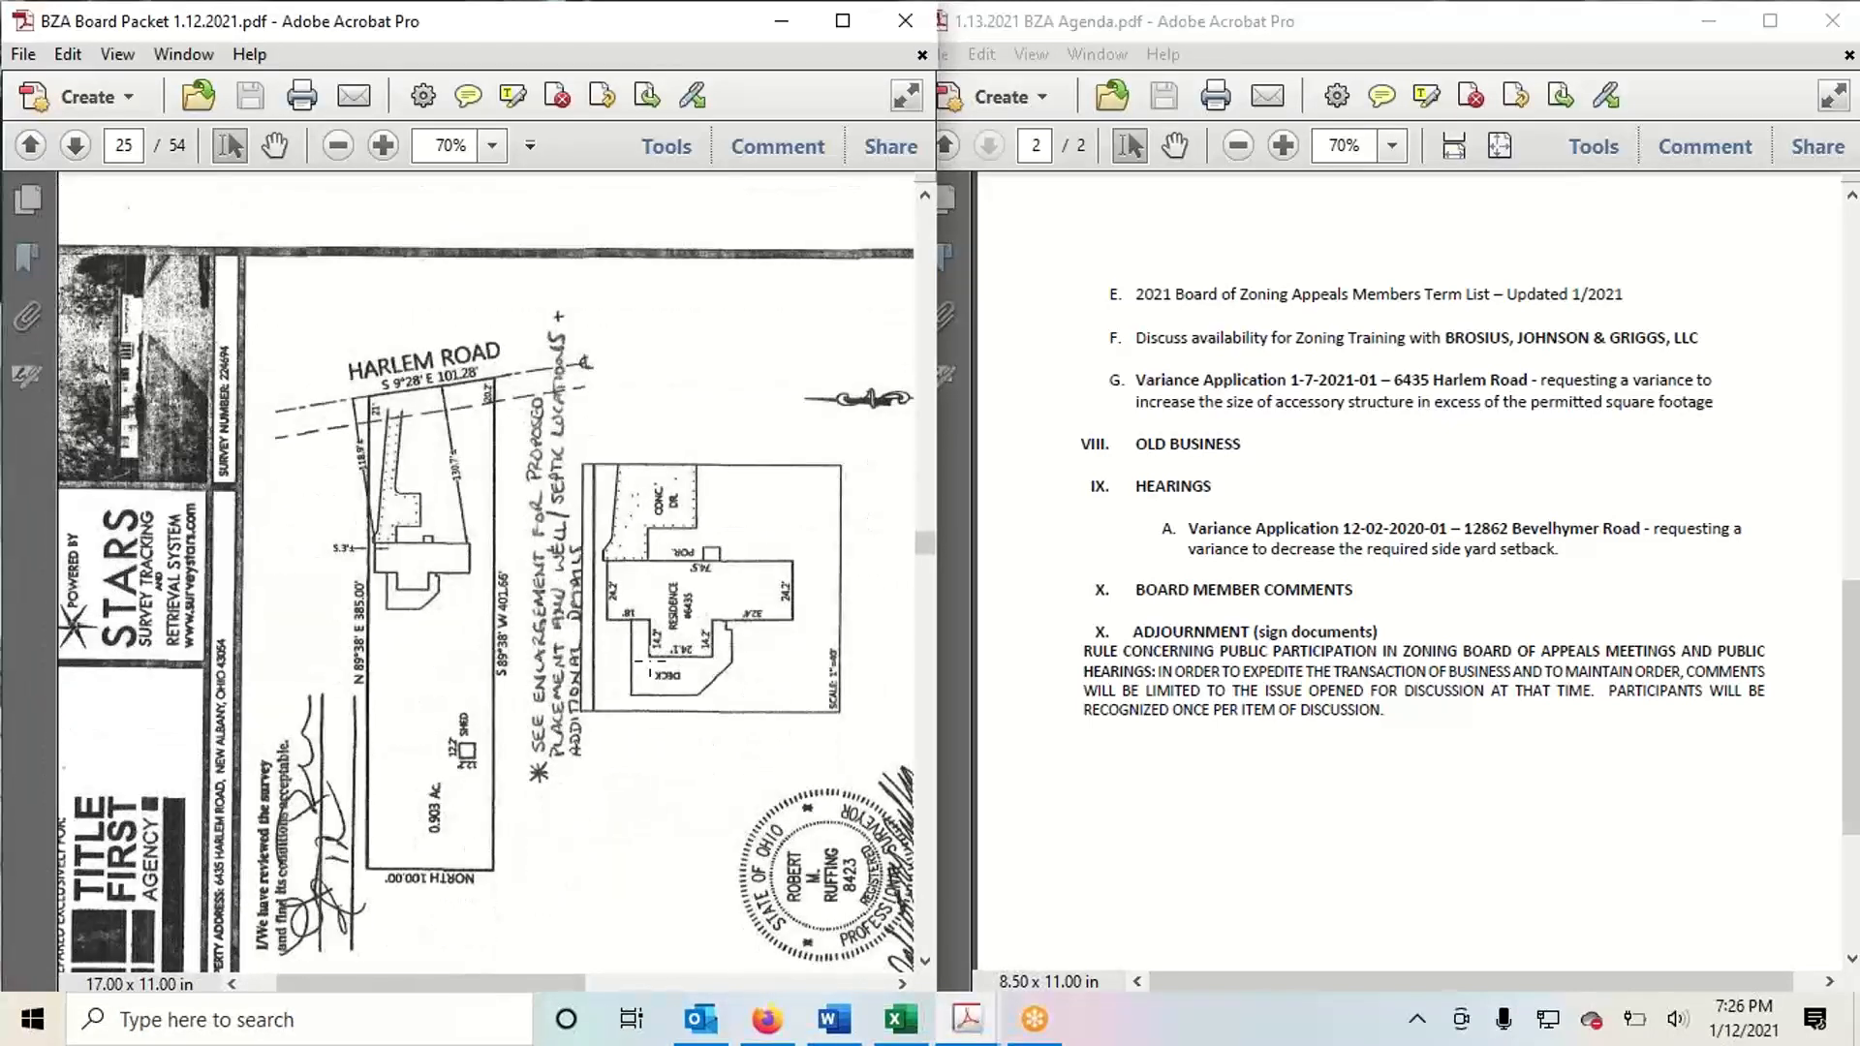
pyautogui.click(75, 145)
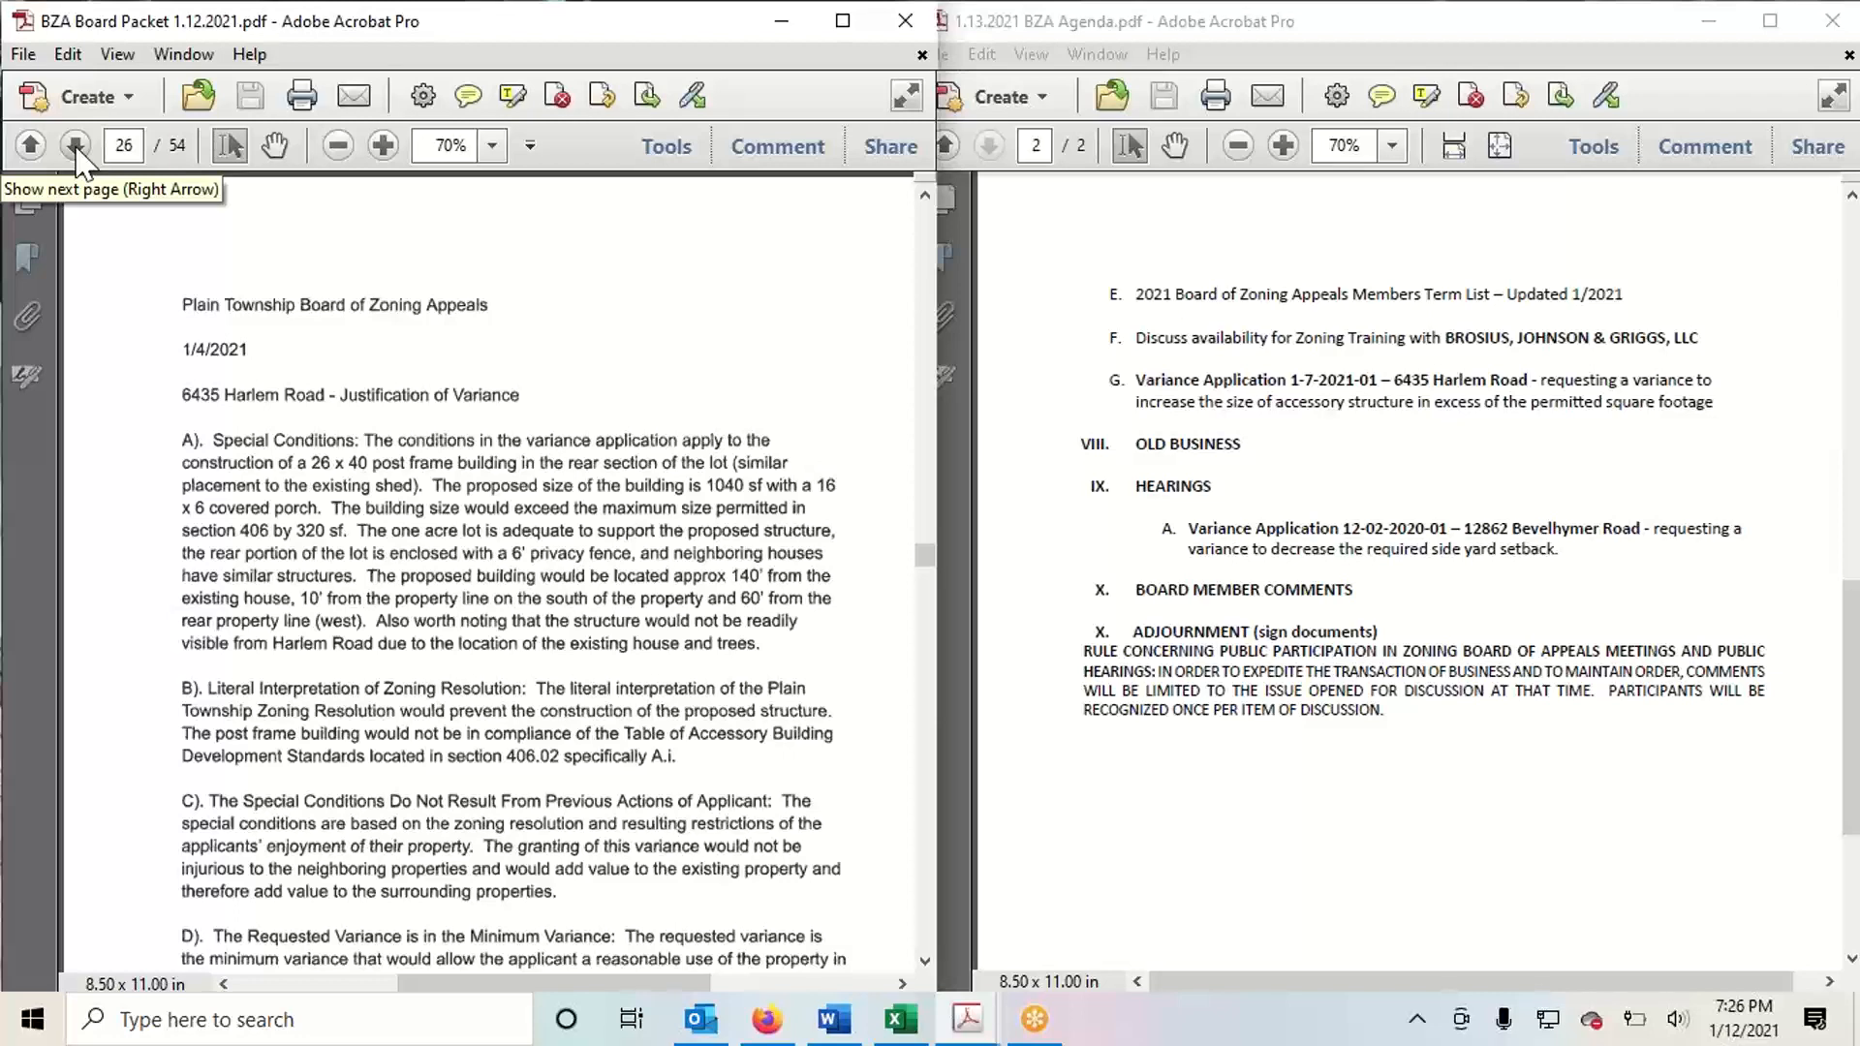
pyautogui.click(75, 145)
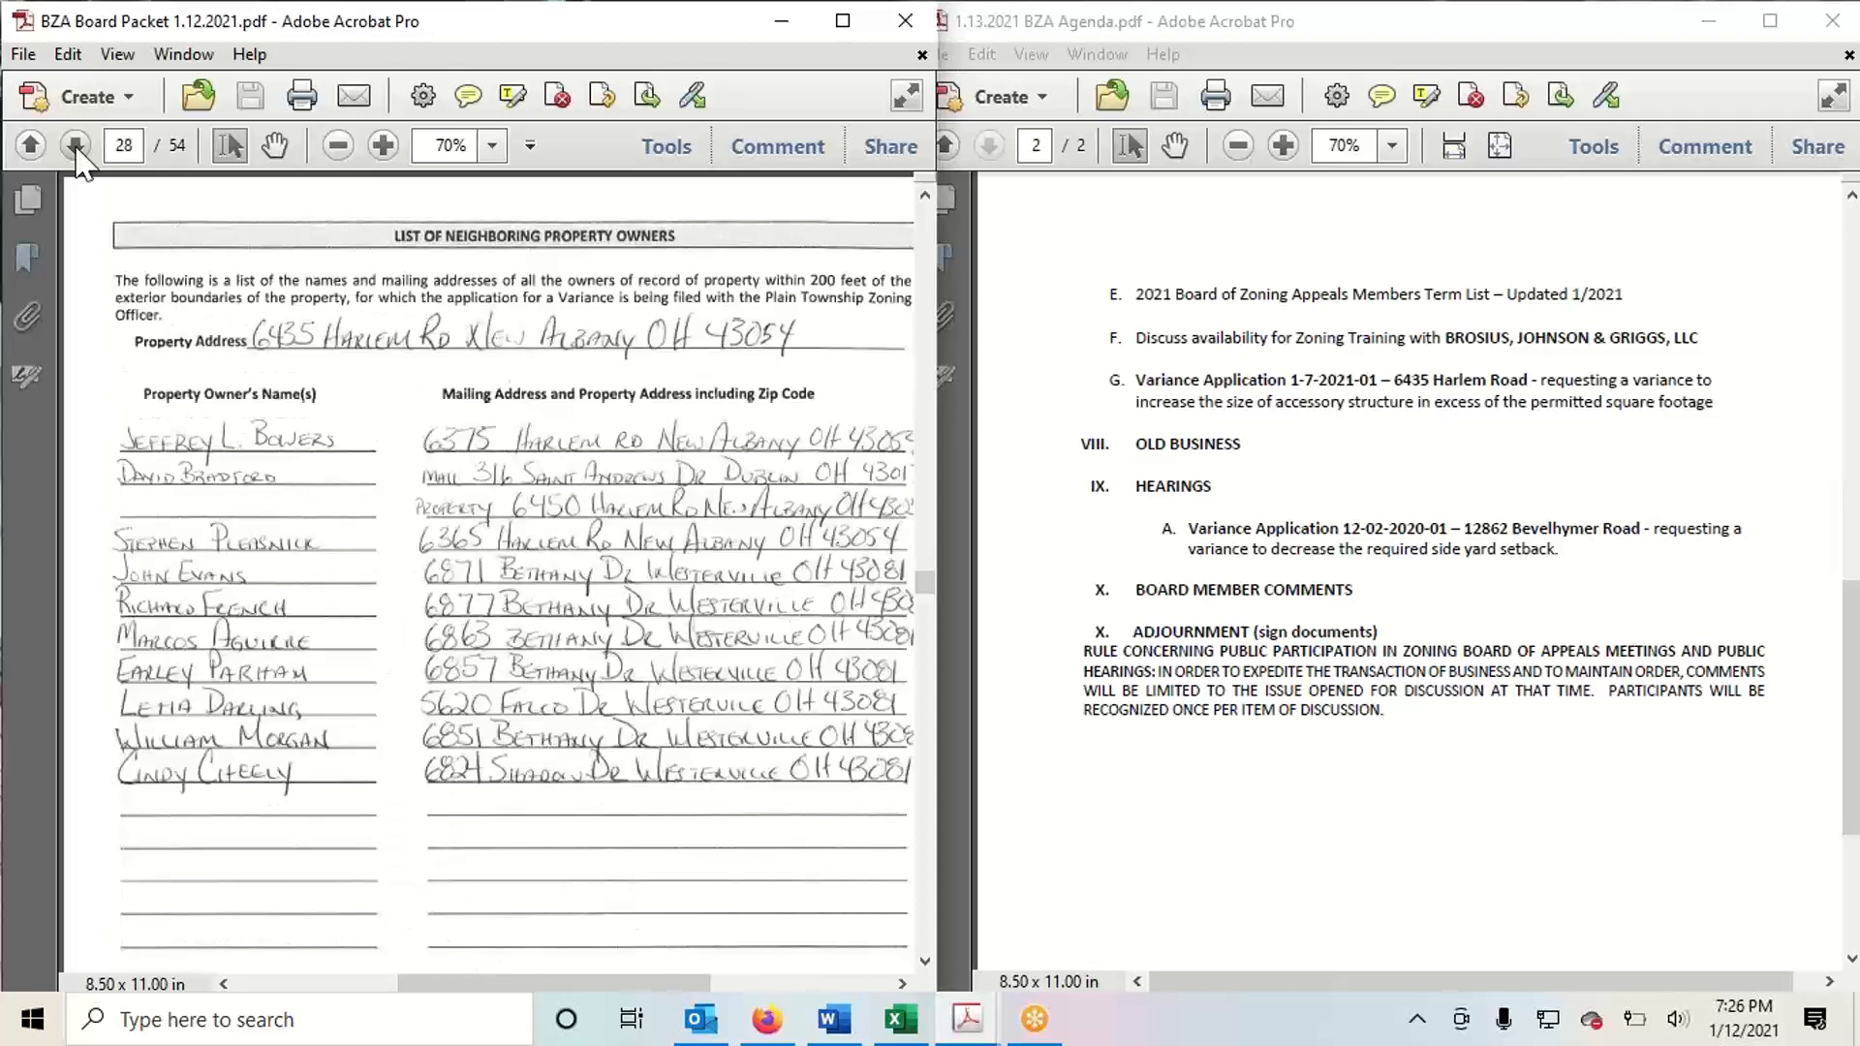
pyautogui.click(76, 145)
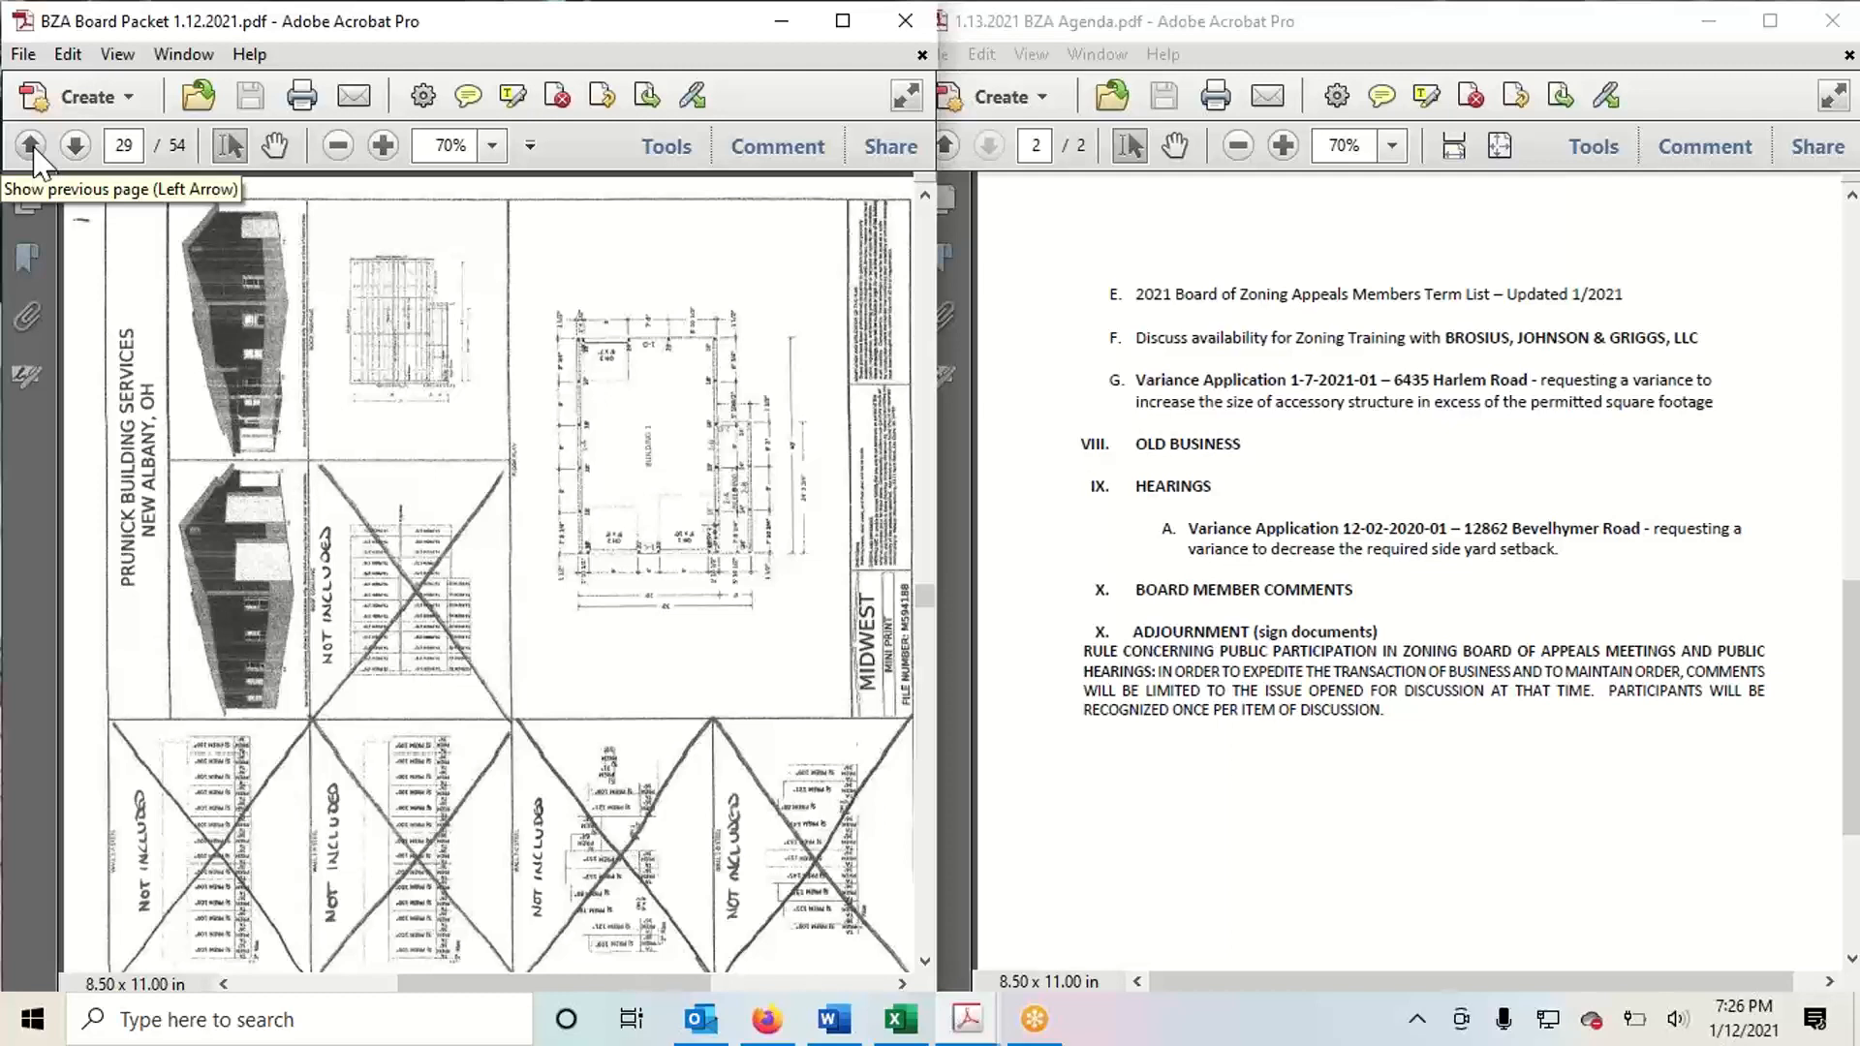
pyautogui.click(29, 145)
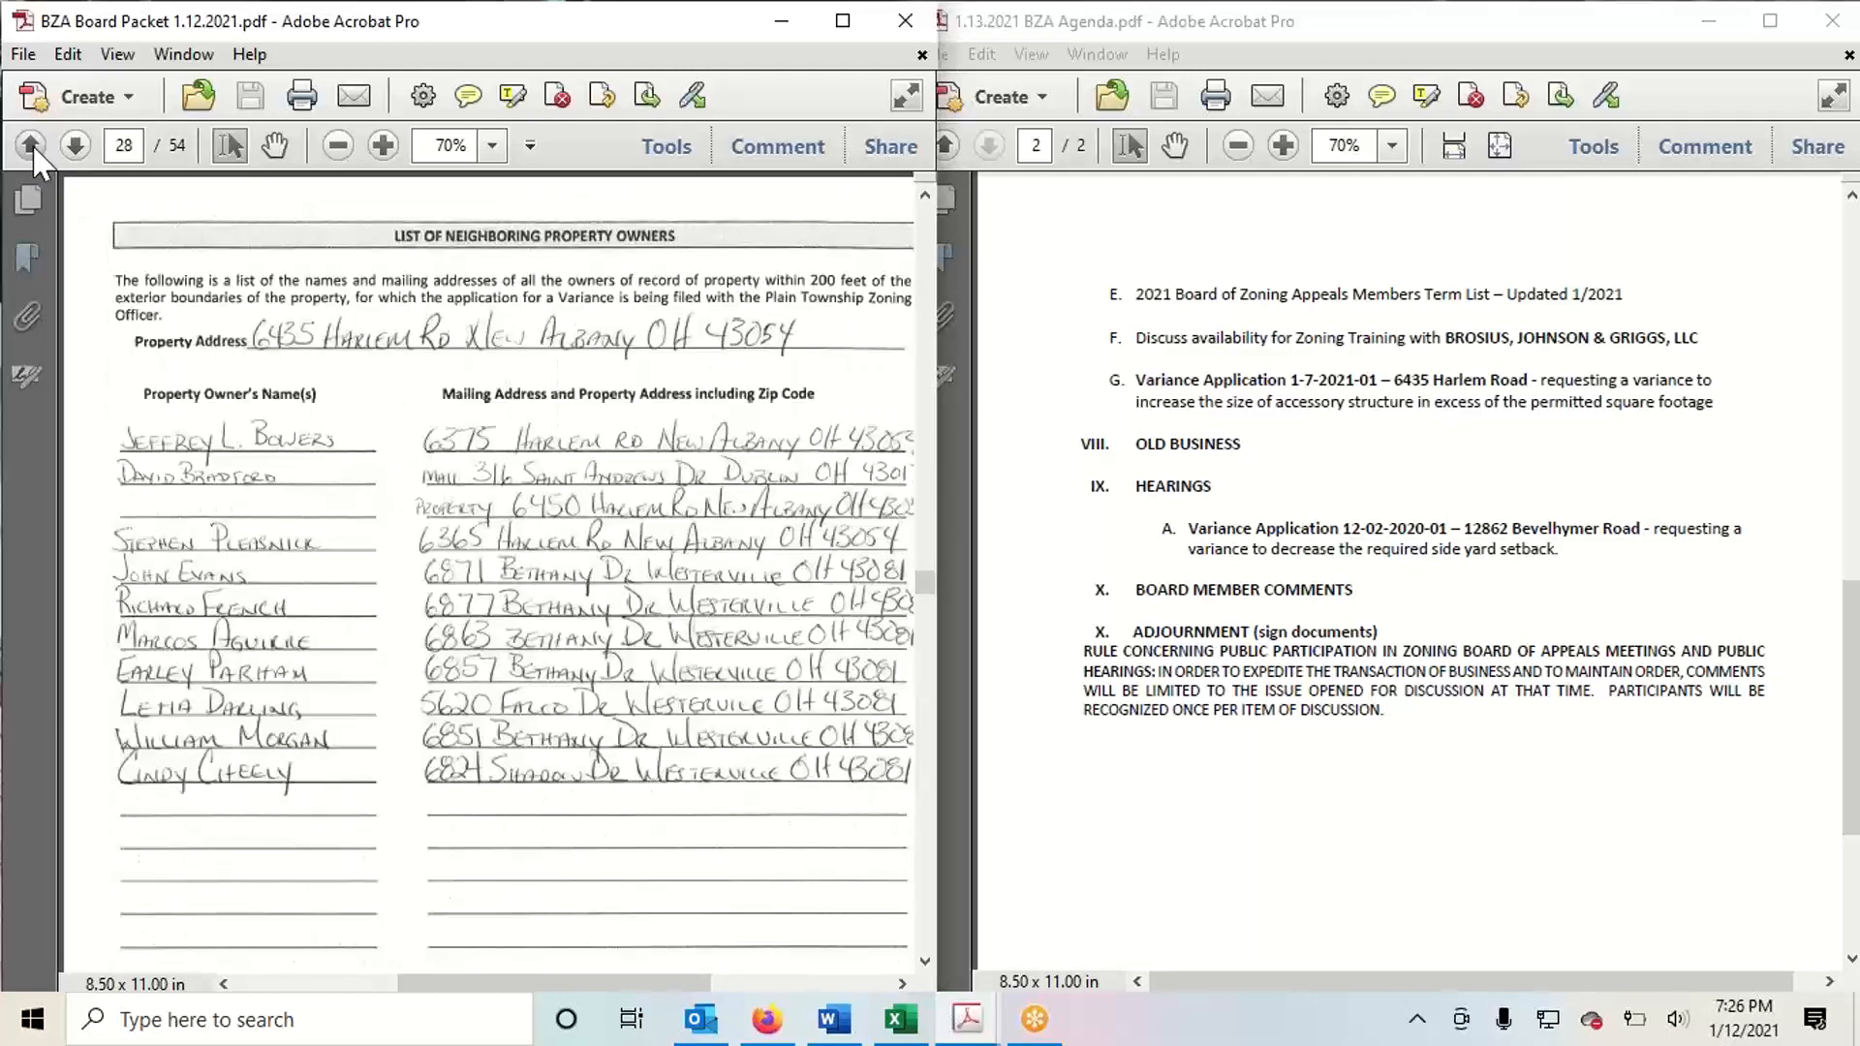
pyautogui.click(29, 145)
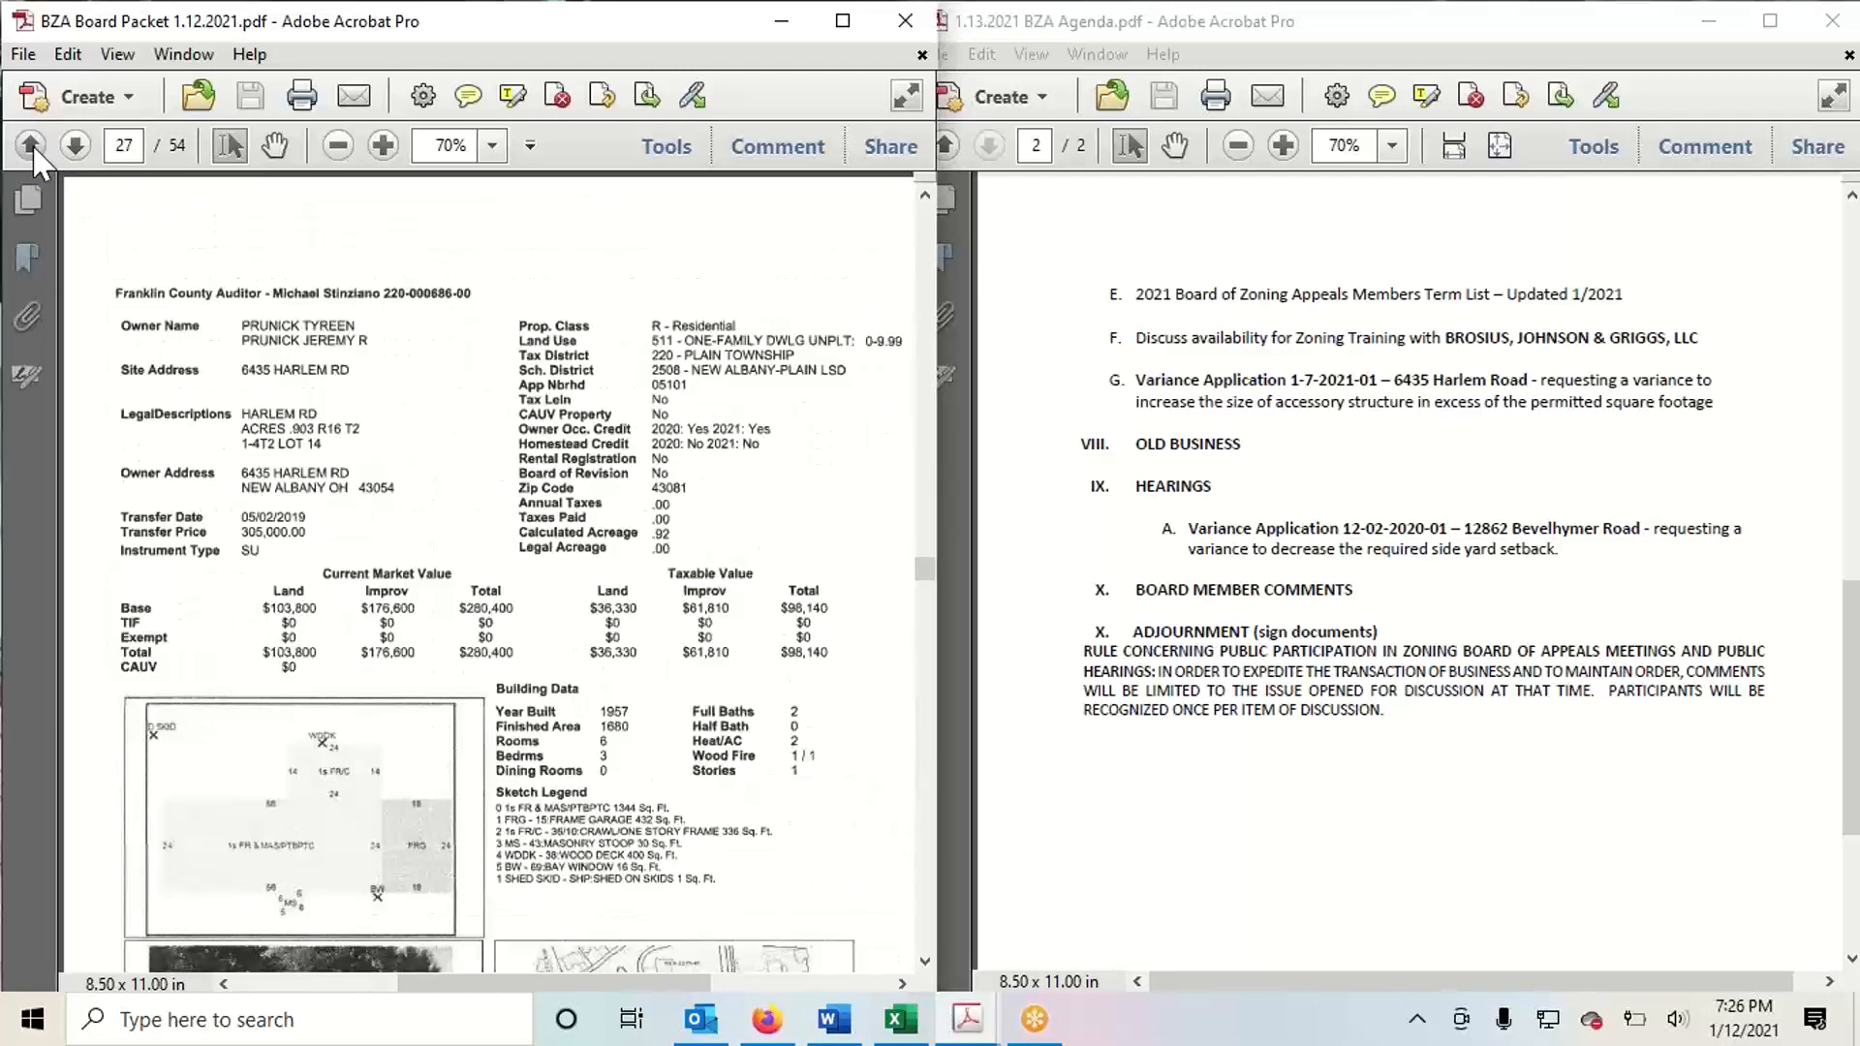
pyautogui.click(29, 145)
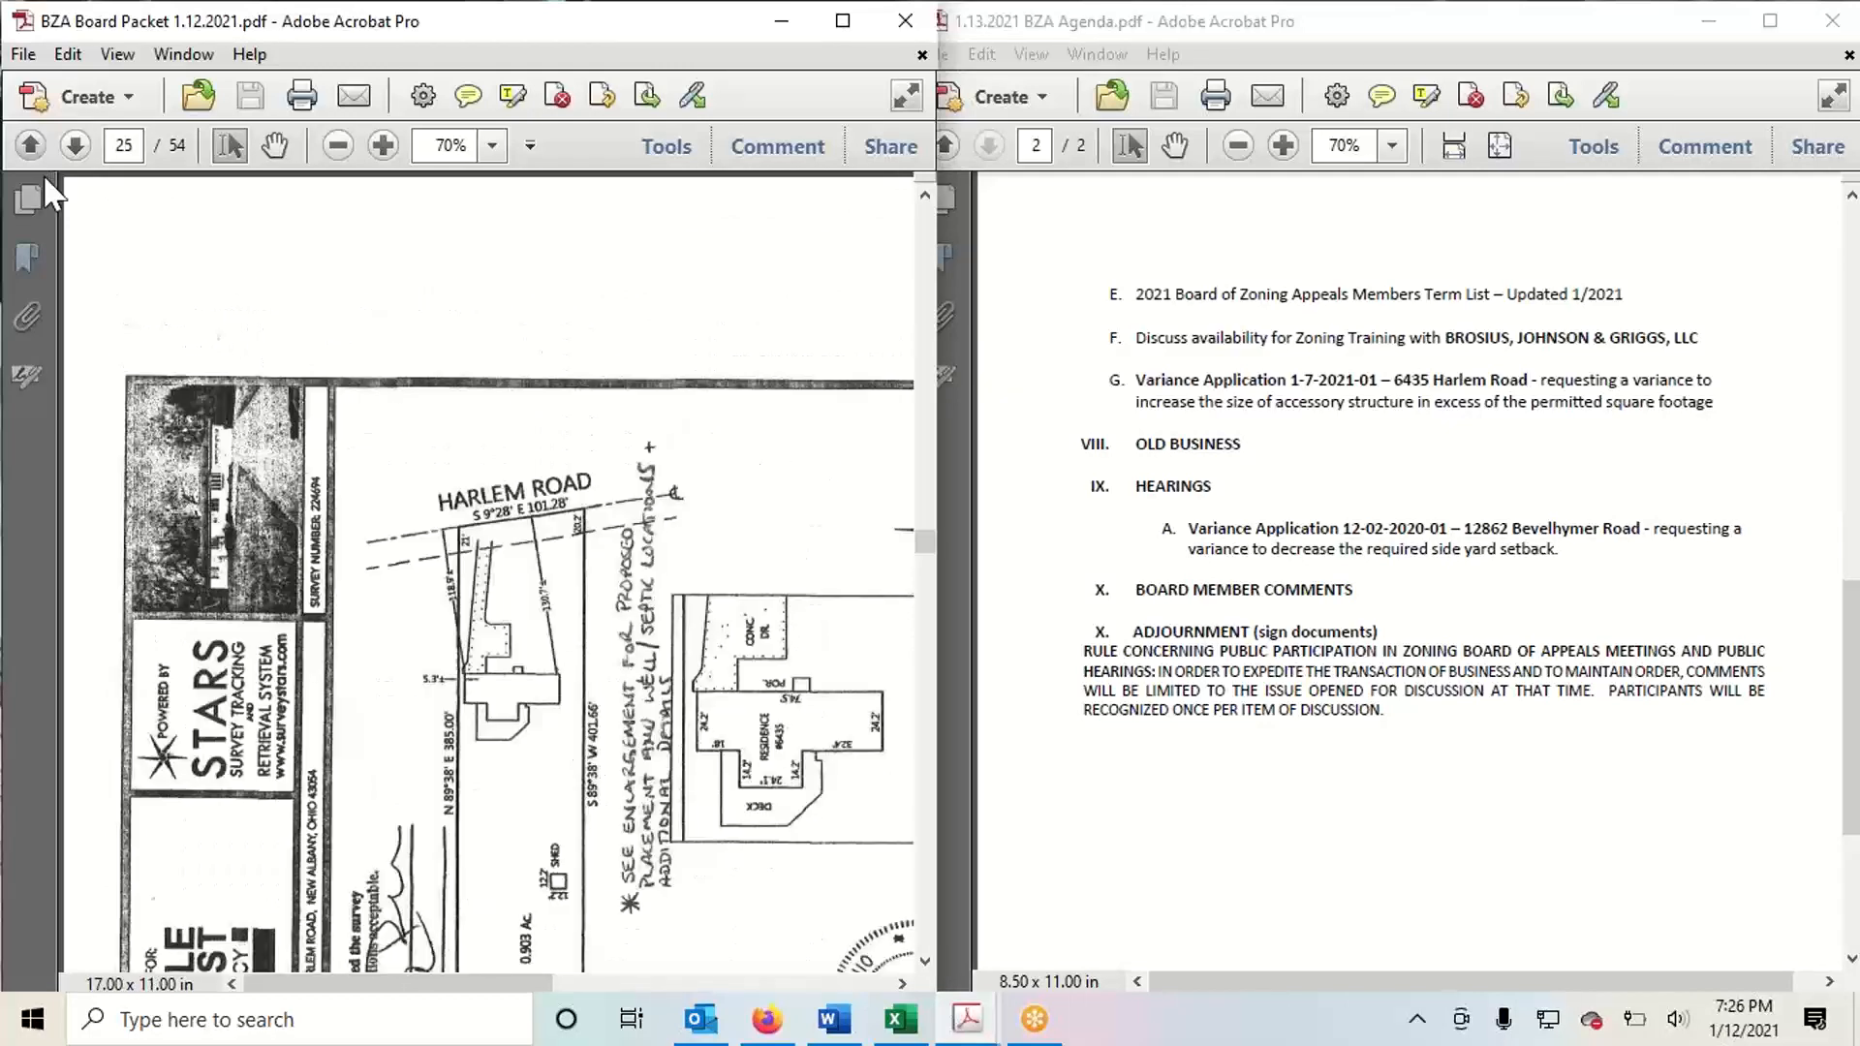
pyautogui.scroll(-3)
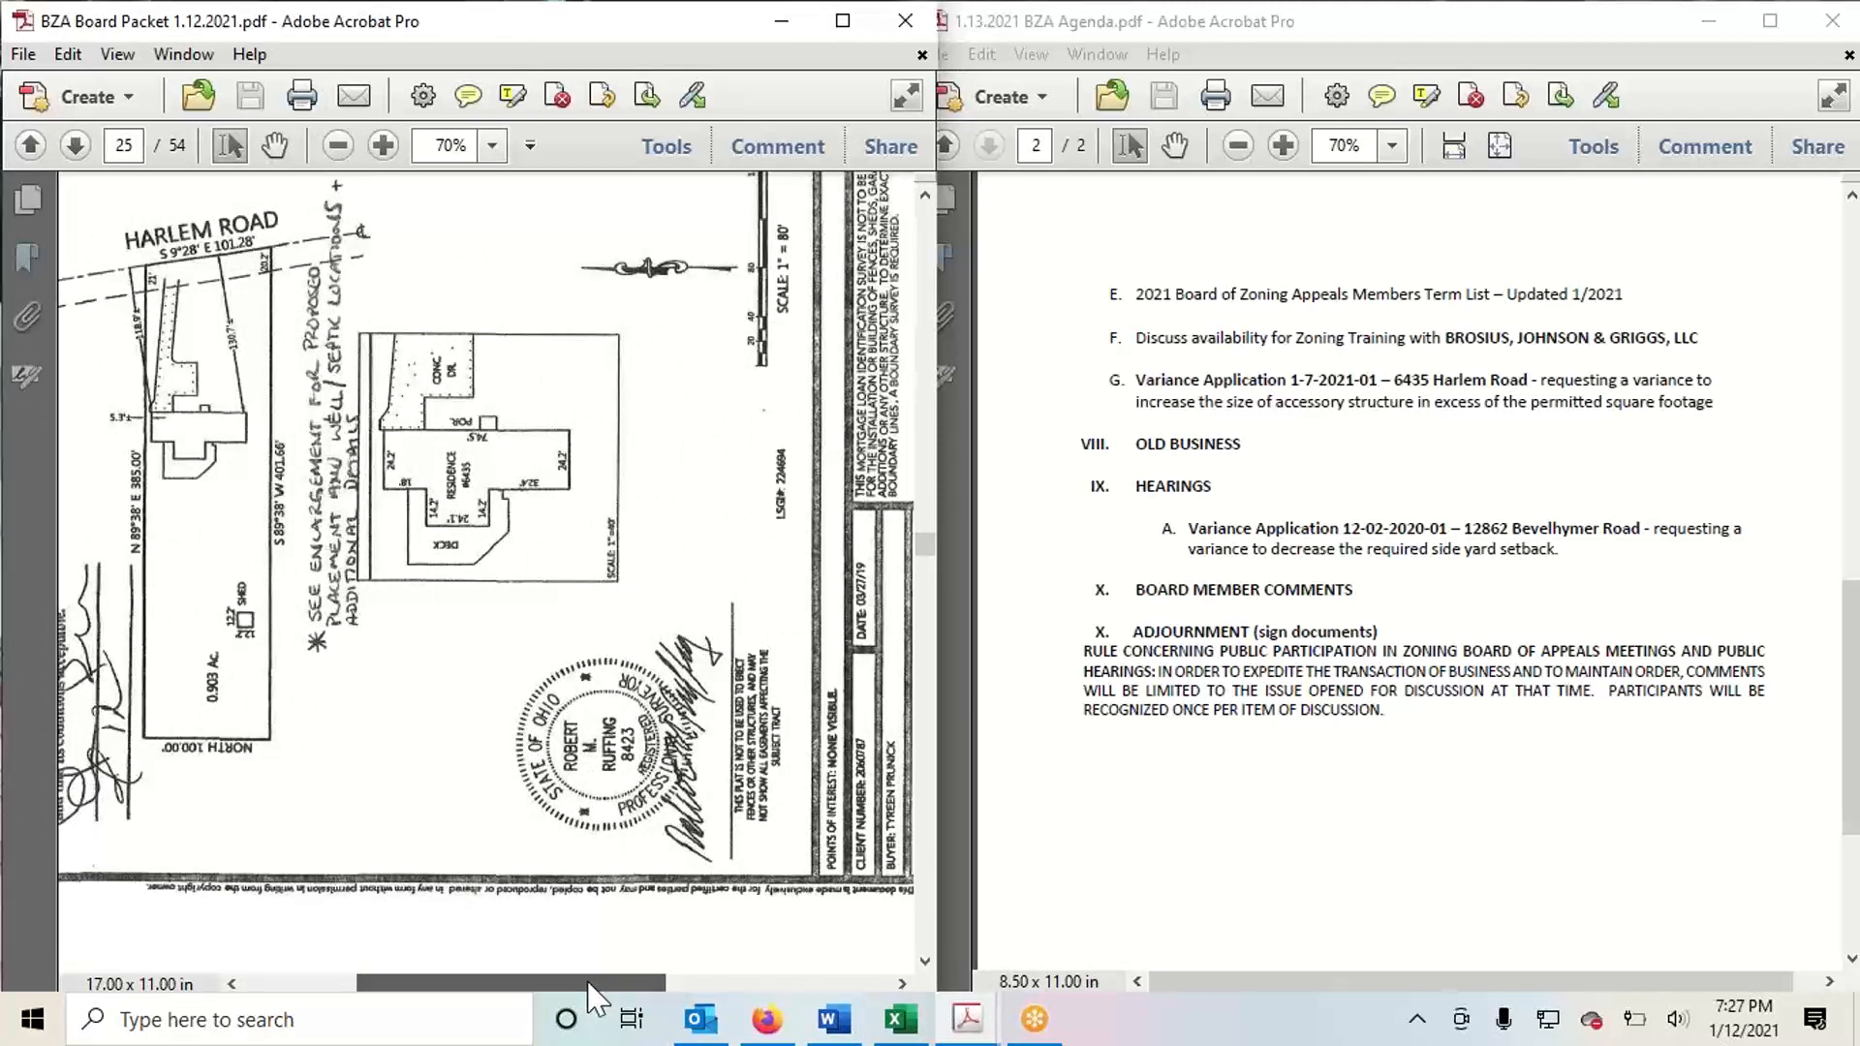
pyautogui.hscroll(-3)
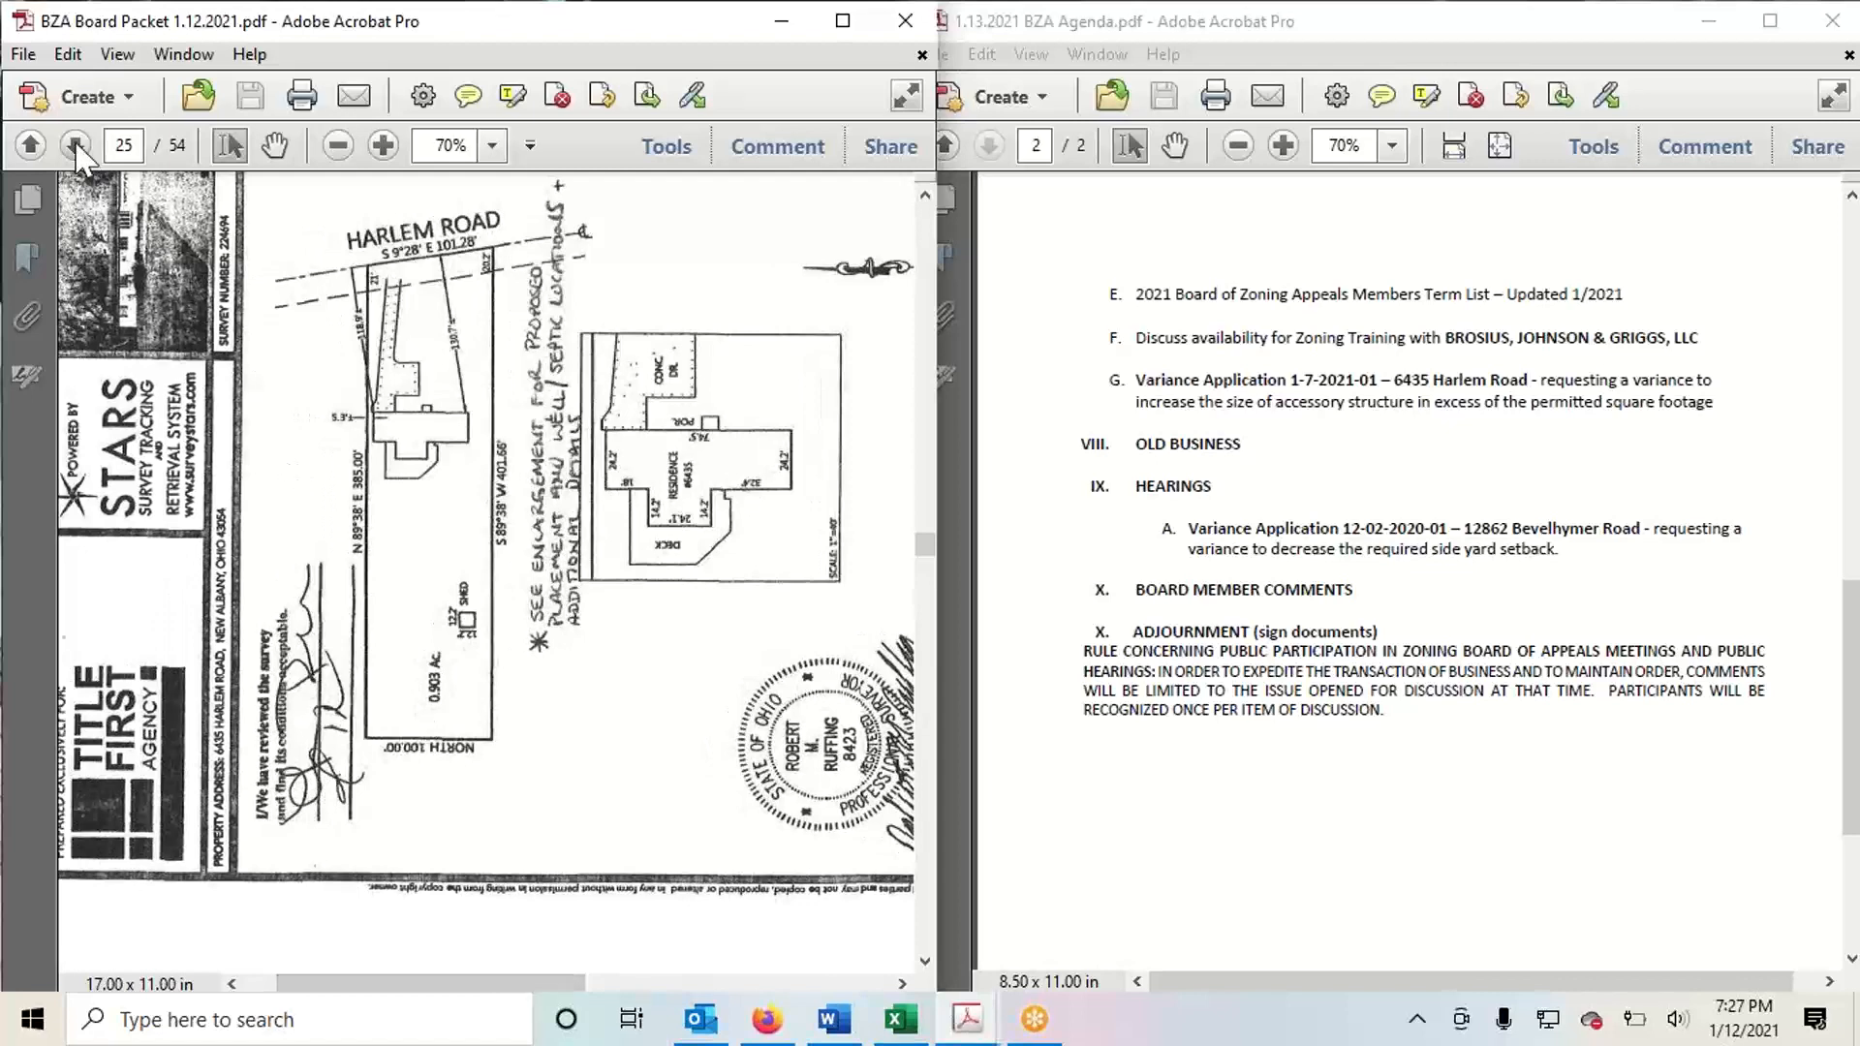
pyautogui.click(76, 145)
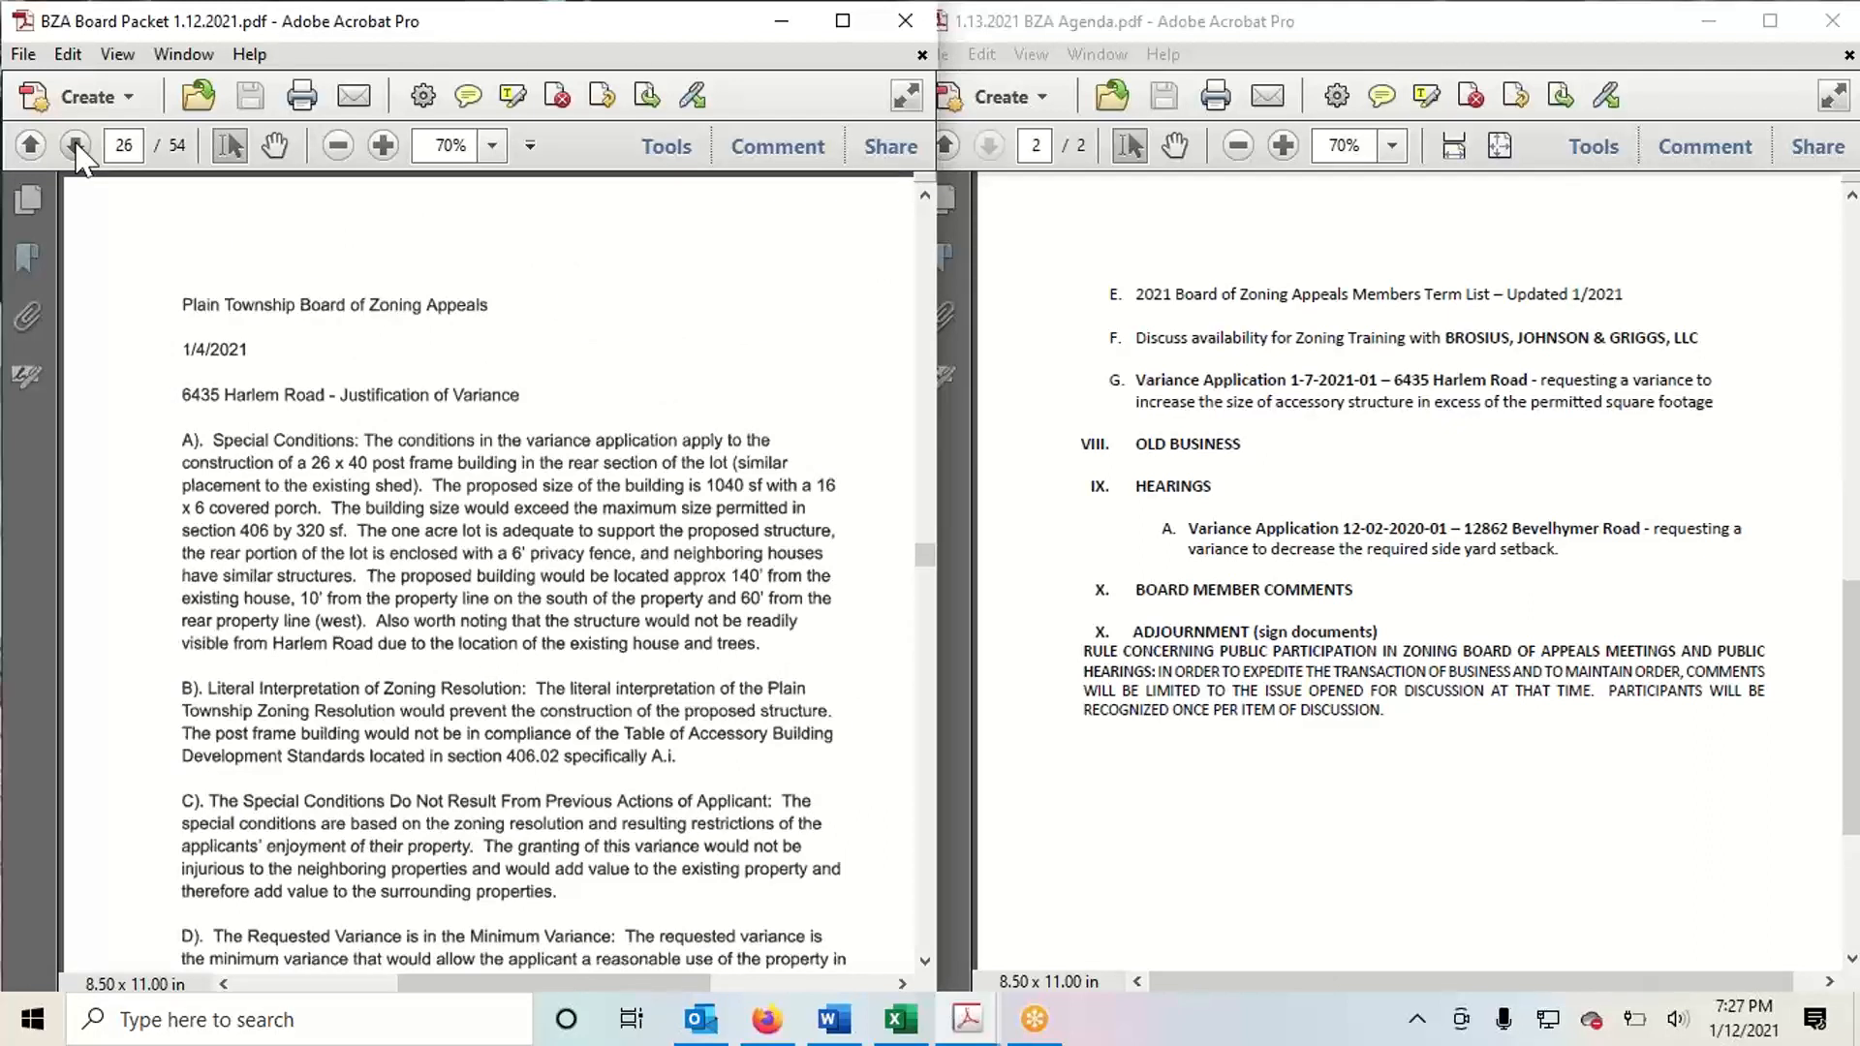
# Move to the auditor property record page and scroll down through it
pyautogui.click(76, 146)
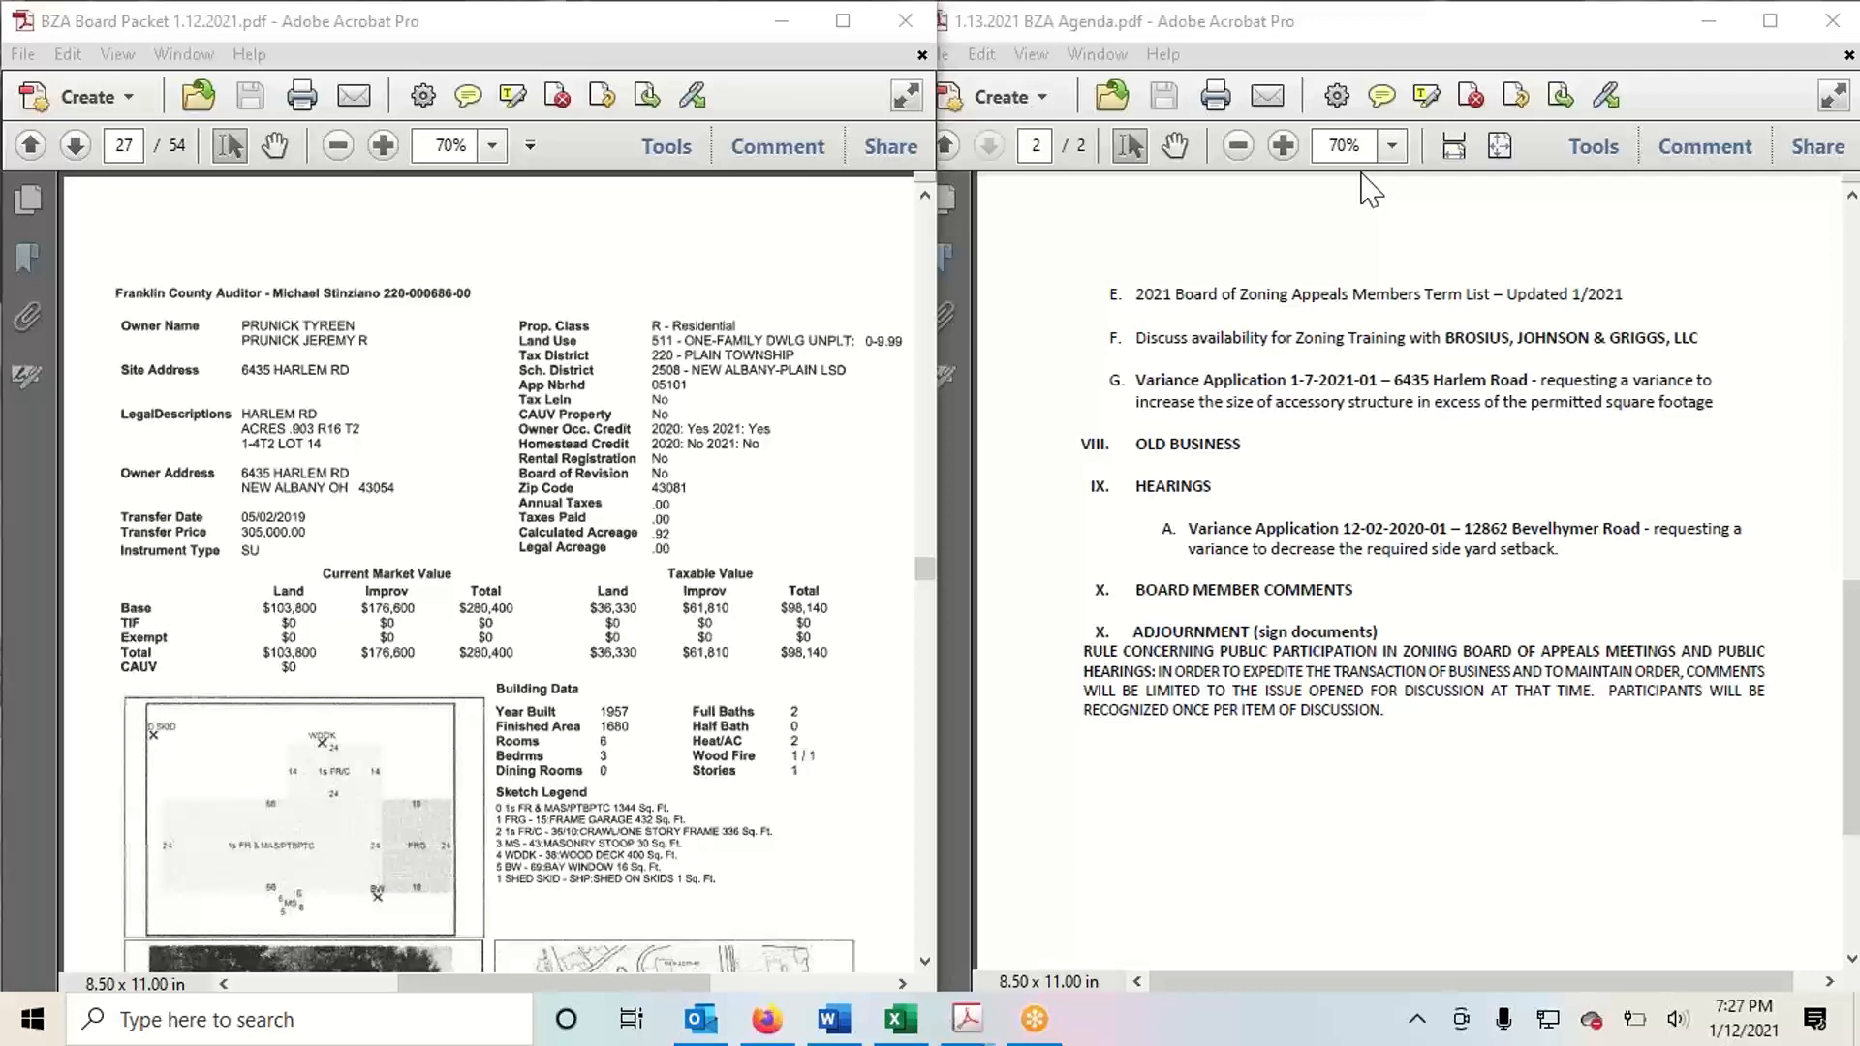
pyautogui.moveTo(385, 616)
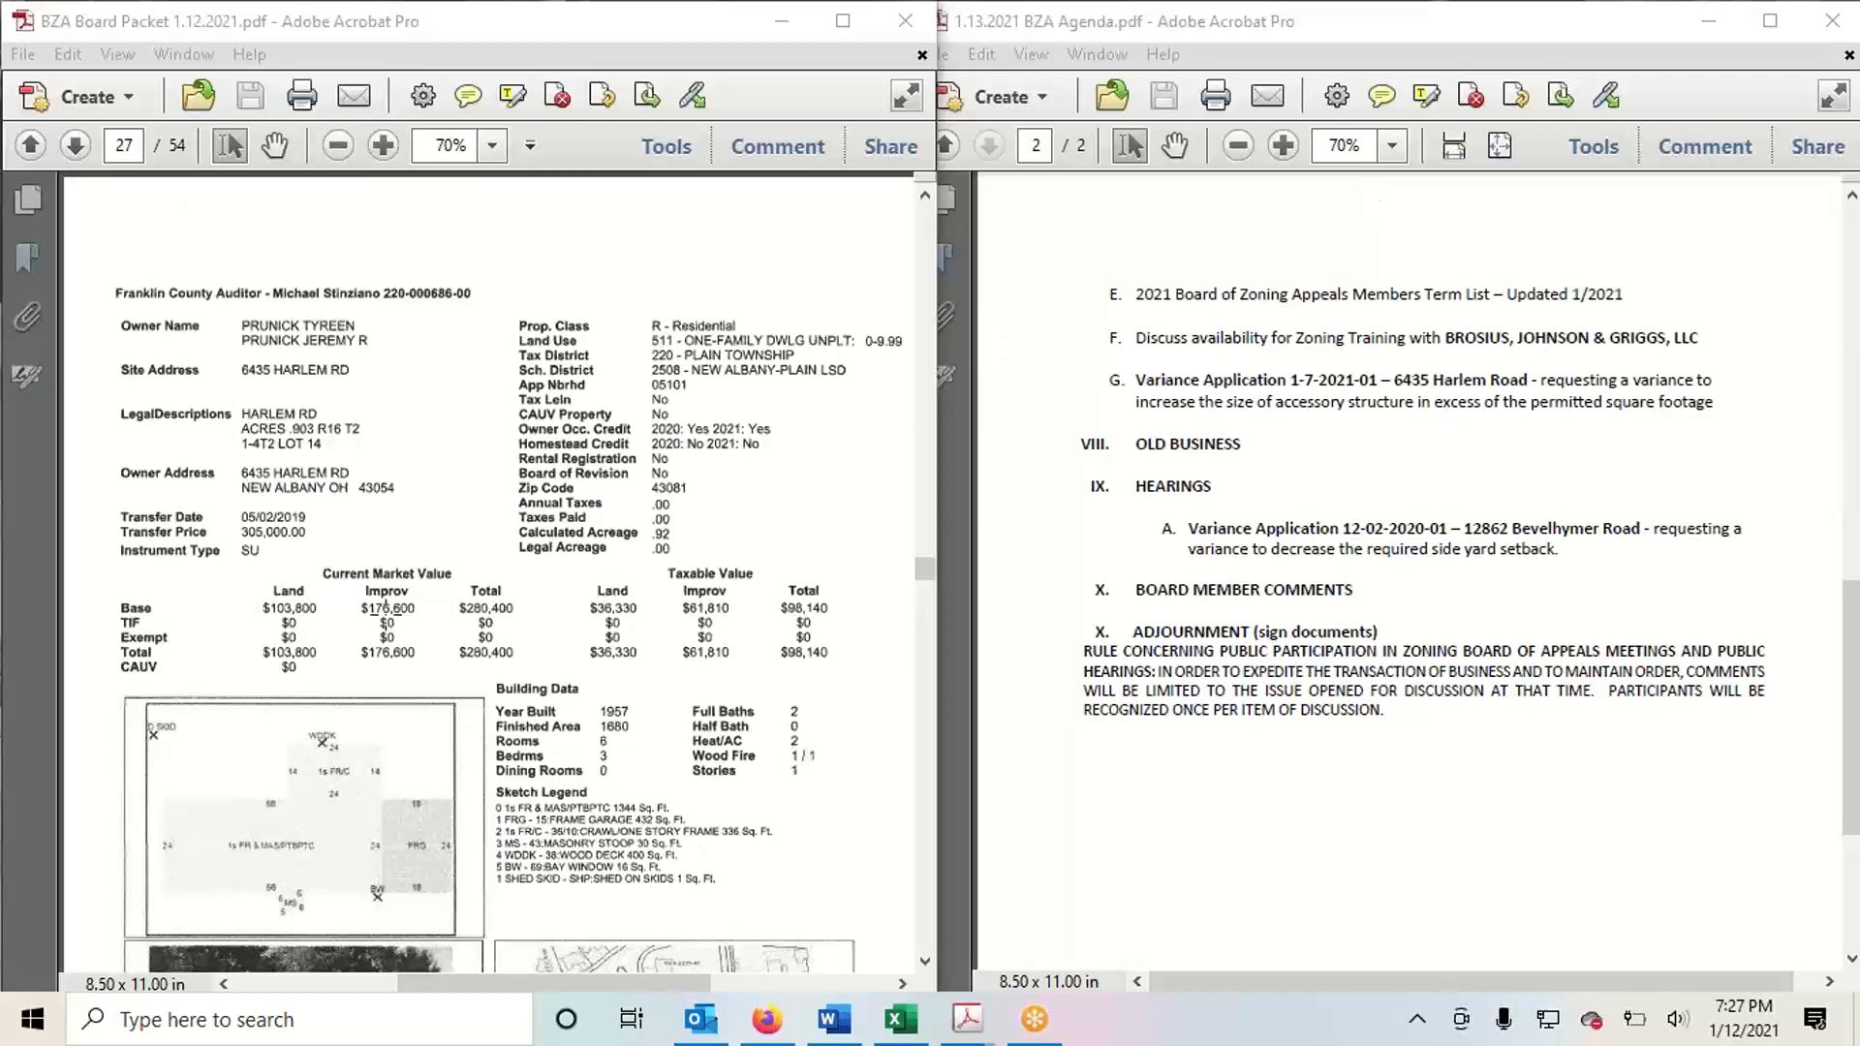
pyautogui.scroll(-3)
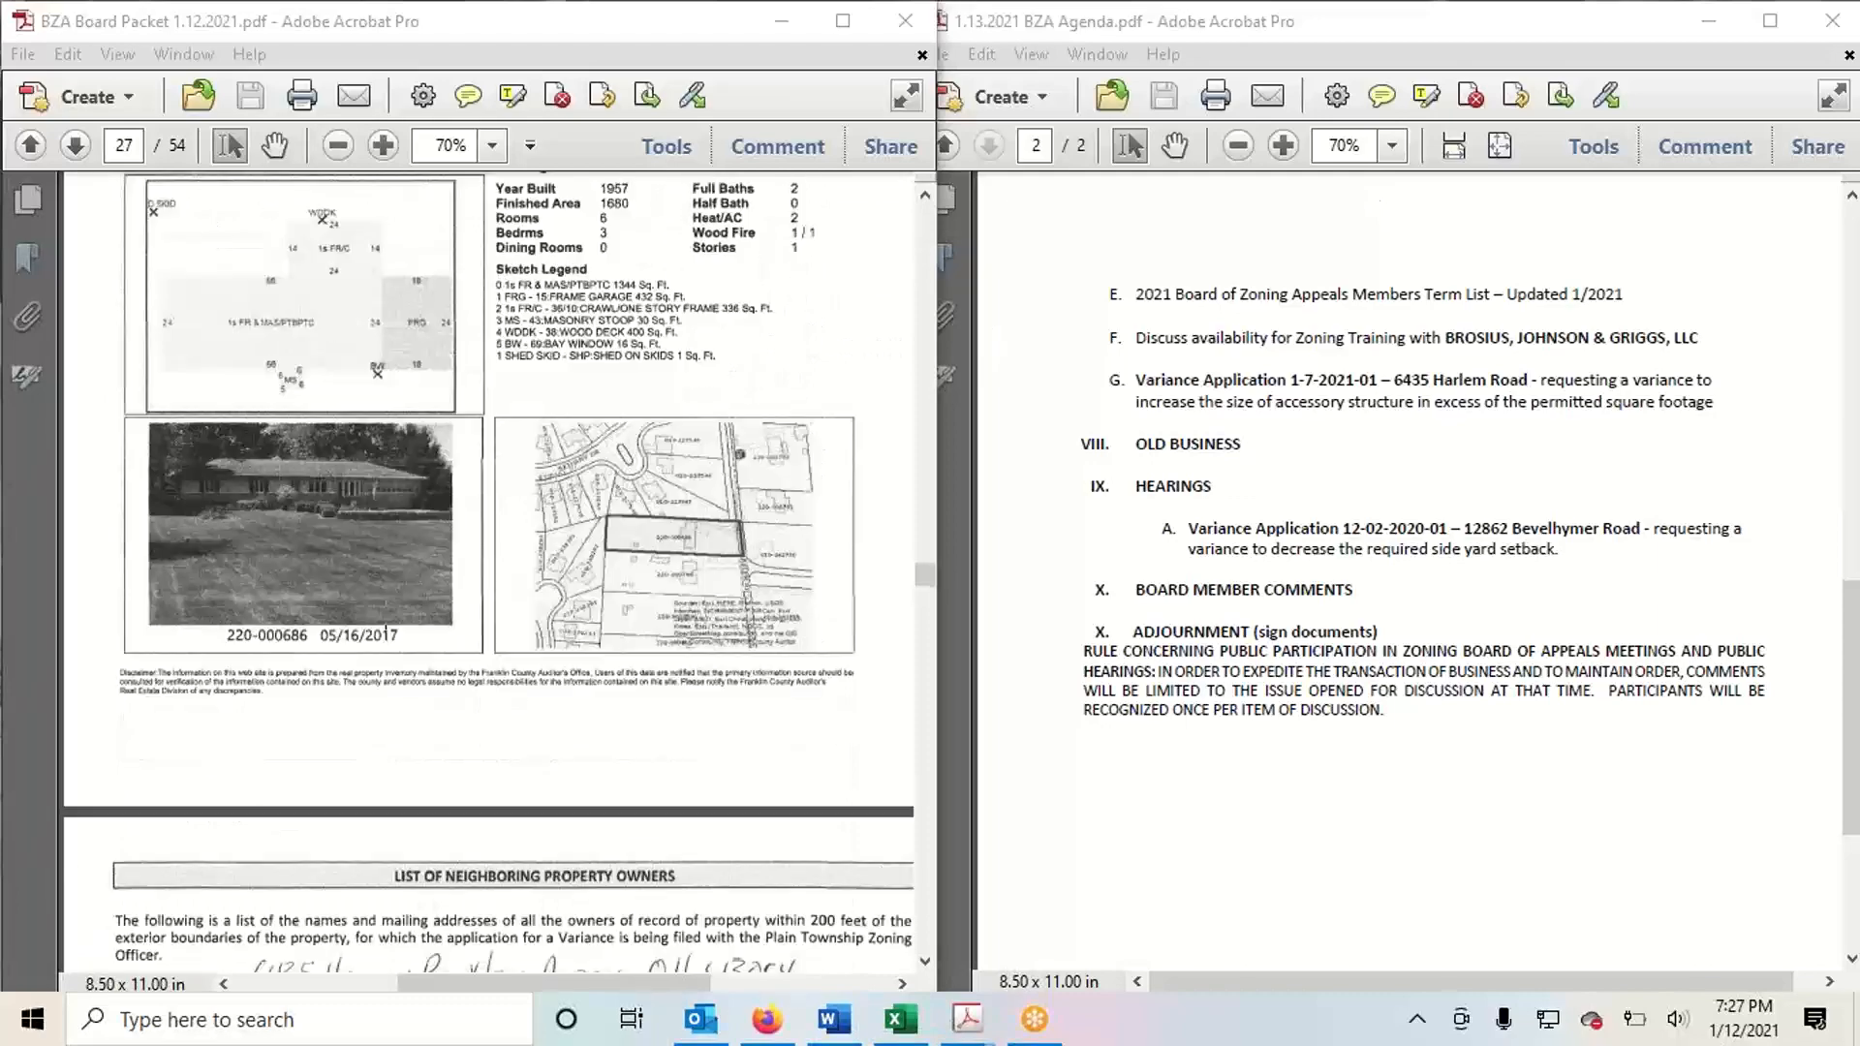
pyautogui.scroll(-3)
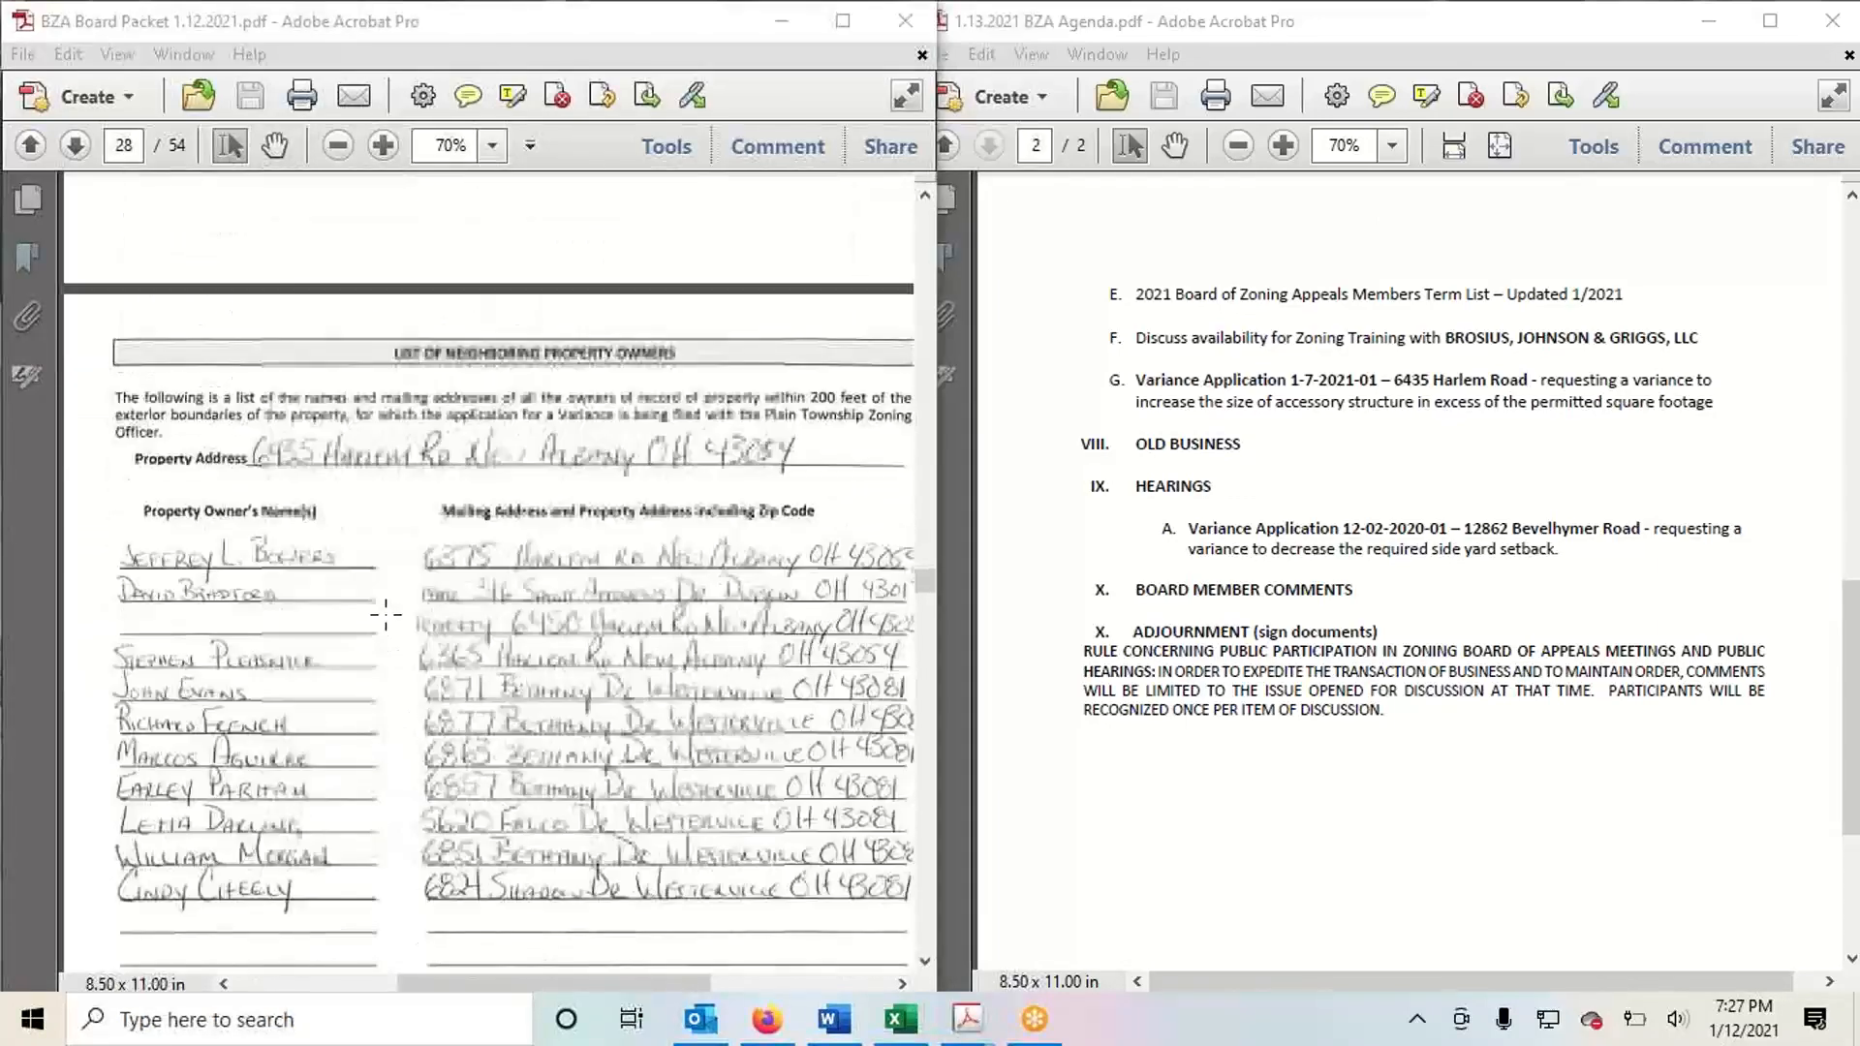
pyautogui.scroll(-3)
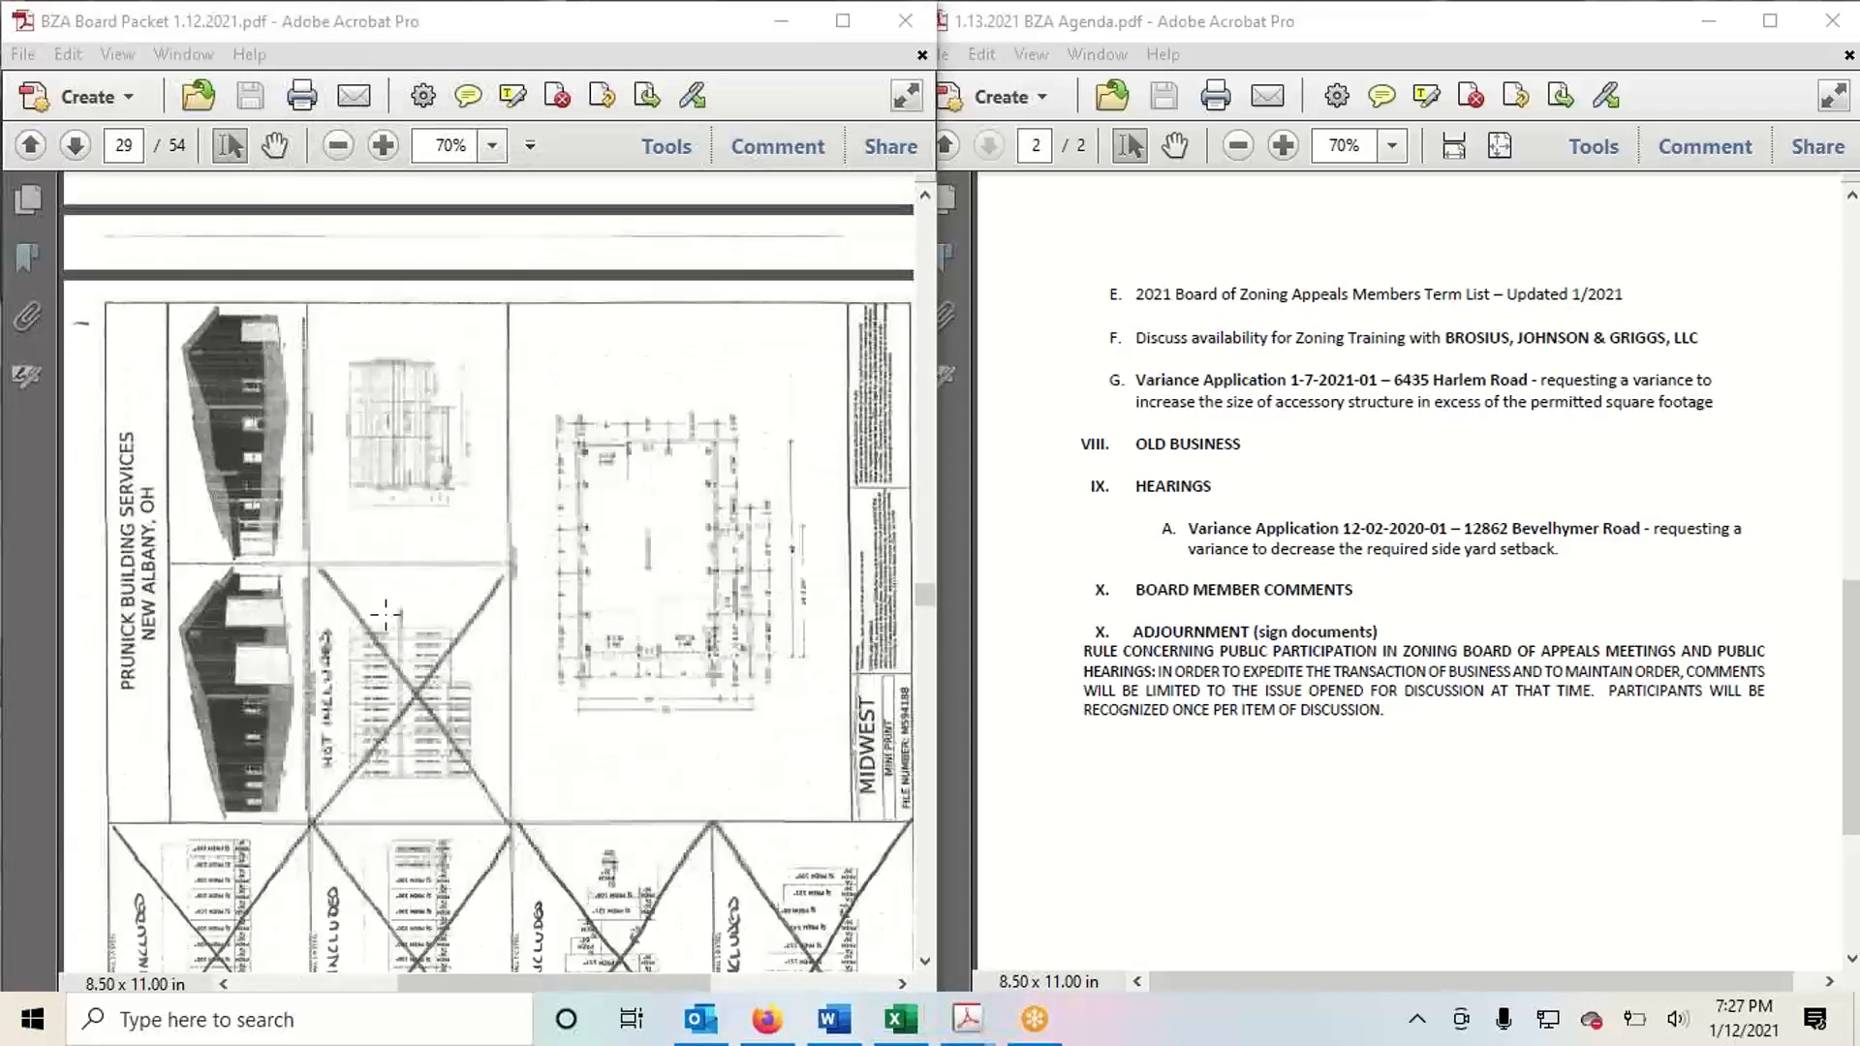
pyautogui.scroll(-3)
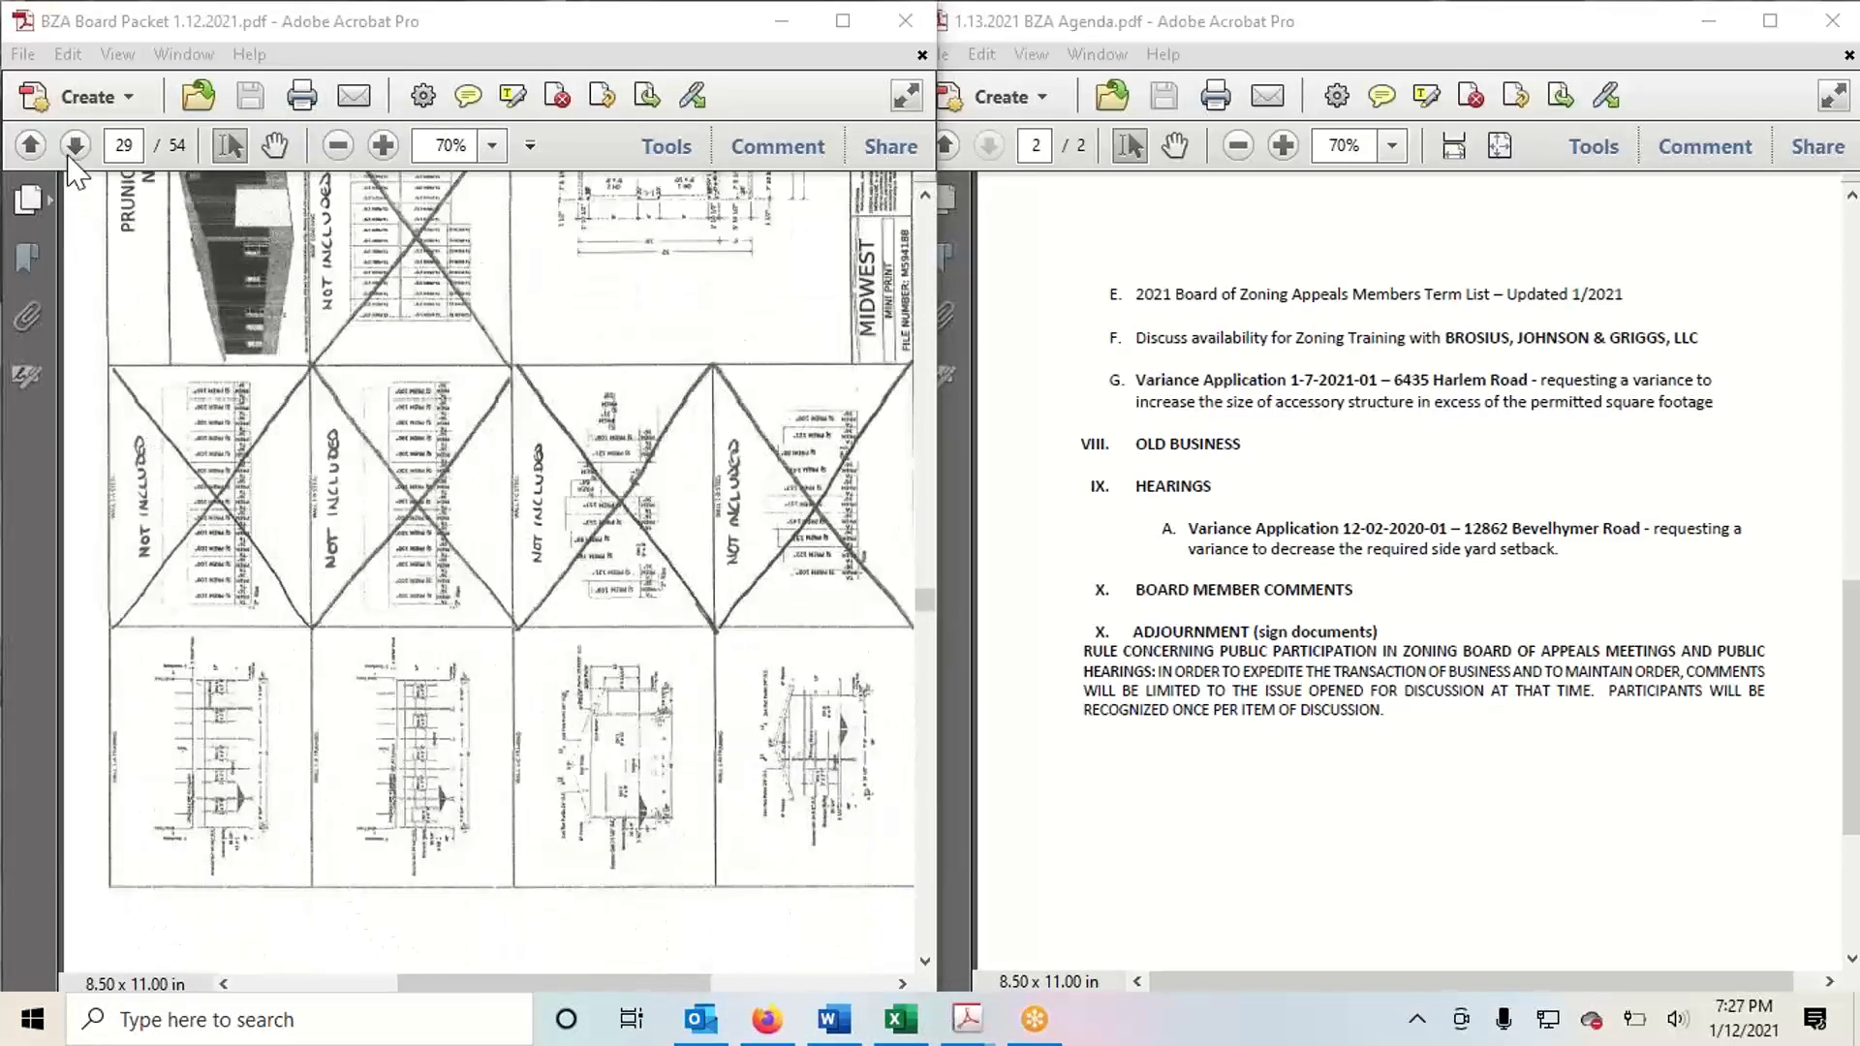
# Page through the elevation drawings, floor plan, roof framing and wall 1-A to 1-D framing sheets
pyautogui.click(71, 146)
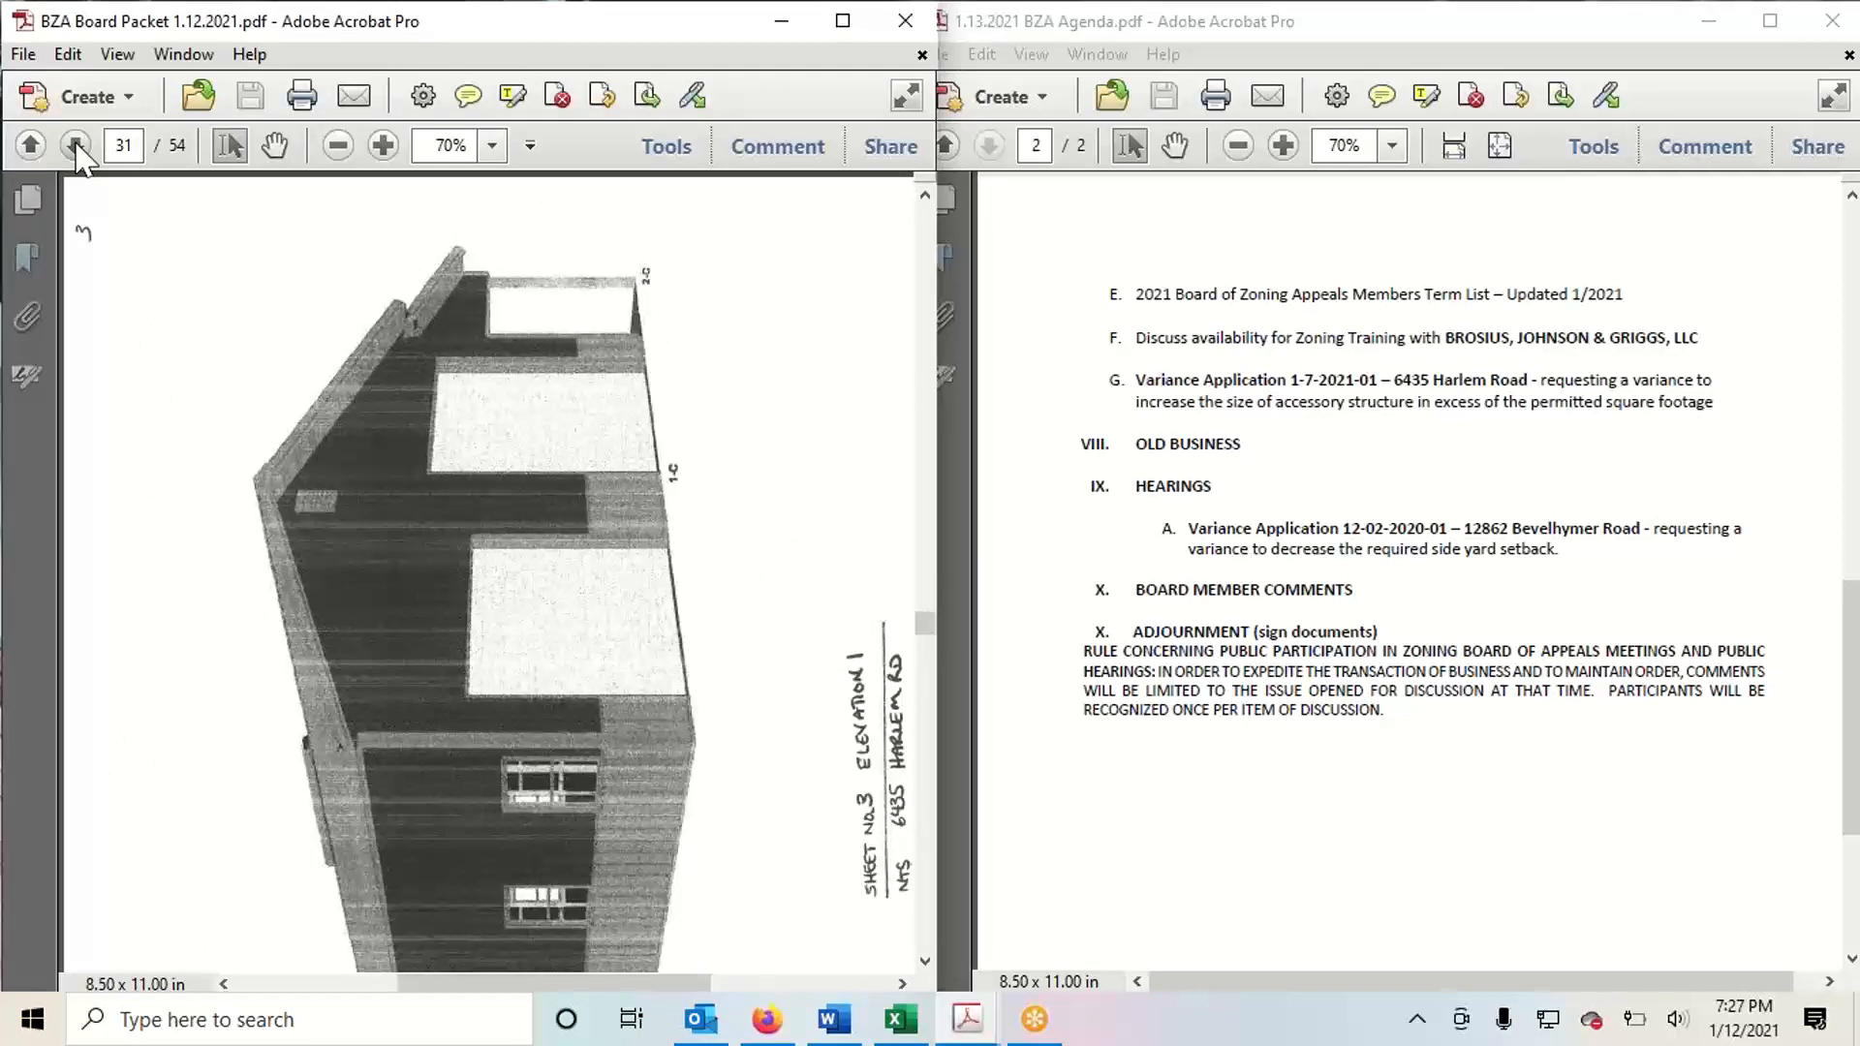
pyautogui.click(75, 145)
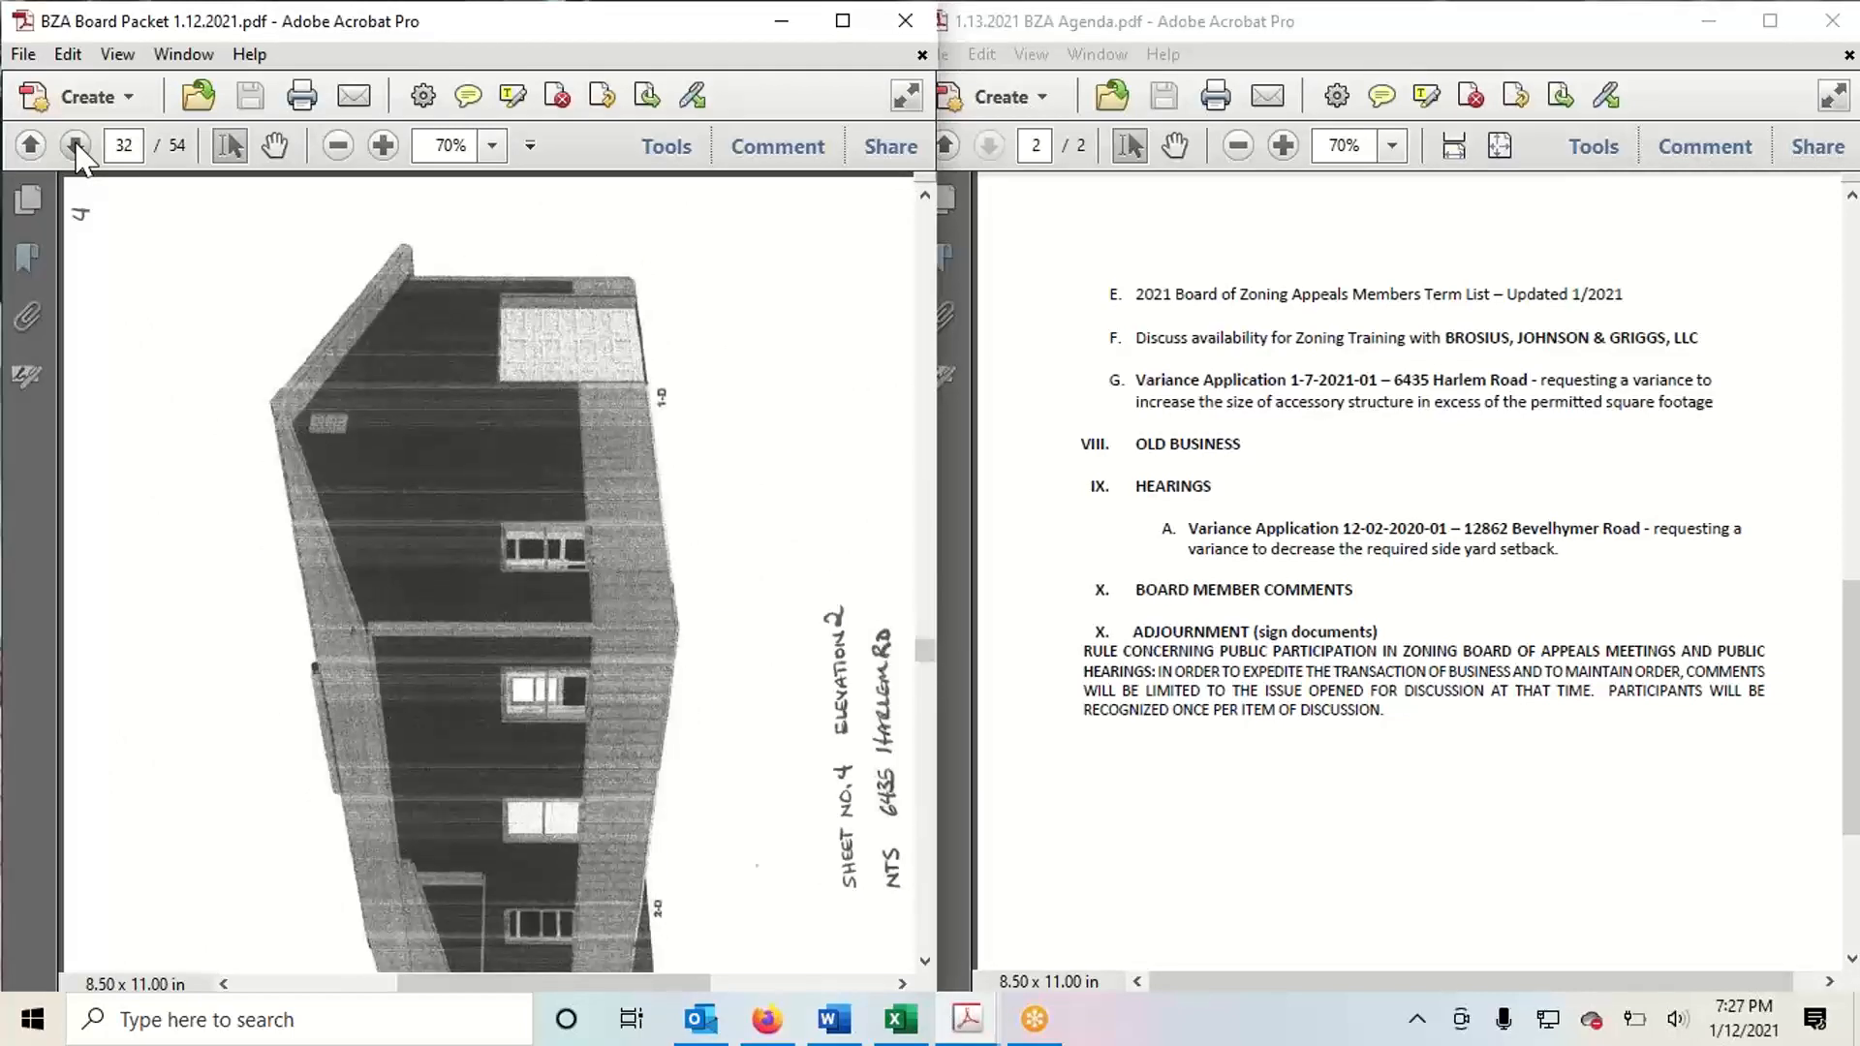
pyautogui.click(75, 145)
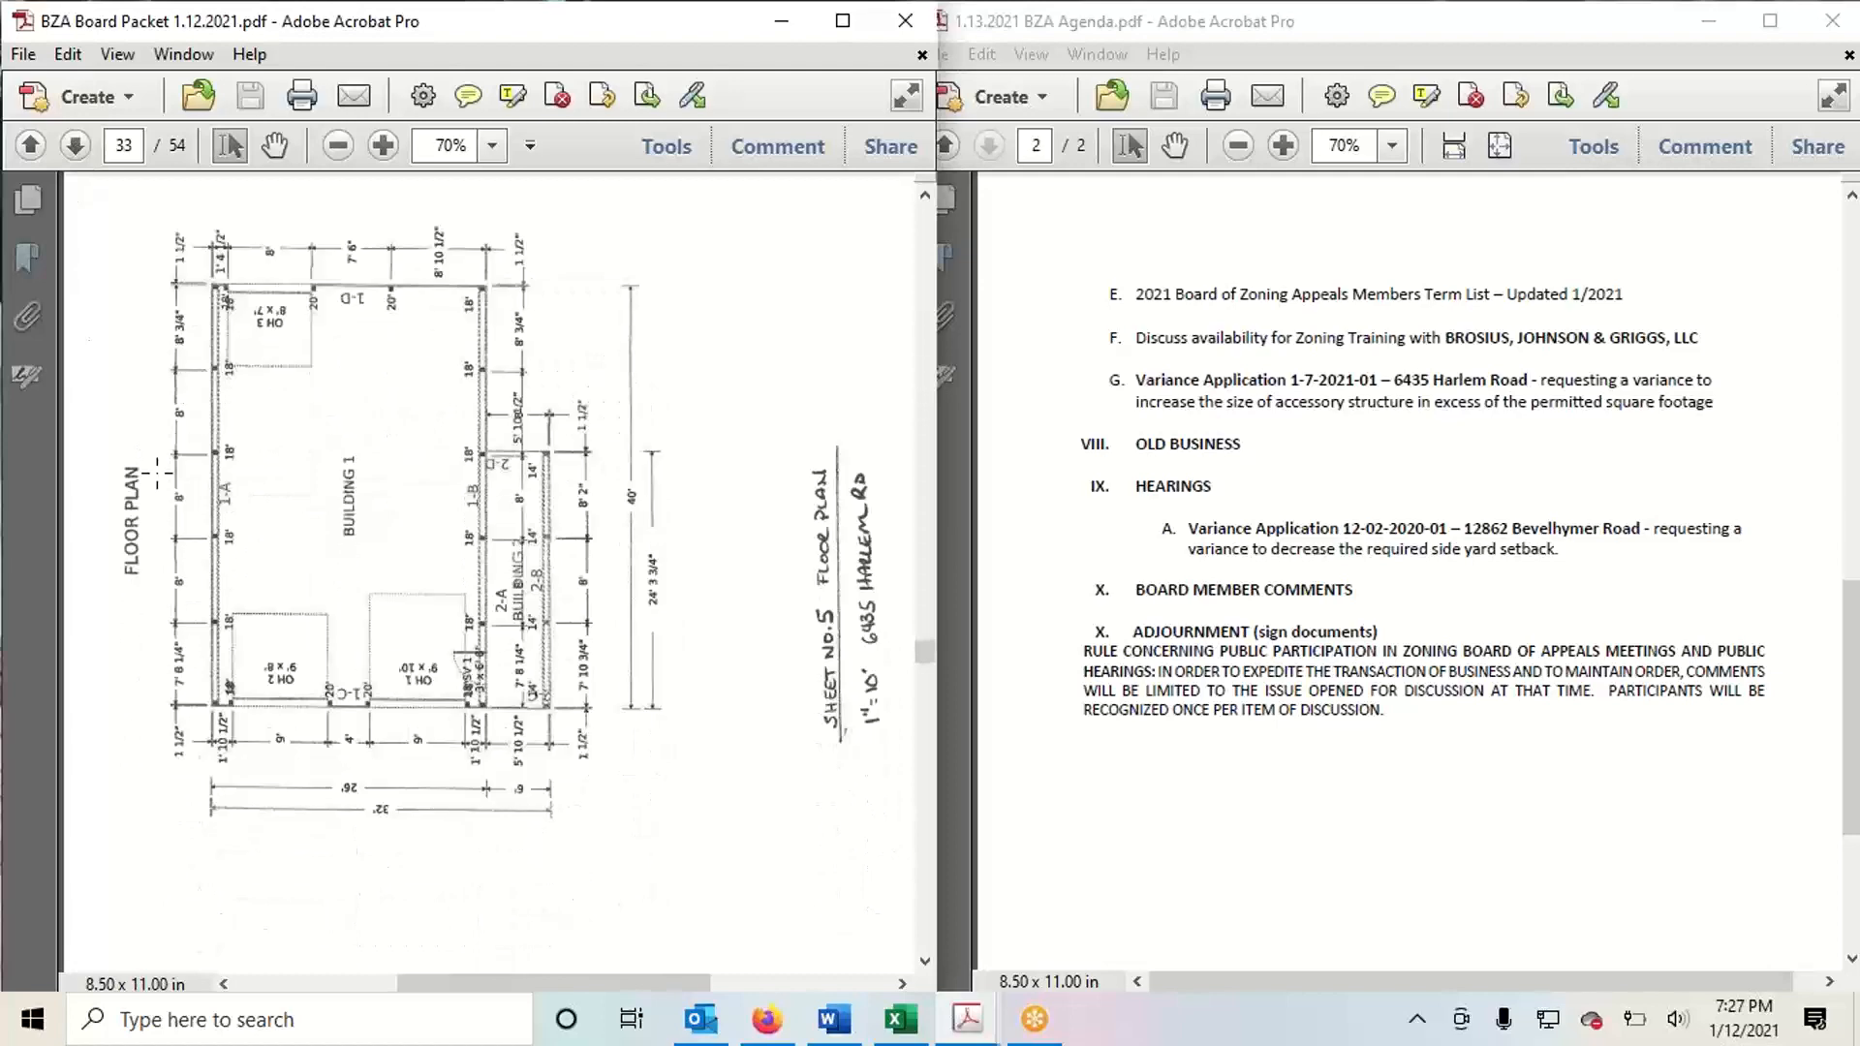
pyautogui.click(73, 145)
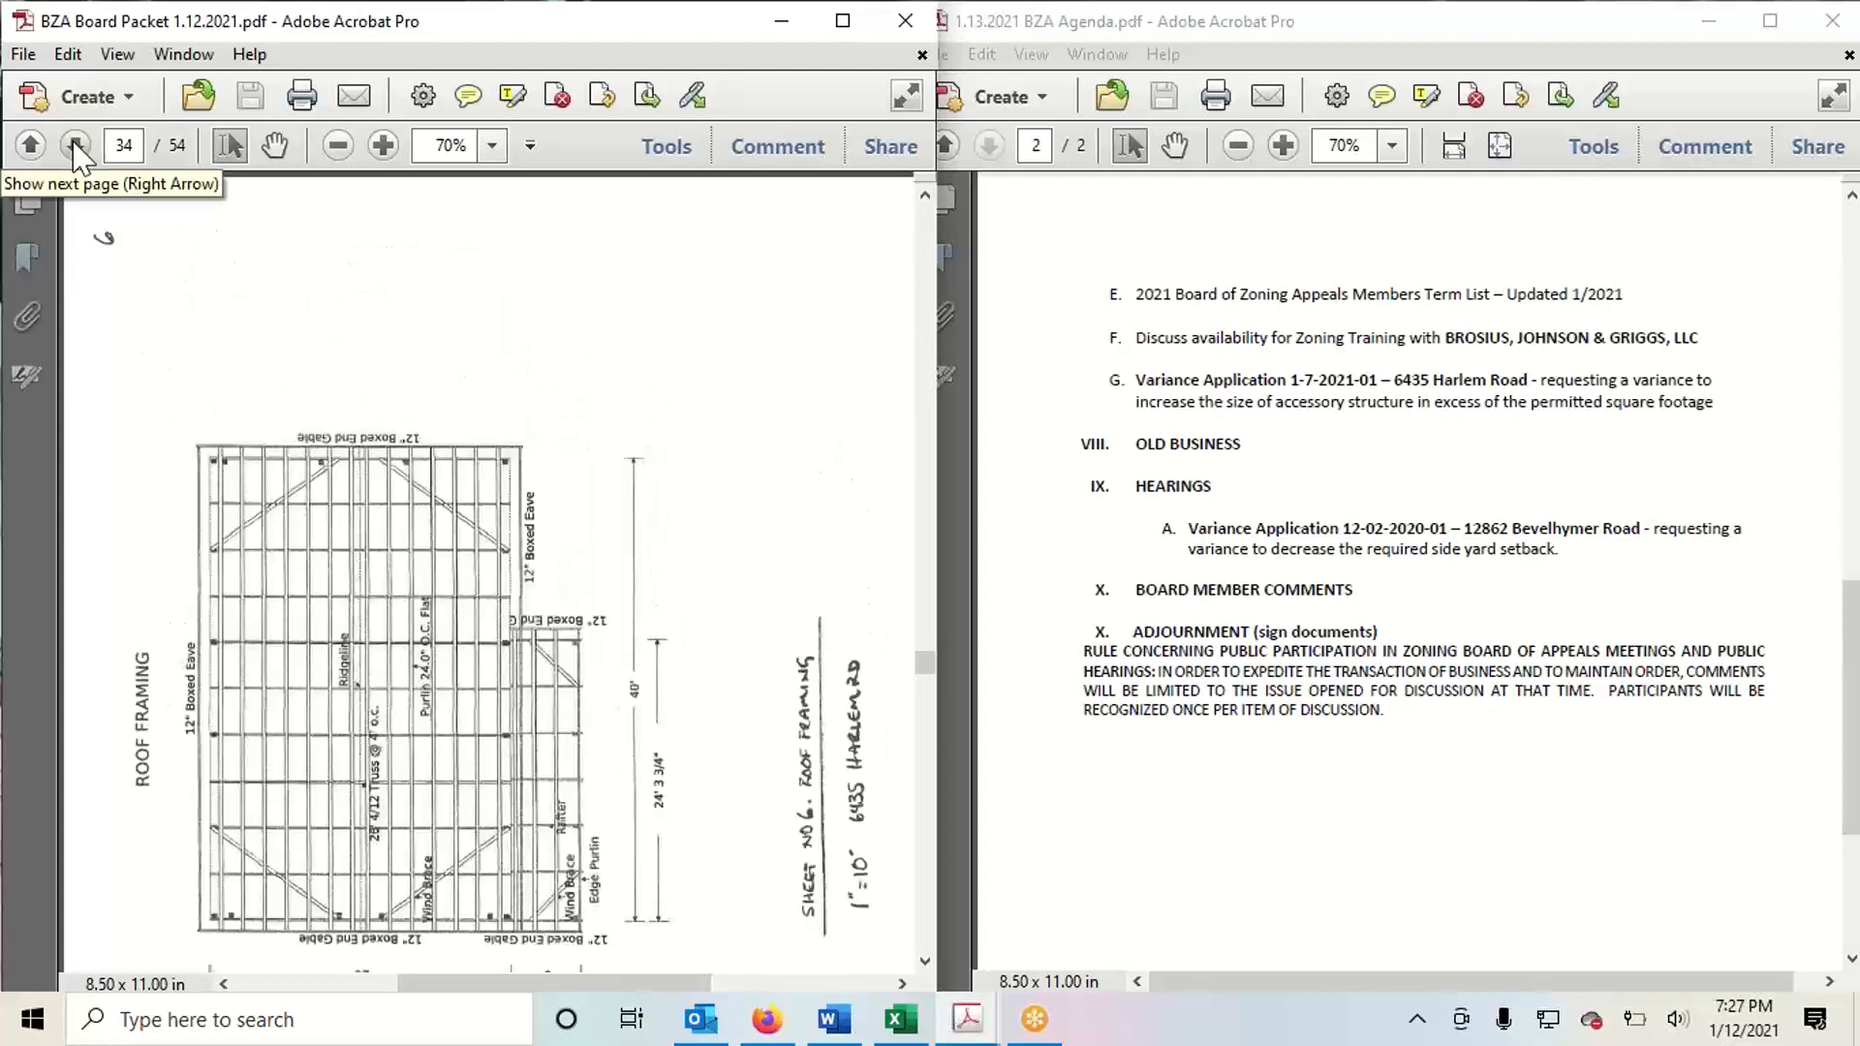
pyautogui.click(78, 145)
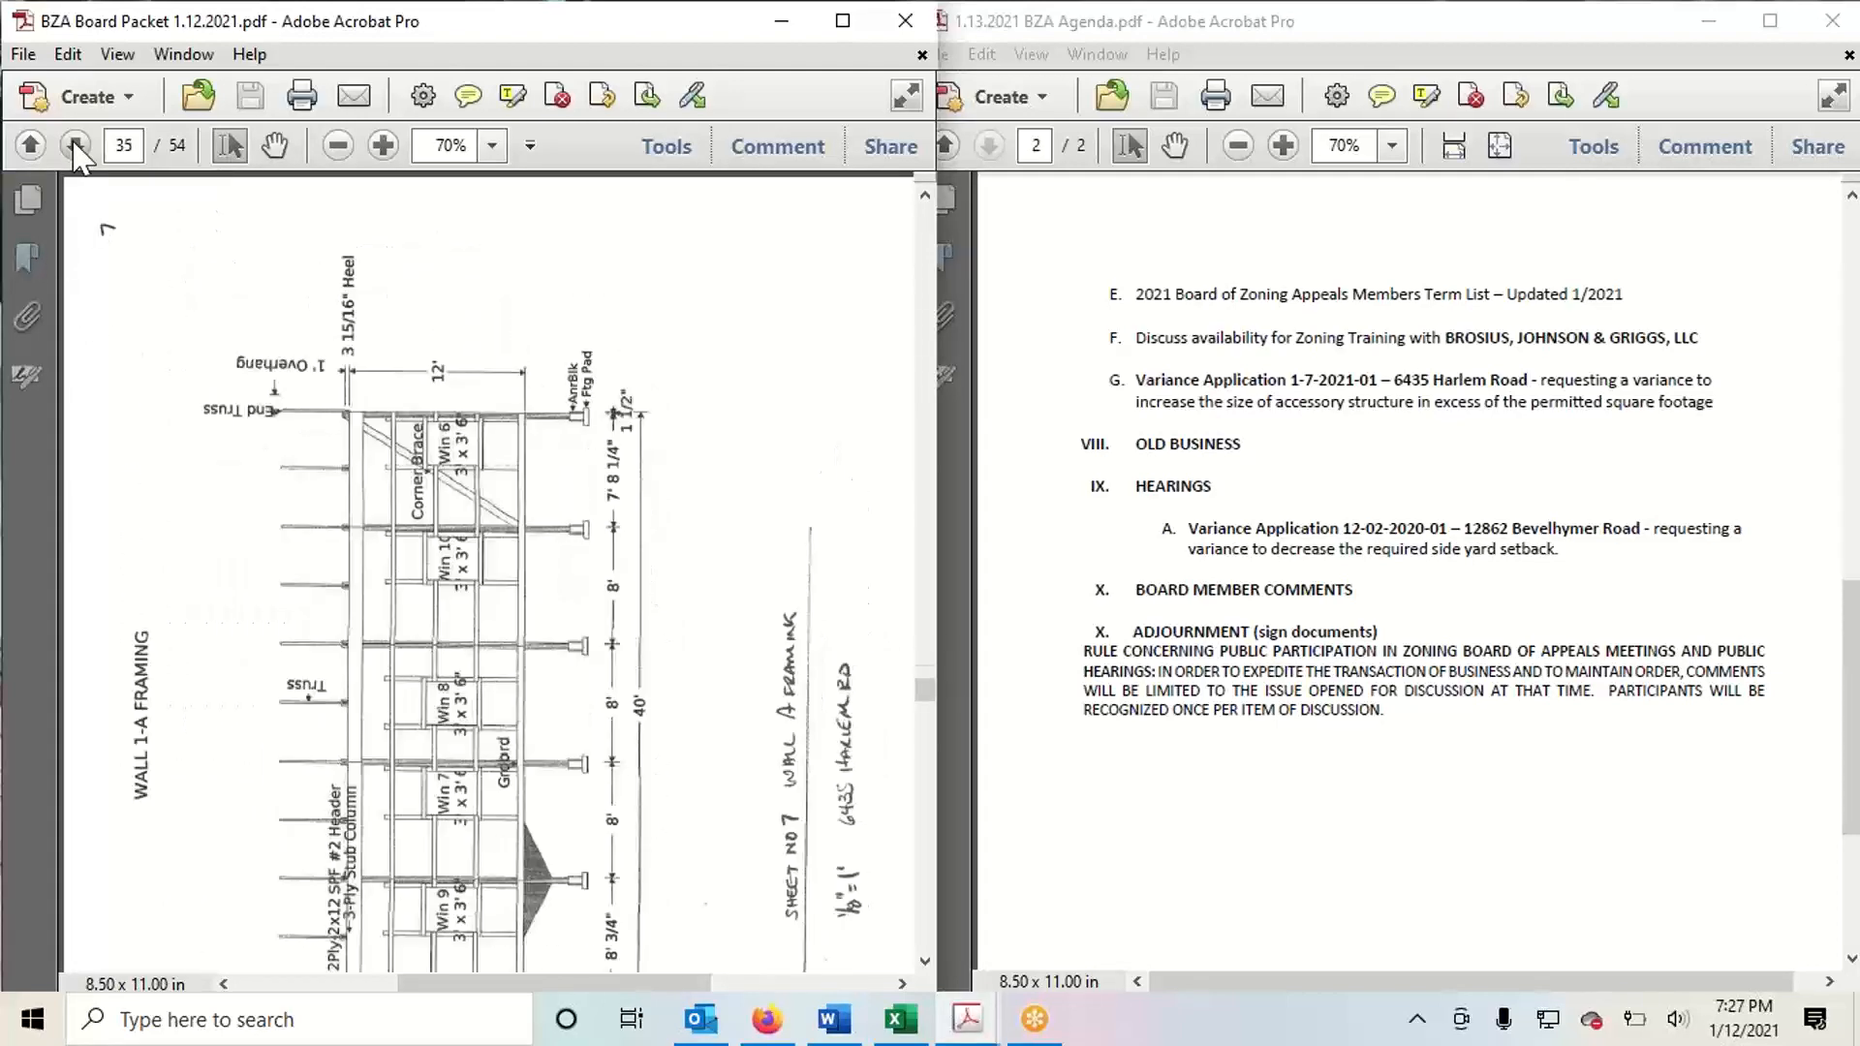
pyautogui.click(76, 145)
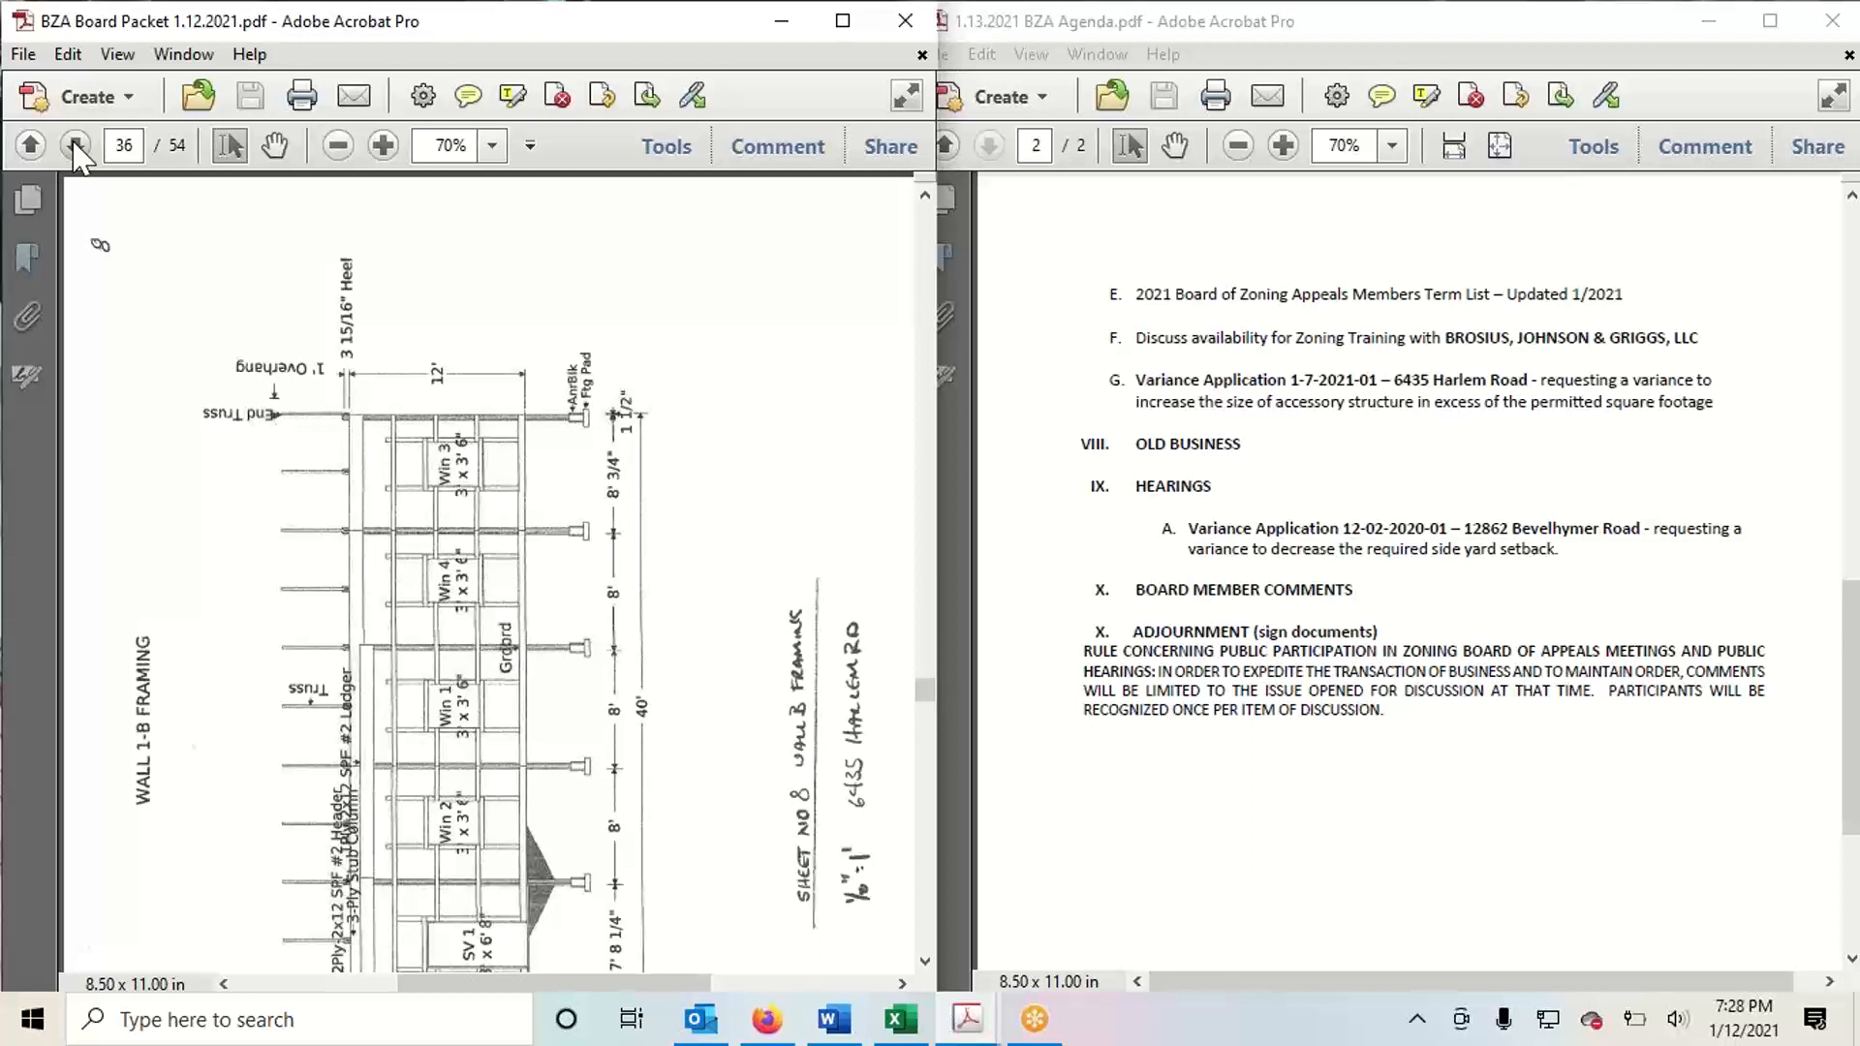
pyautogui.click(75, 145)
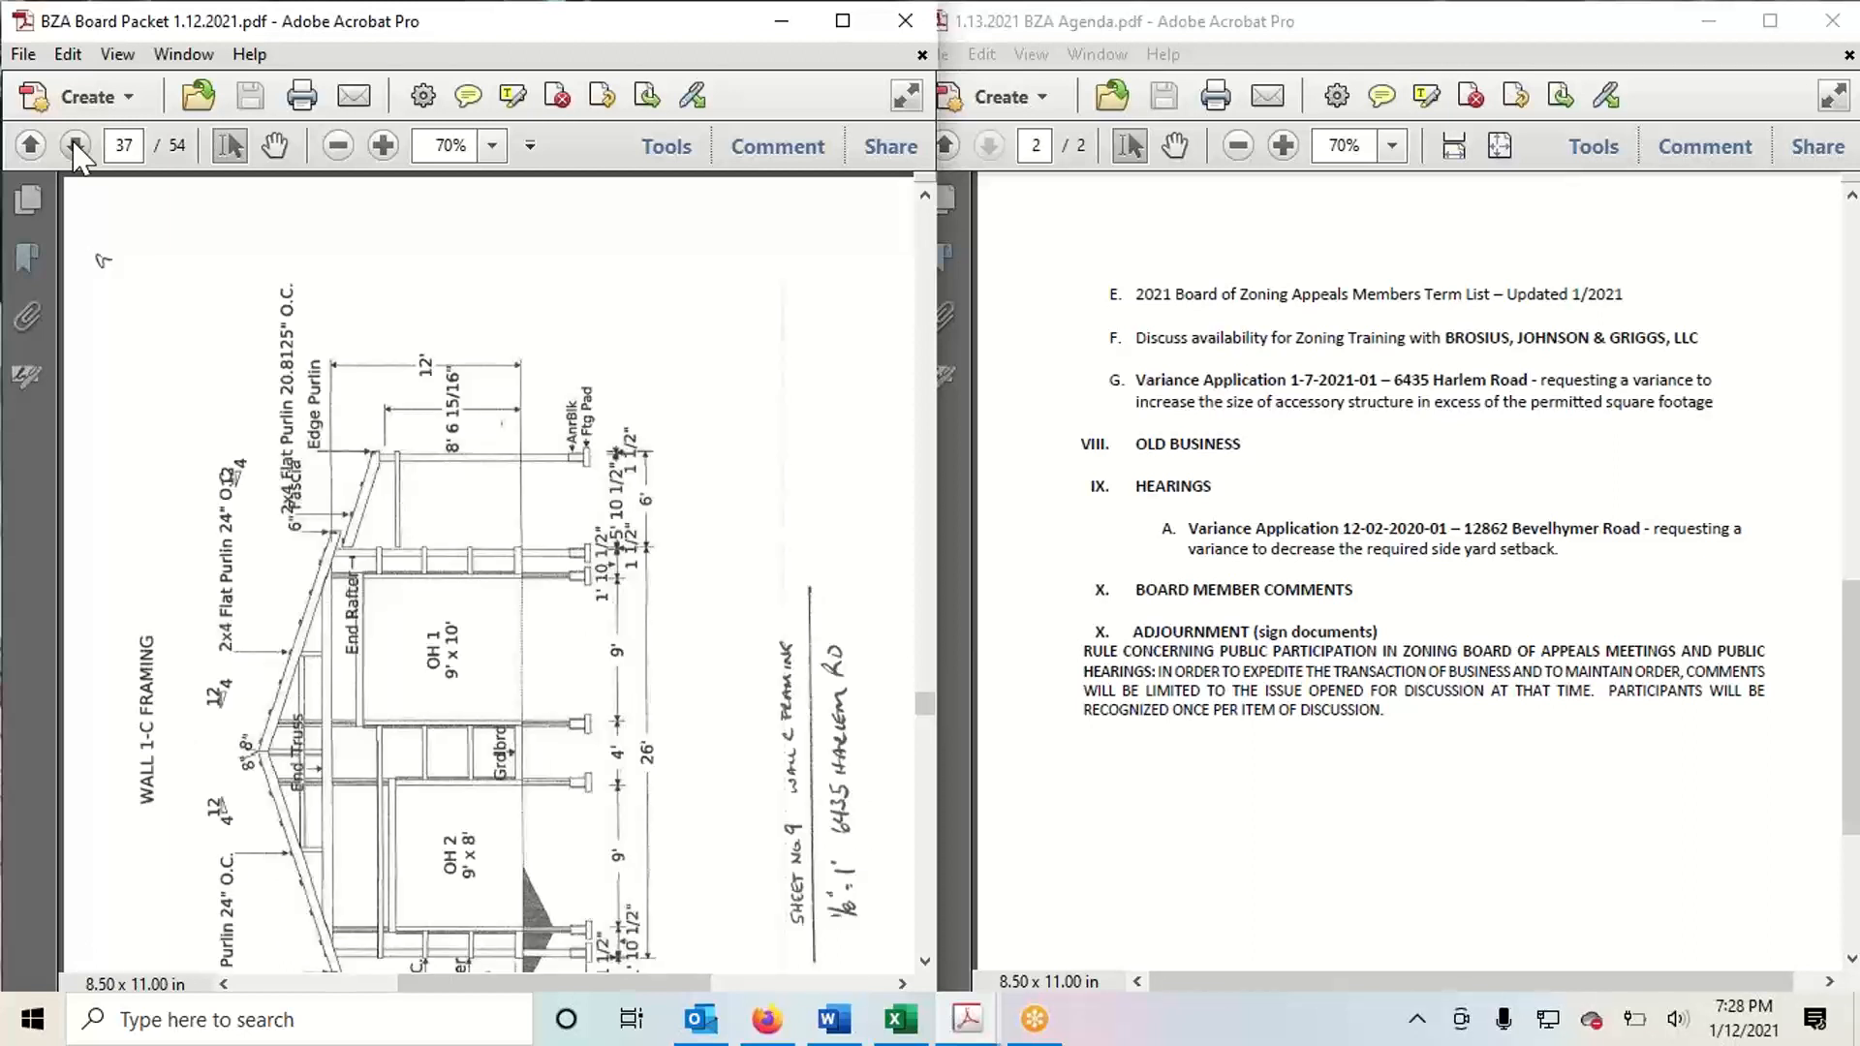
pyautogui.click(76, 145)
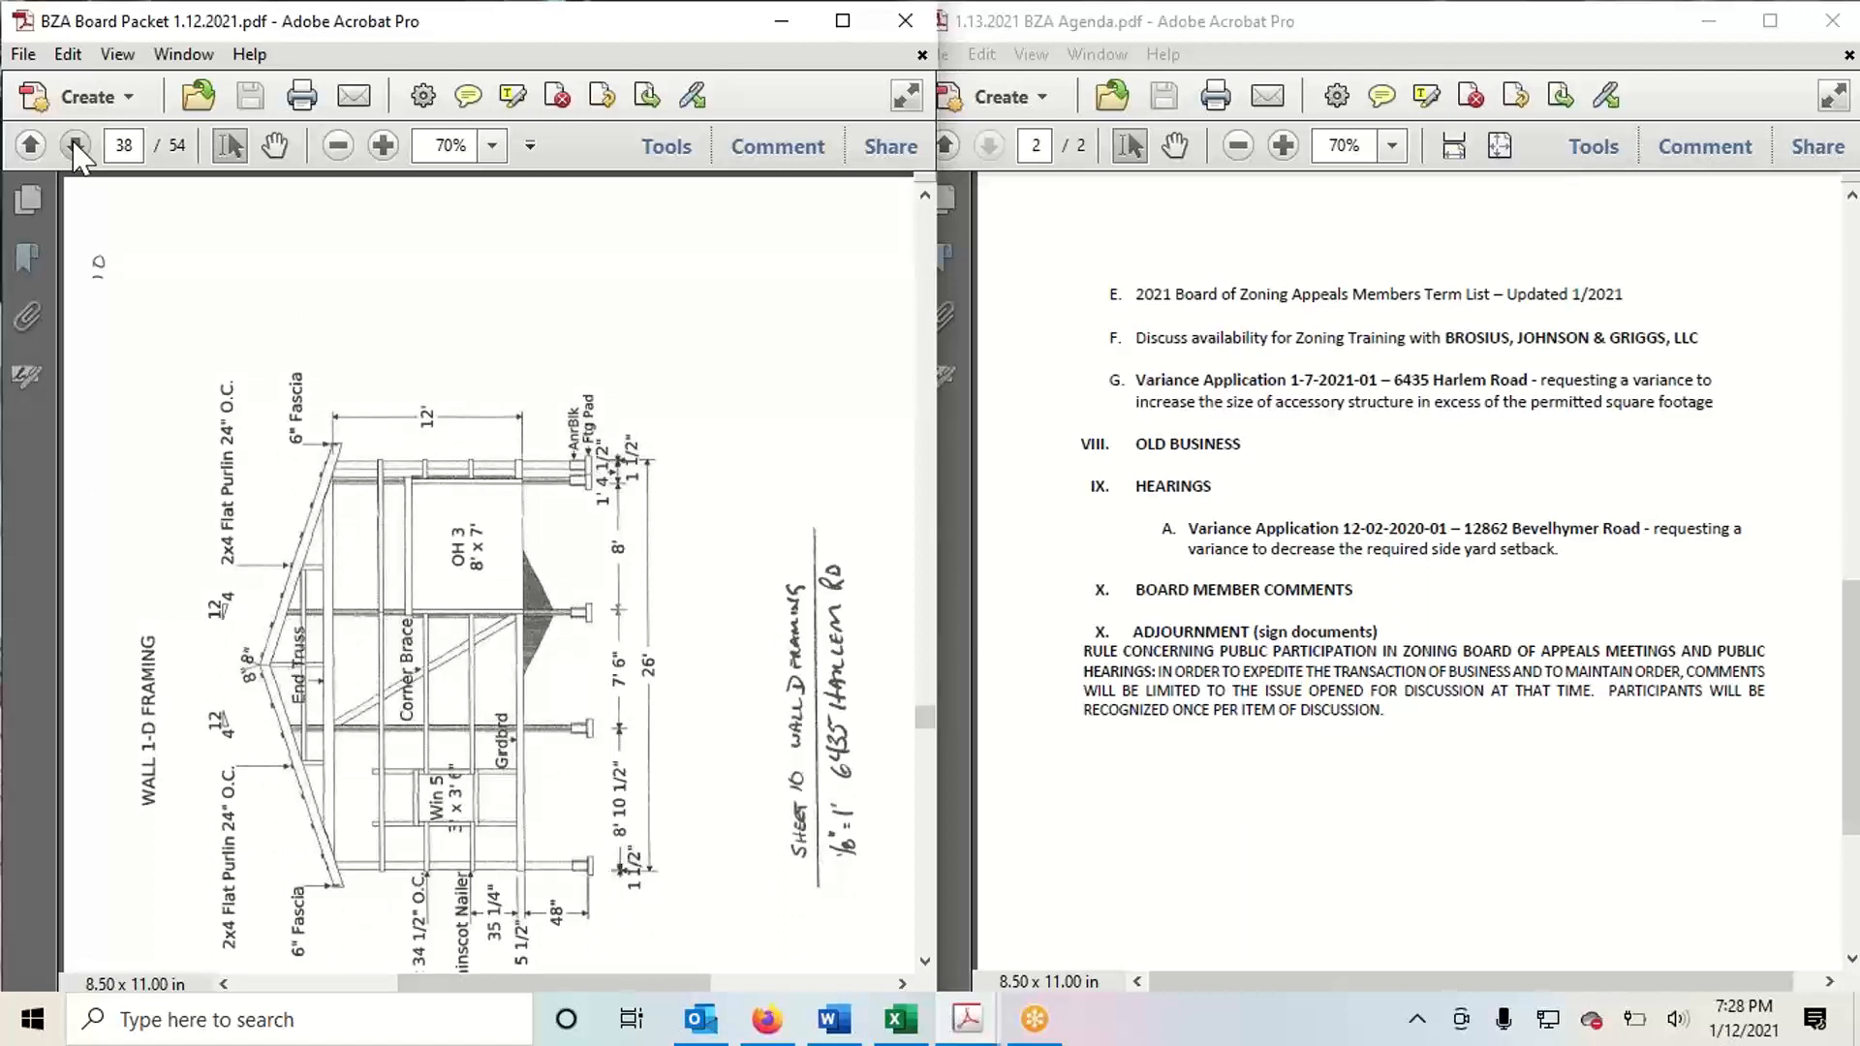
# Continue through the wall 2-C cross-section and detail sheets to page 48's construction details
pyautogui.click(73, 145)
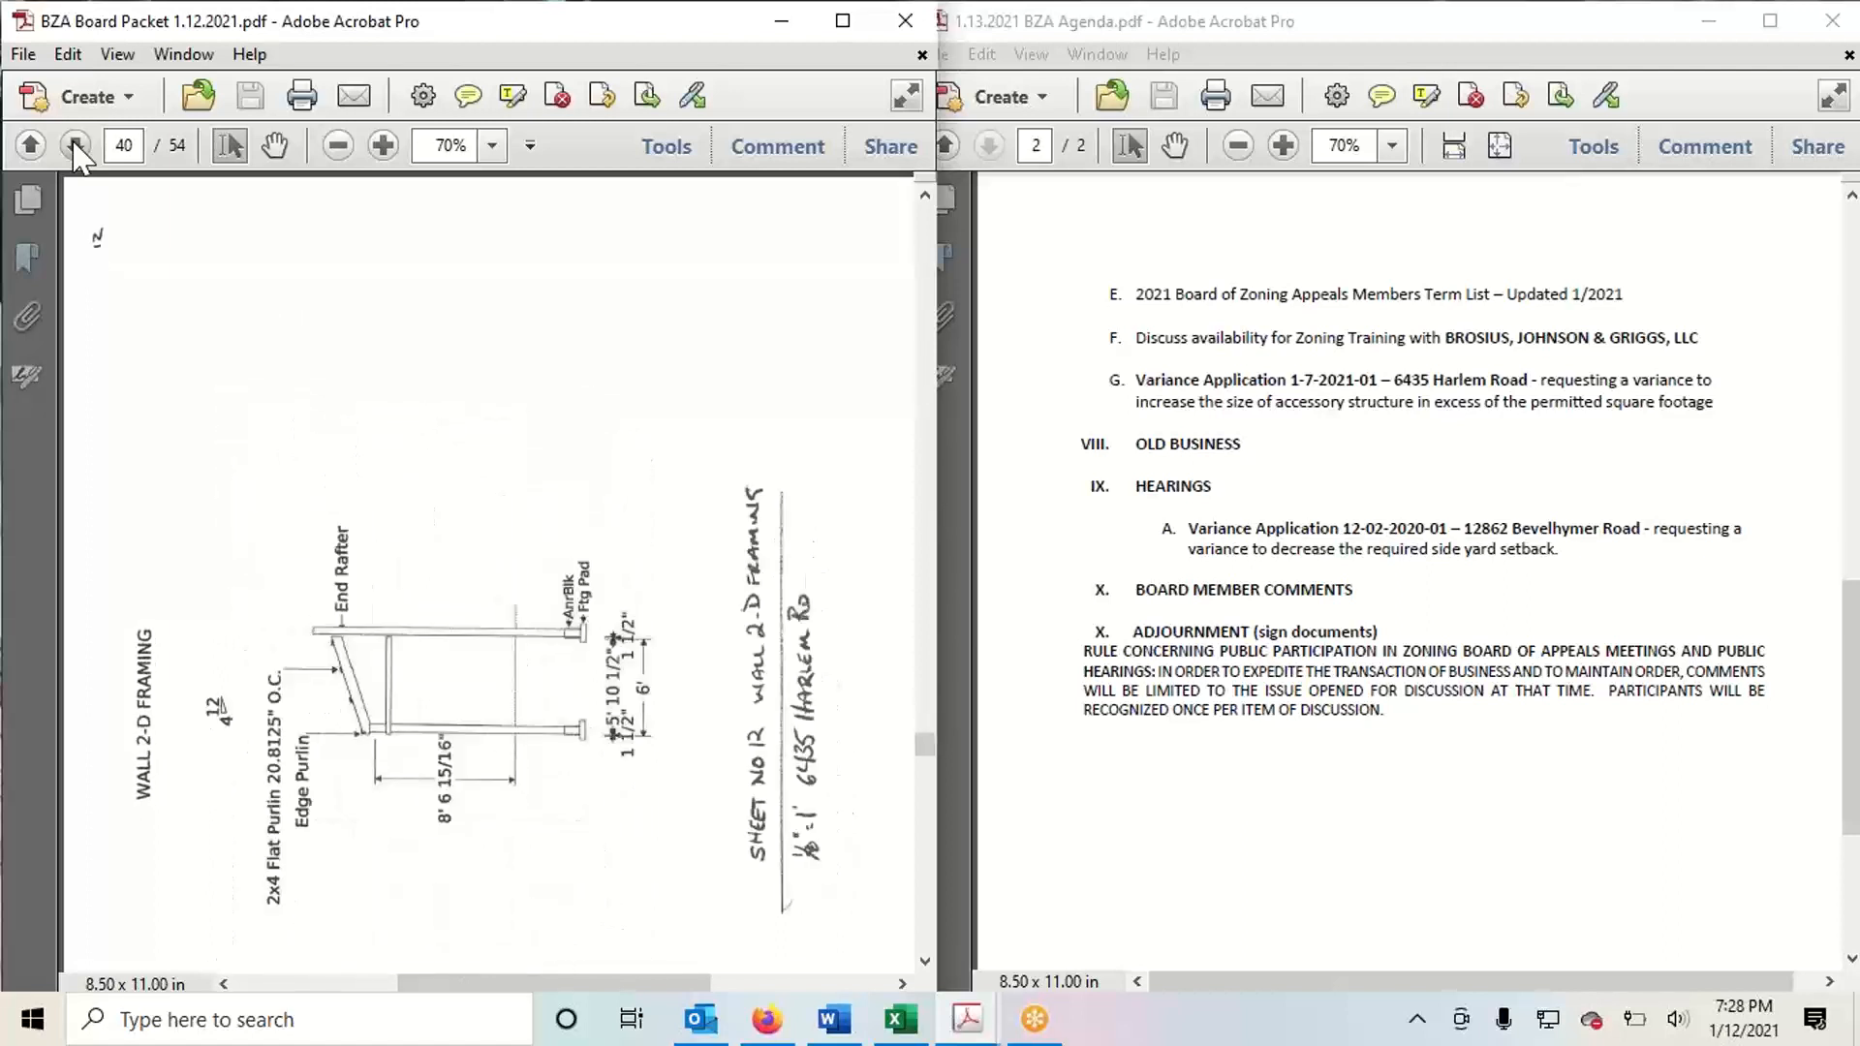
pyautogui.click(75, 145)
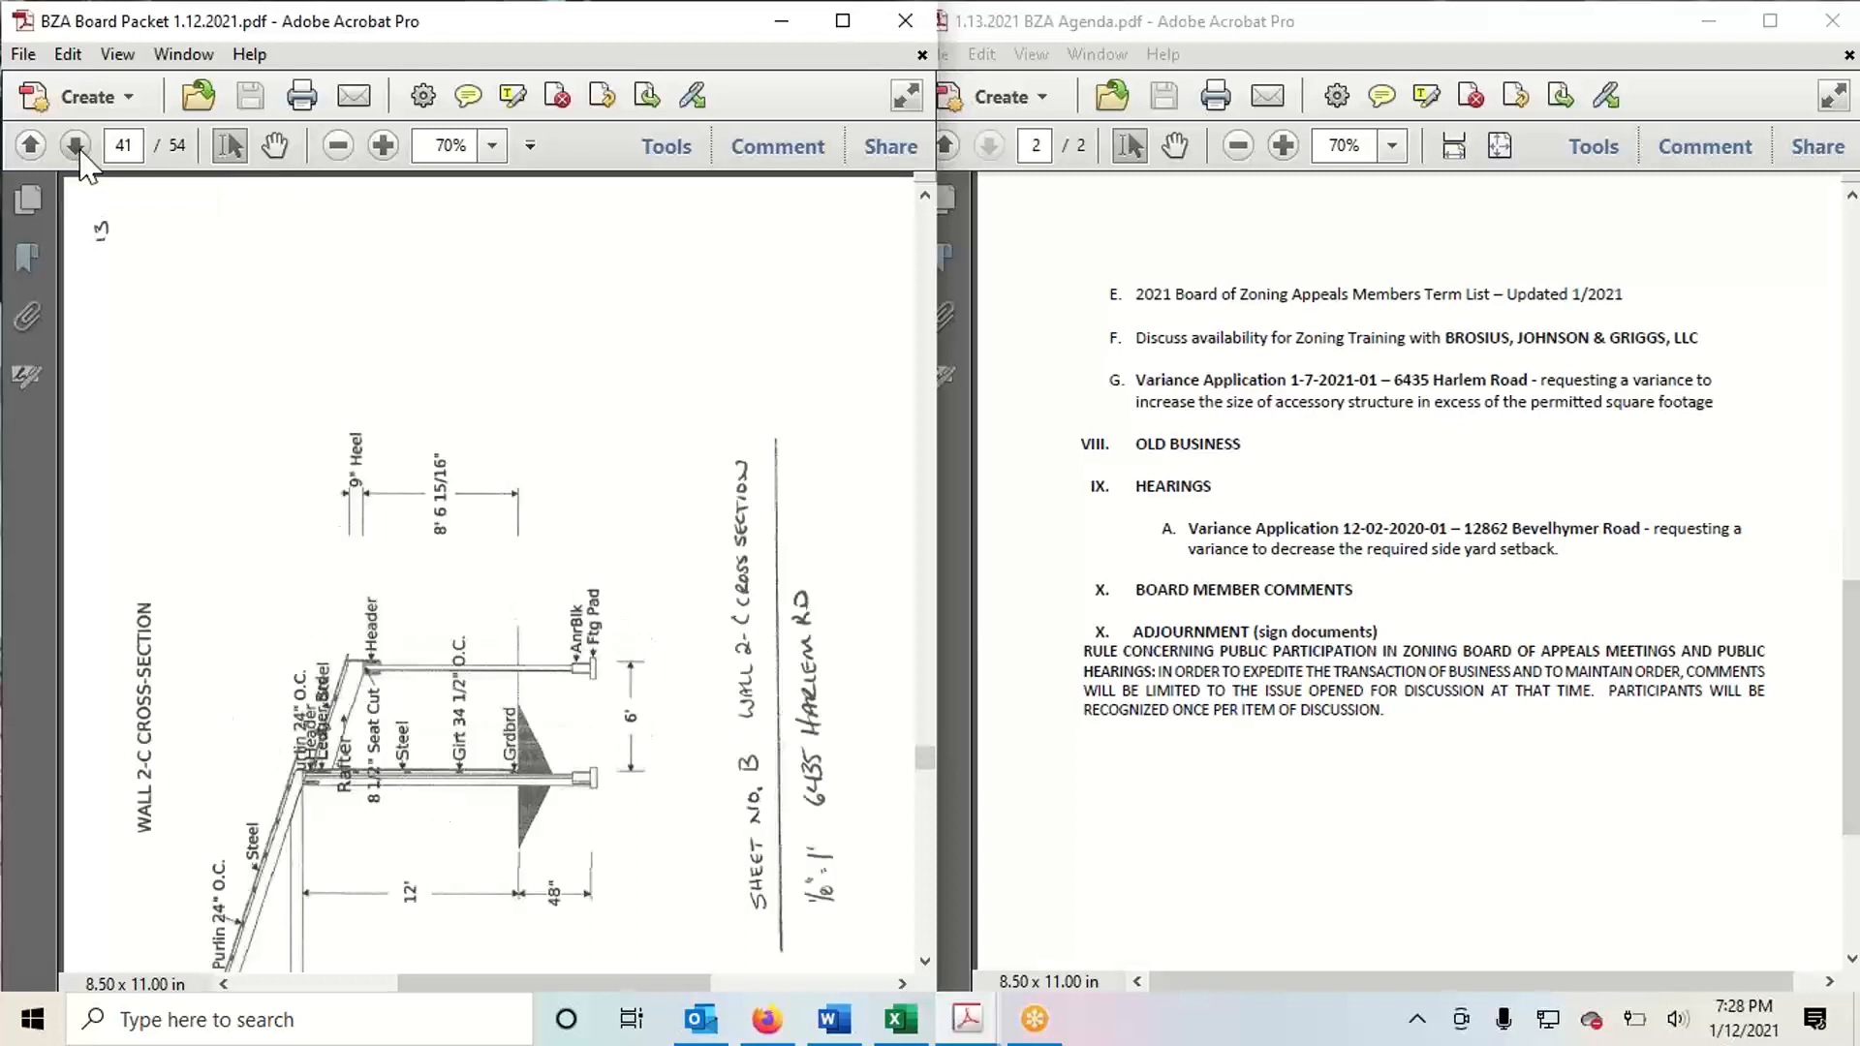
pyautogui.click(76, 146)
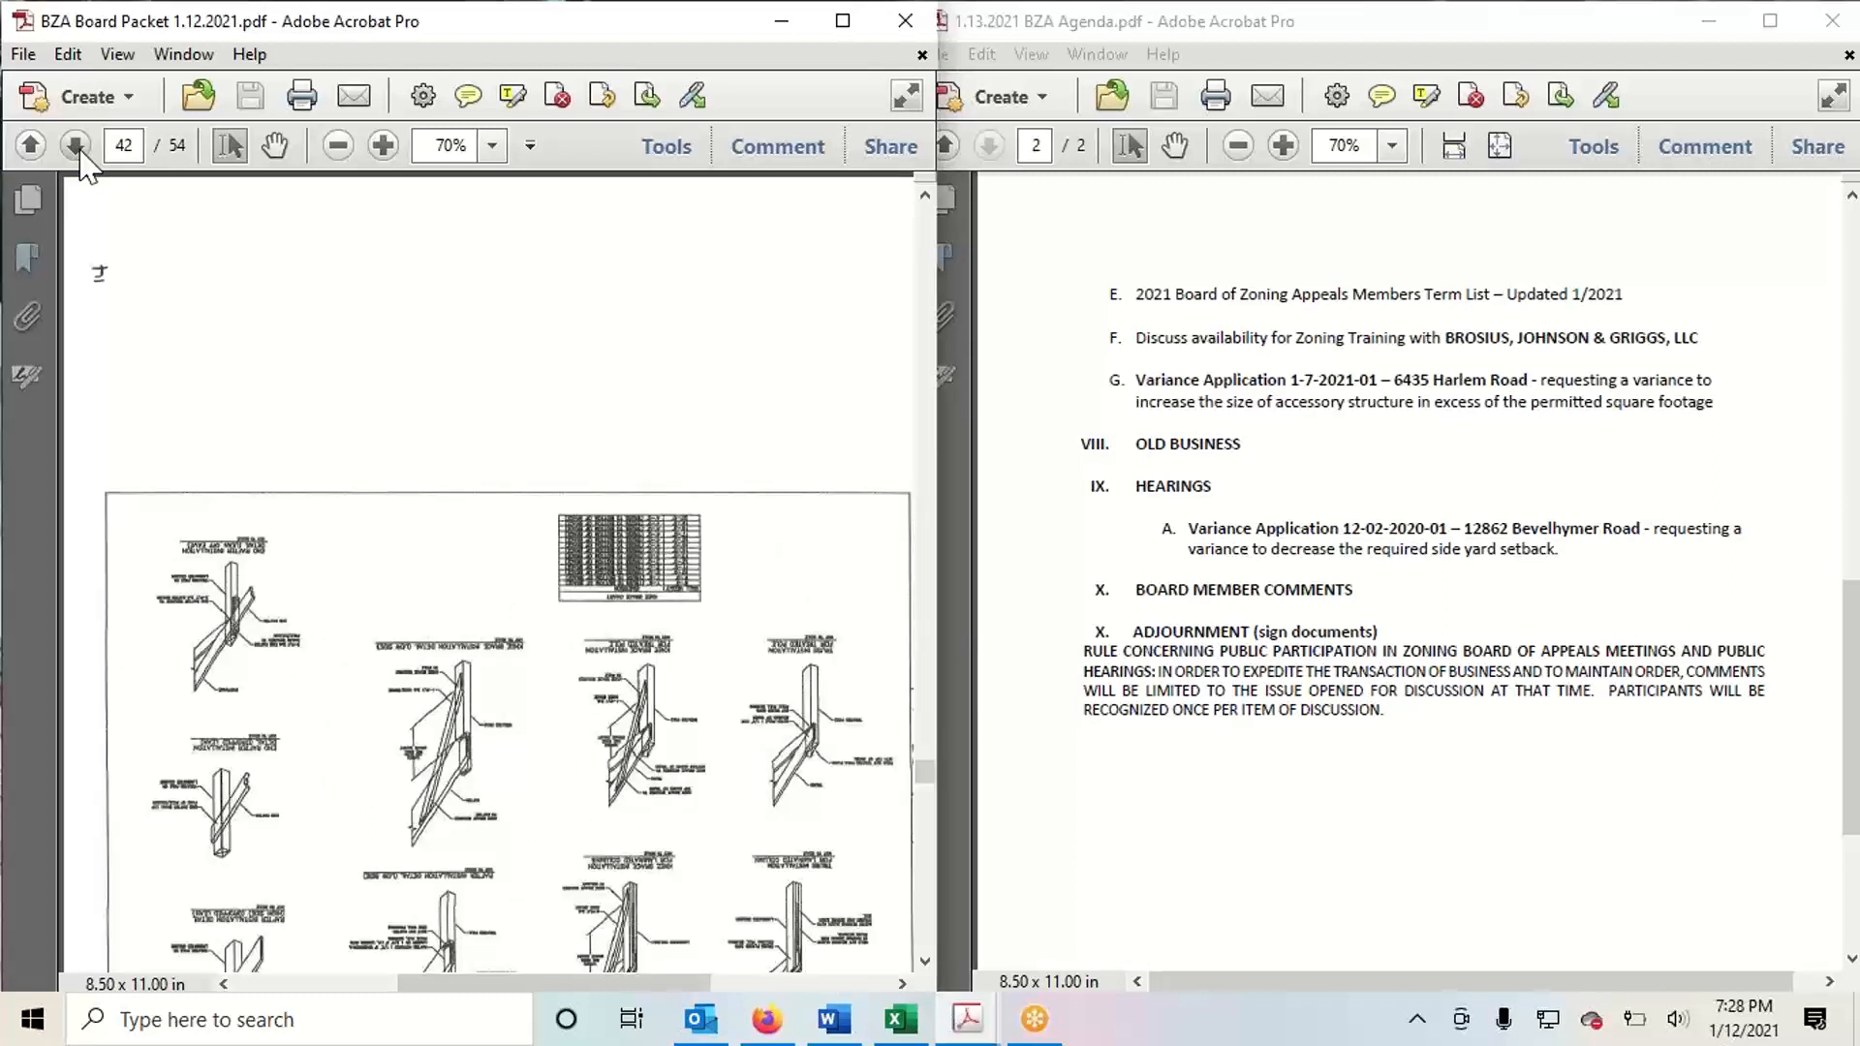
pyautogui.click(75, 146)
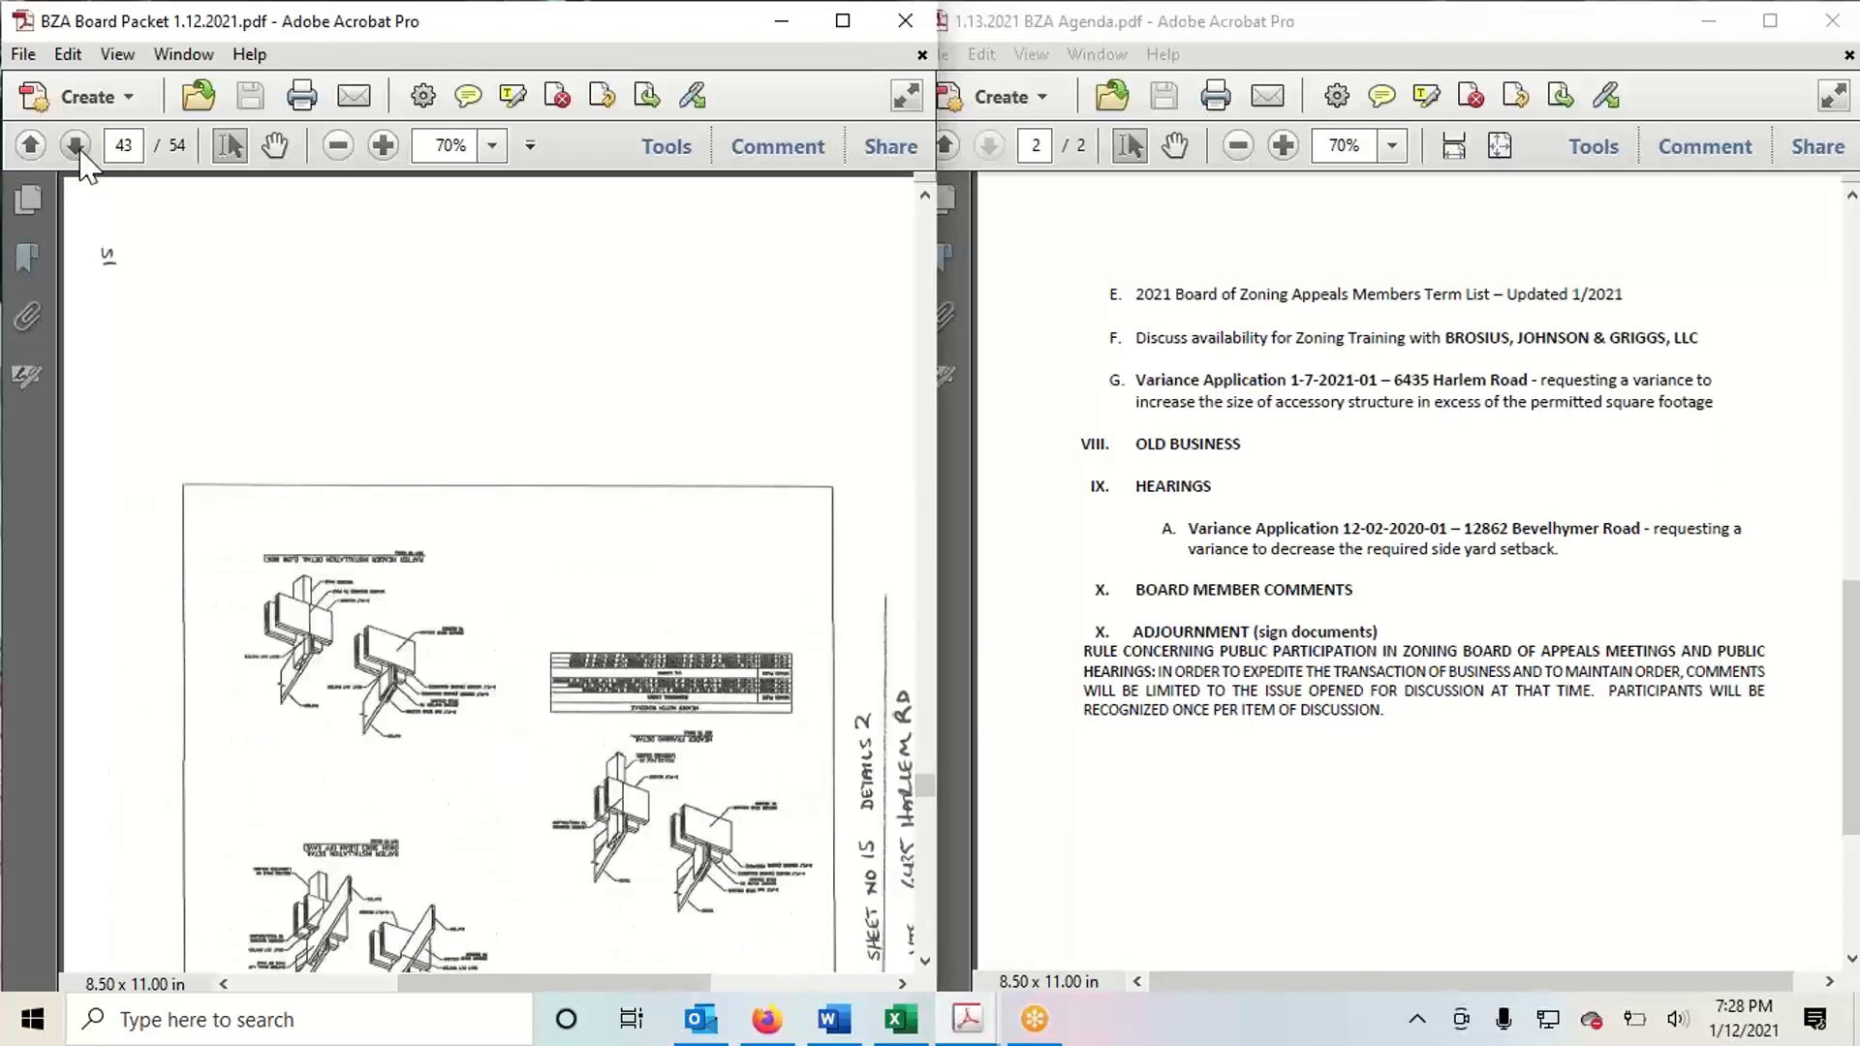
pyautogui.click(75, 146)
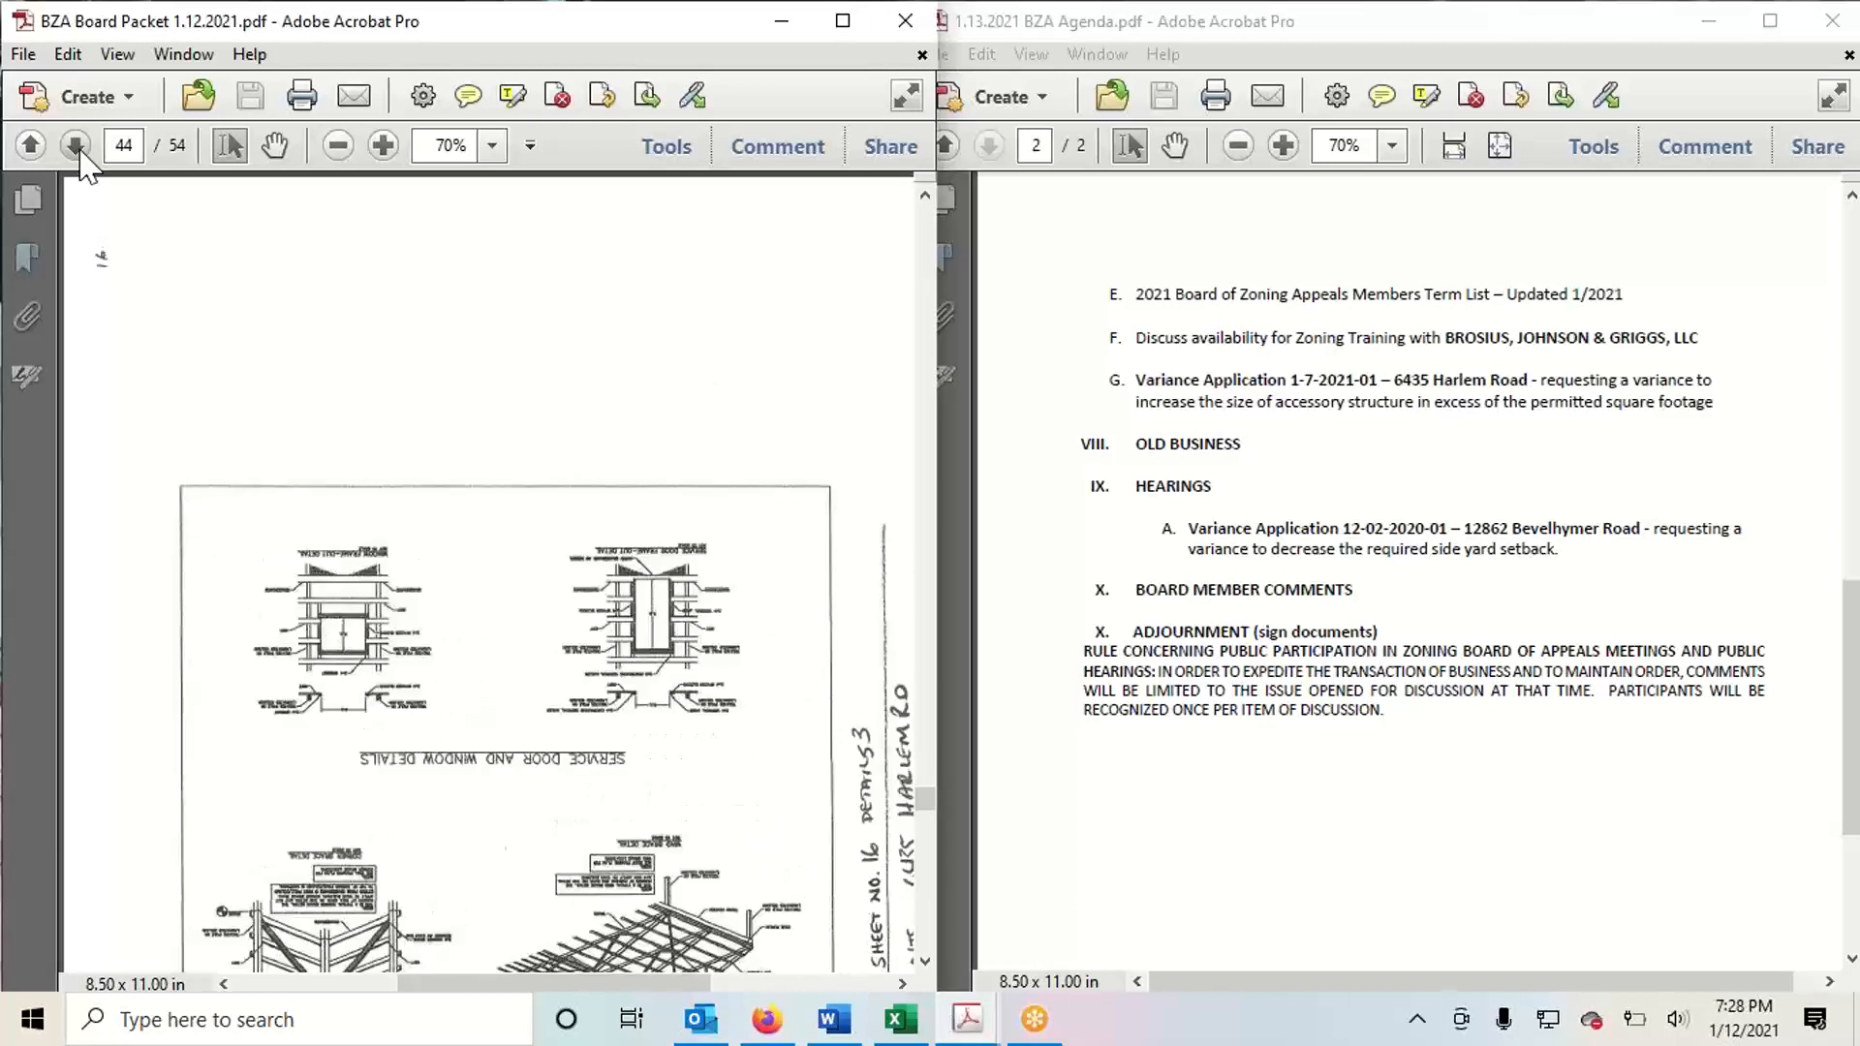
pyautogui.click(74, 145)
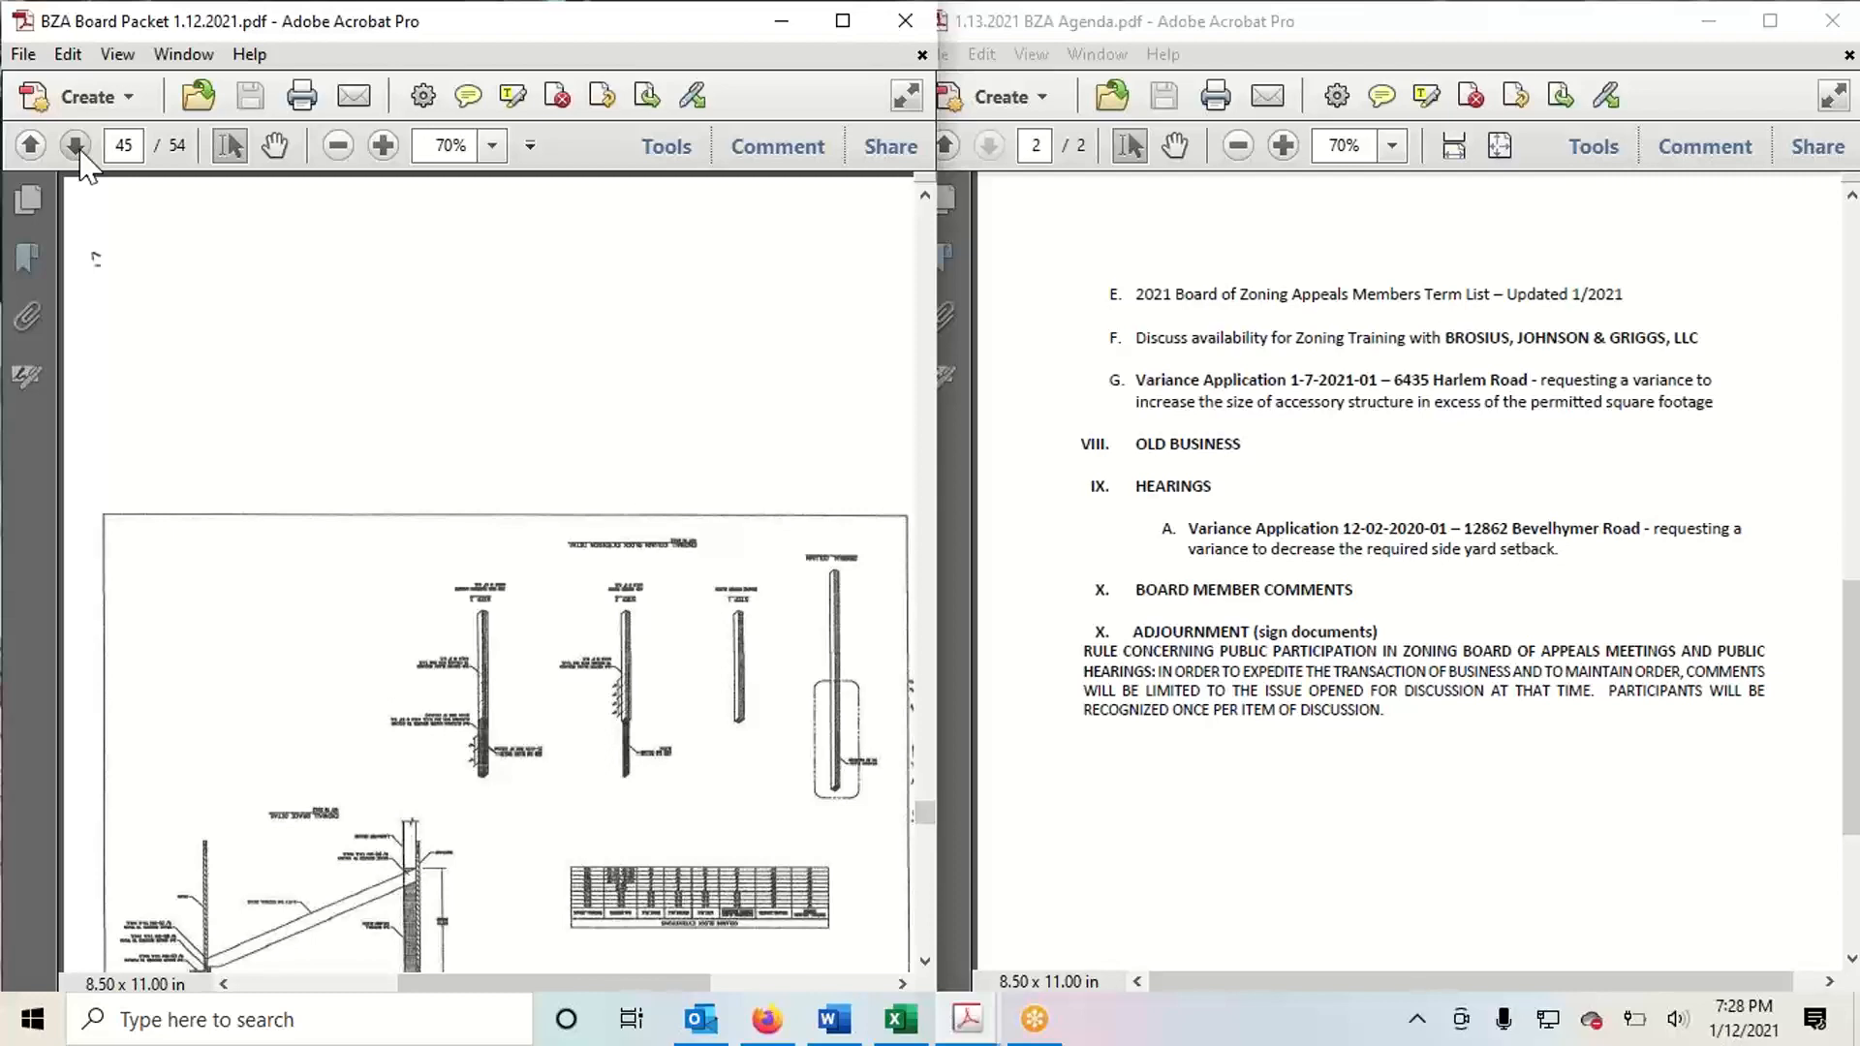
pyautogui.click(73, 145)
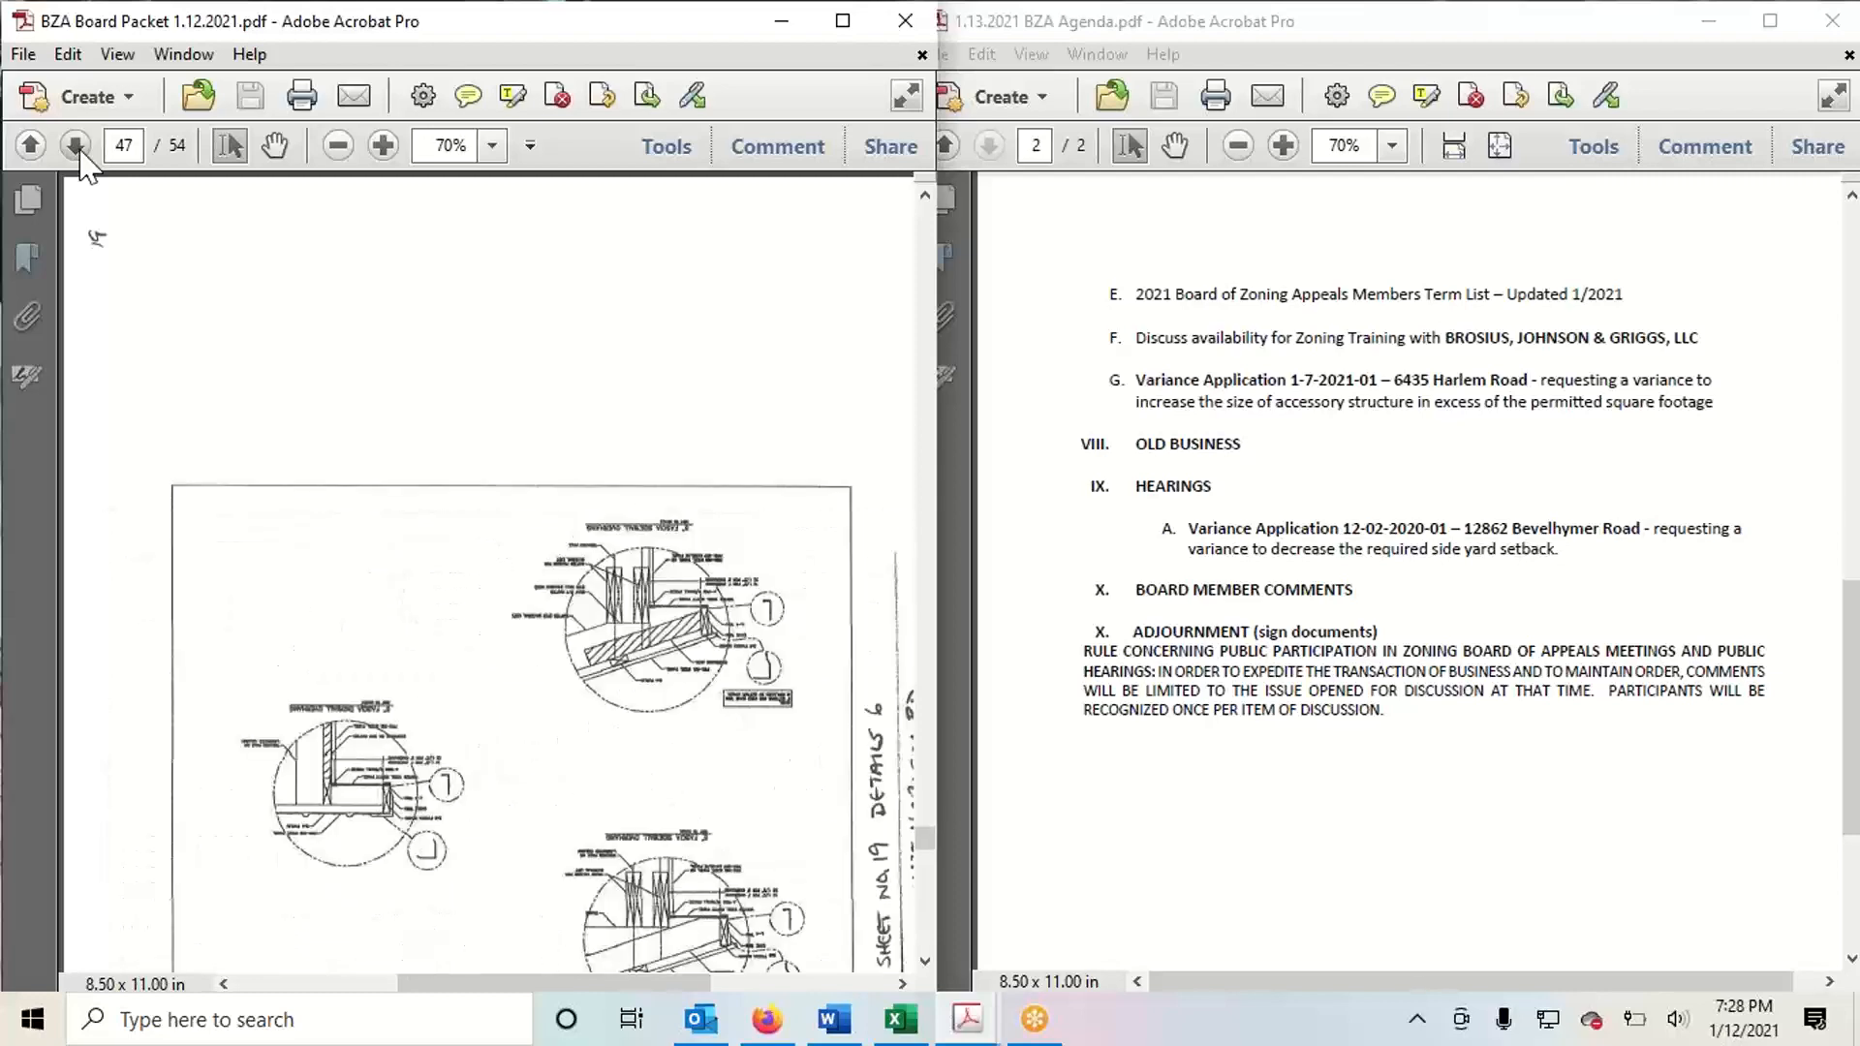
pyautogui.click(73, 145)
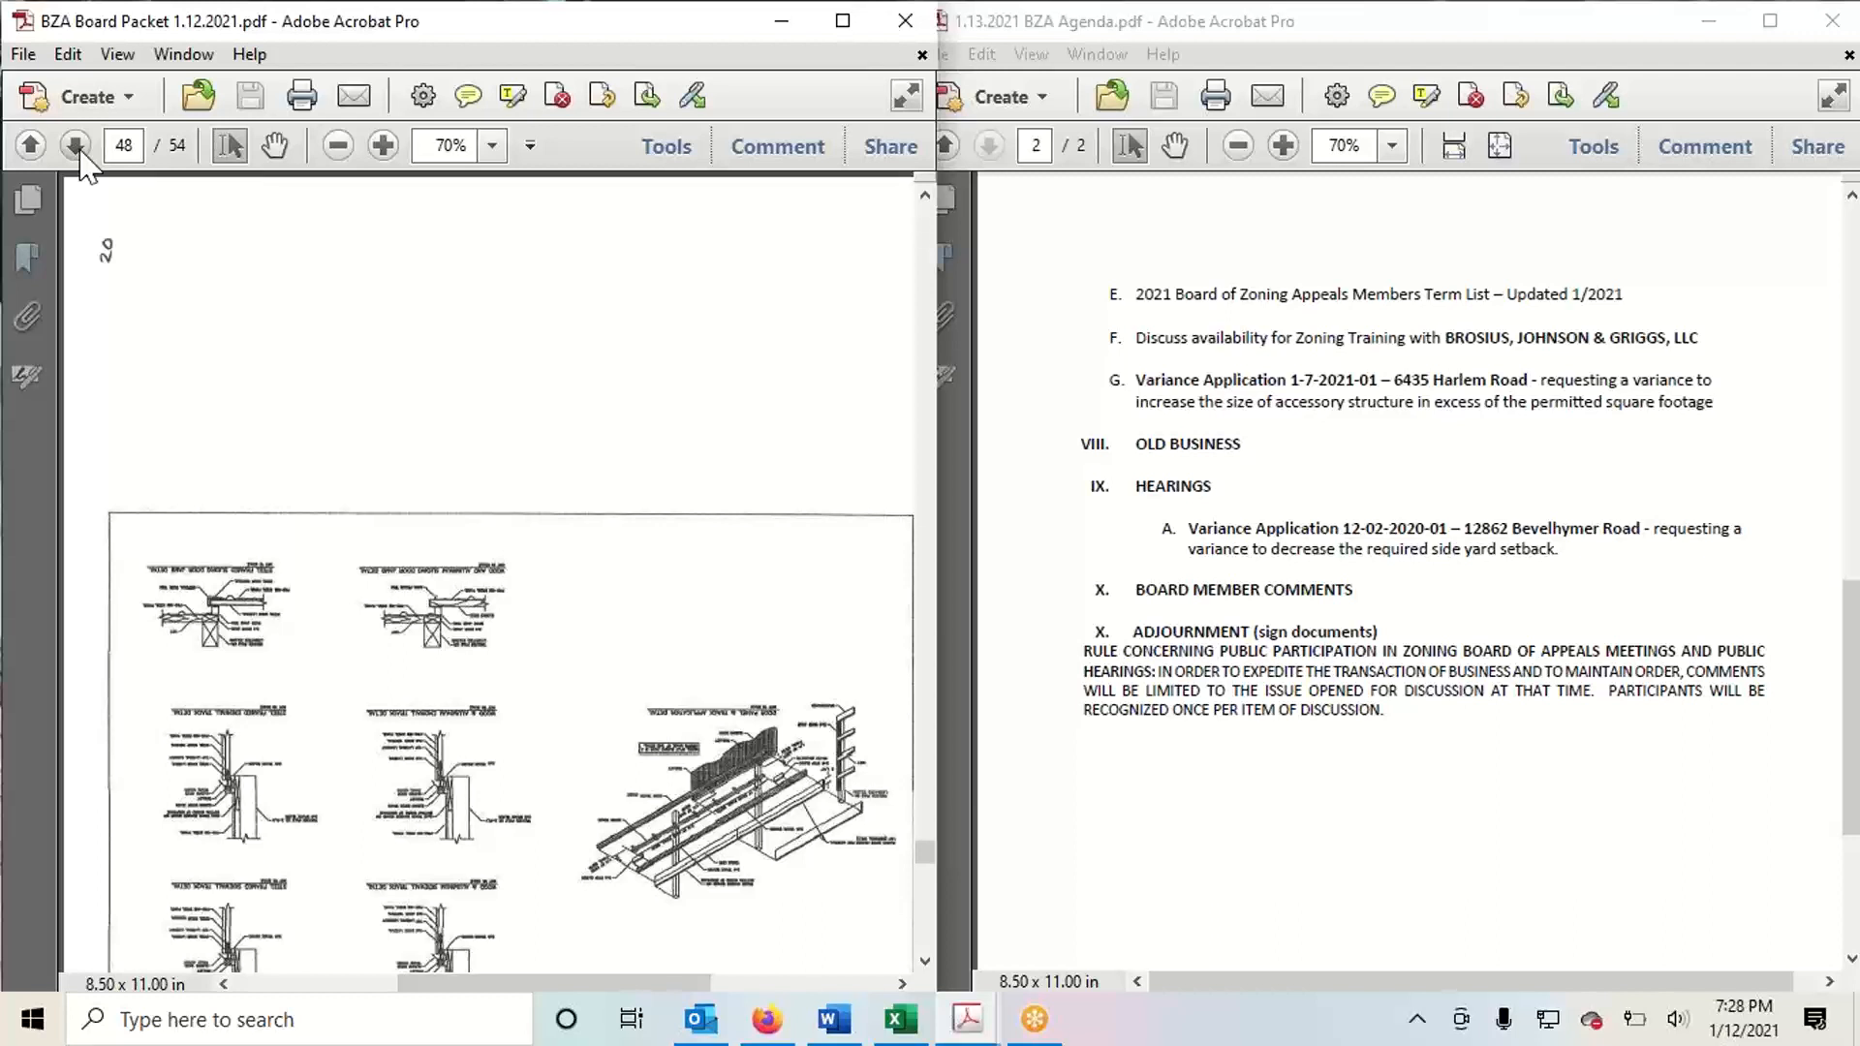
# Go to page 49's Harlem Road site sketch and scroll to the shed removal and new structure notes
pyautogui.click(74, 146)
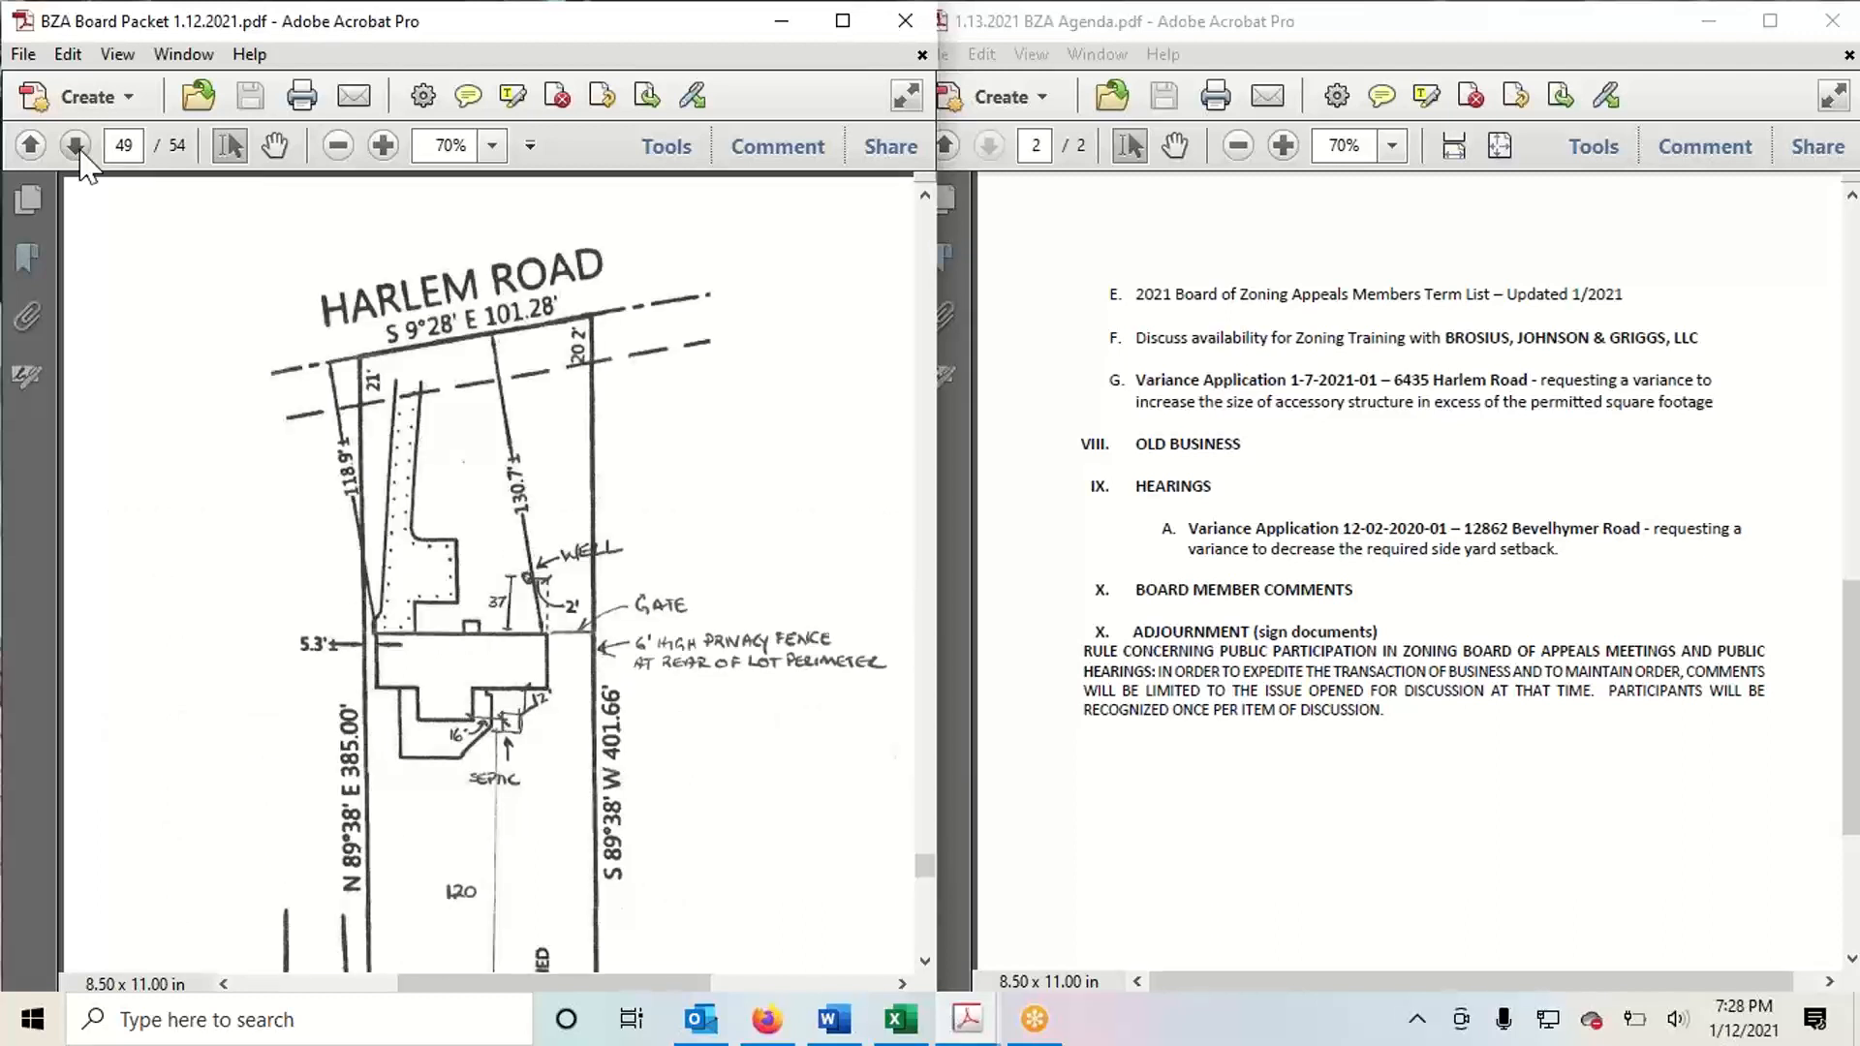
pyautogui.scroll(-3)
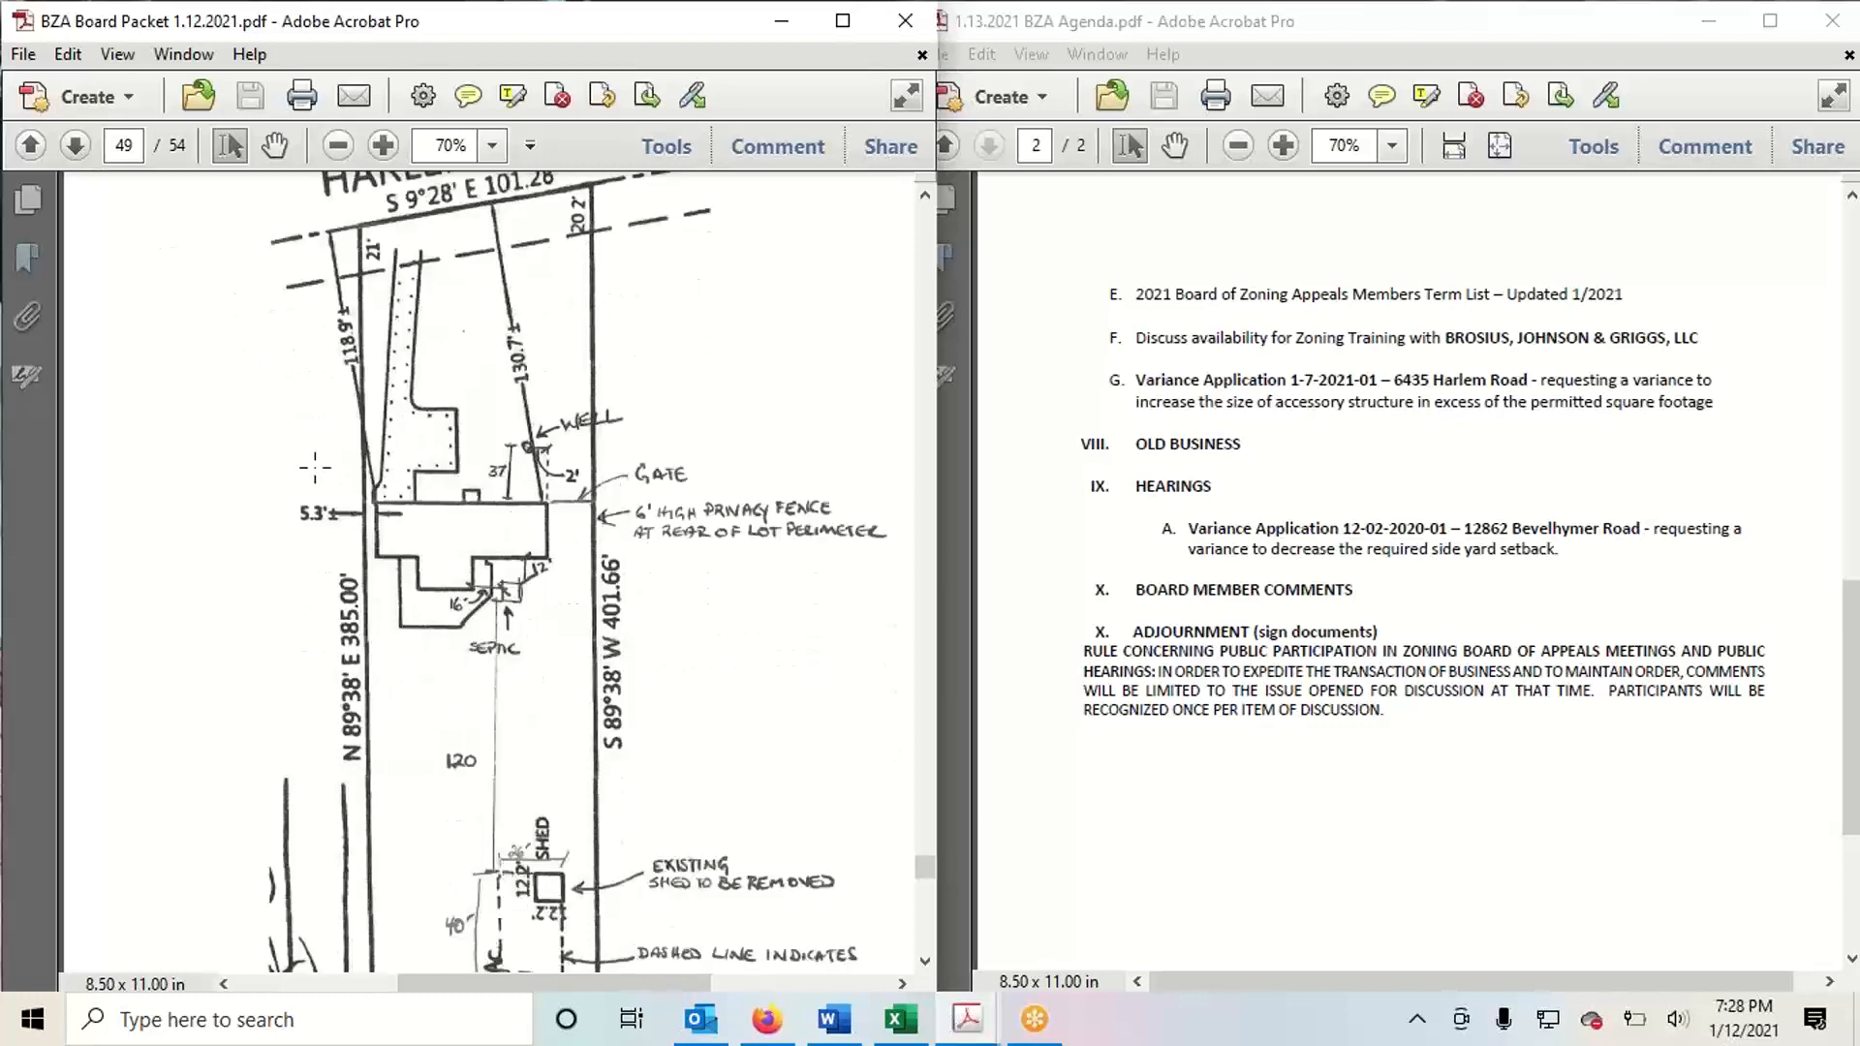
pyautogui.scroll(-3)
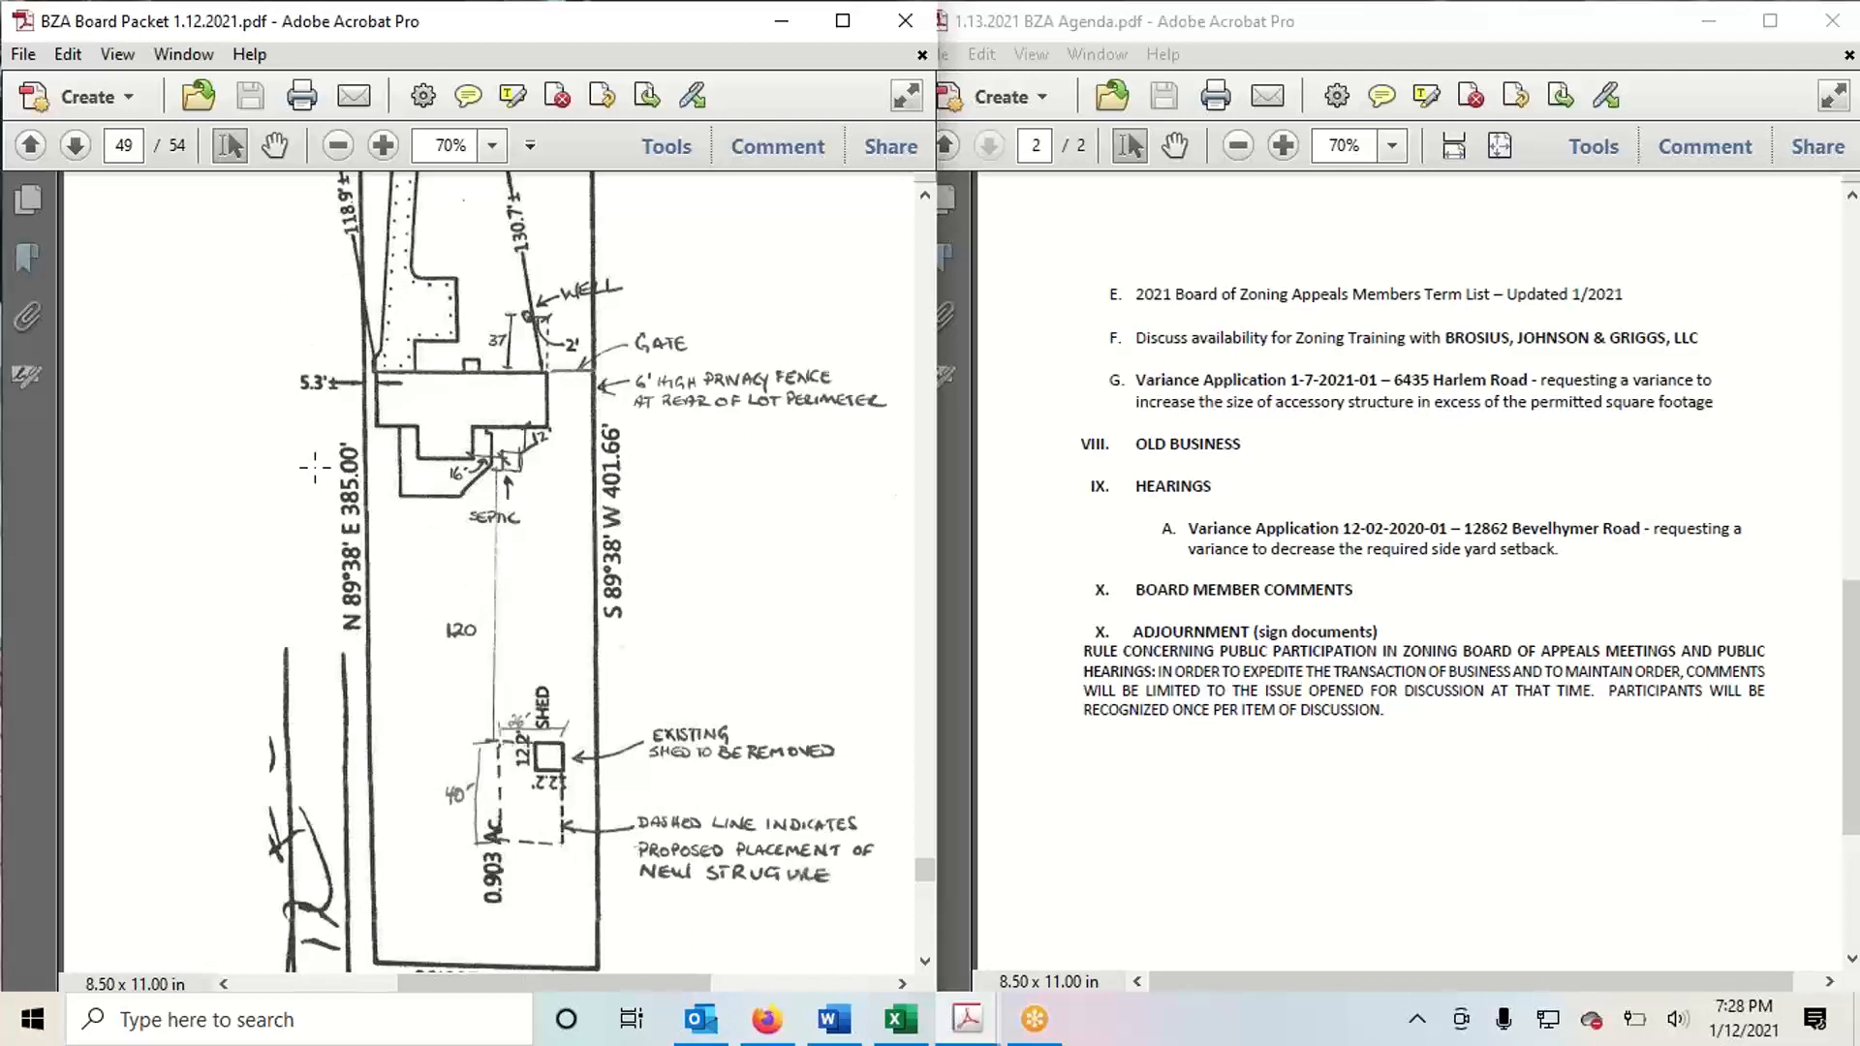
pyautogui.moveTo(1355, 181)
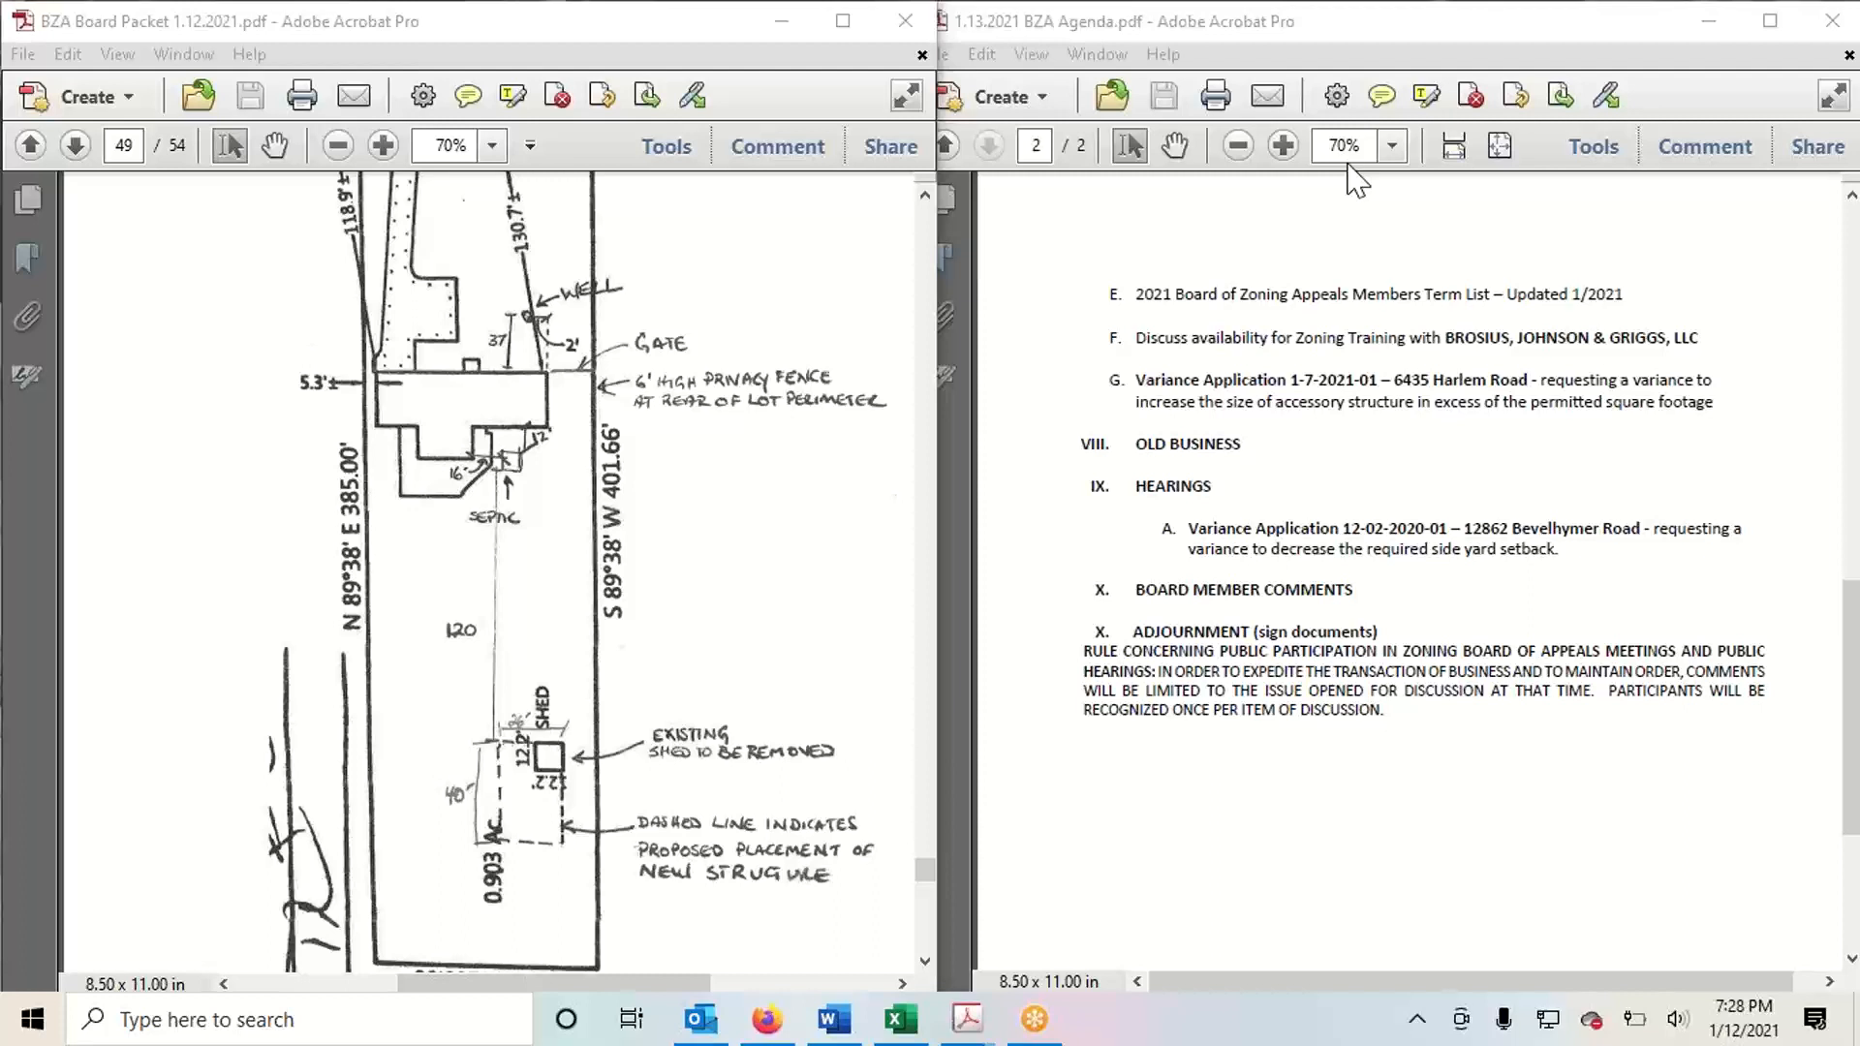
pyautogui.moveTo(706, 44)
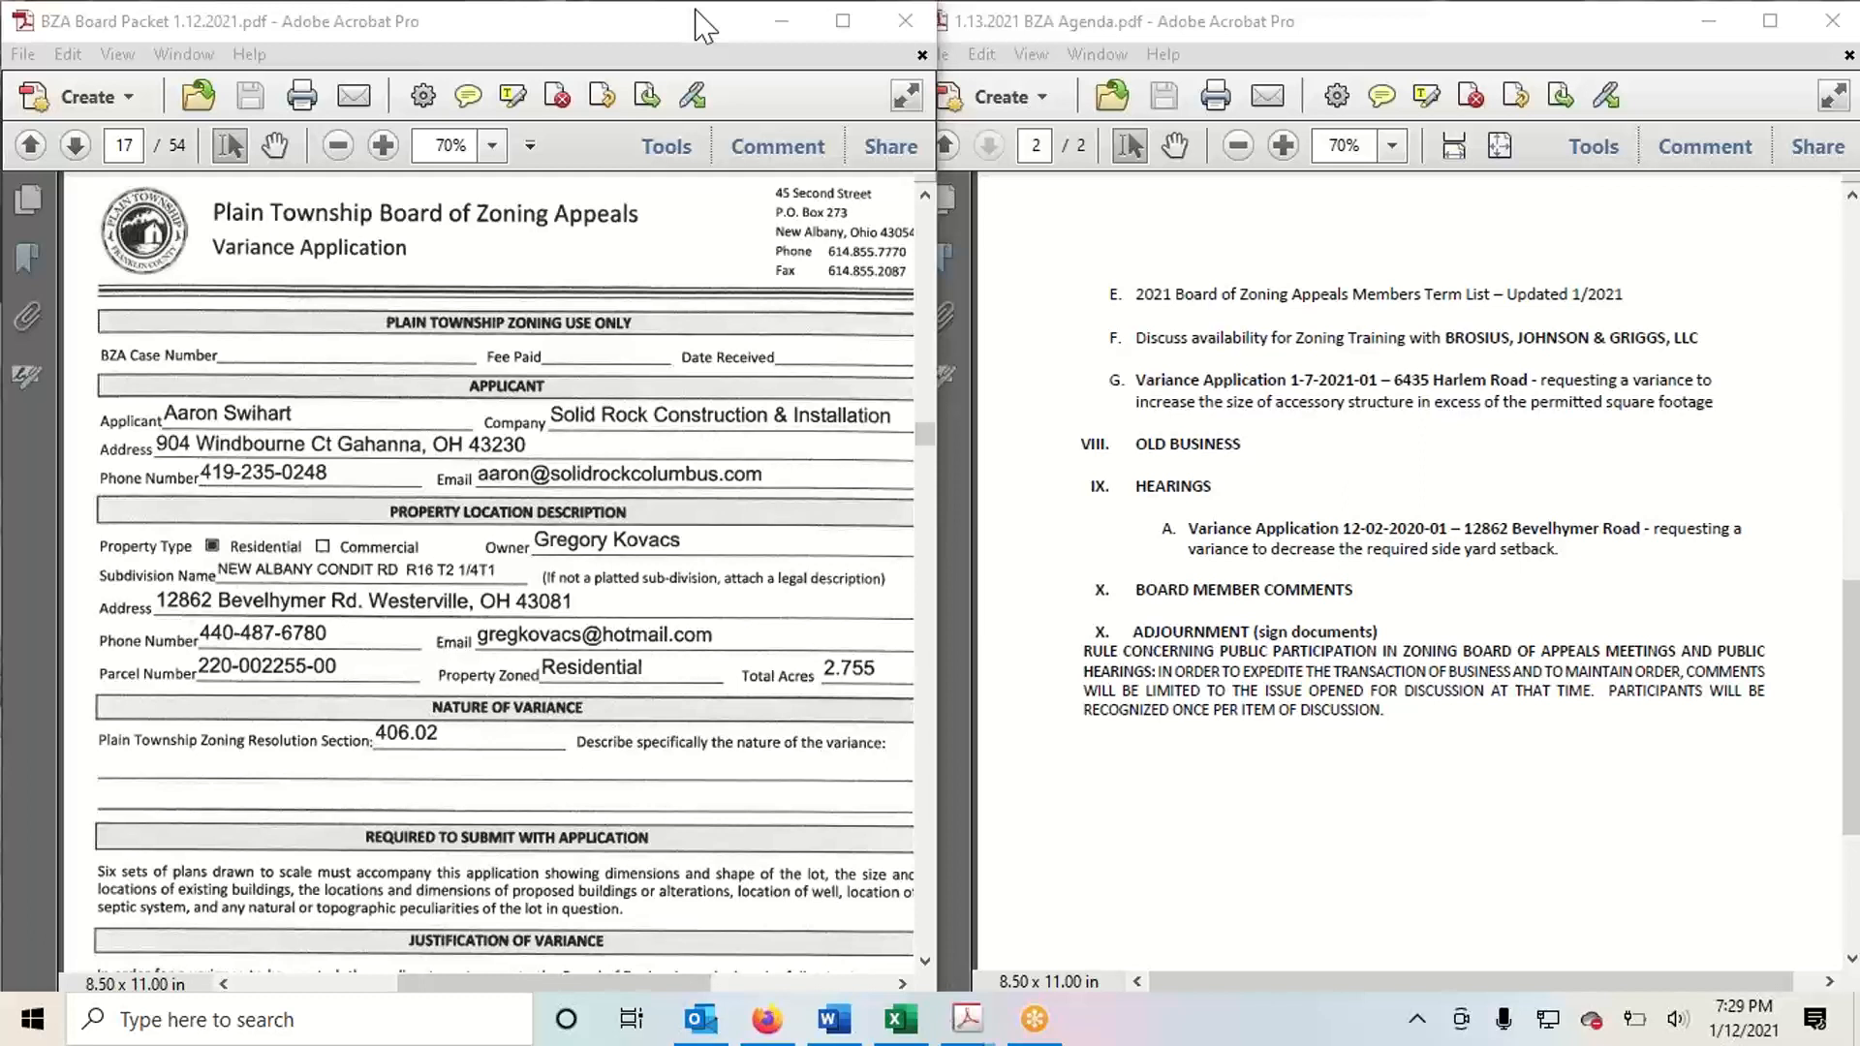
pyautogui.moveTo(738, 237)
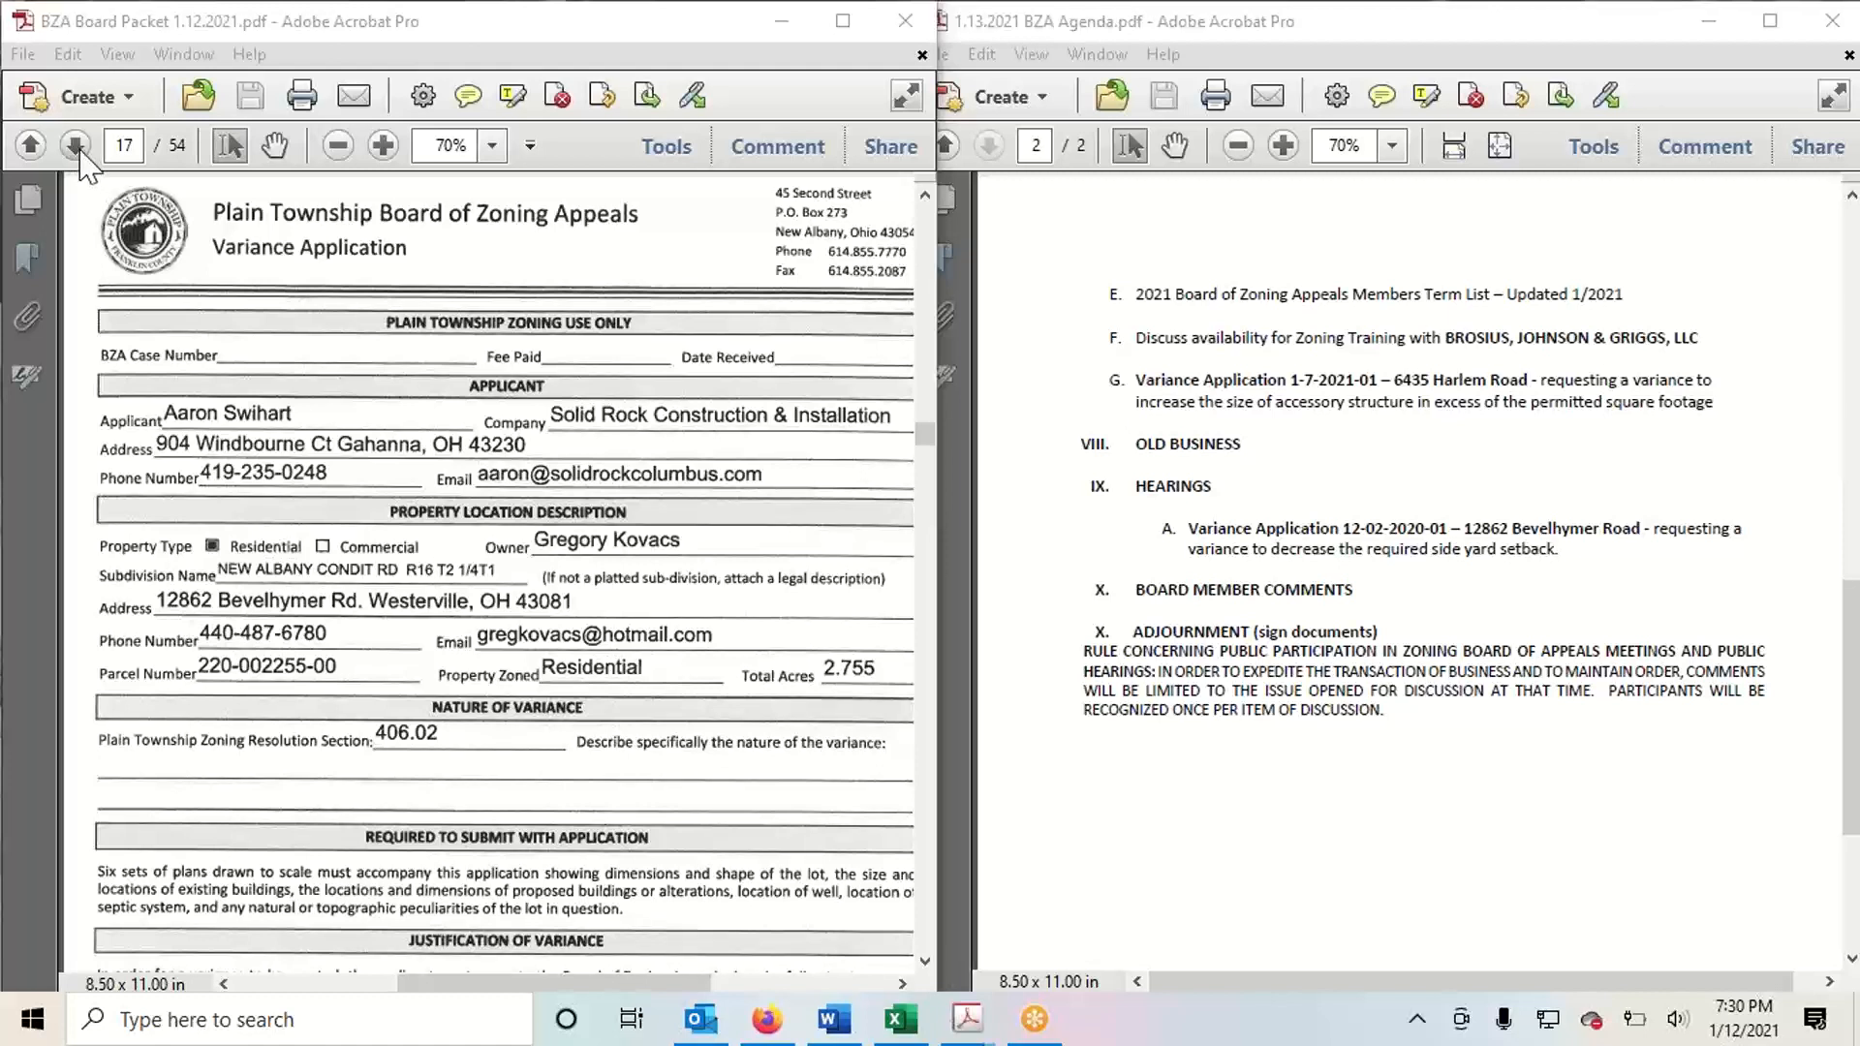
pyautogui.moveTo(76, 145)
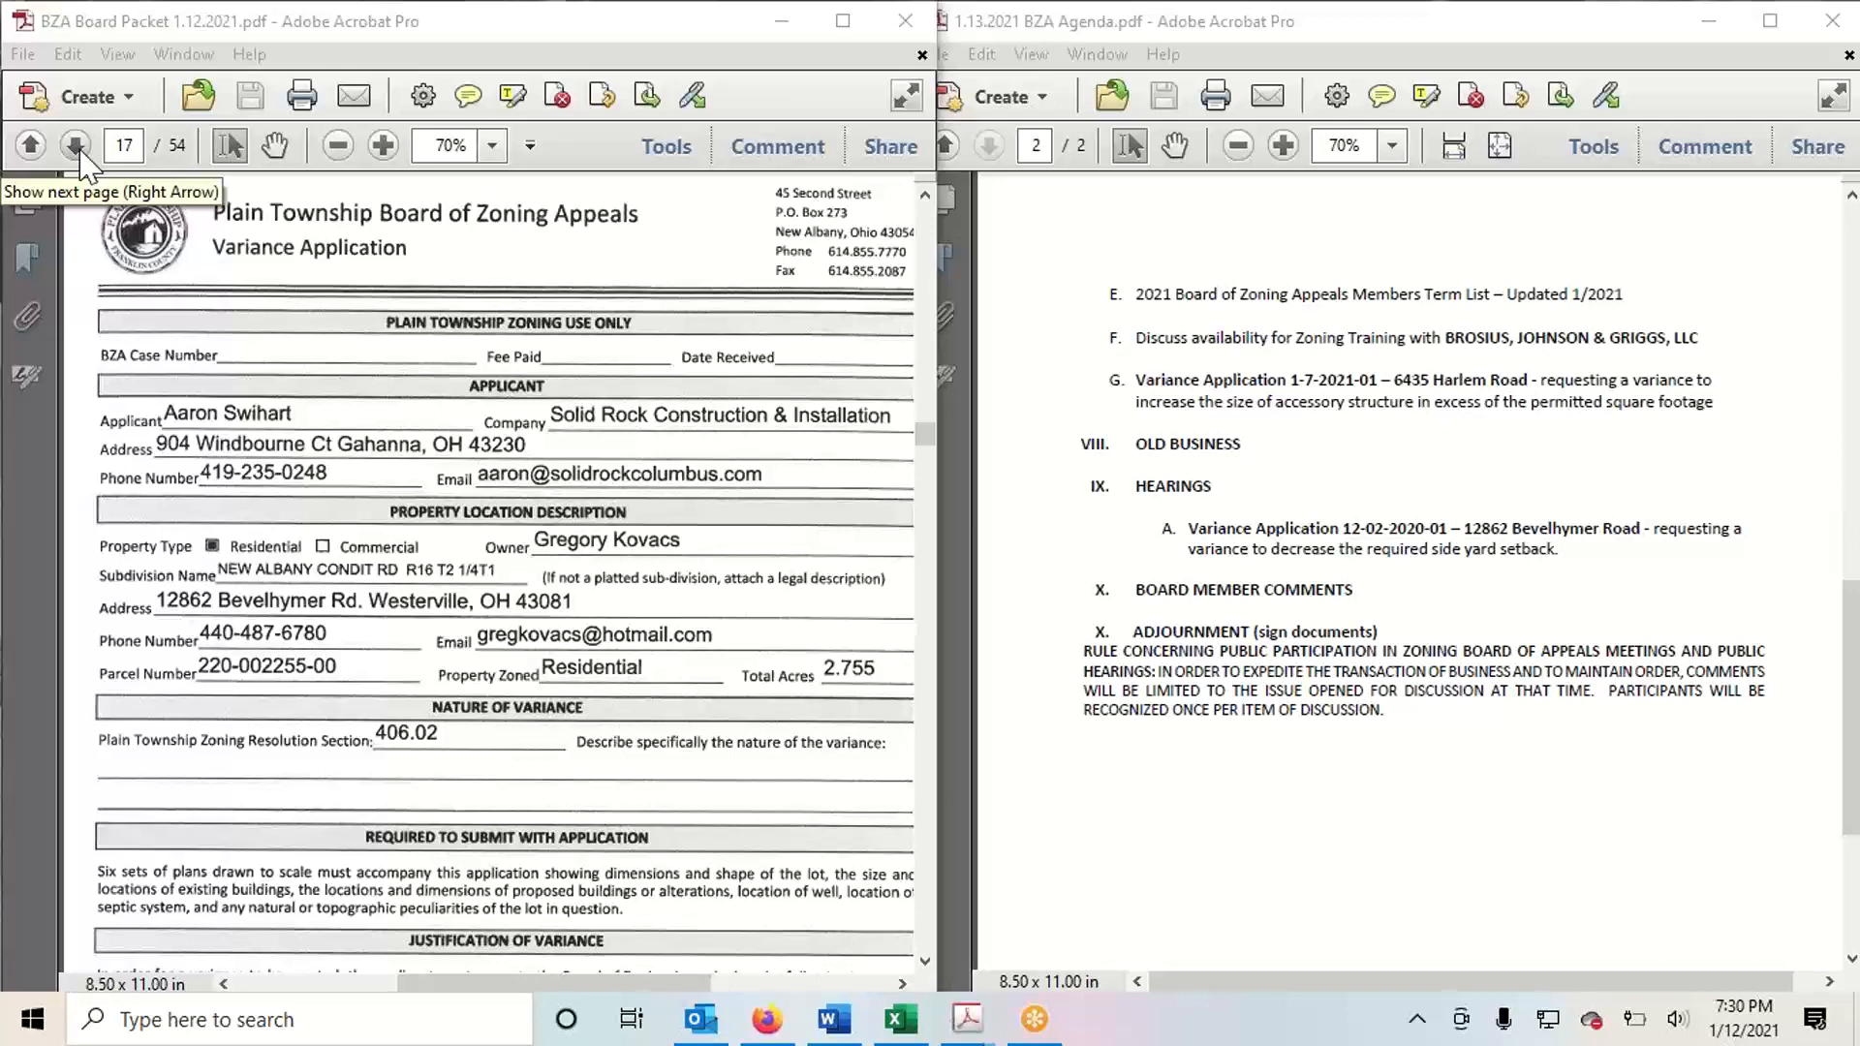
# Page past the neighboring owners list and auditor record to page 23's proposed 56 x 24 garage plan
pyautogui.click(75, 145)
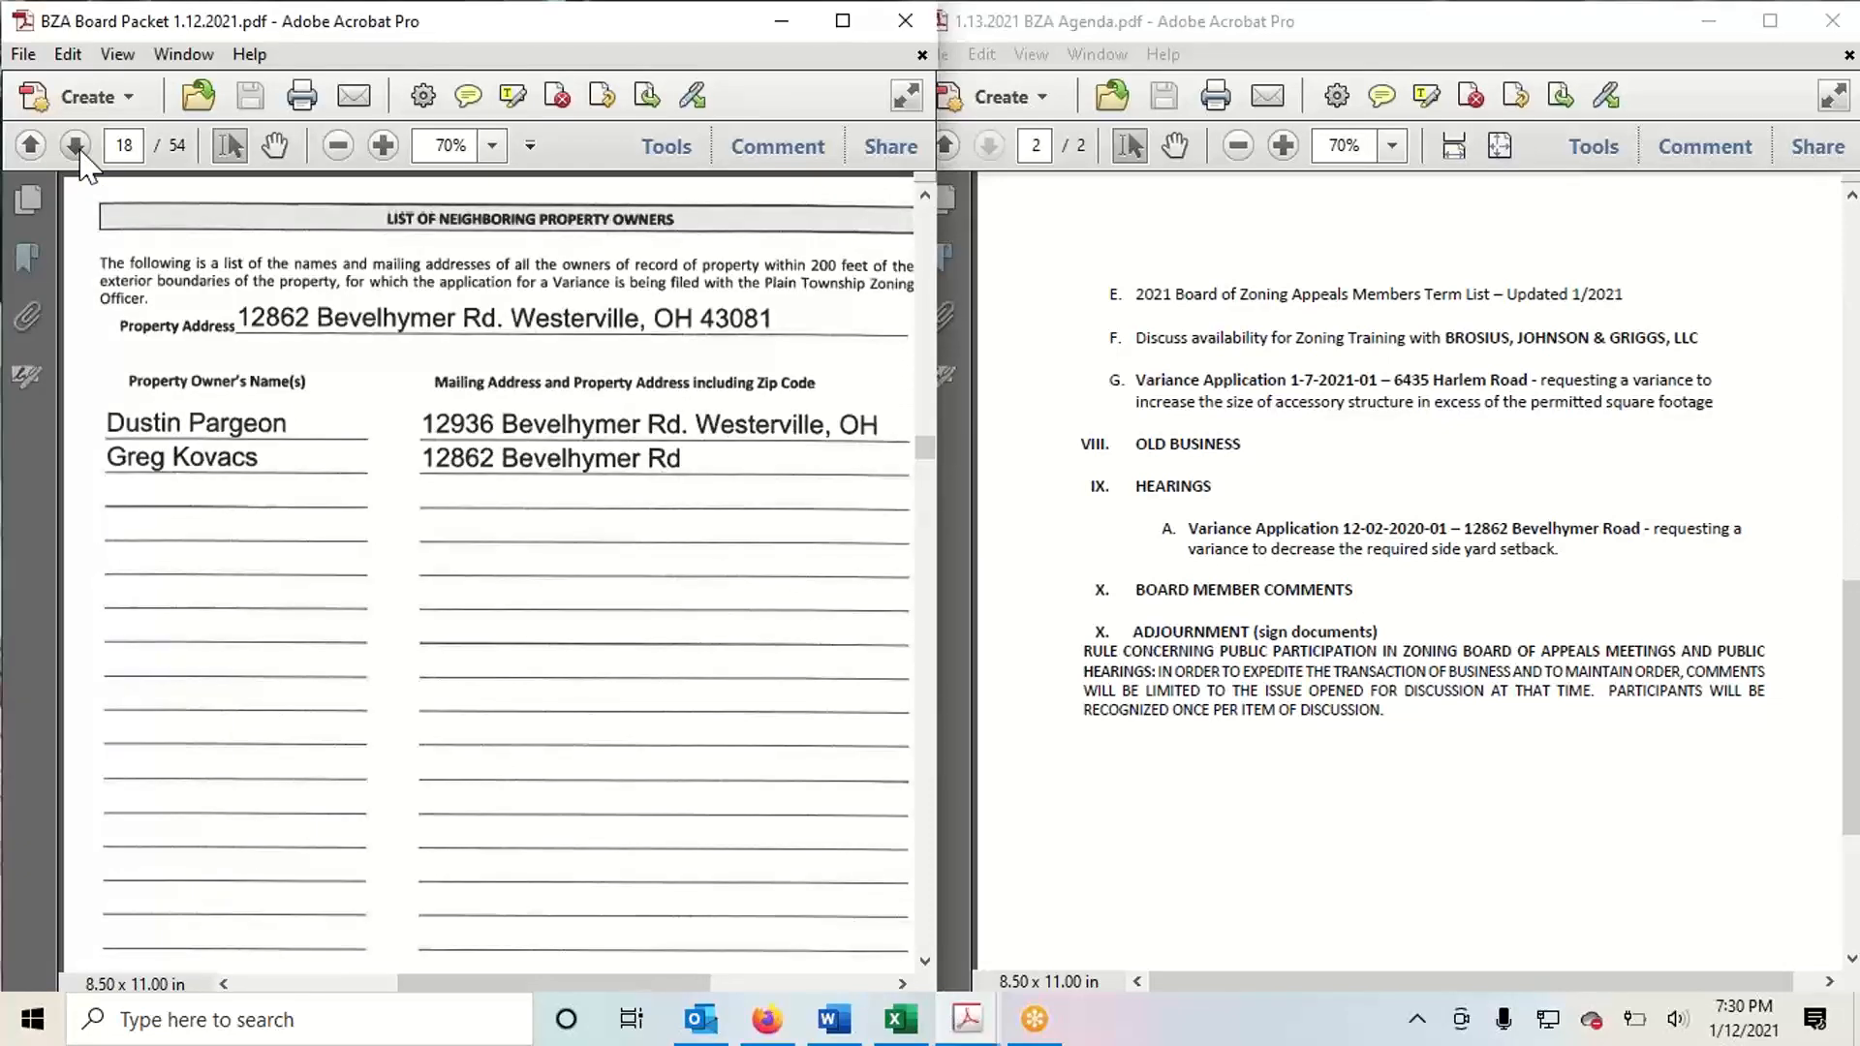
pyautogui.click(76, 145)
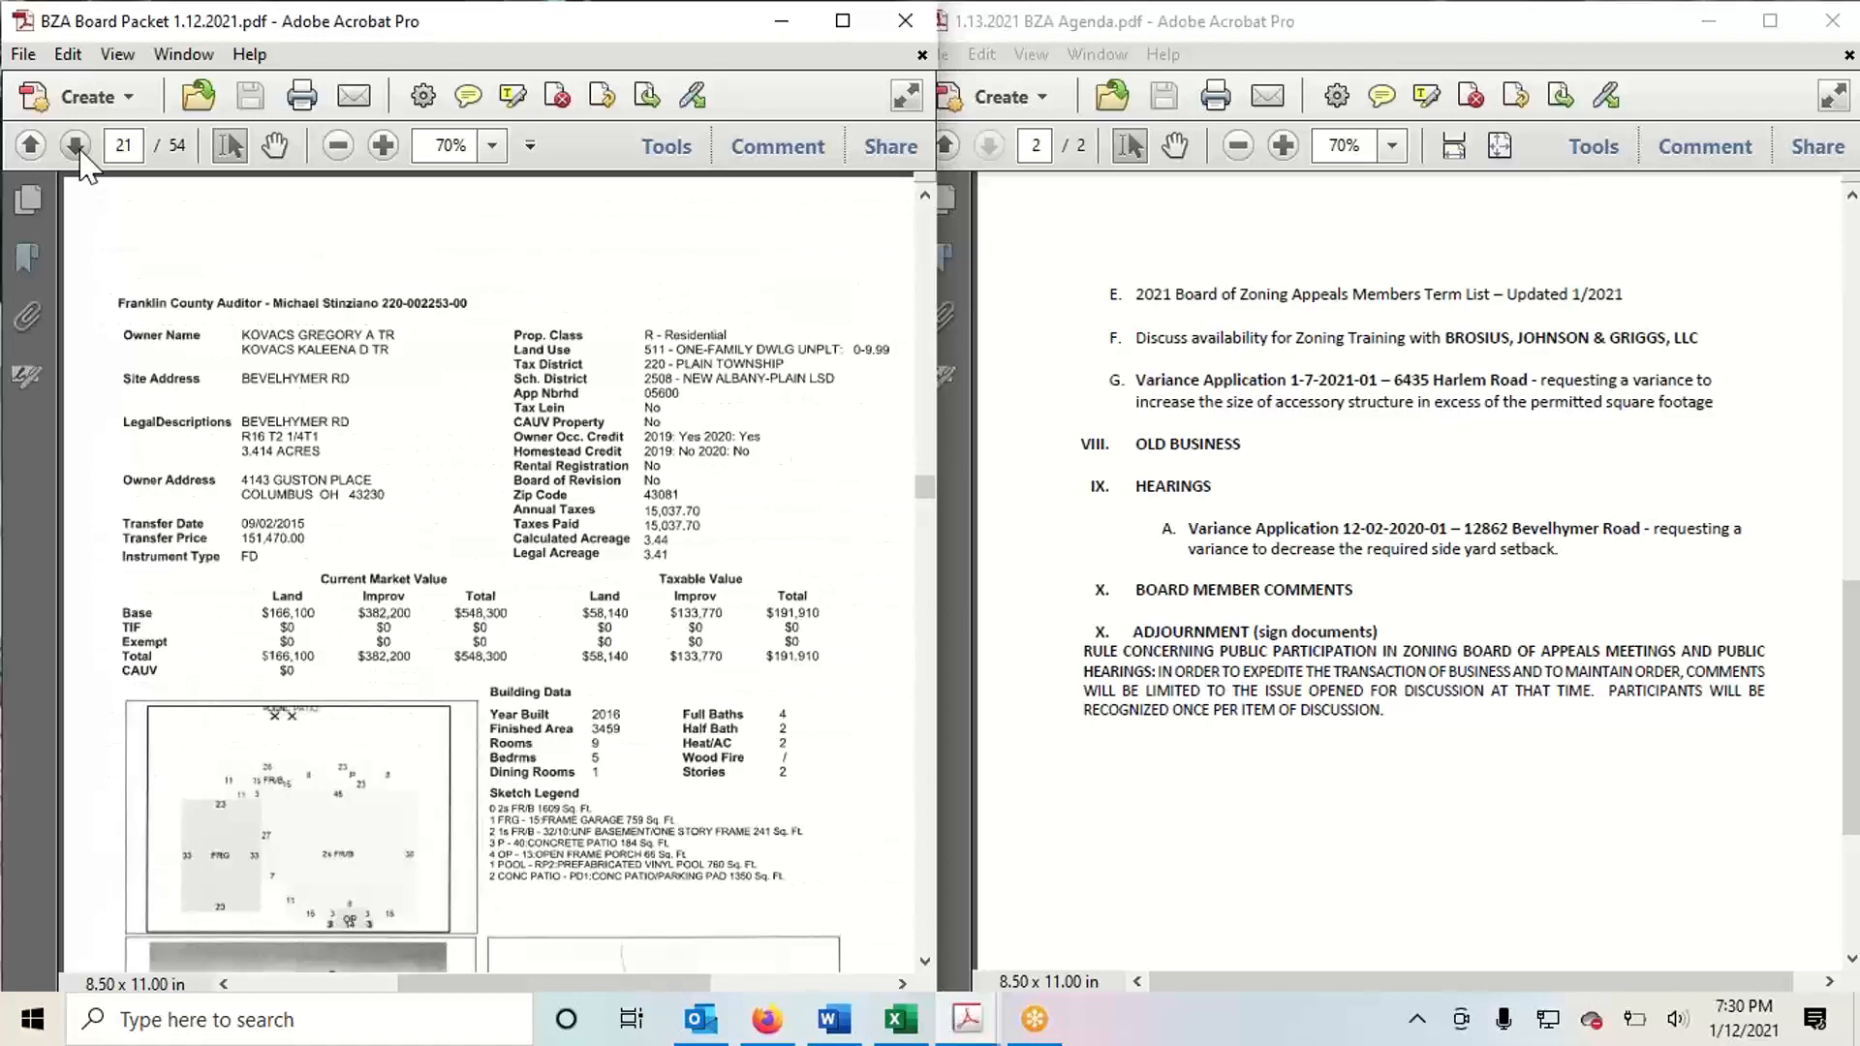
pyautogui.click(76, 146)
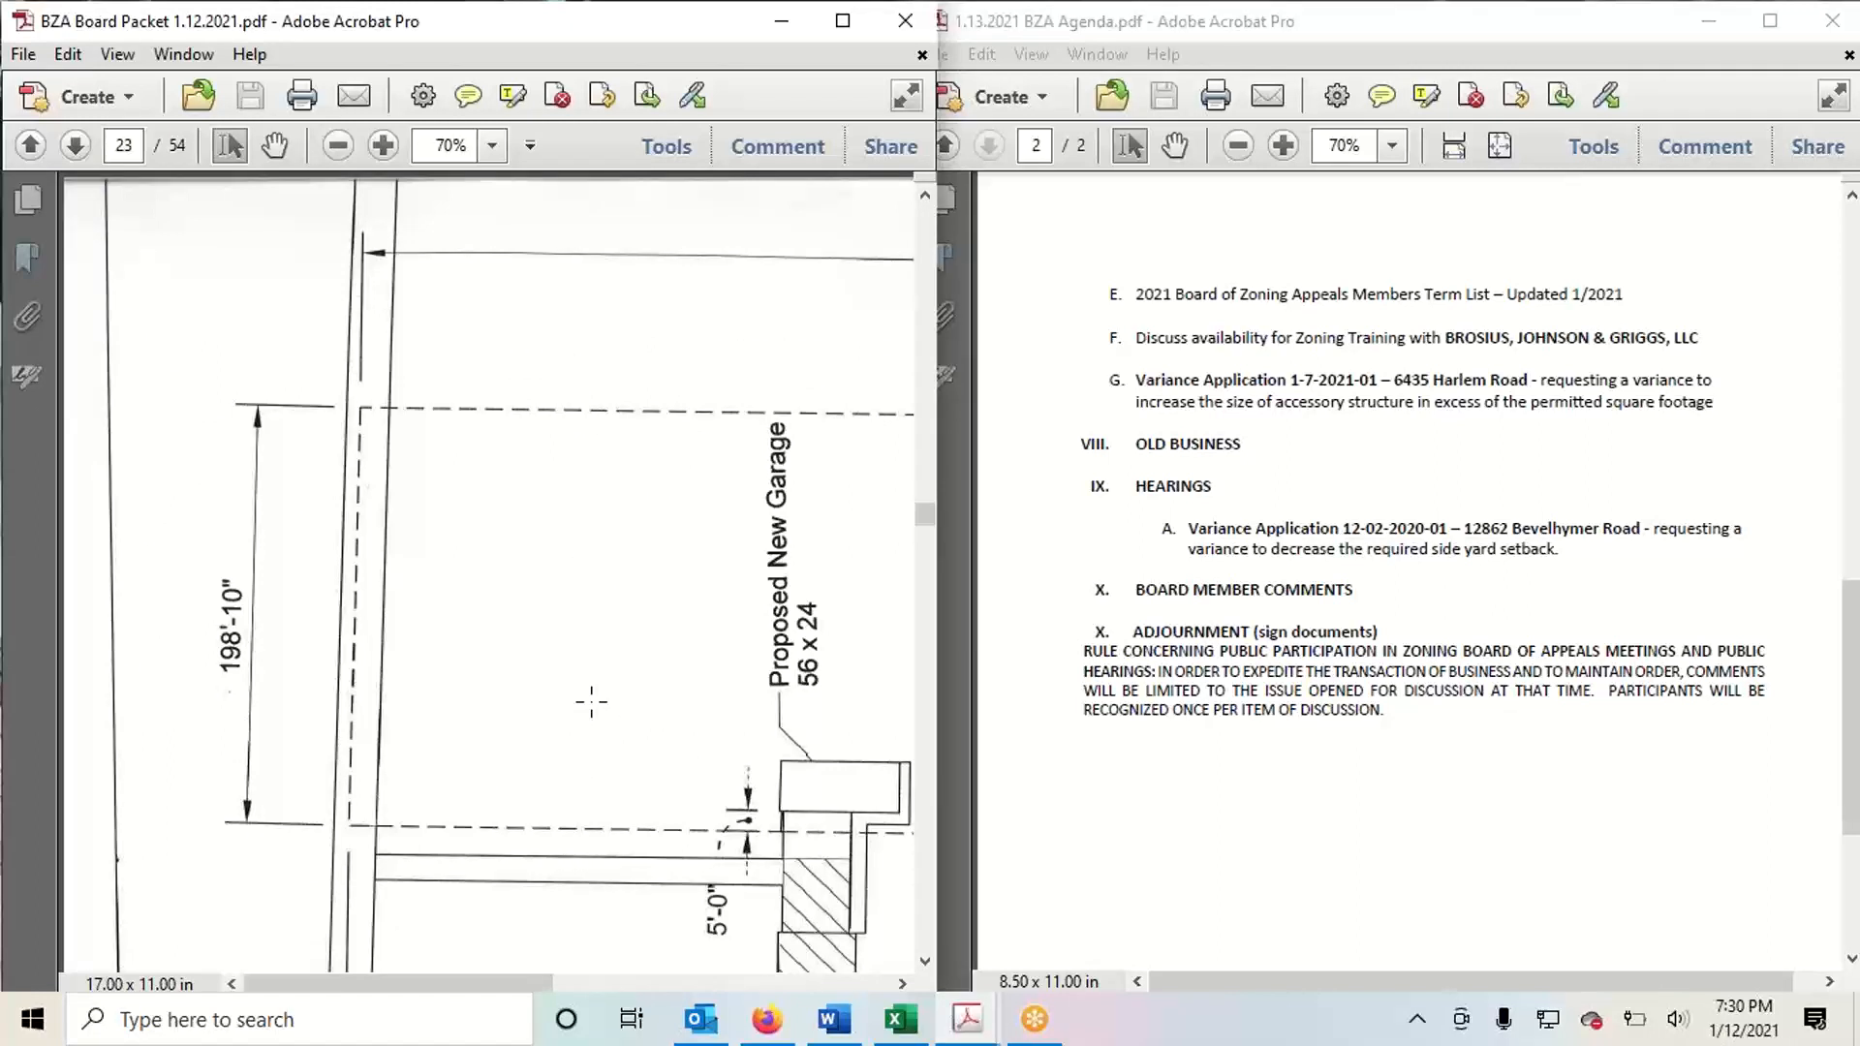
pyautogui.scroll(-3)
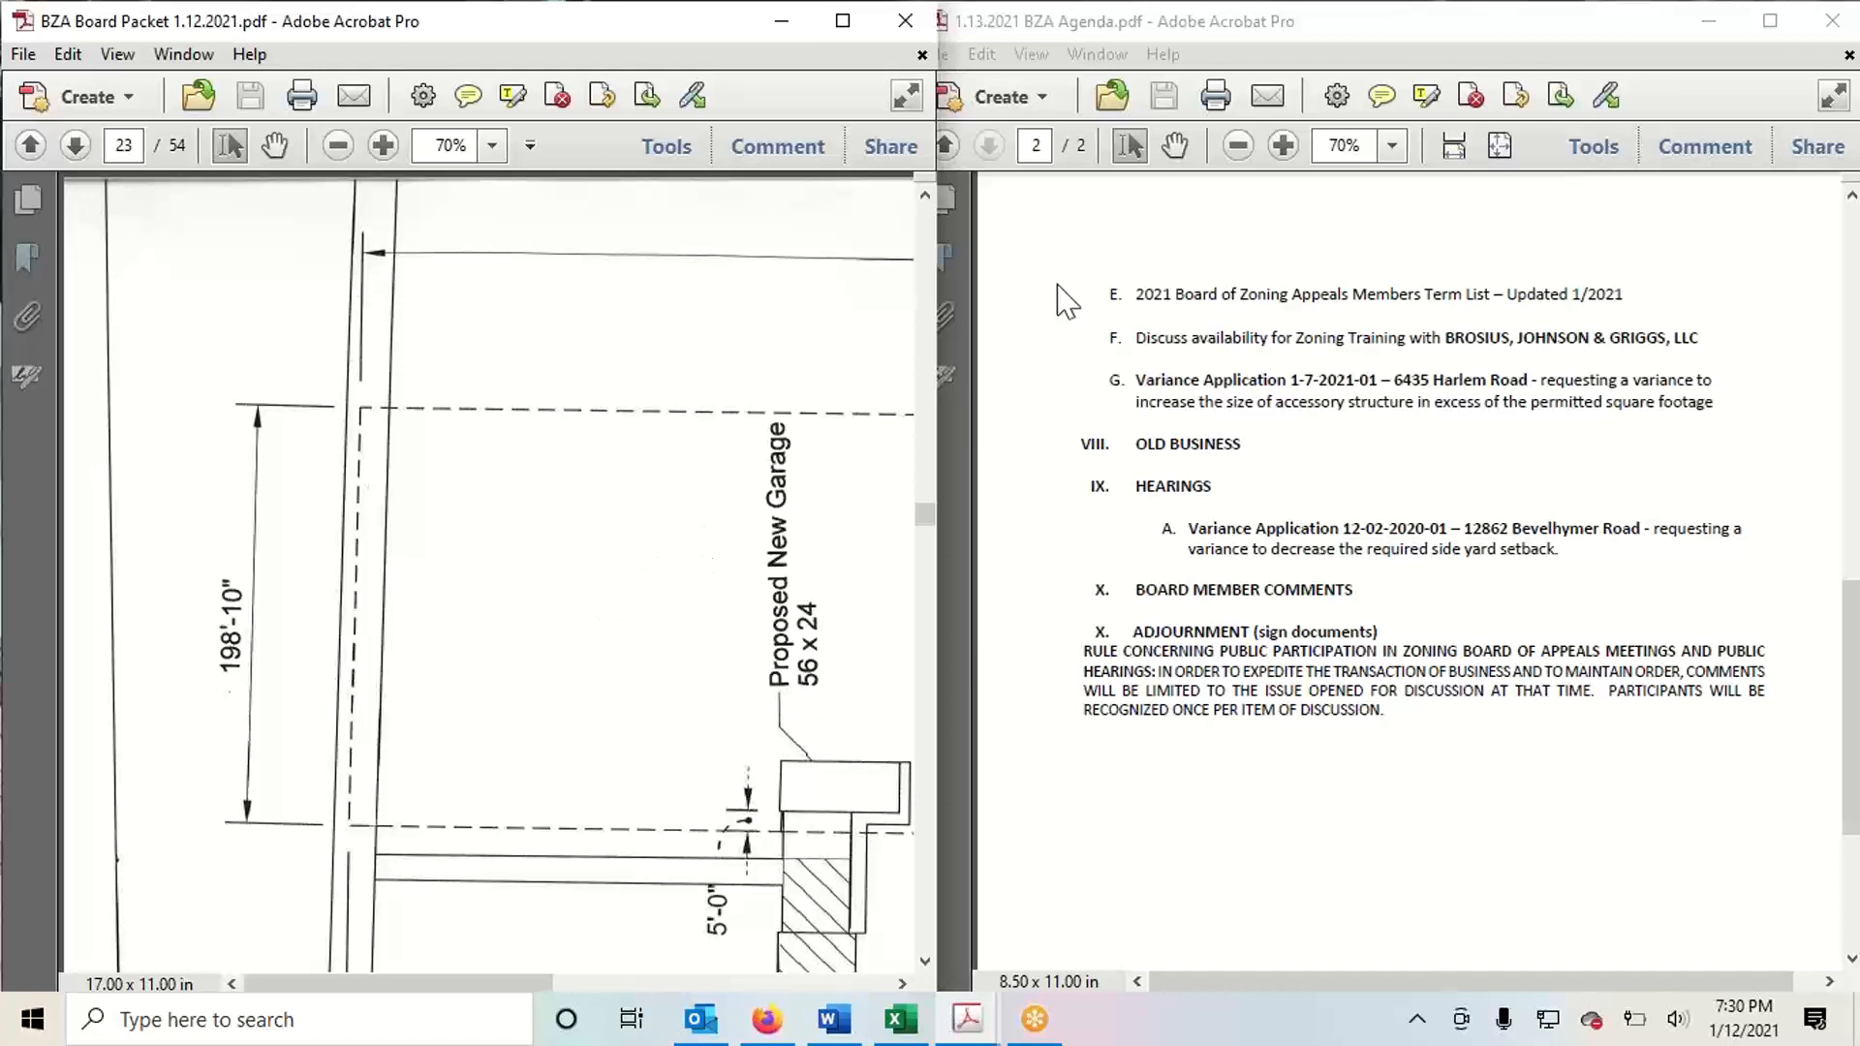
pyautogui.moveTo(1360, 193)
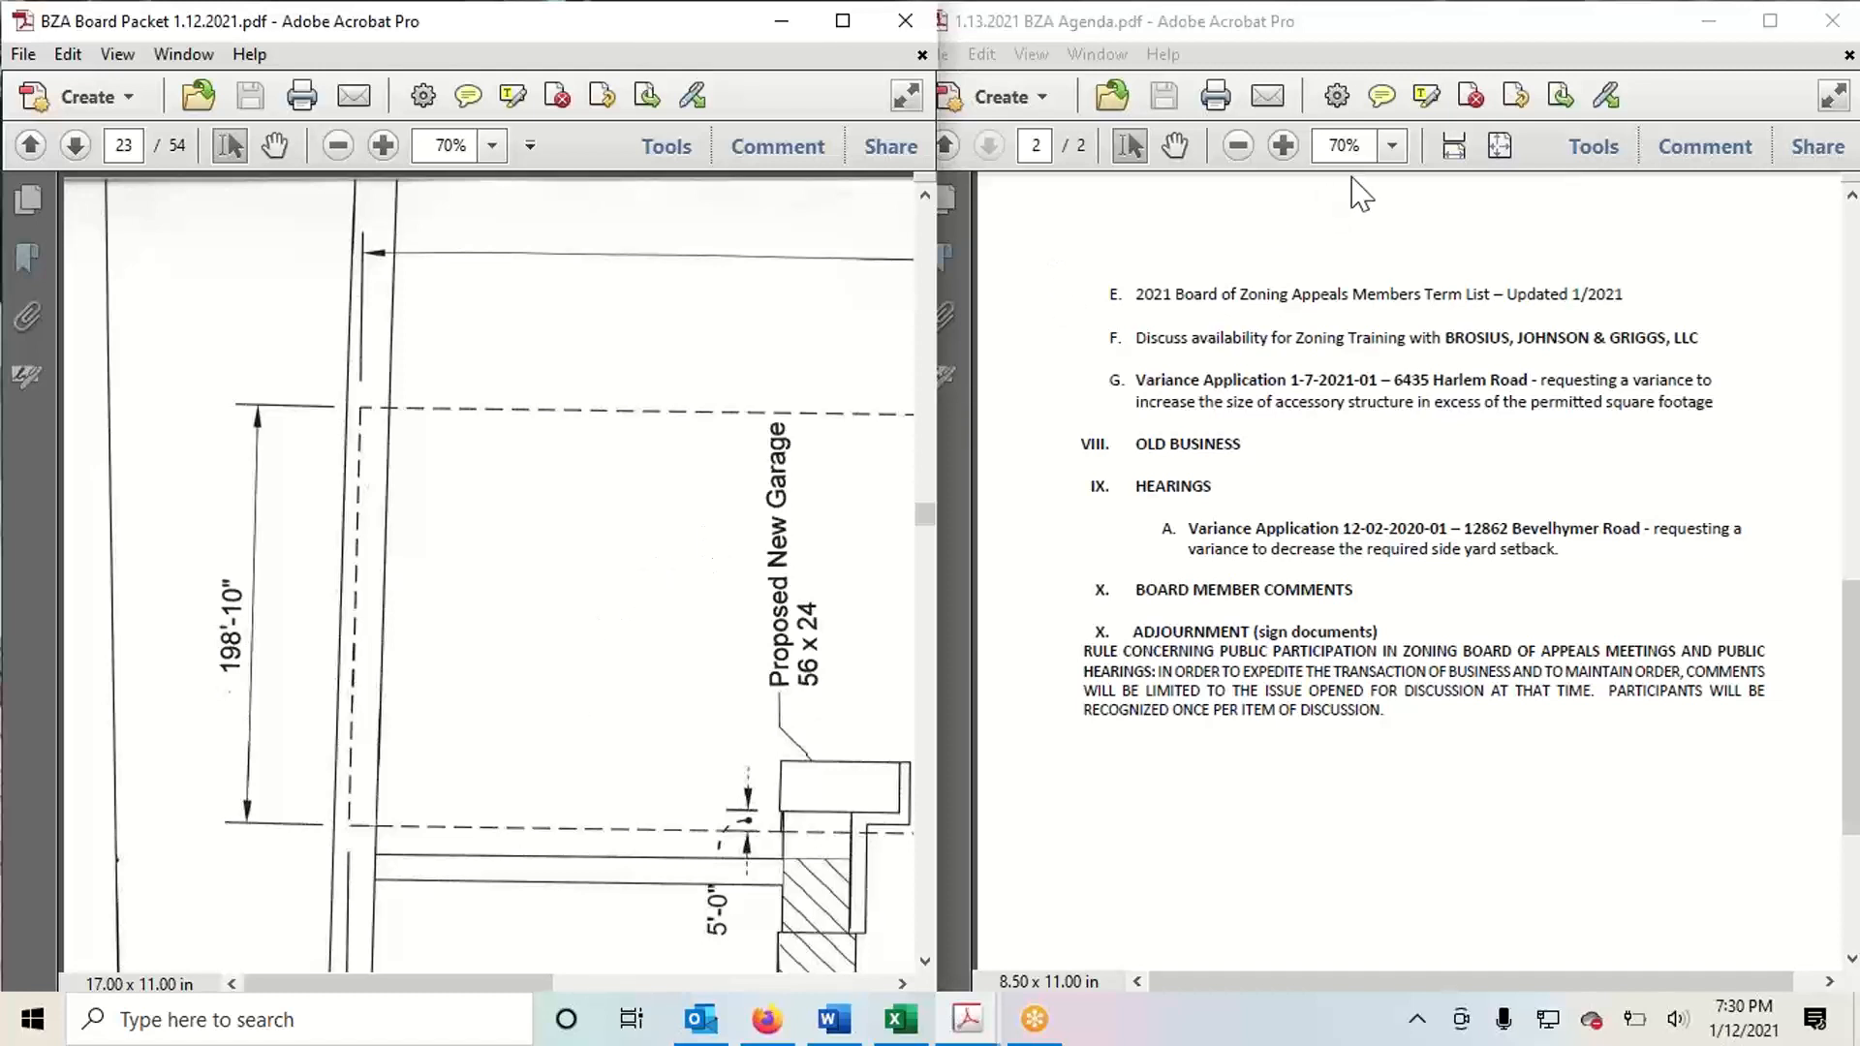
pyautogui.moveTo(1331, 234)
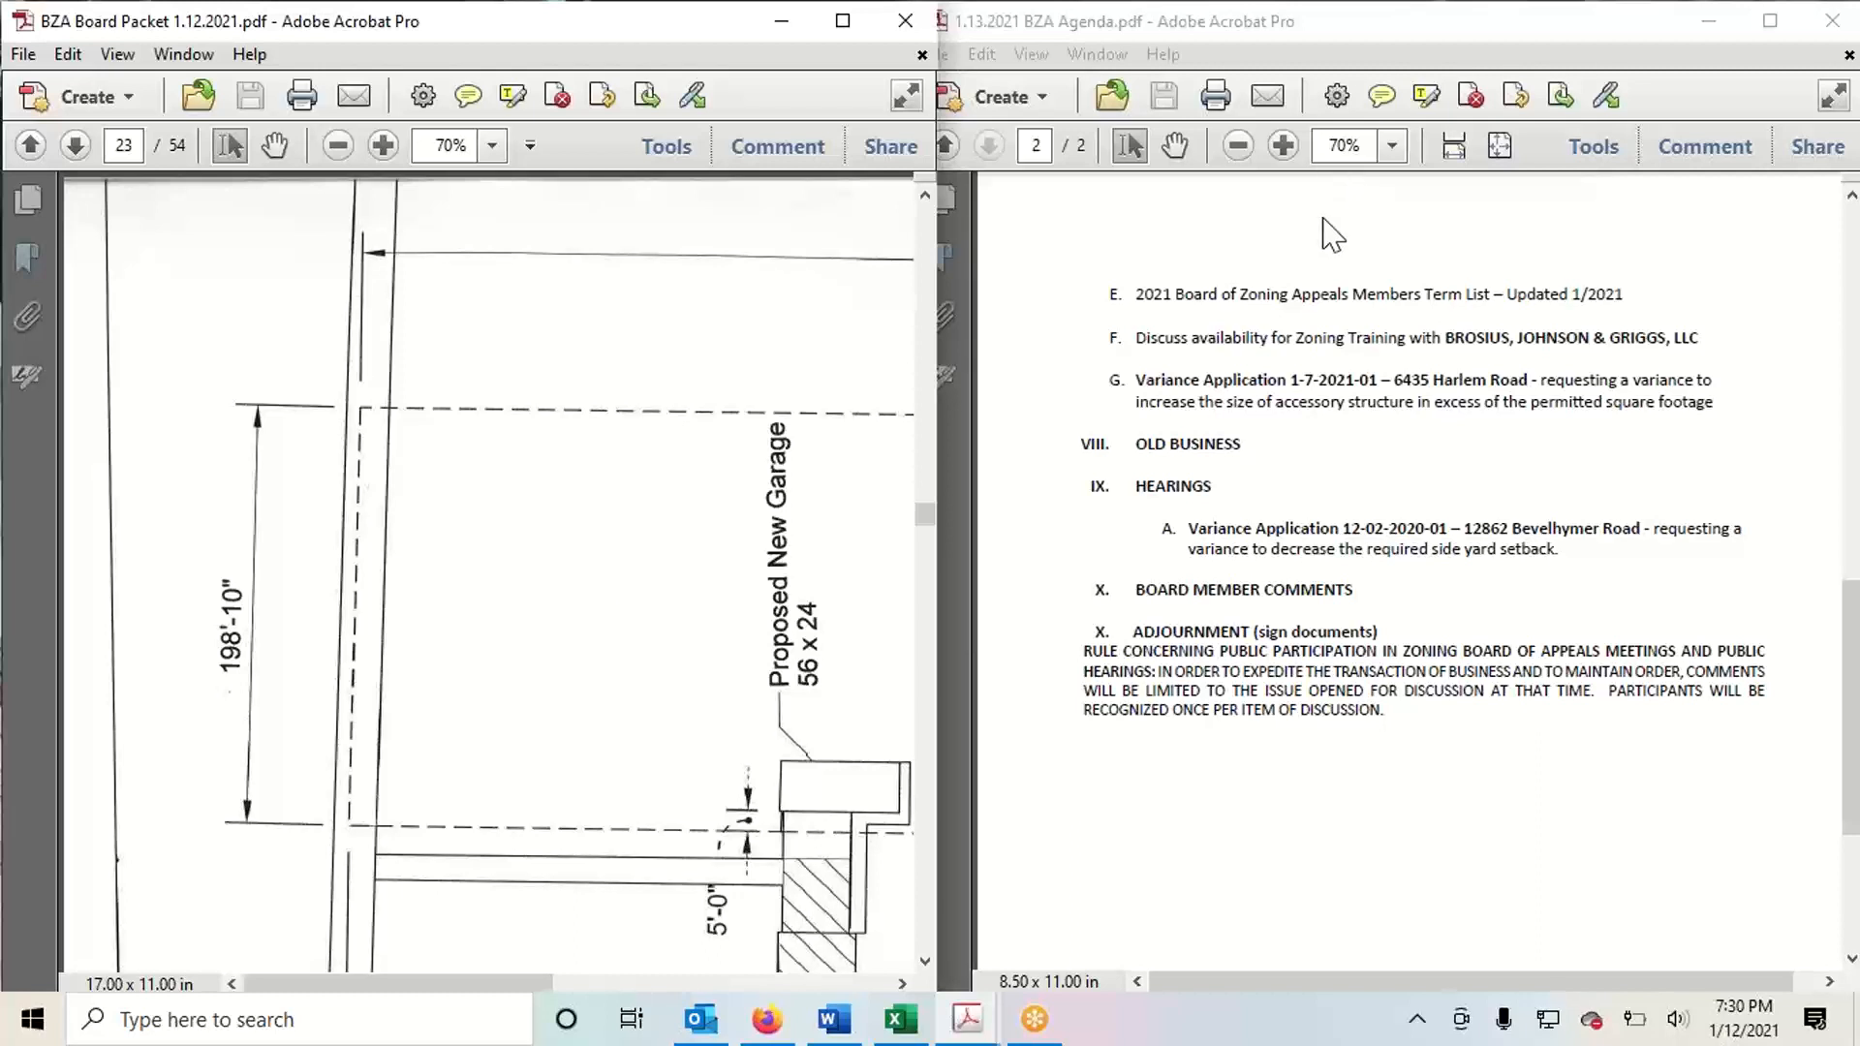
pyautogui.moveTo(567, 562)
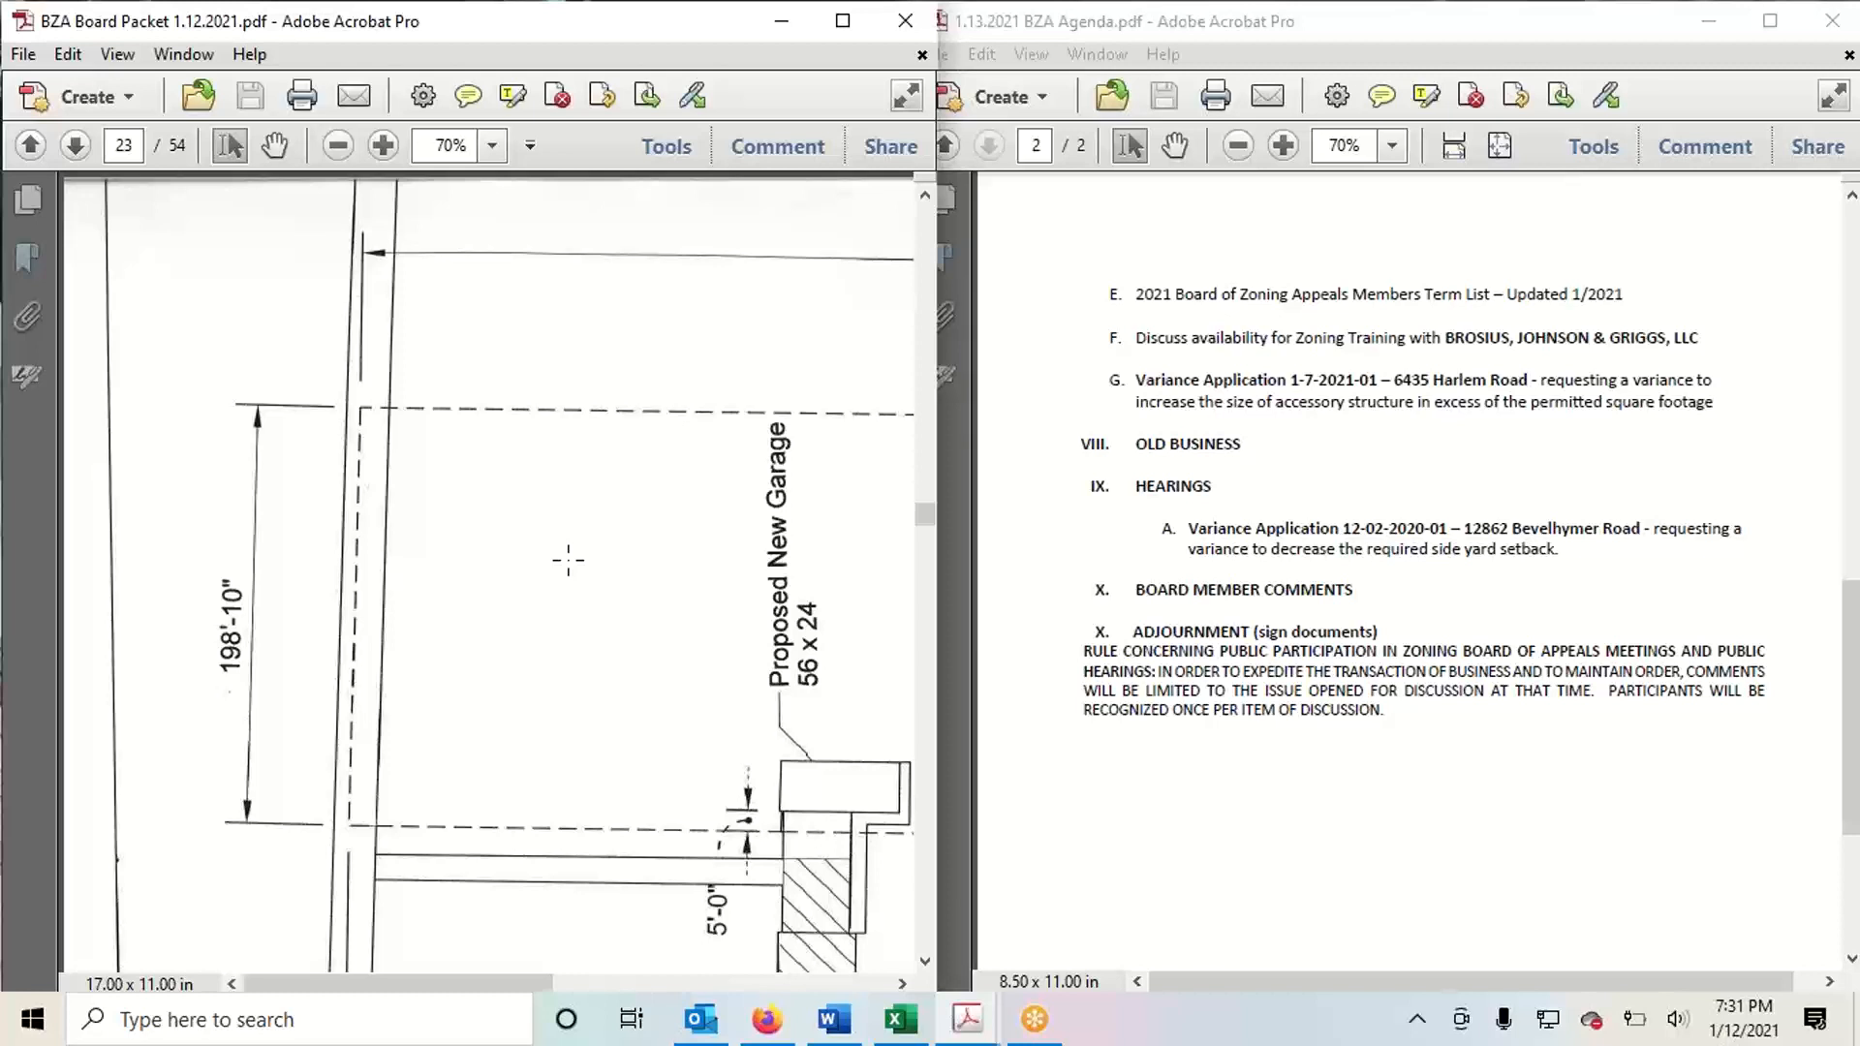
pyautogui.moveTo(73, 145)
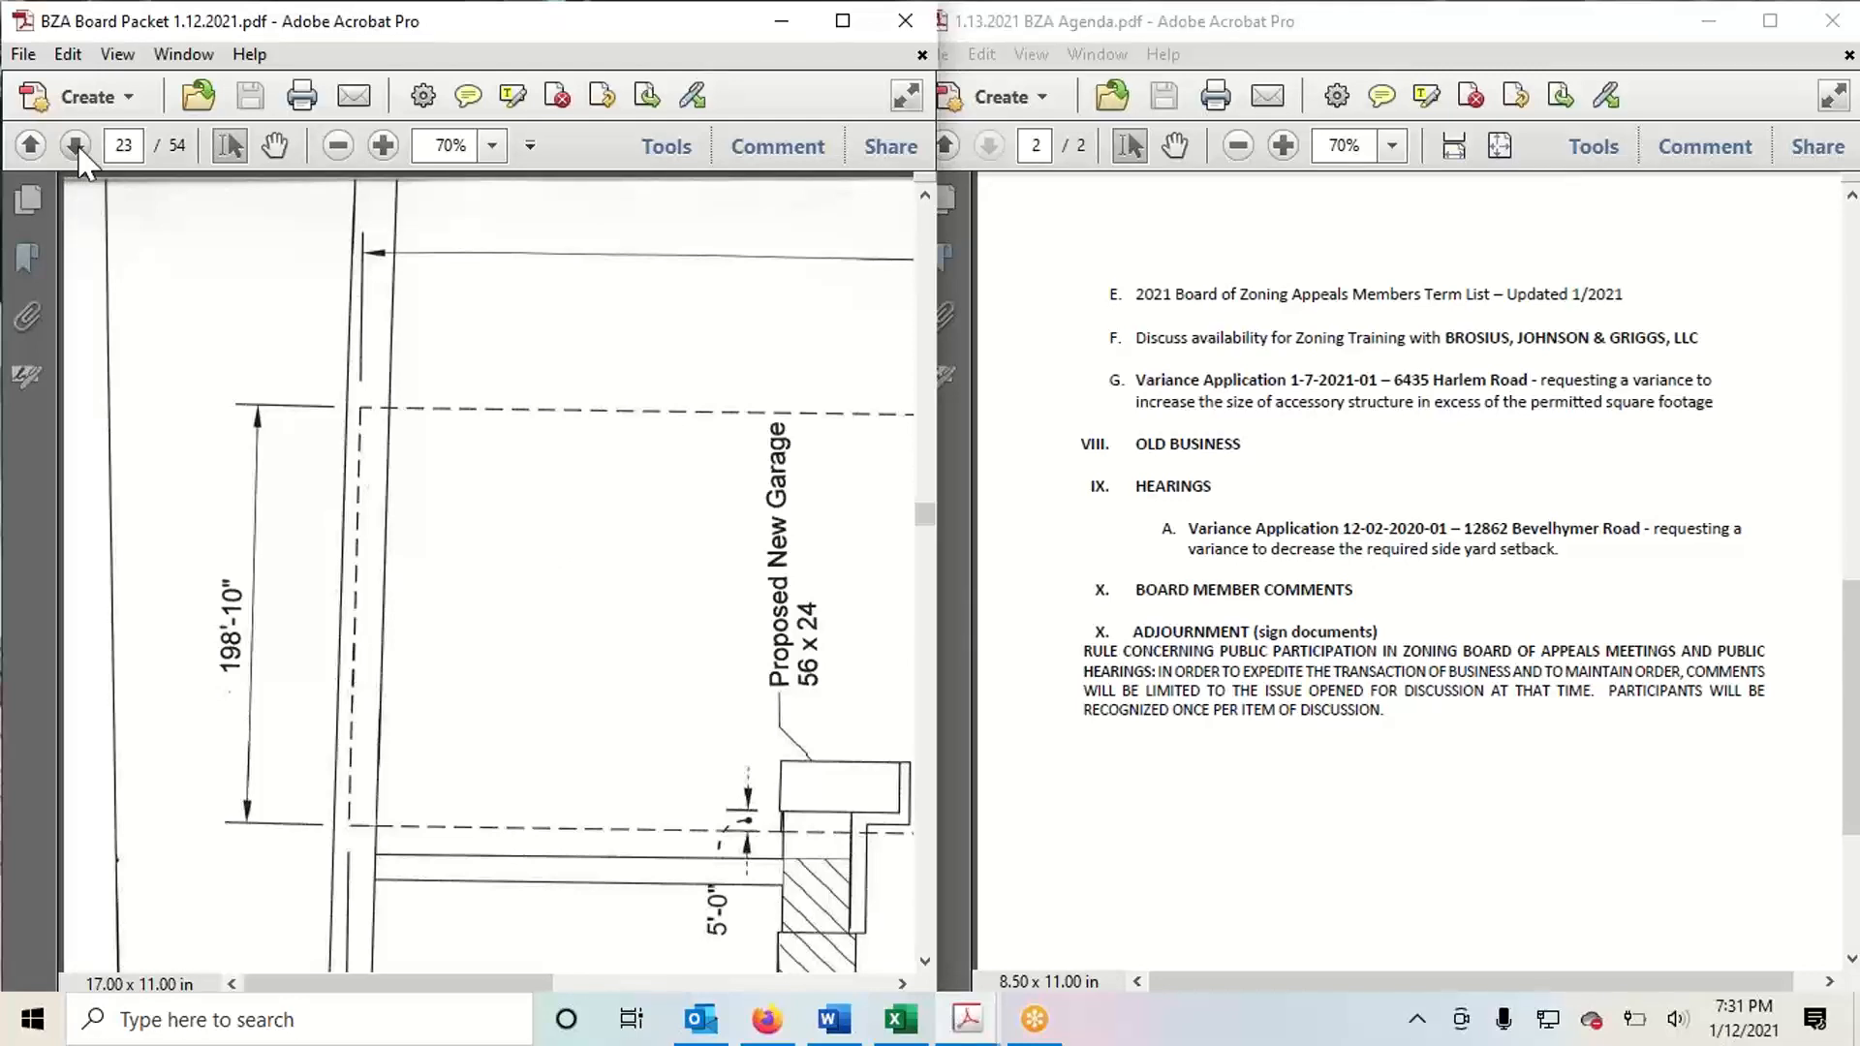
pyautogui.click(76, 145)
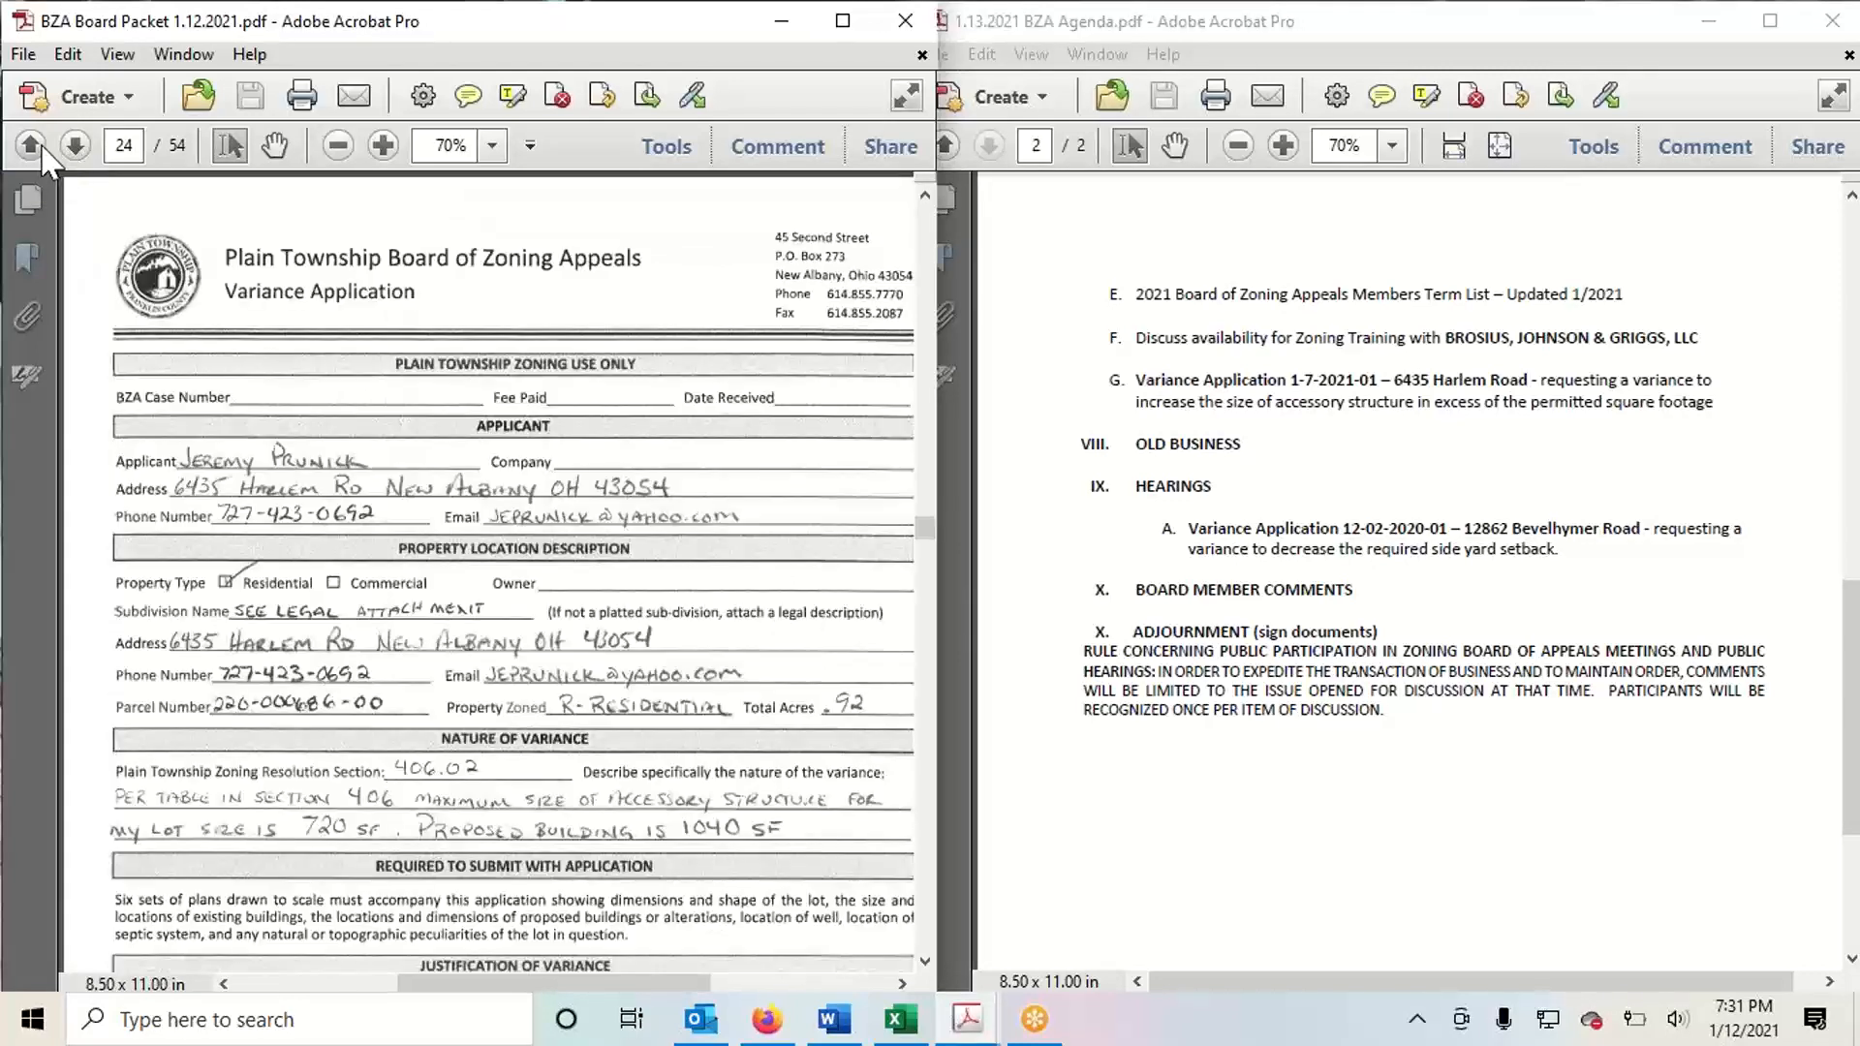
pyautogui.click(38, 146)
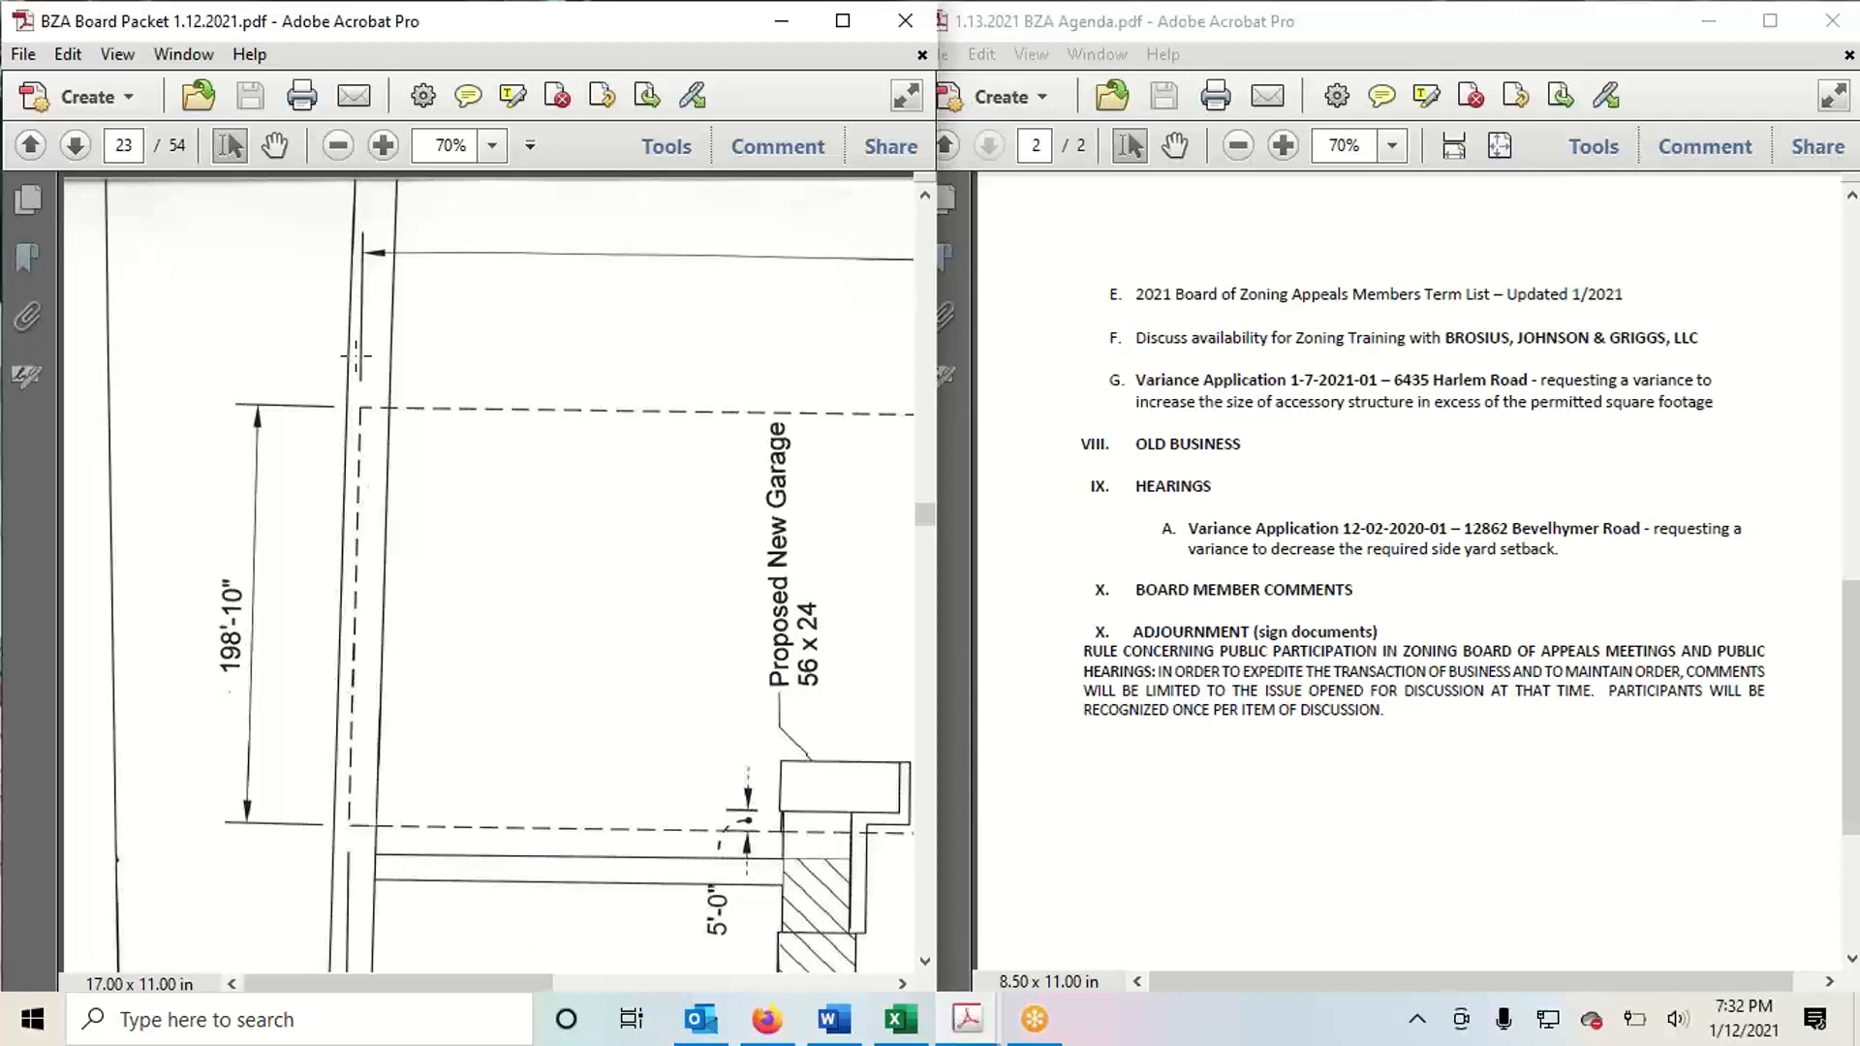
pyautogui.moveTo(519, 451)
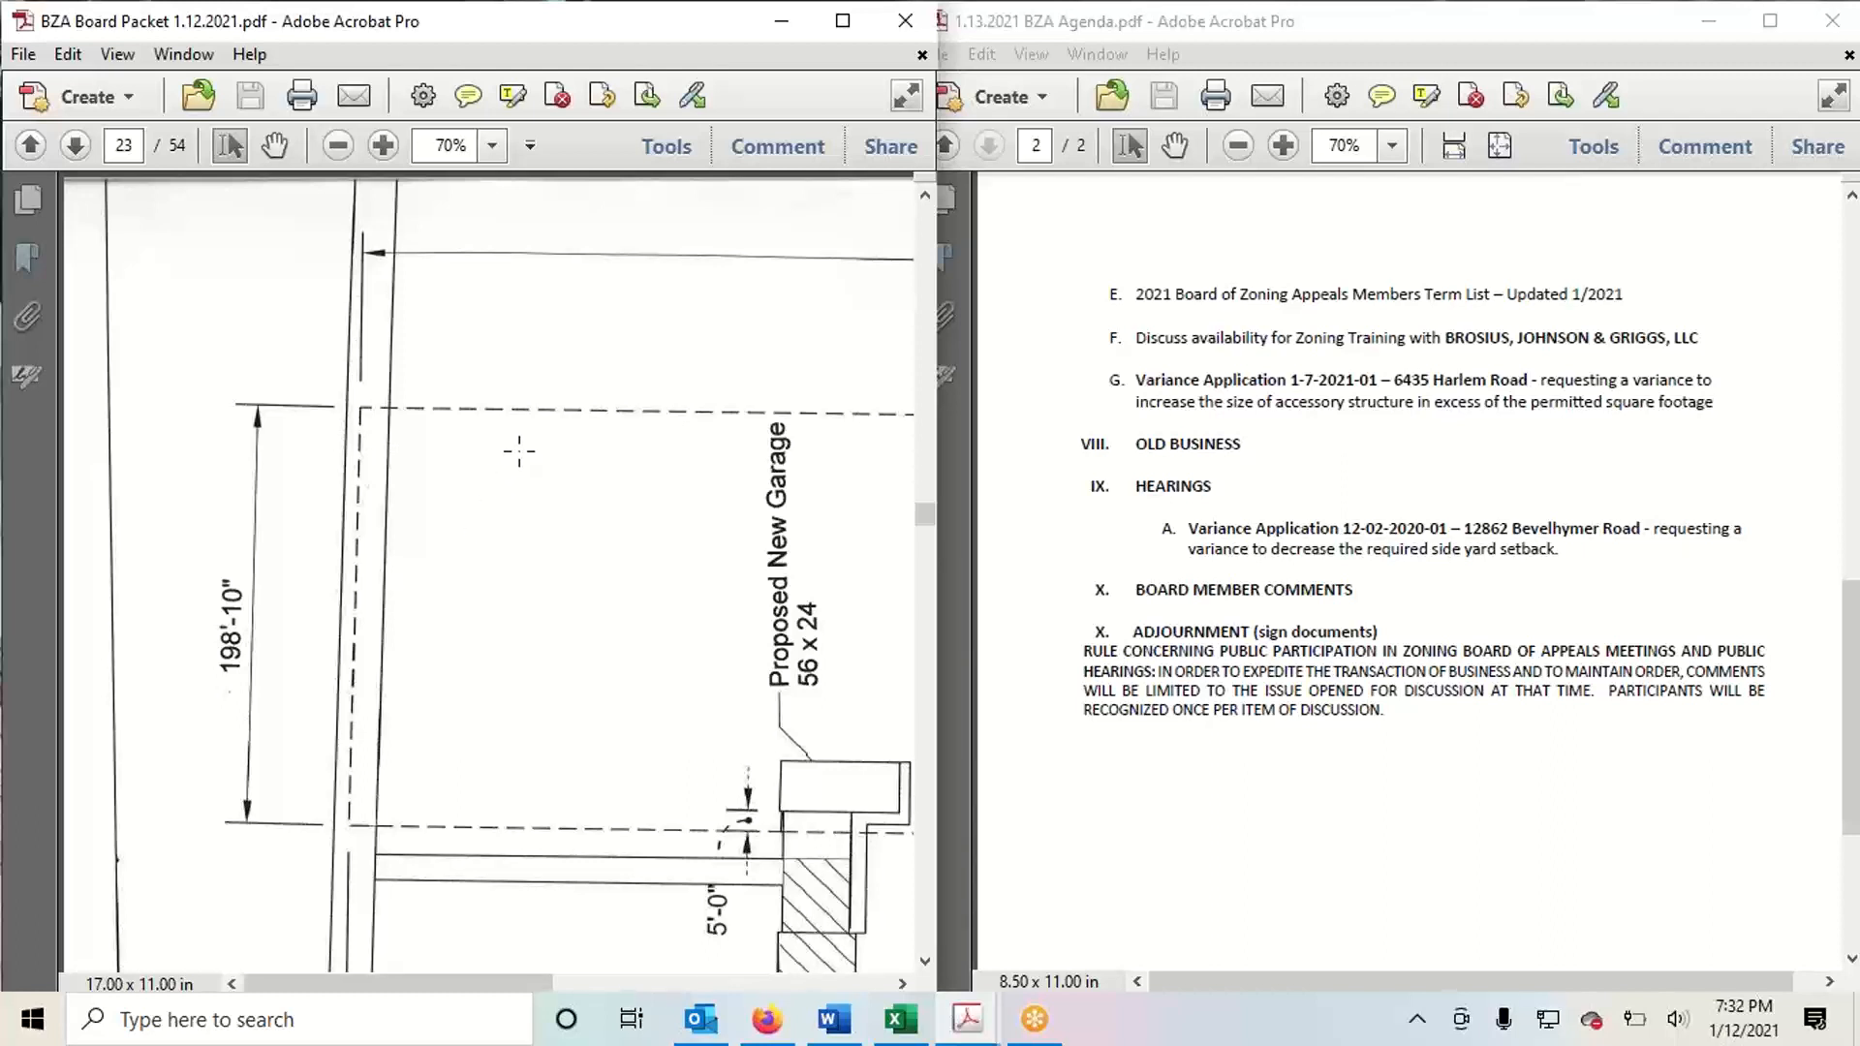
pyautogui.moveTo(1372, 199)
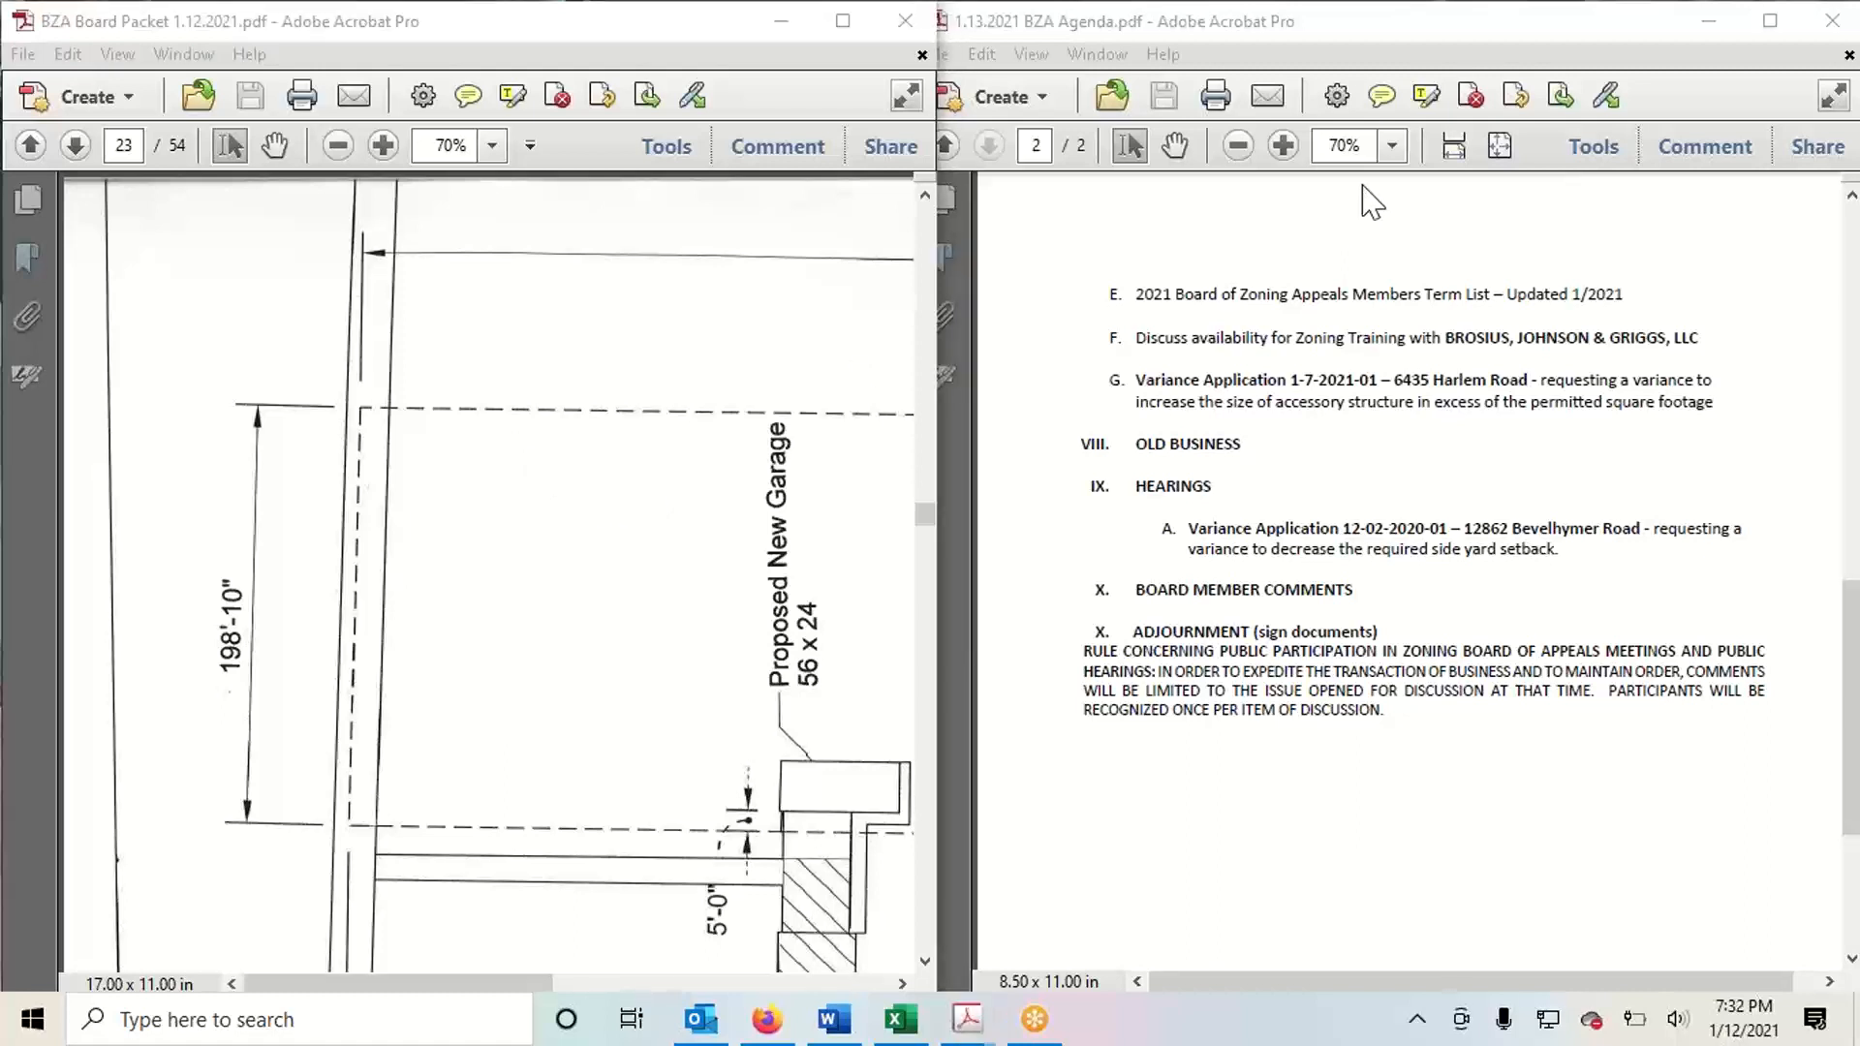
pyautogui.moveTo(1232, 329)
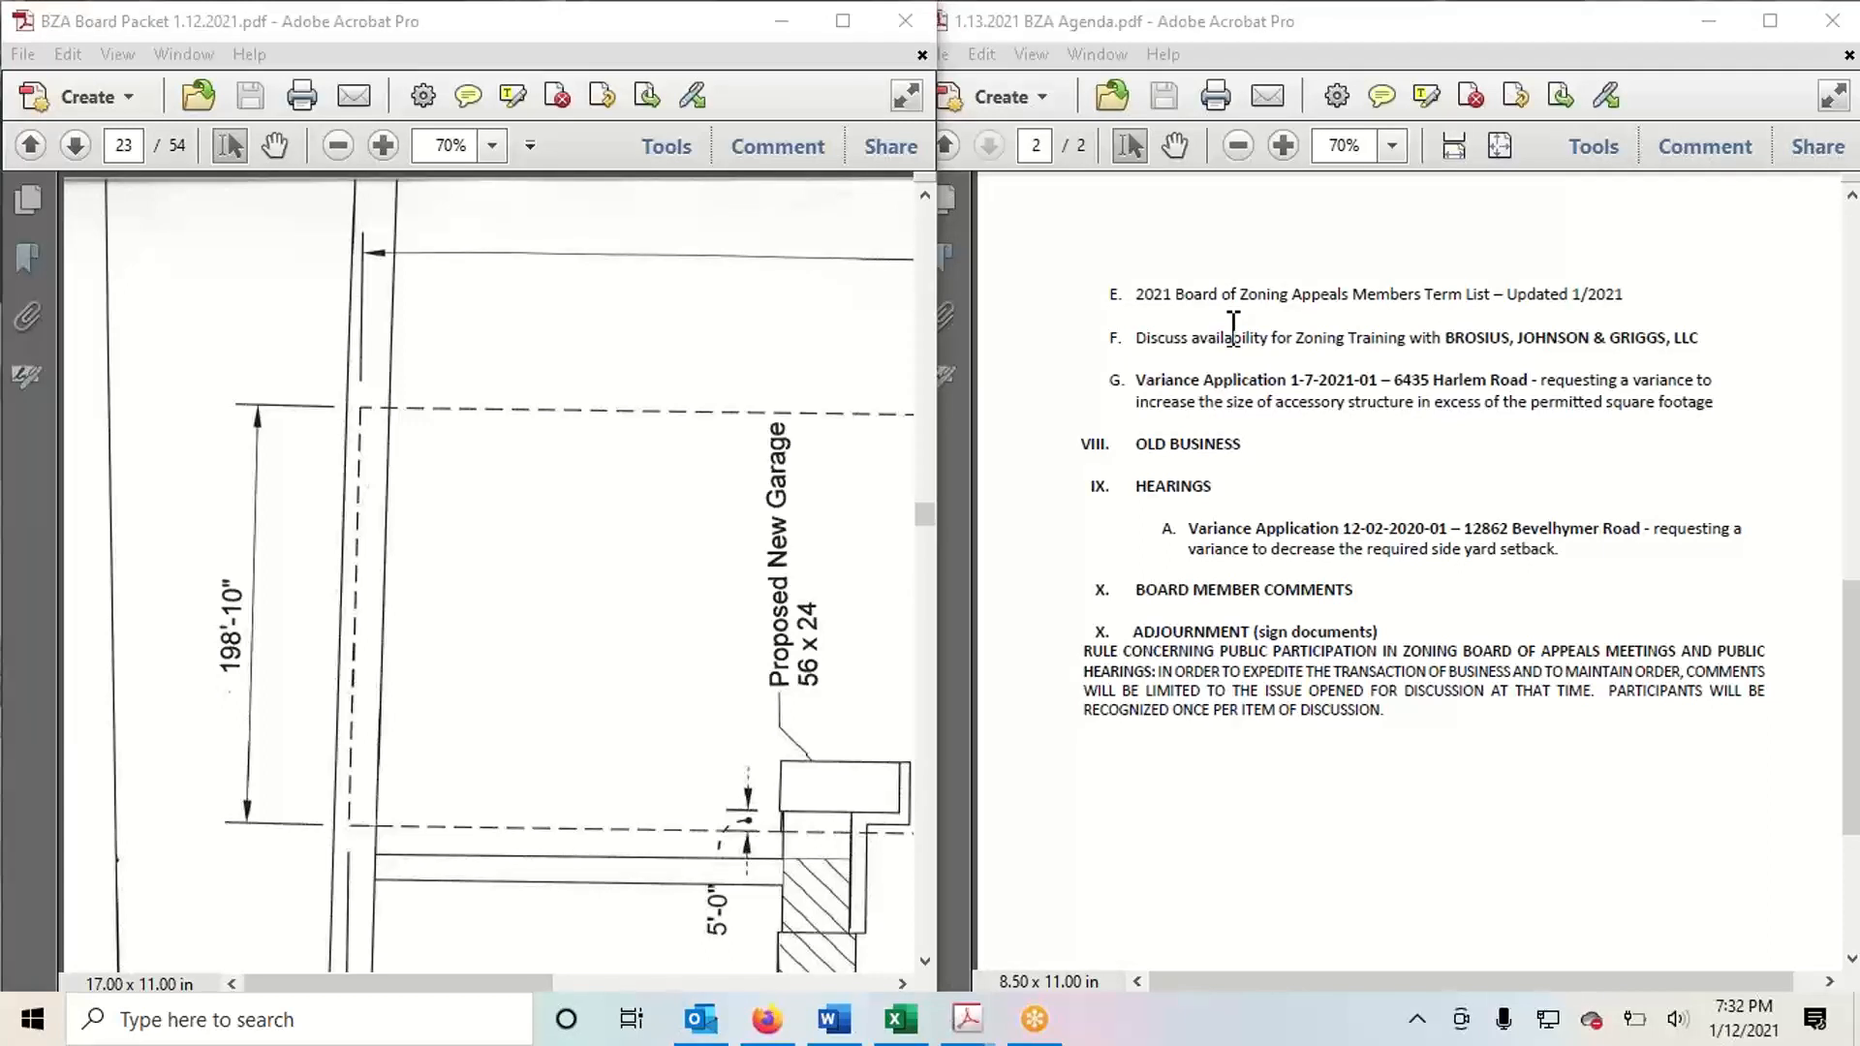
pyautogui.moveTo(1356, 192)
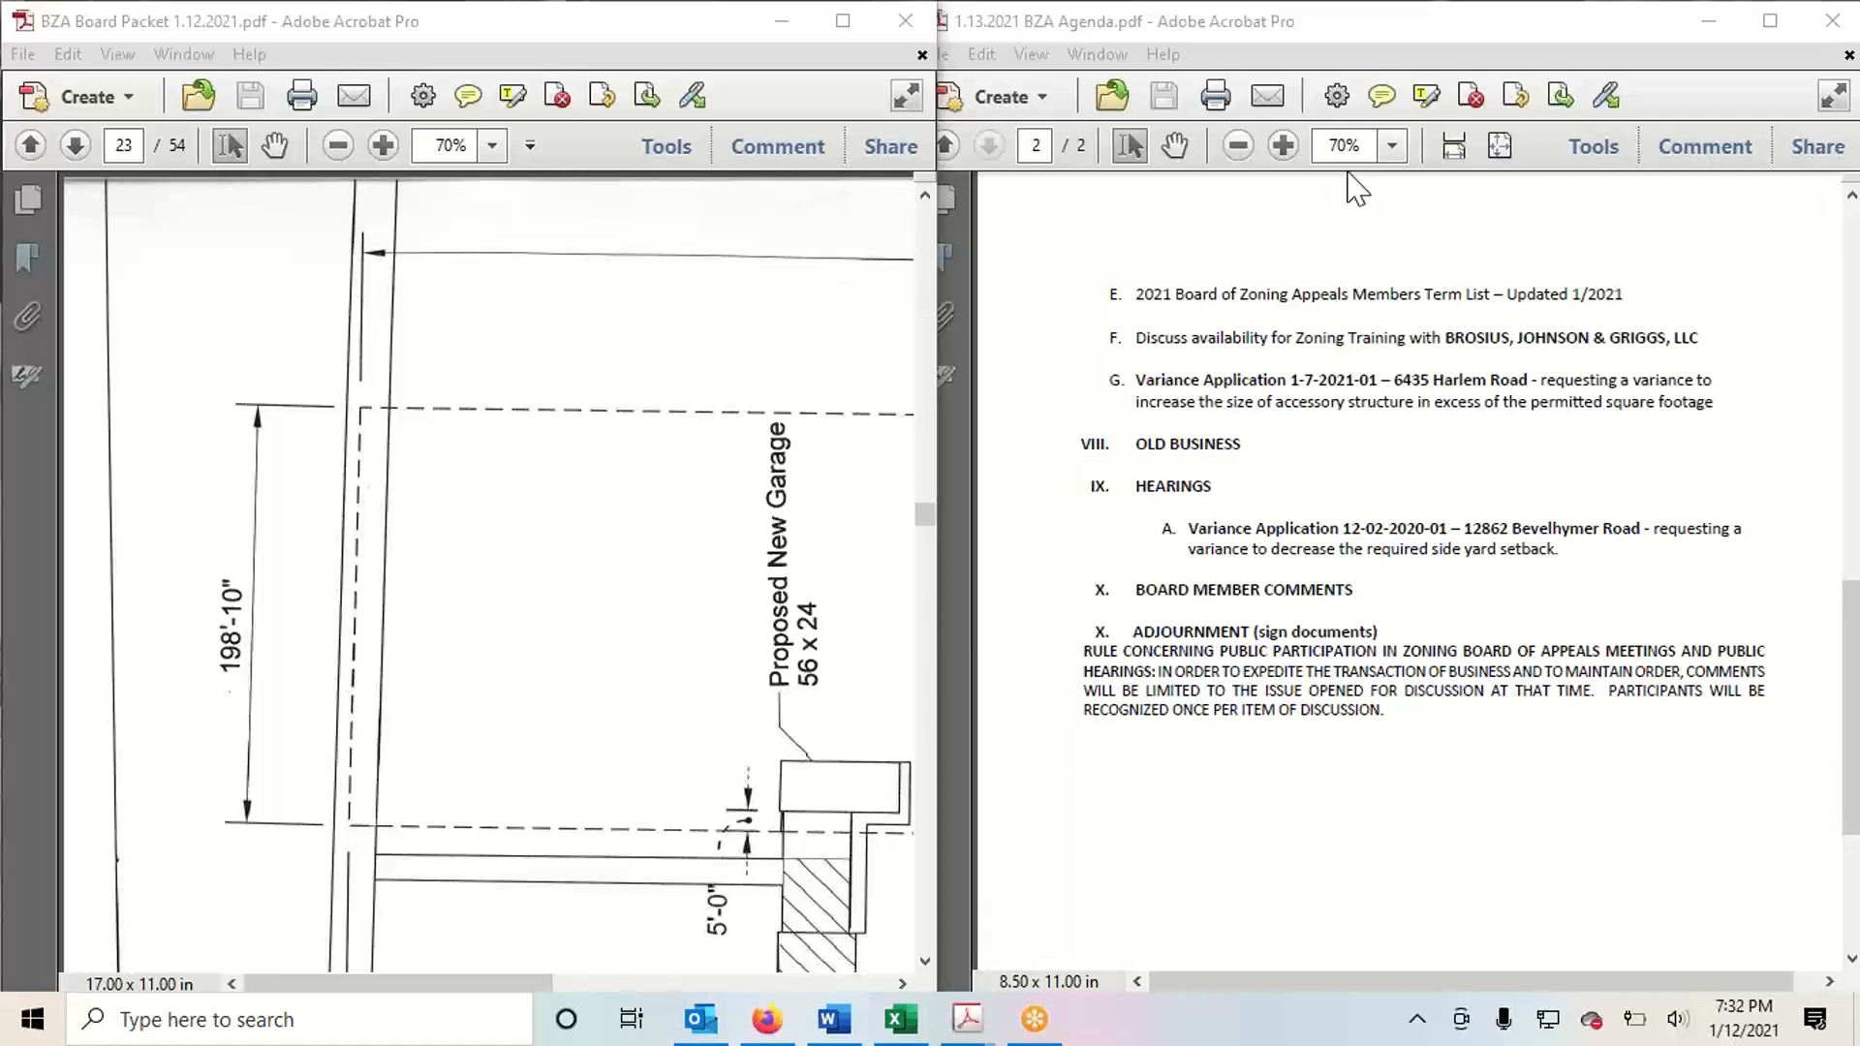
pyautogui.moveTo(1256, 233)
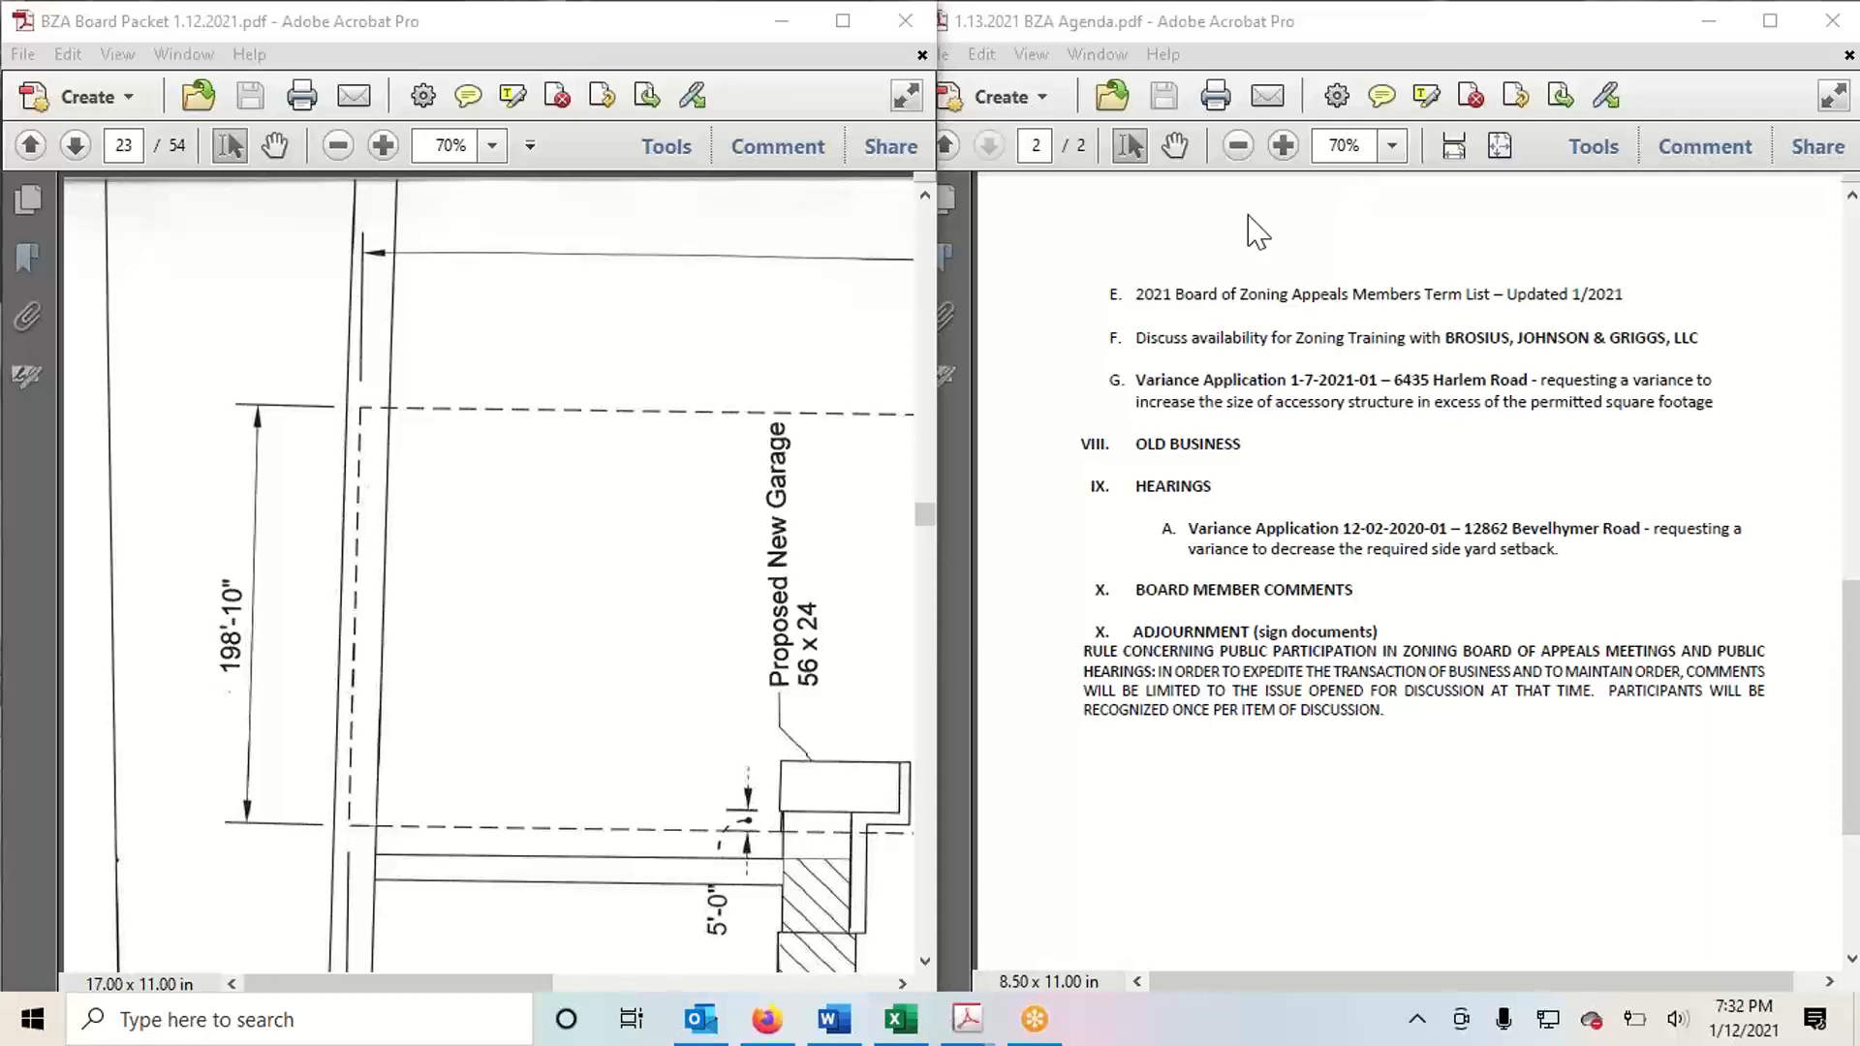
pyautogui.moveTo(1107, 398)
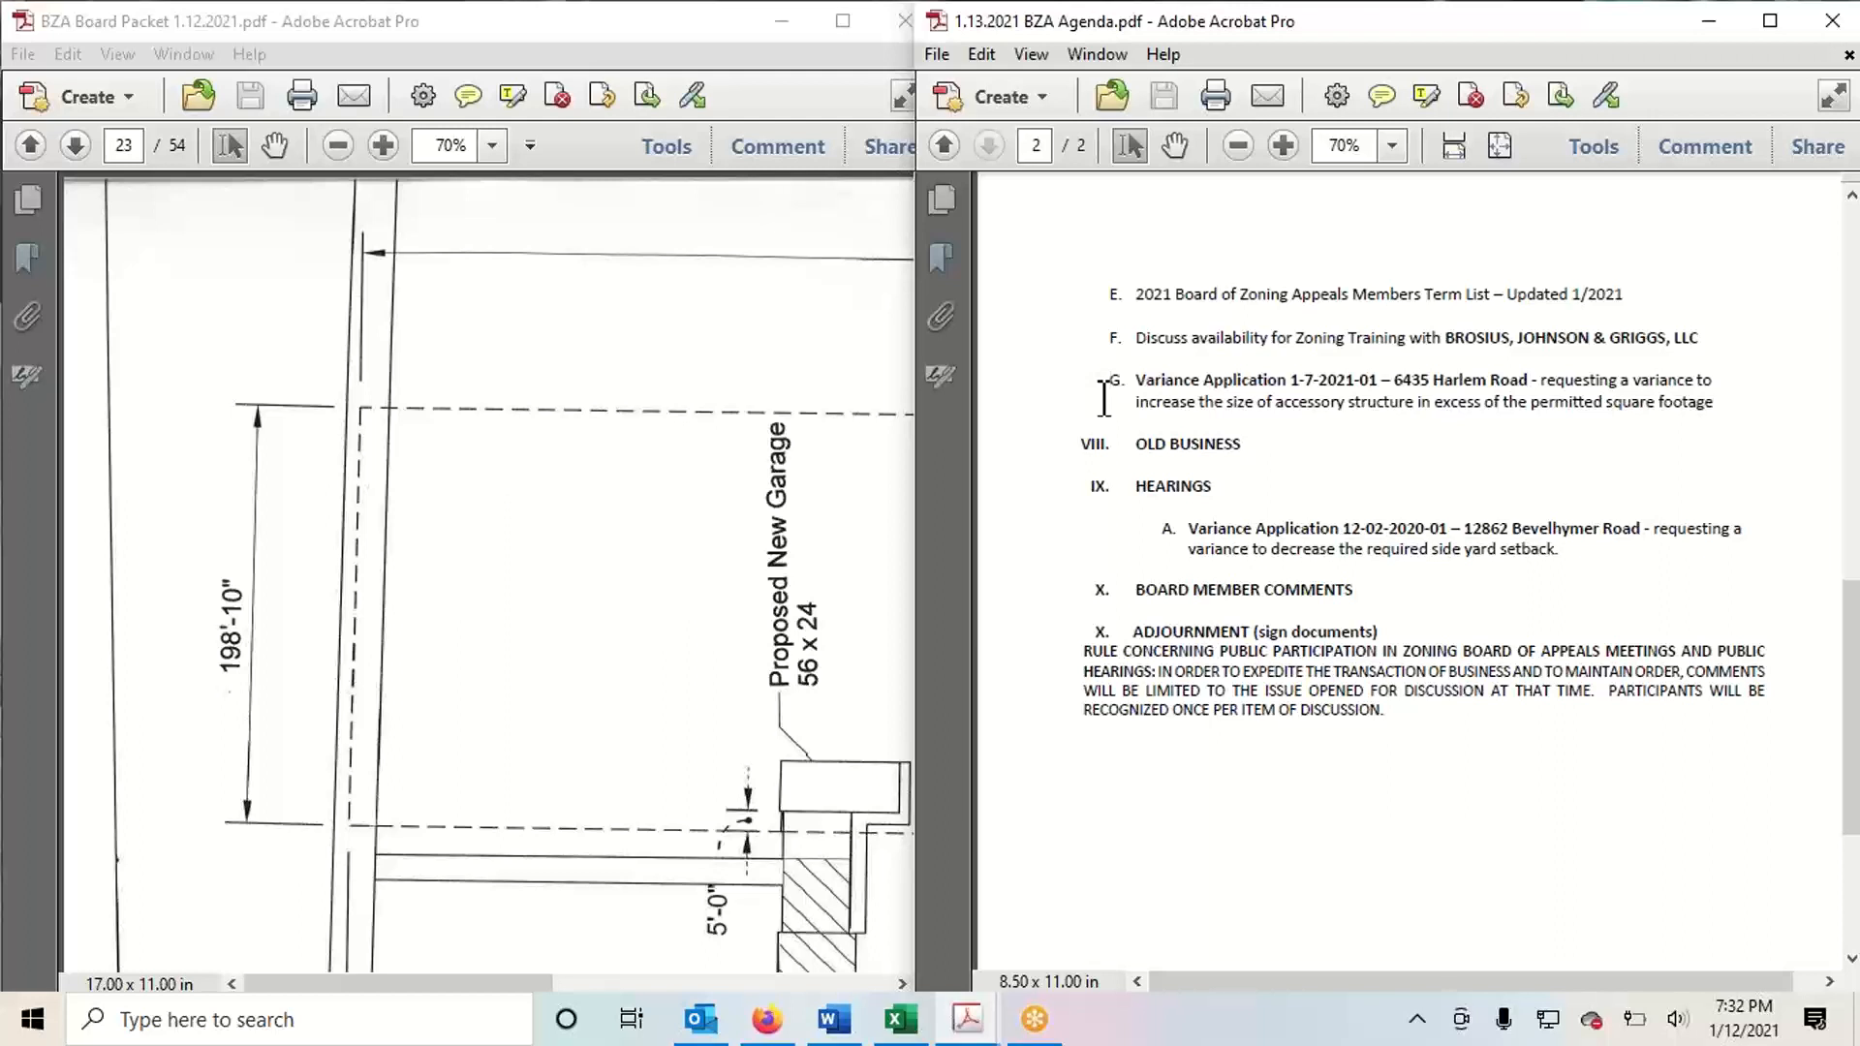
pyautogui.moveTo(1161, 393)
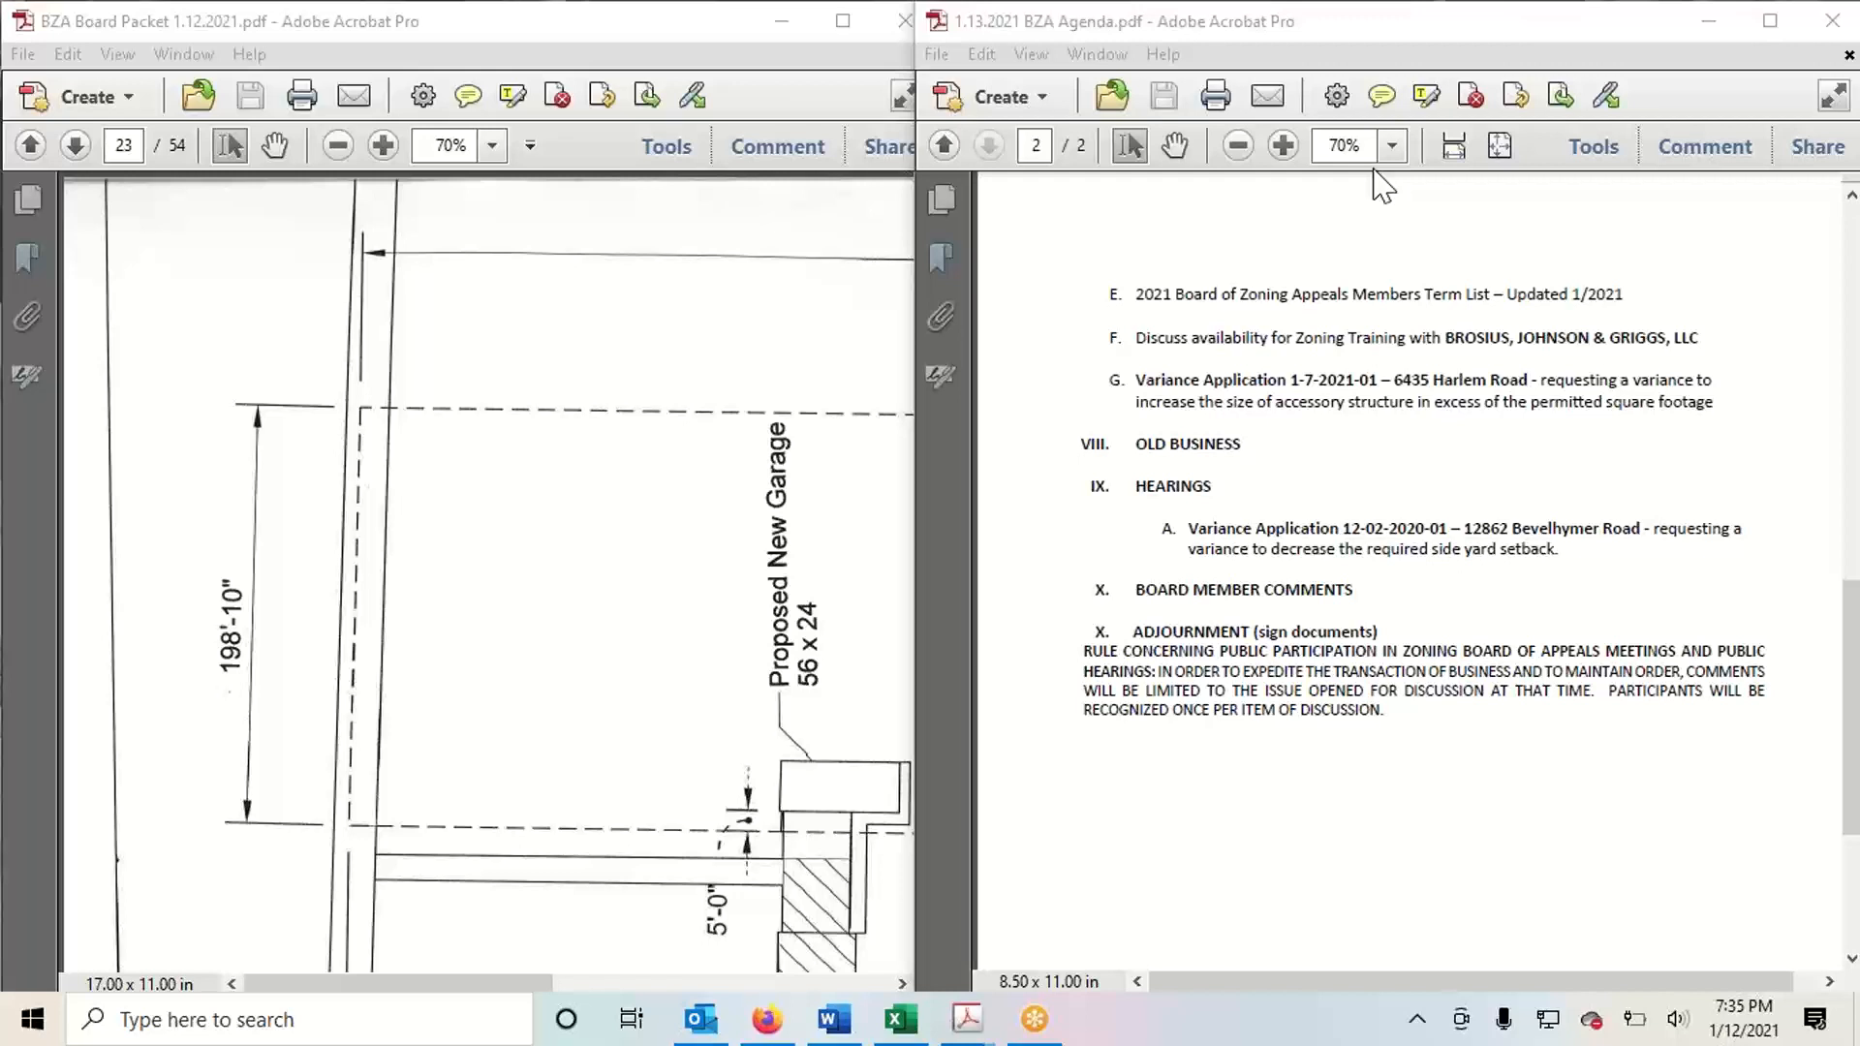
pyautogui.moveTo(1372, 178)
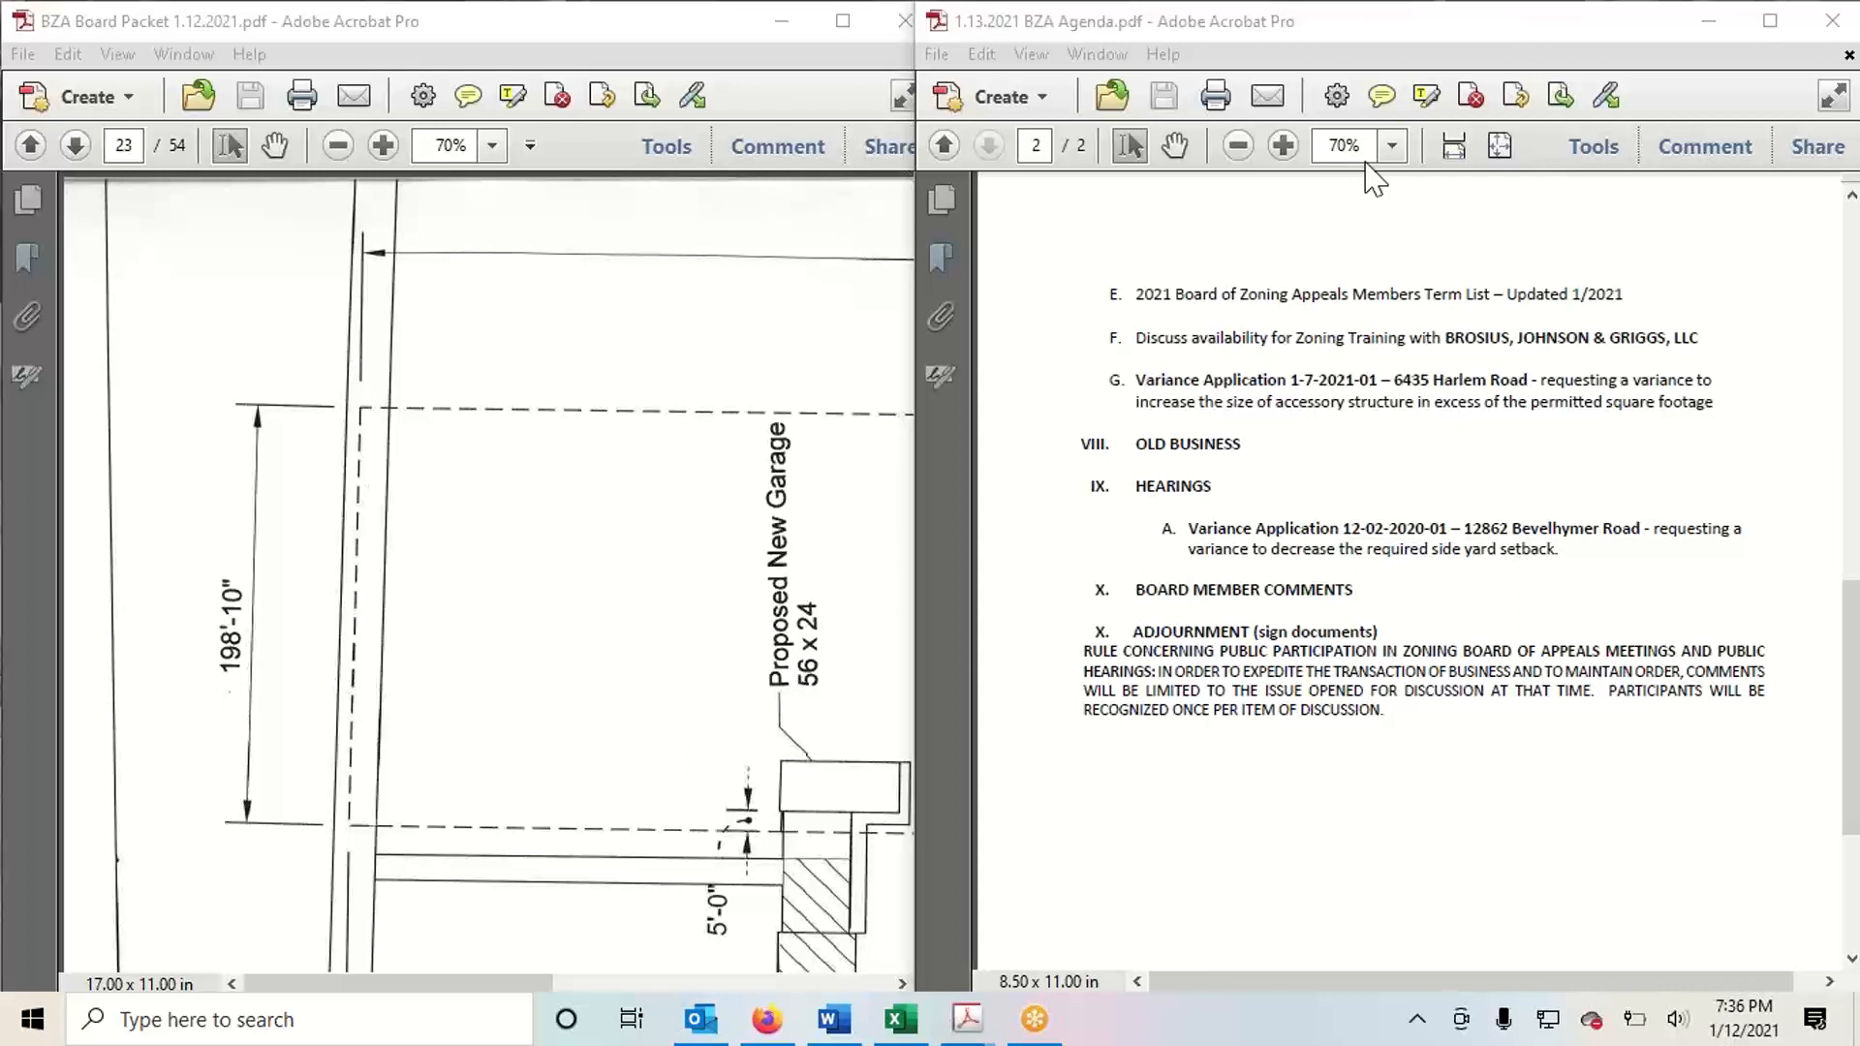
pyautogui.moveTo(1374, 196)
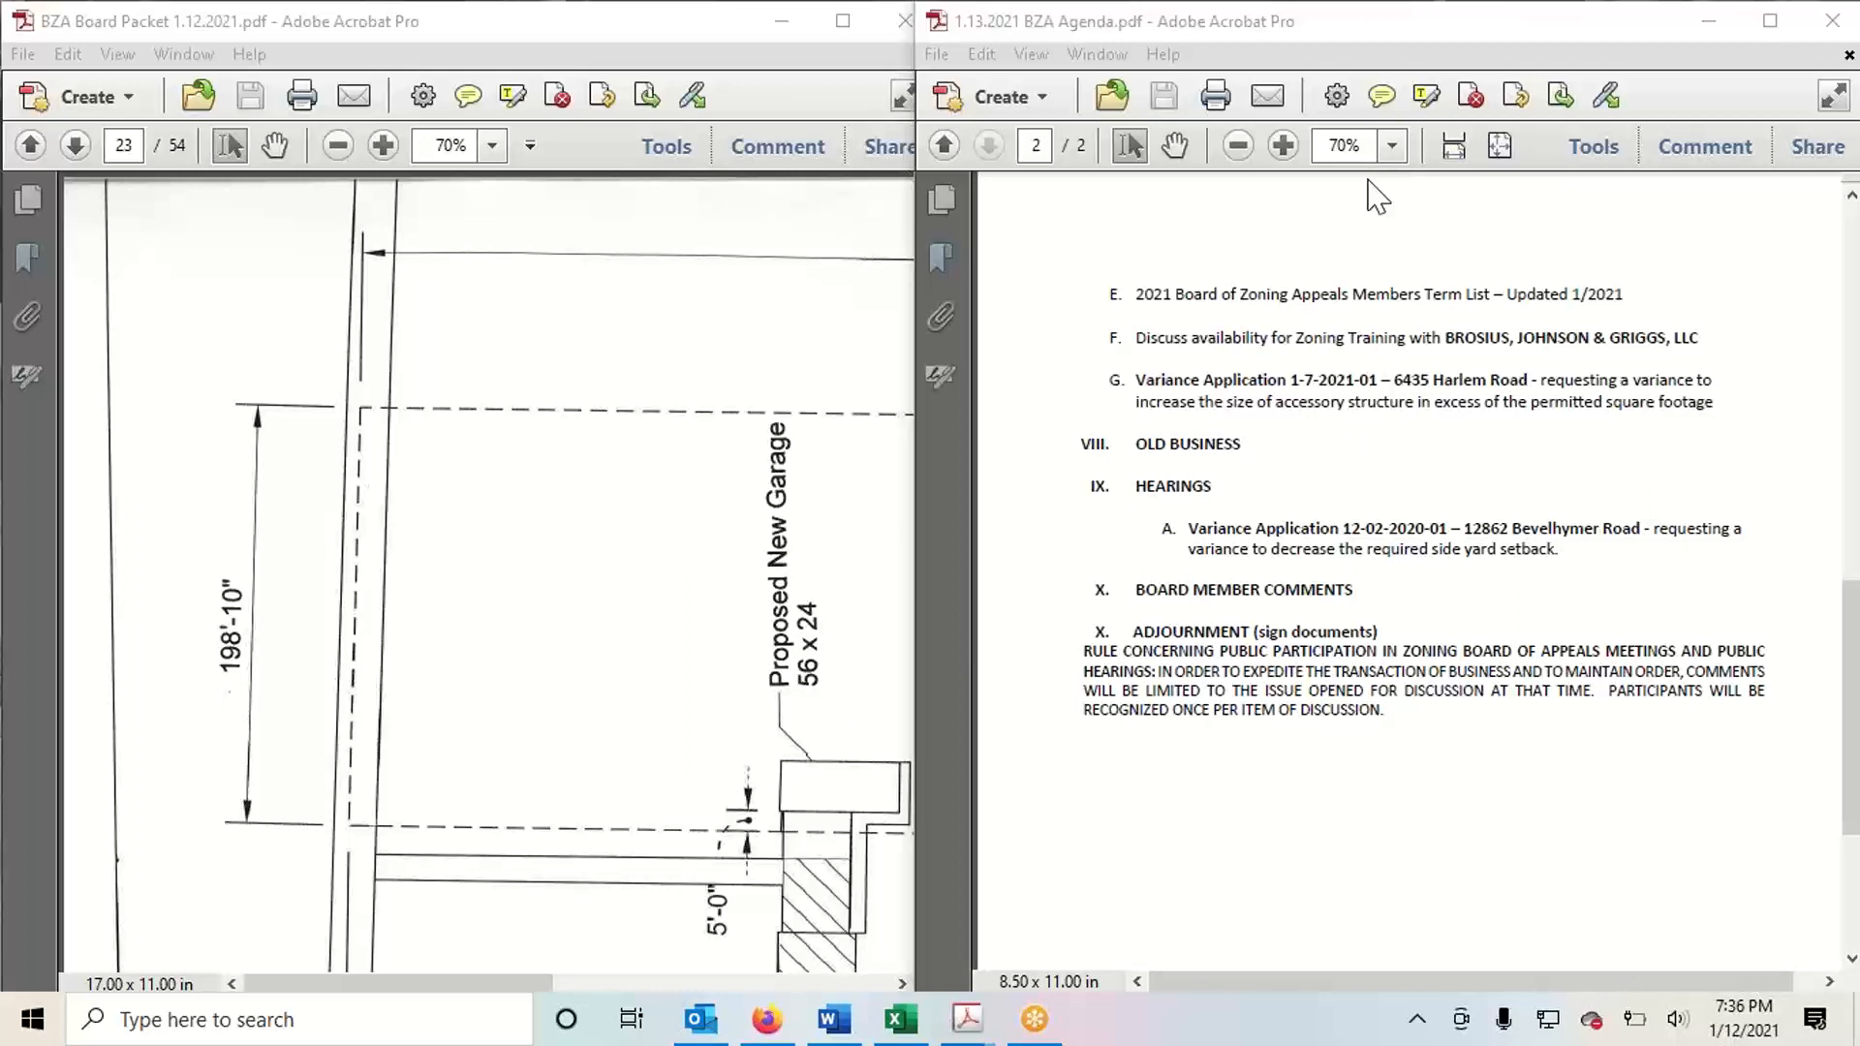
pyautogui.moveTo(1271, 557)
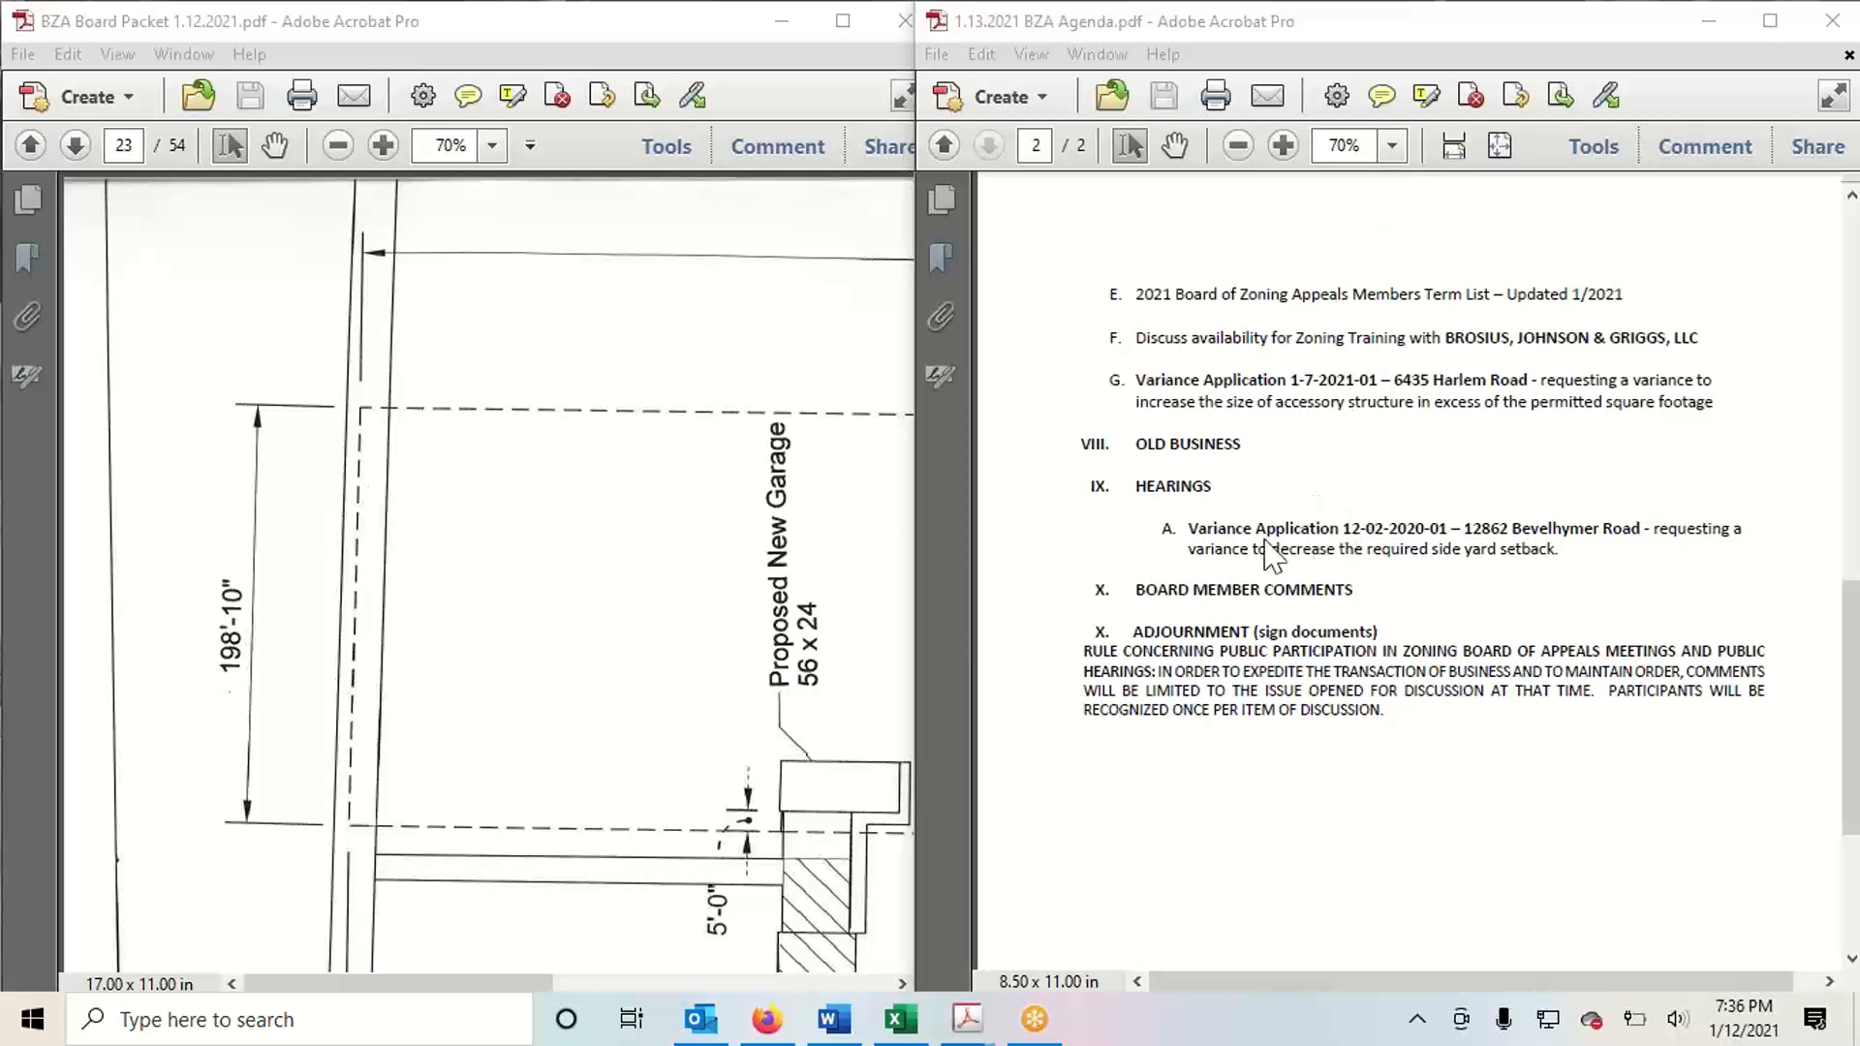